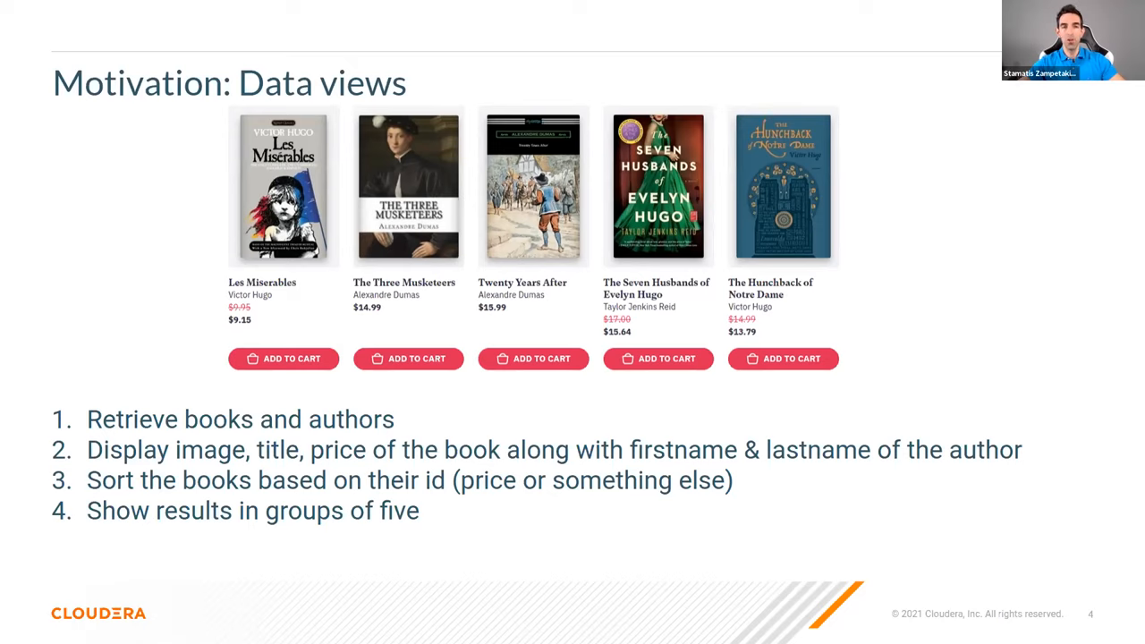
pyautogui.moveTo(362, 353)
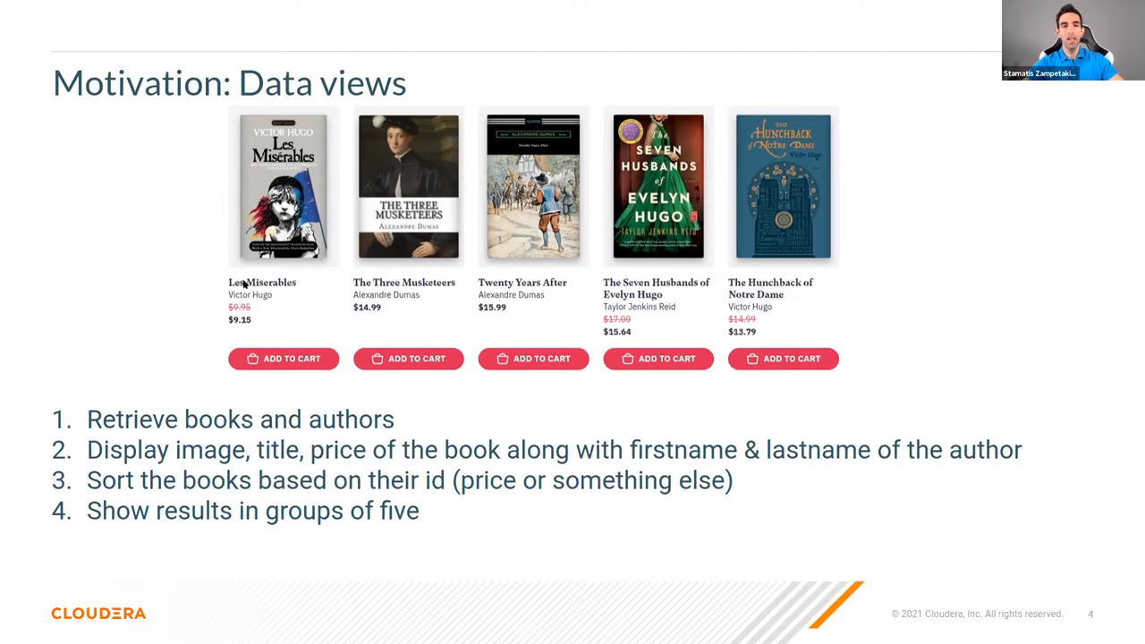
pyautogui.moveTo(259, 299)
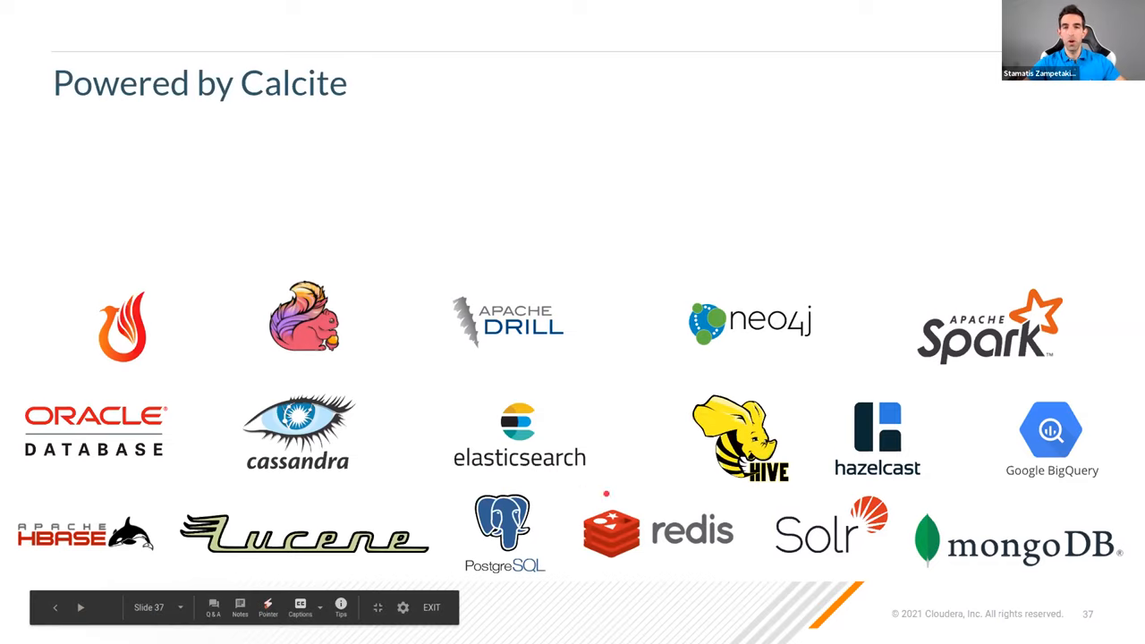
# Exit the full-screen presentation to edit slide 37, 'Powered by Calcite', in Google Slides
pyautogui.click(431, 607)
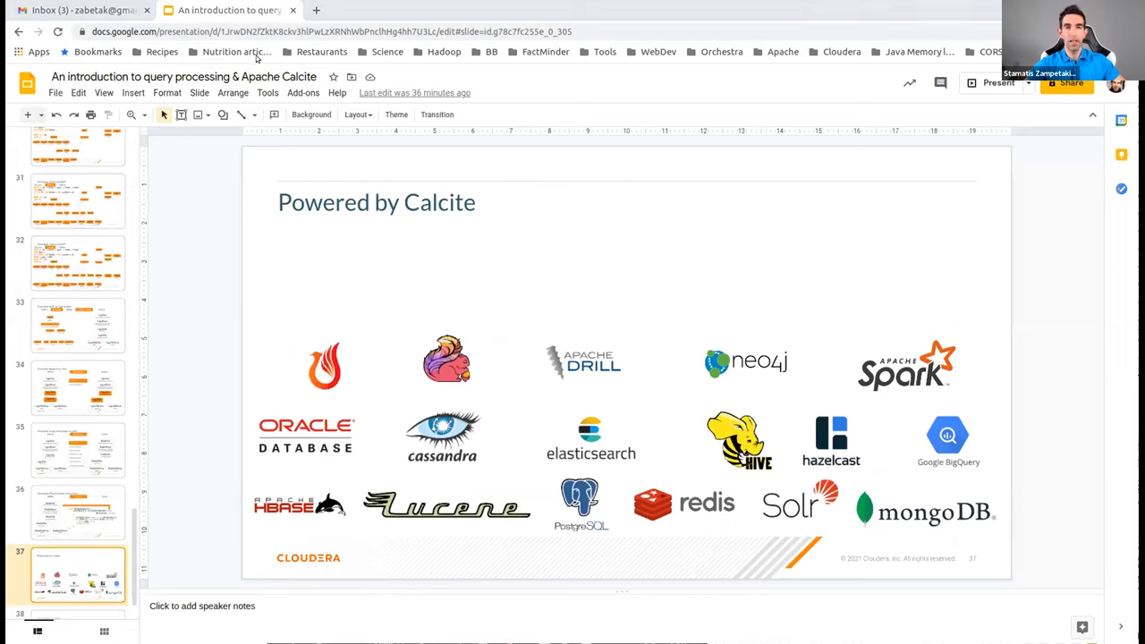
pyautogui.moveTo(274, 28)
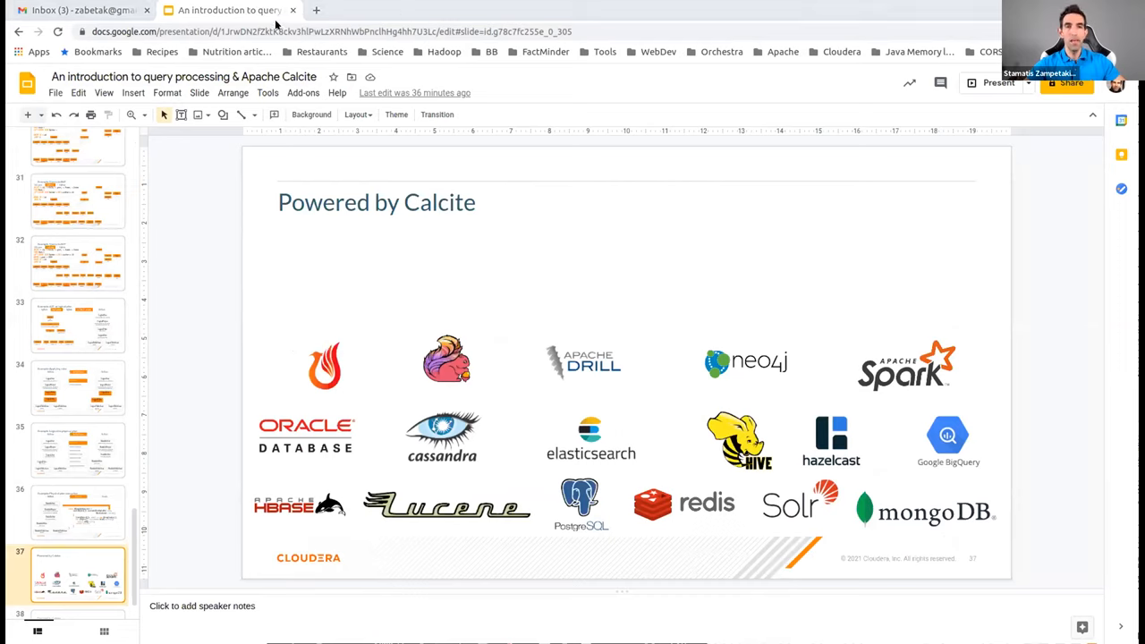
pyautogui.moveTo(77, 38)
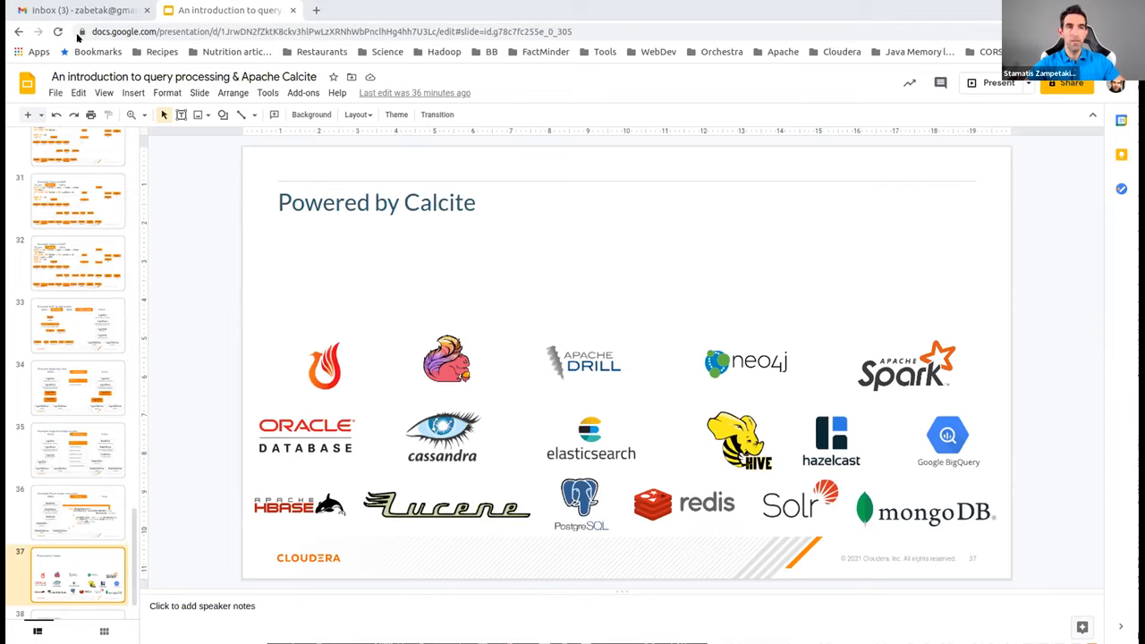
pyautogui.moveTo(175, 52)
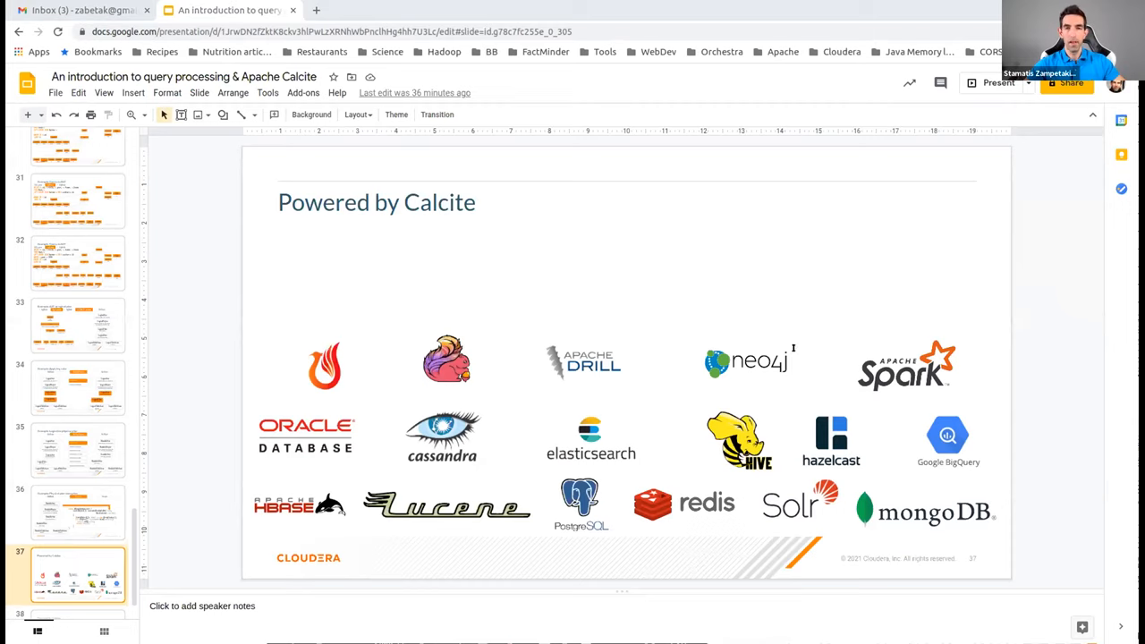
pyautogui.moveTo(860, 305)
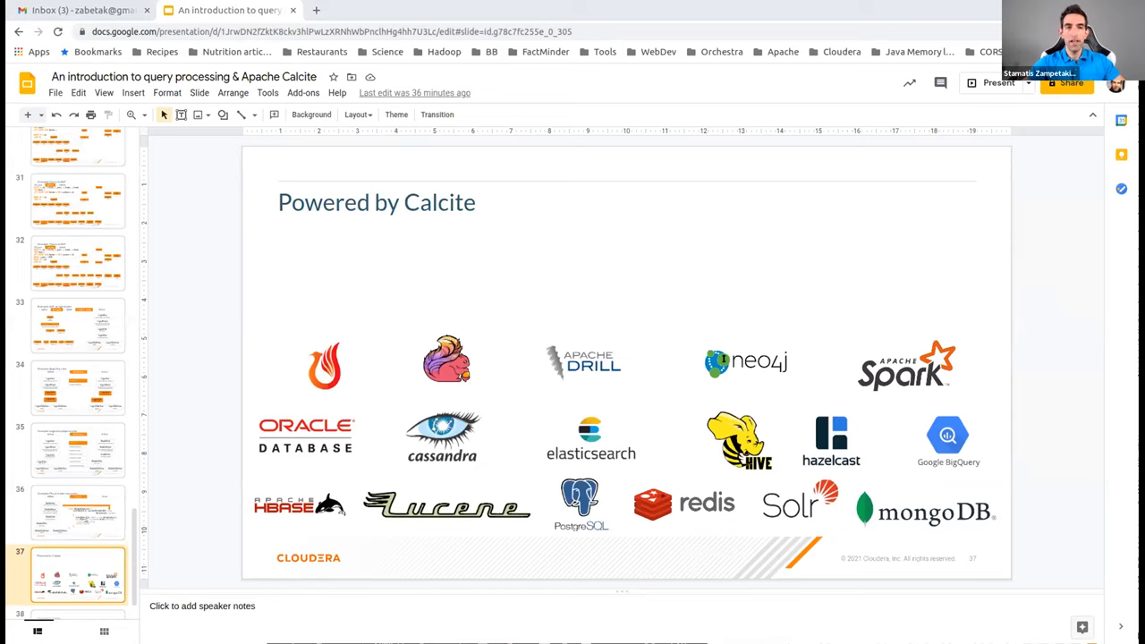
pyautogui.moveTo(600, 271)
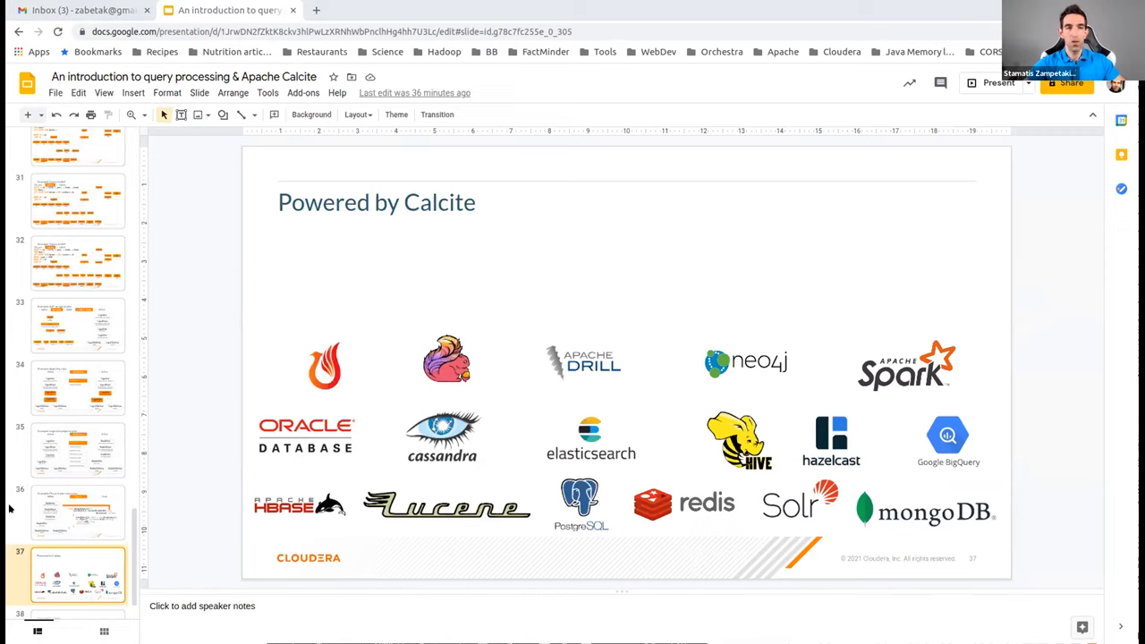
pyautogui.moveTo(375, 447)
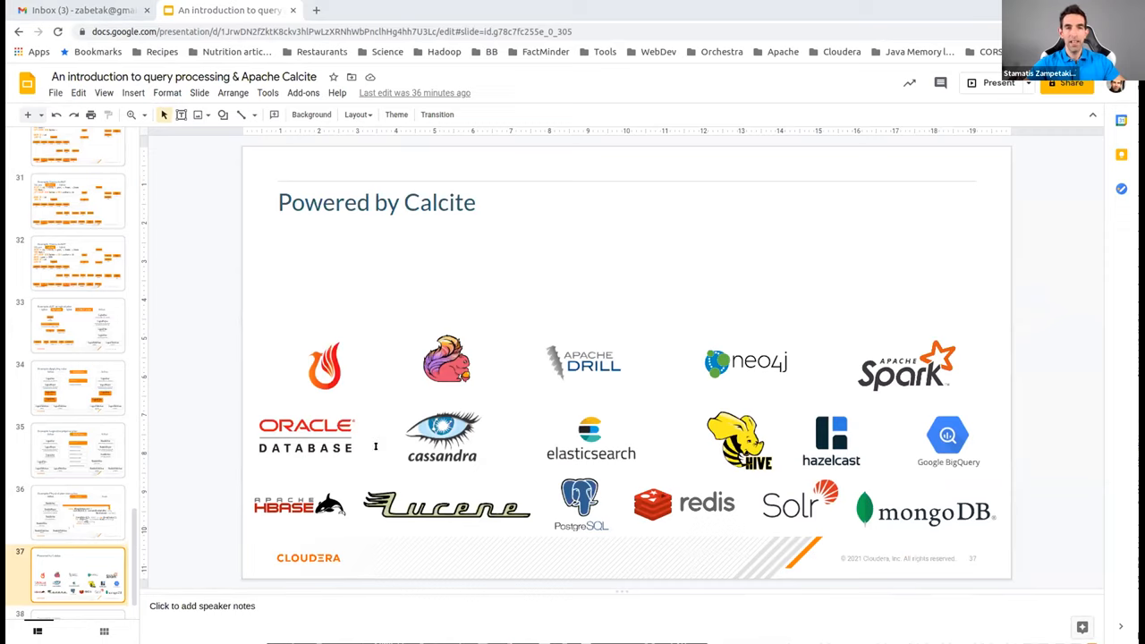
pyautogui.moveTo(774, 242)
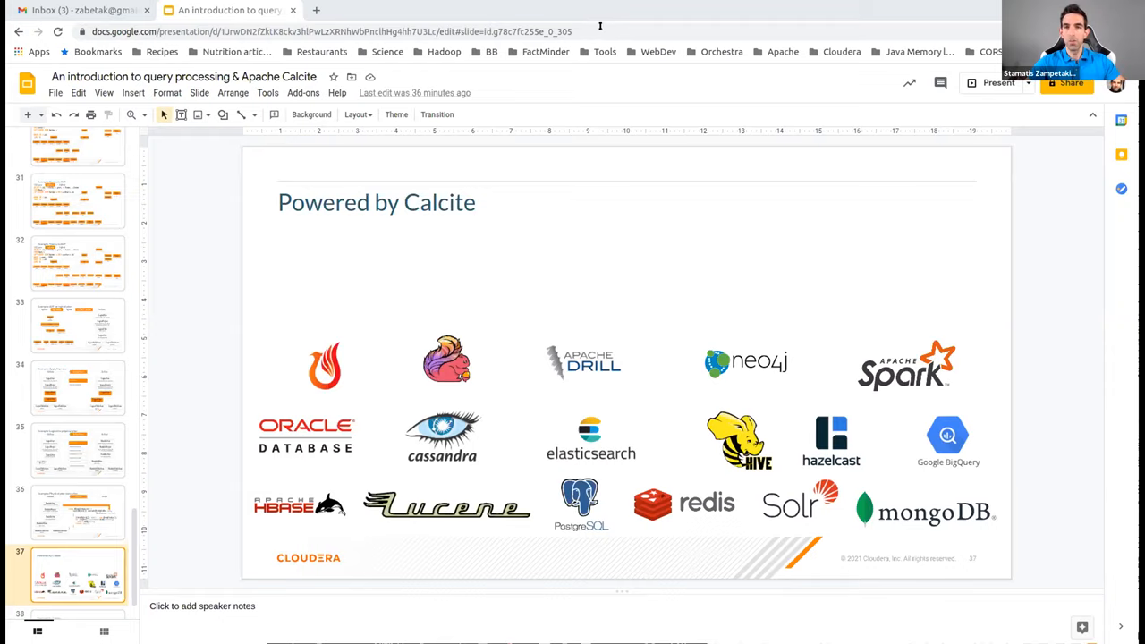
pyautogui.moveTo(590, 8)
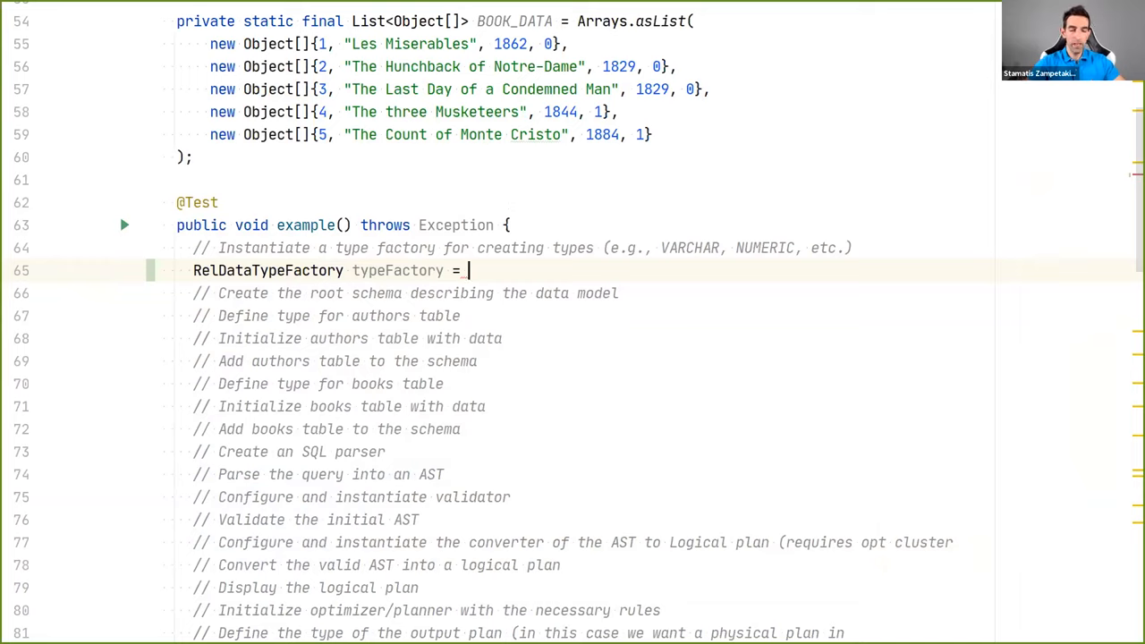
# Create a JavaTypeFactoryImpl and root schema via CalciteSchema.createRootSchema(false), then begin the author RelDataType
pyautogui.write('new JavaTypeFactoryImpl(')
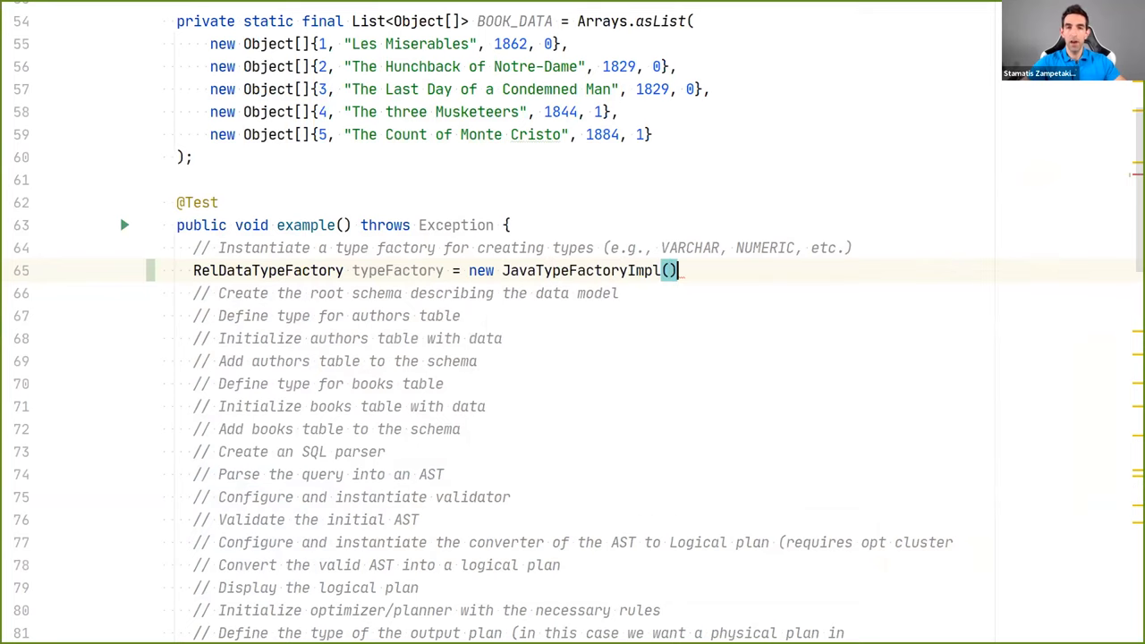
pyautogui.write(';')
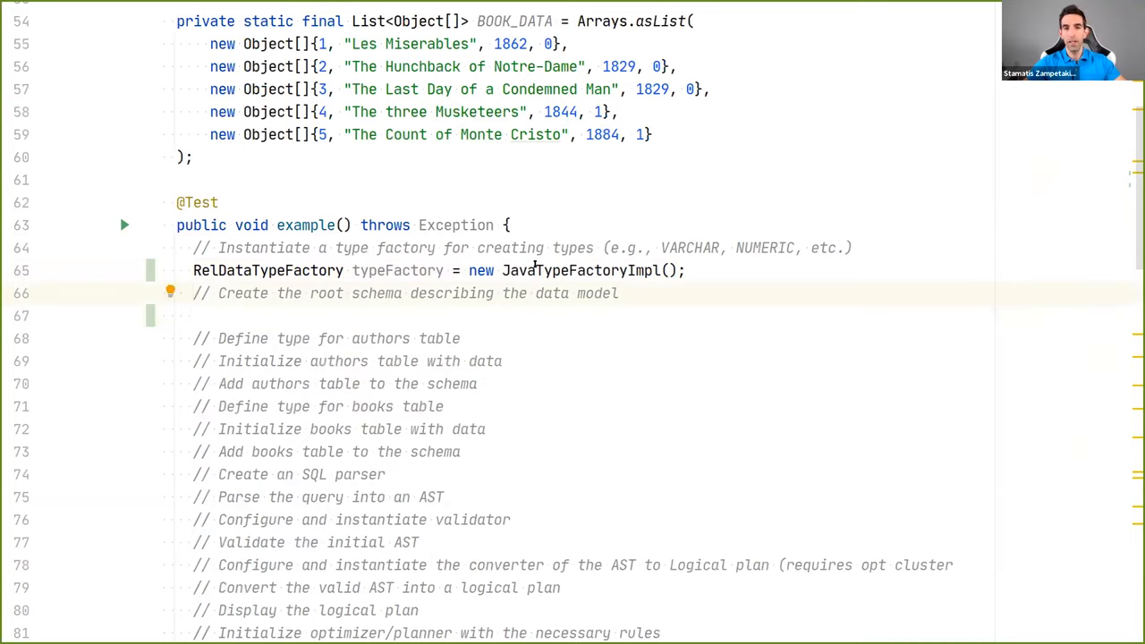
pyautogui.click(193, 315)
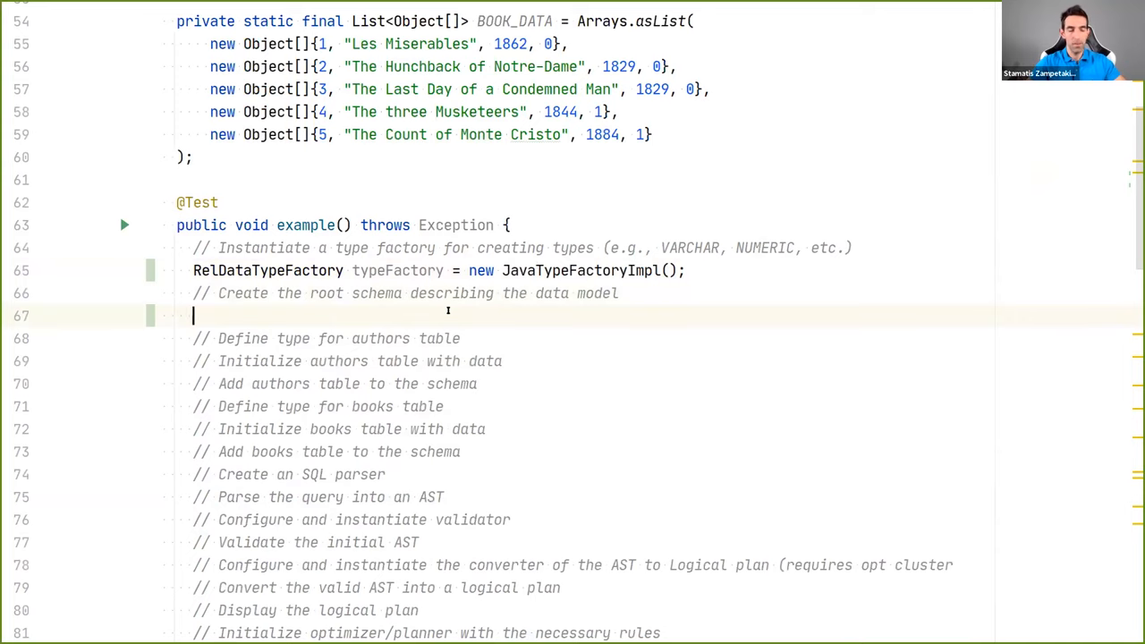
pyautogui.write('CalciteSchema s')
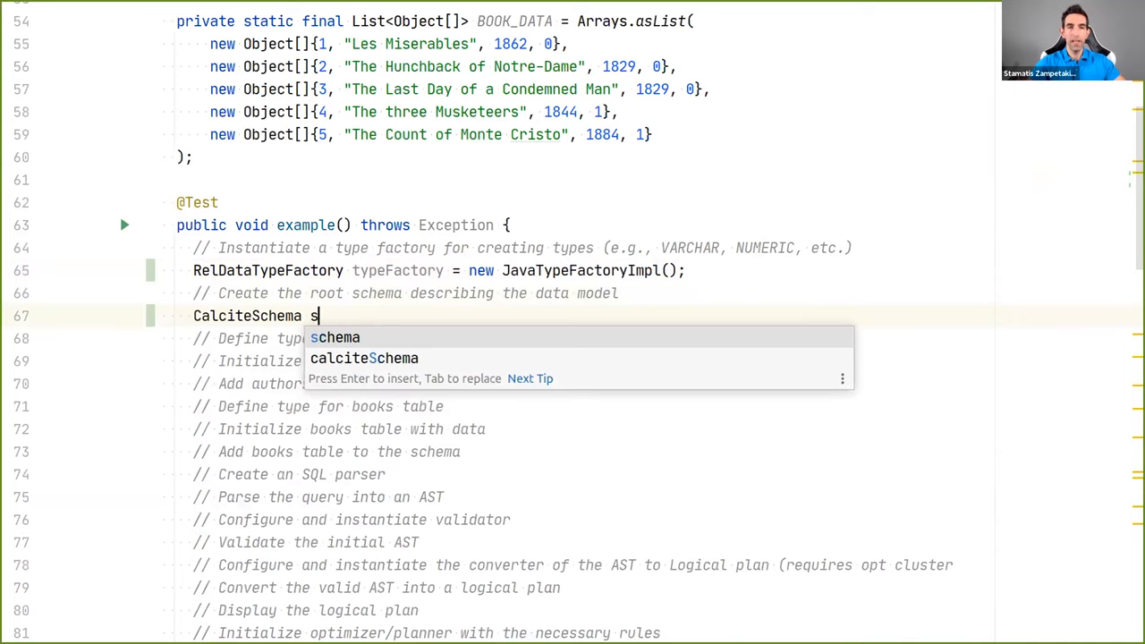
pyautogui.write('chema = ne')
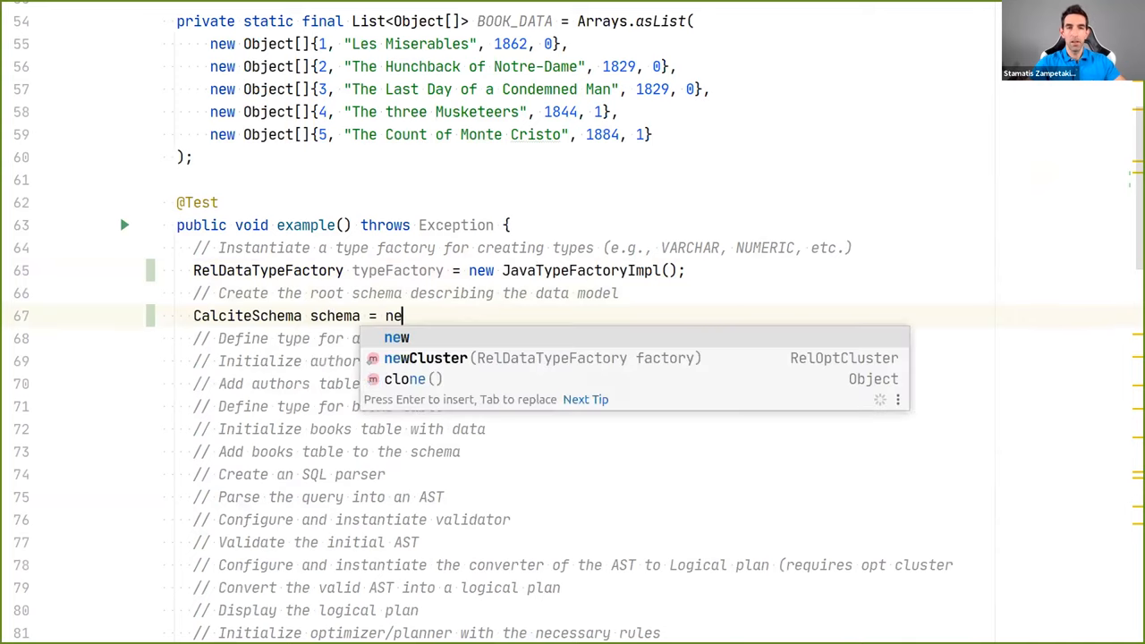
pyautogui.write('CalciteSchema.createRootSchema()')
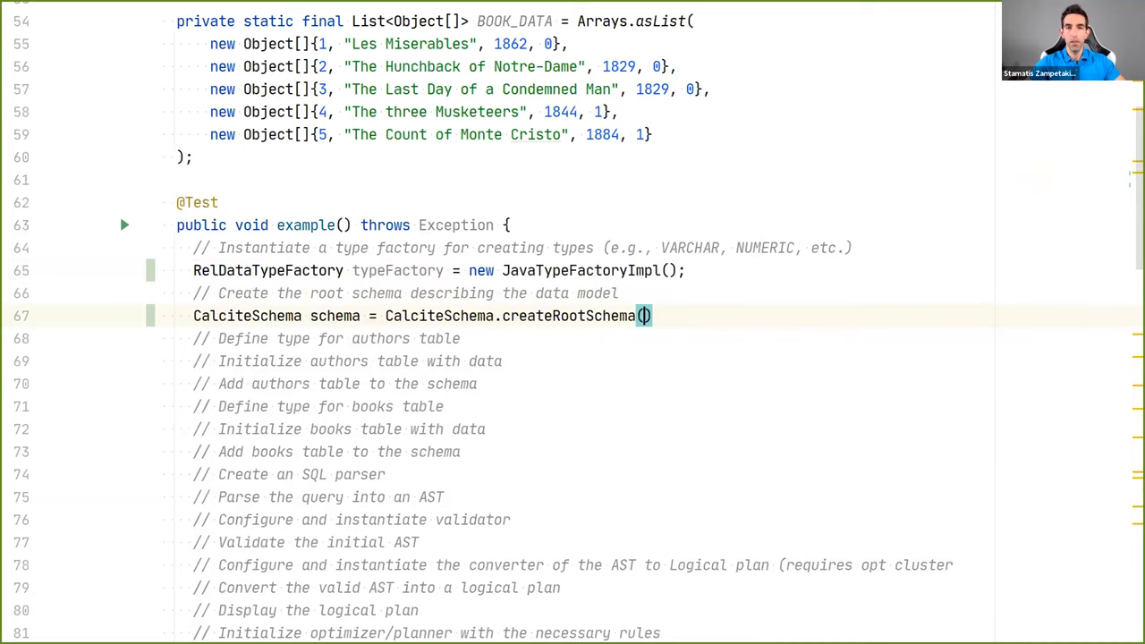
pyautogui.write('false);')
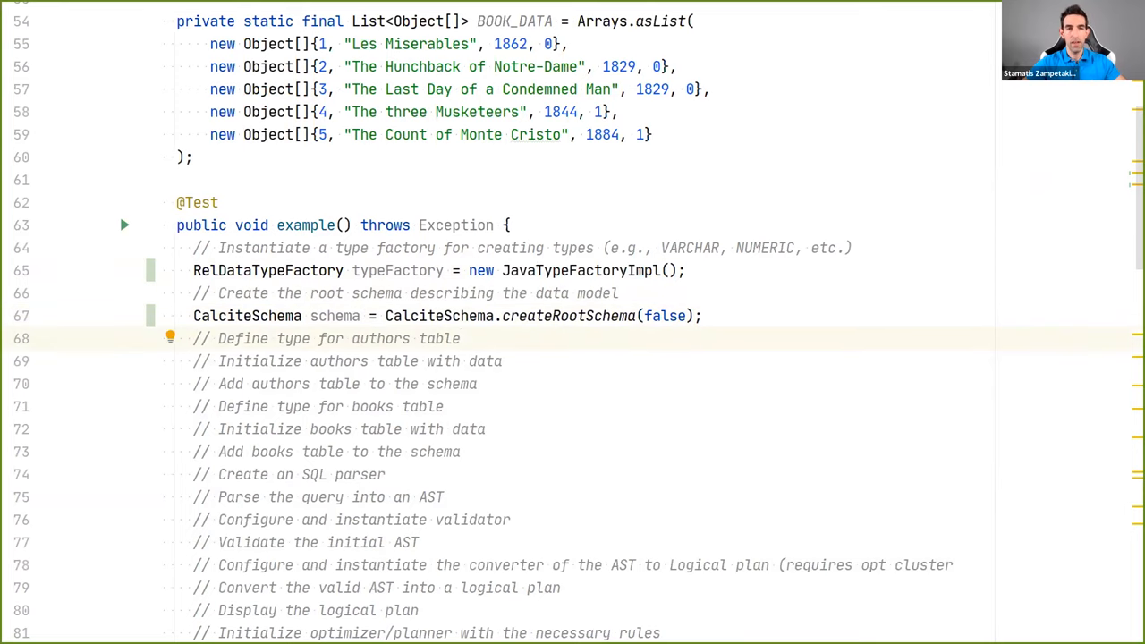
pyautogui.write('RelDataType_')
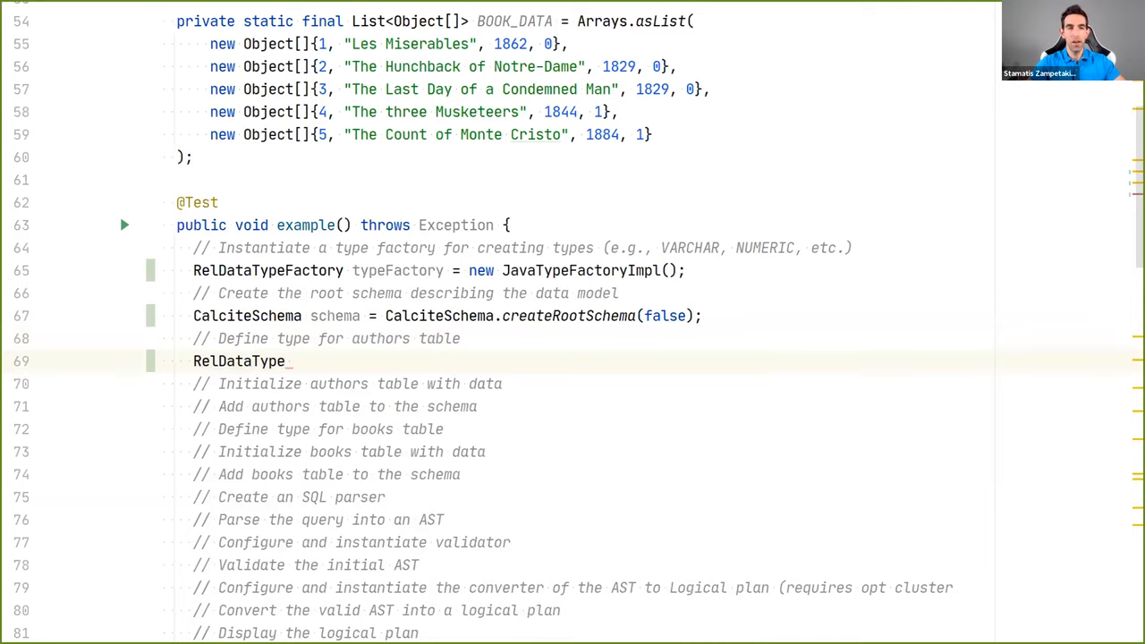
# Start authorType from typeFactory.builder() with an INTEGER id column
pyautogui.write('authorType')
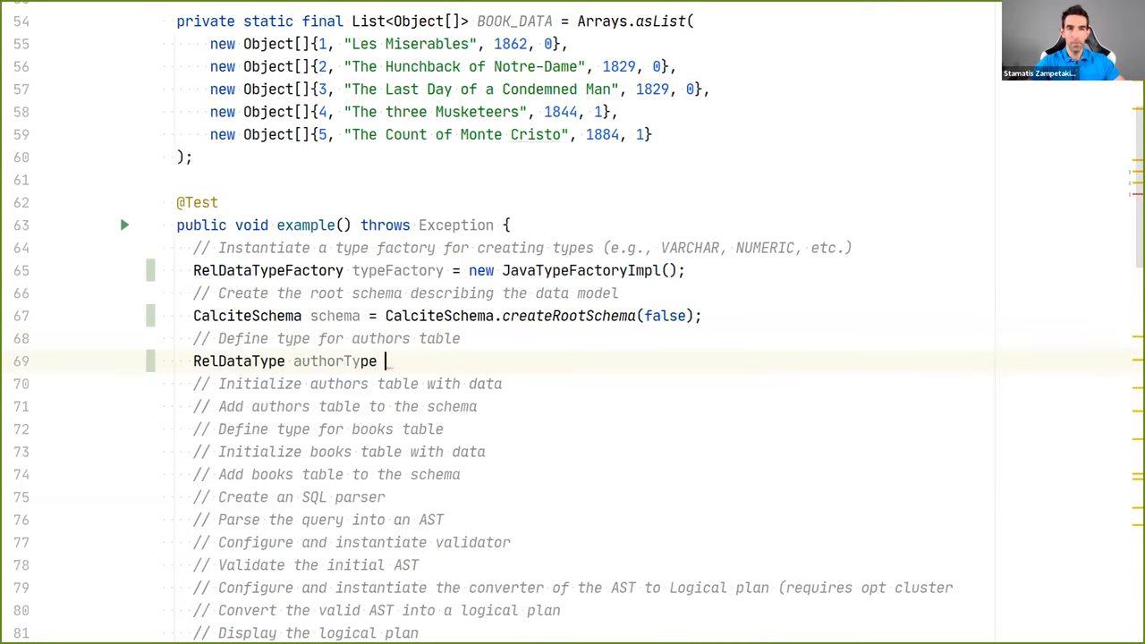
pyautogui.write('= typeFactory')
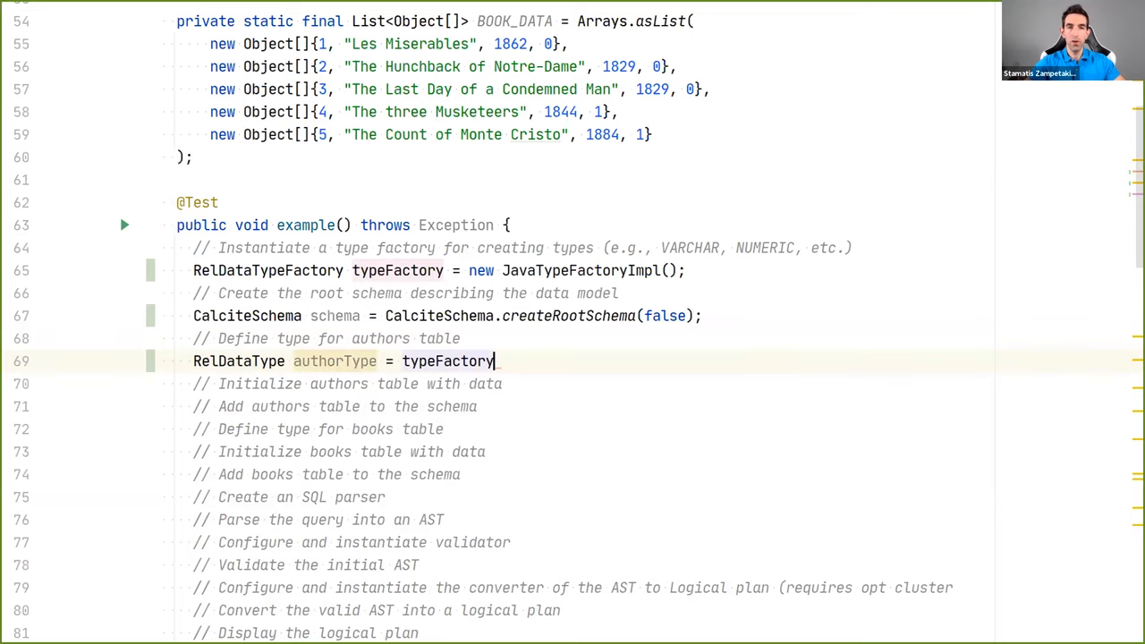
pyautogui.write('.builder().add("")')
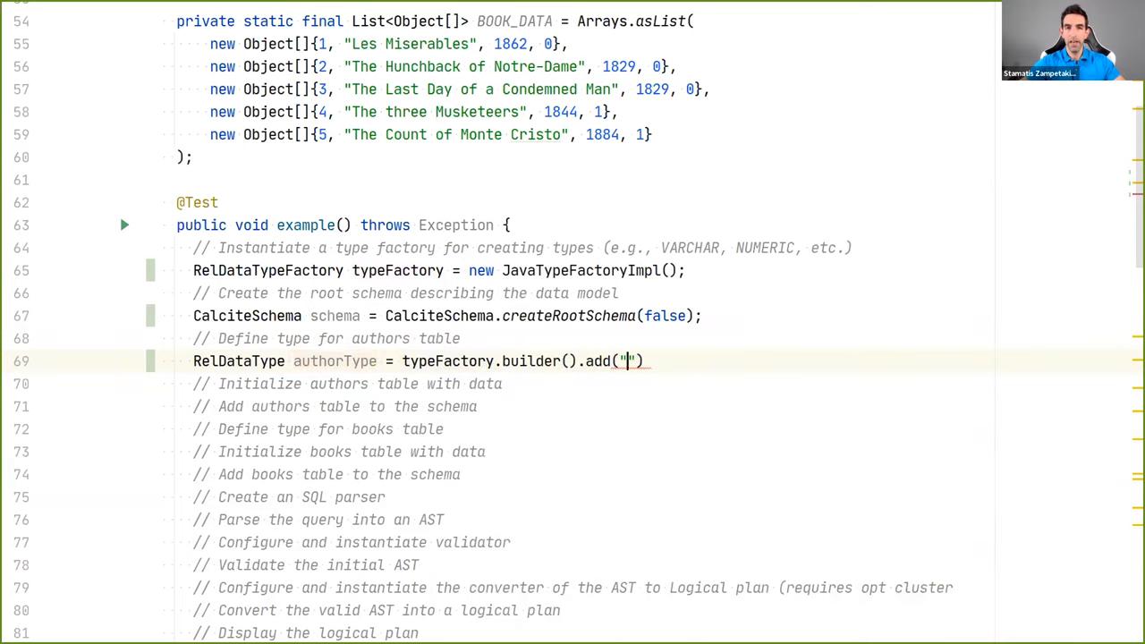
pyautogui.write('id')
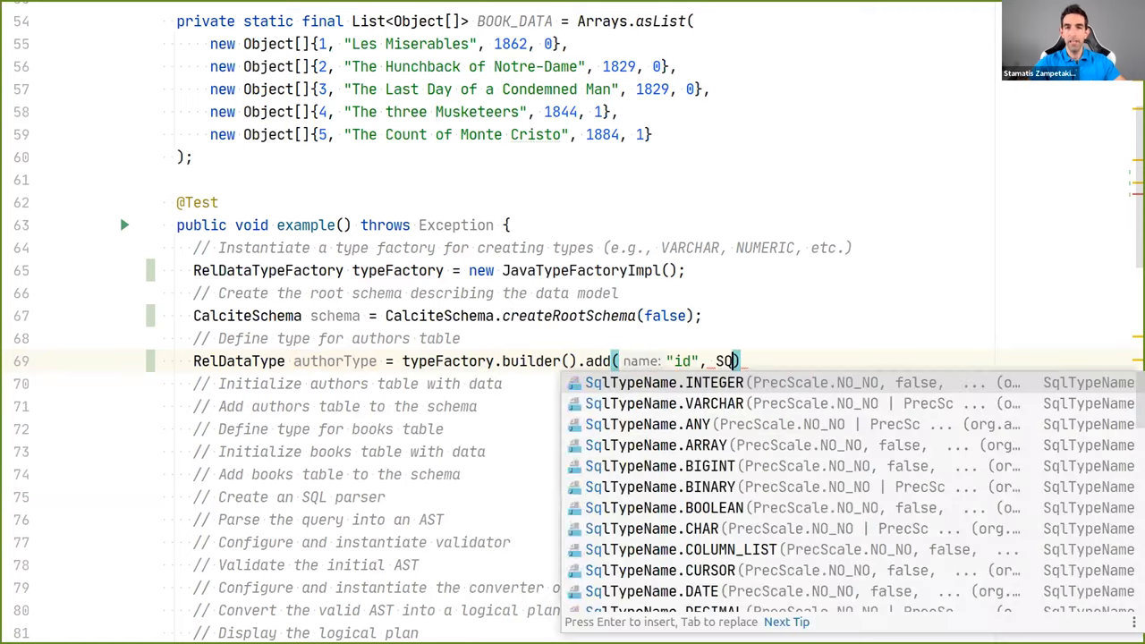
pyautogui.press('Backspace')
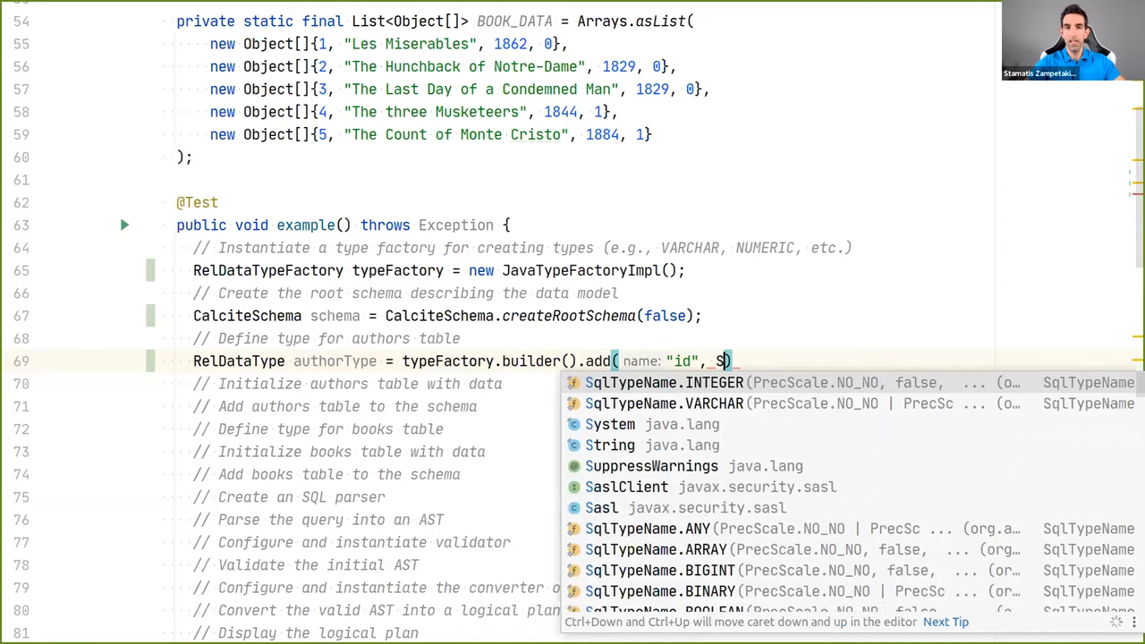
pyautogui.click(664, 383)
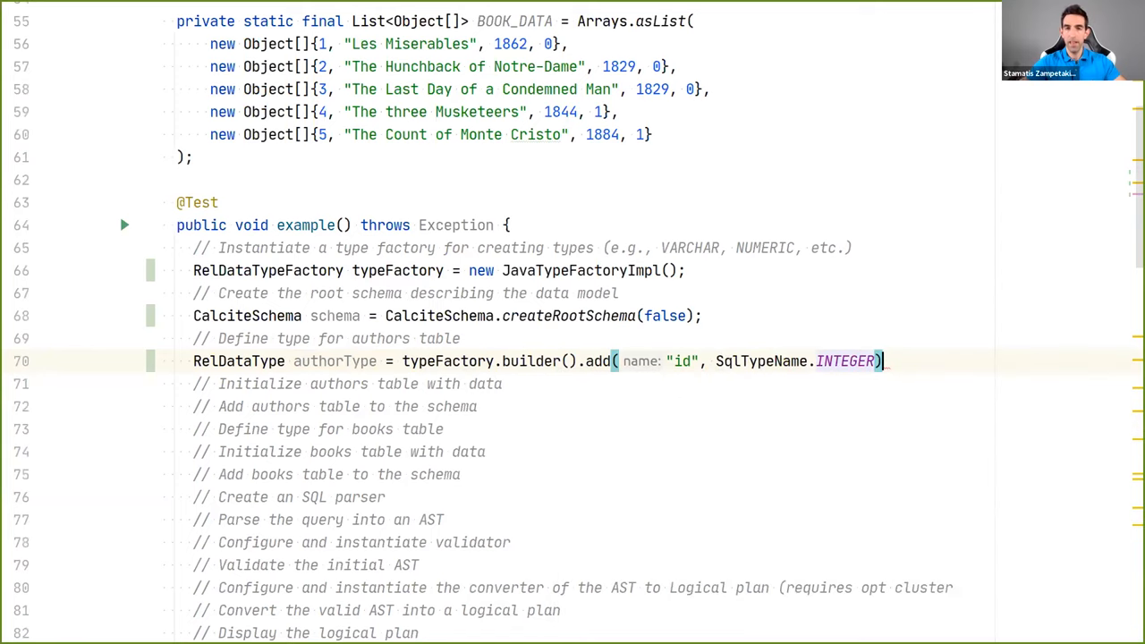
# Add VARCHAR fname and lname columns to the authorType builder and finish it
pyautogui.write('.add()')
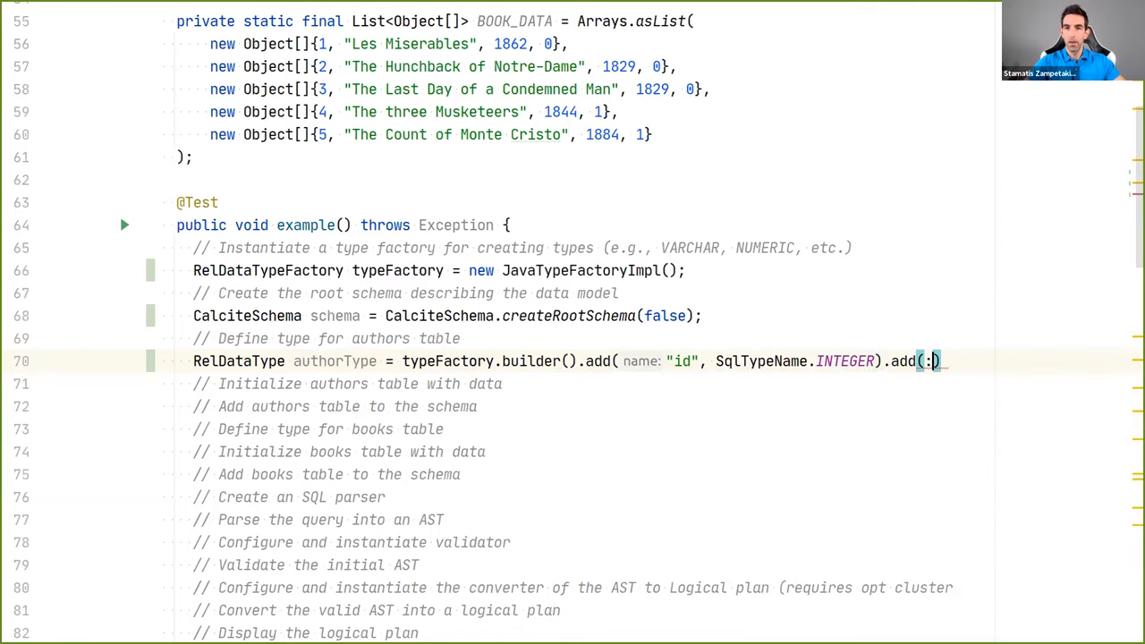
pyautogui.write('"fn"')
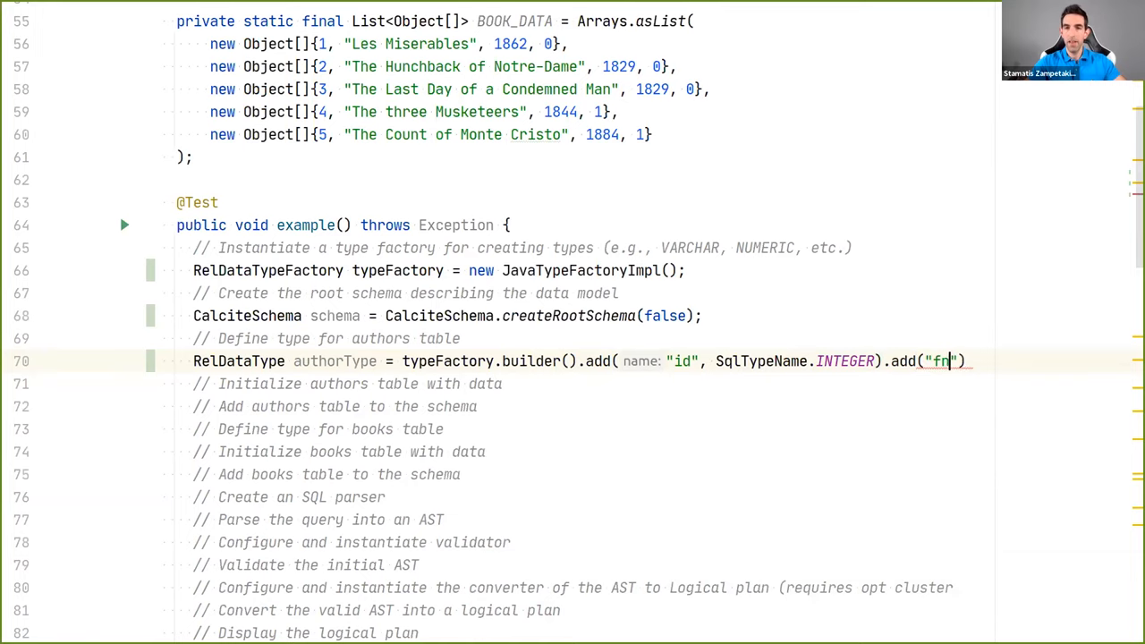
pyautogui.write('ame", SqlTypeName.VARCHAR)')
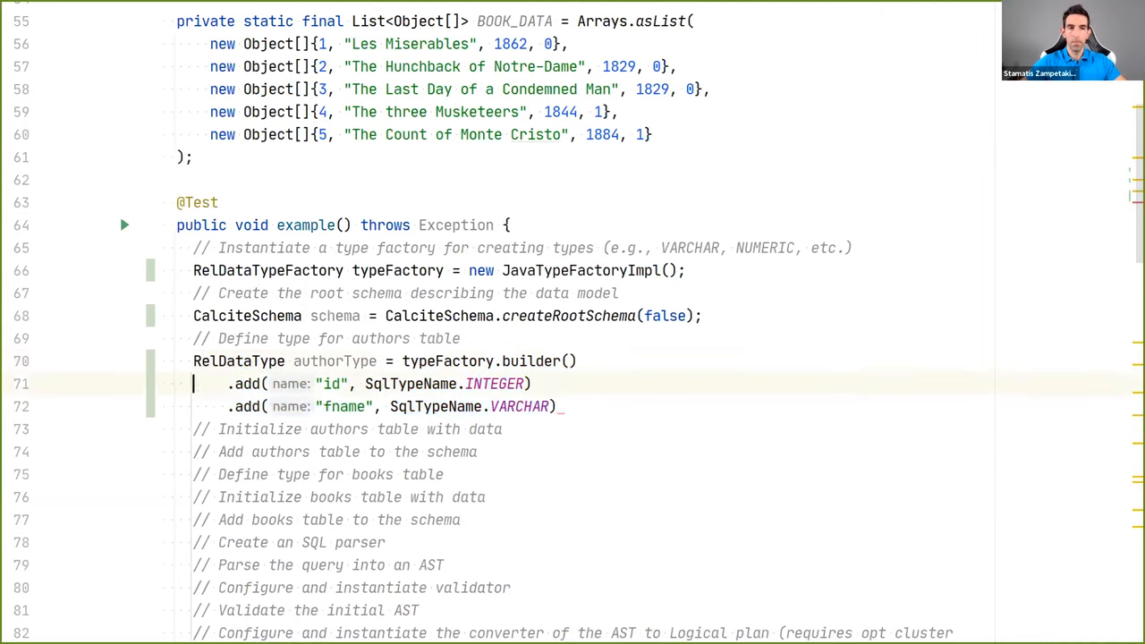
pyautogui.write('.add("lname"')
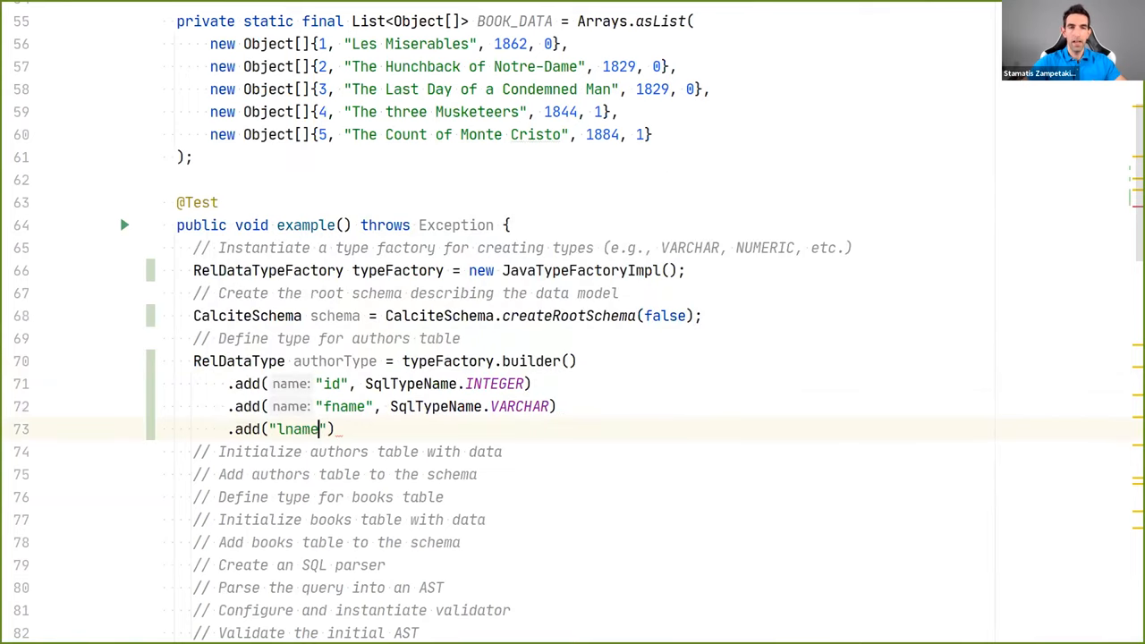
pyautogui.write(', SQ')
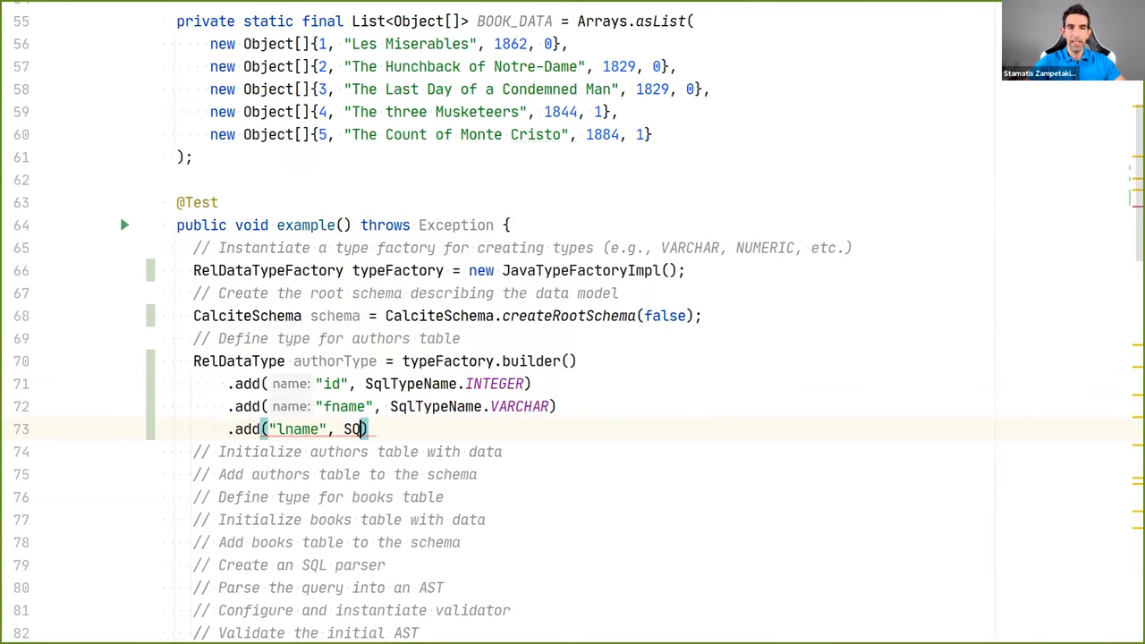
pyautogui.write('lTypeName.VARCHAR')
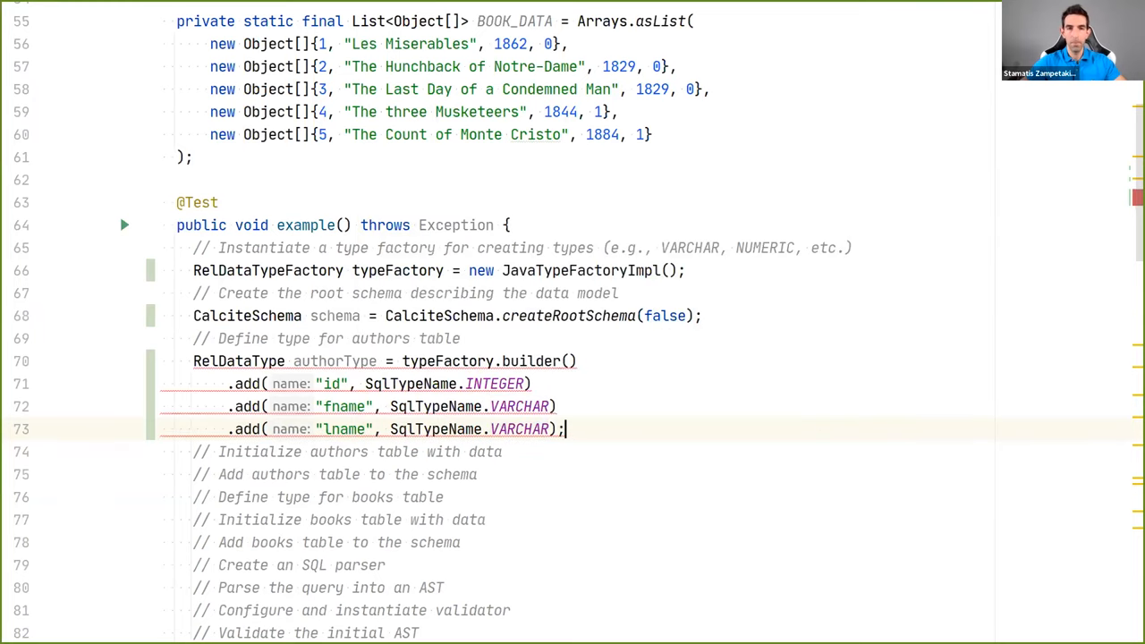
pyautogui.write('.build();')
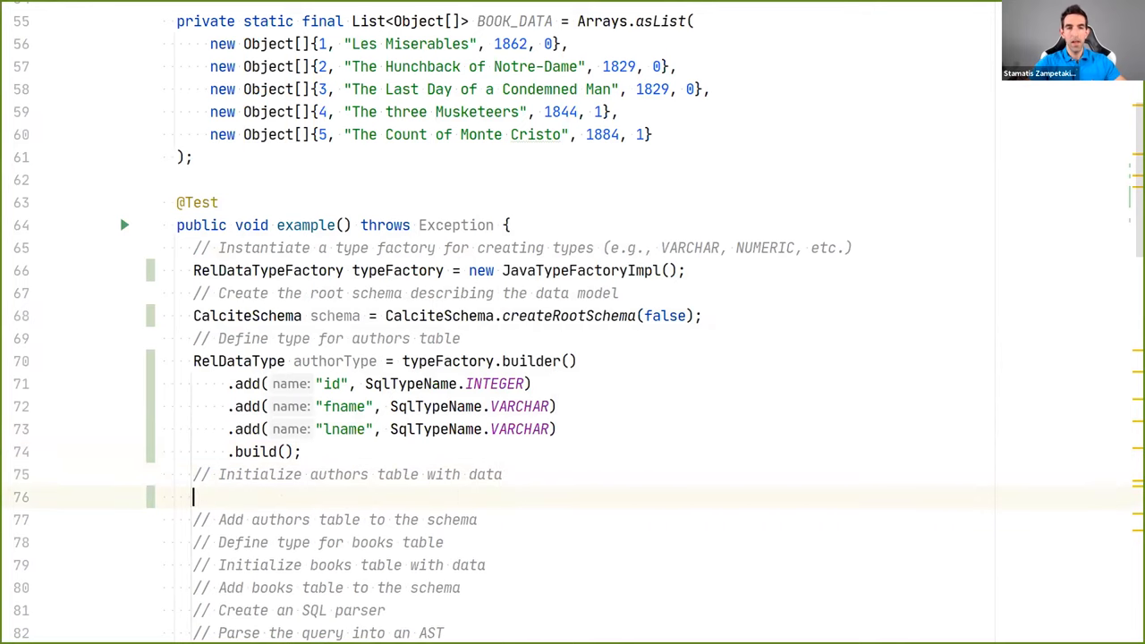
# Declare ListTable author = new ListTable(authorType, AUTHOR_DATA)
pyautogui.write('ListTable')
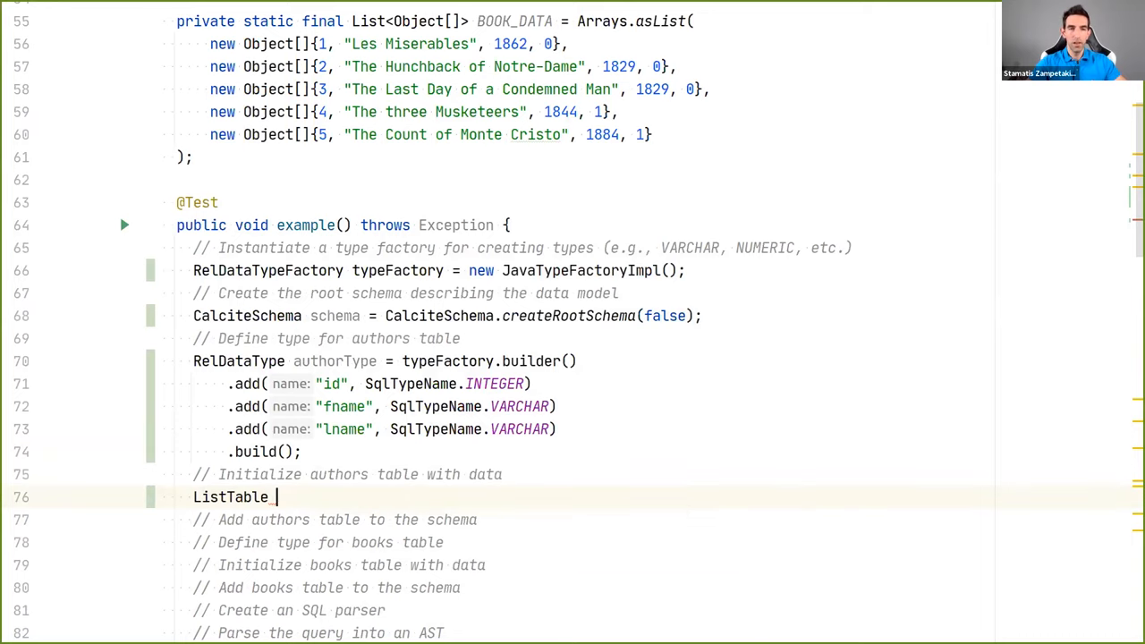
pyautogui.write('author')
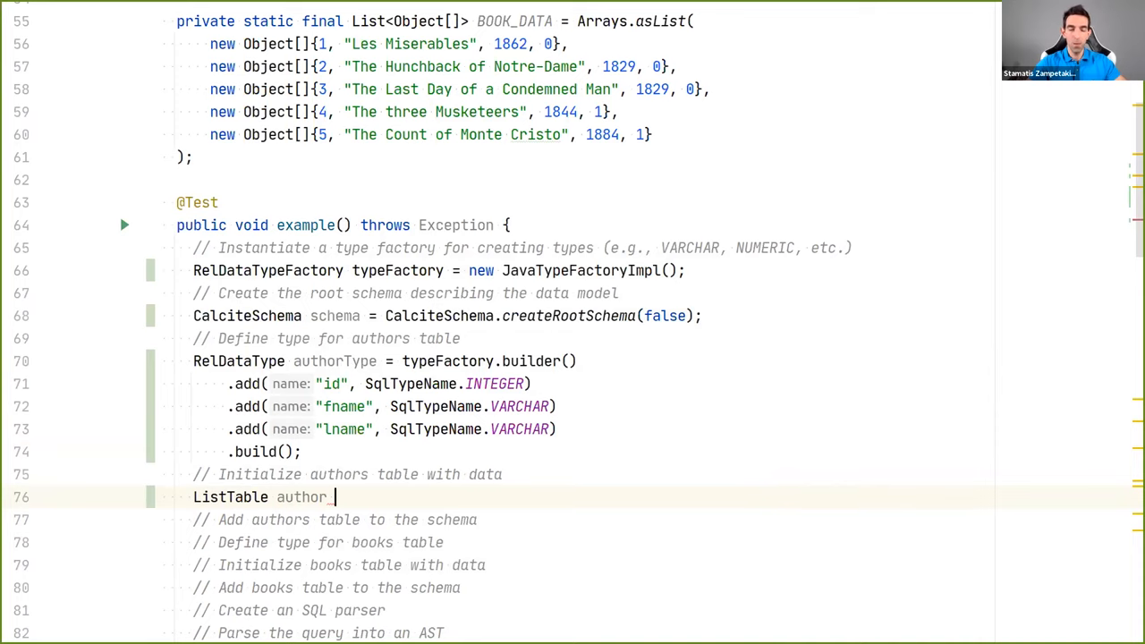
pyautogui.write('= new ListTable(')
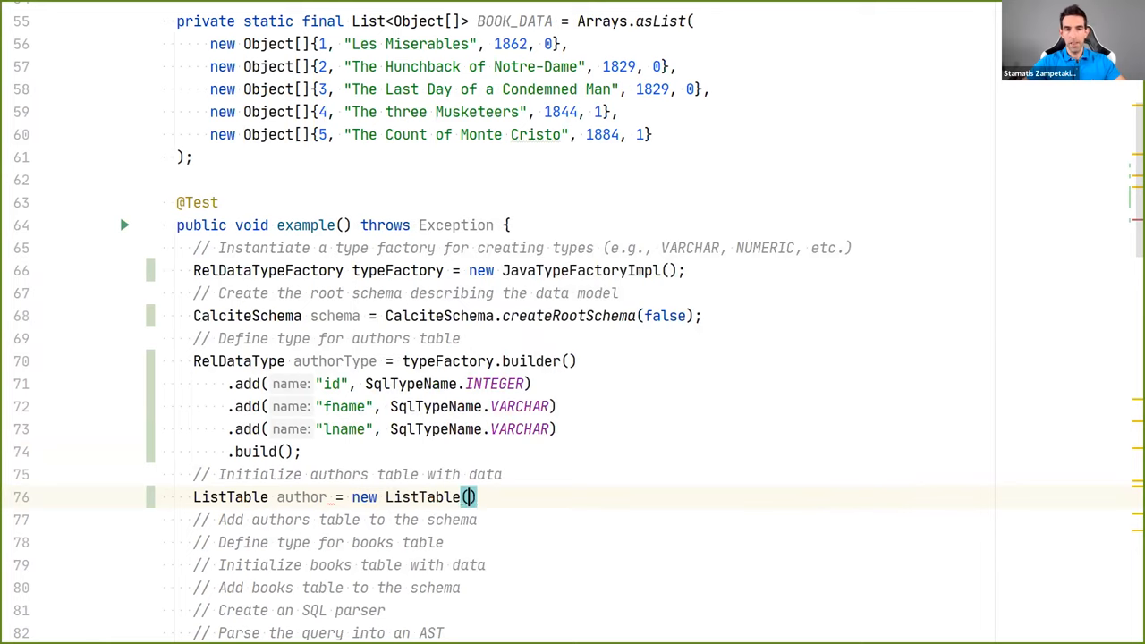
pyautogui.write(';')
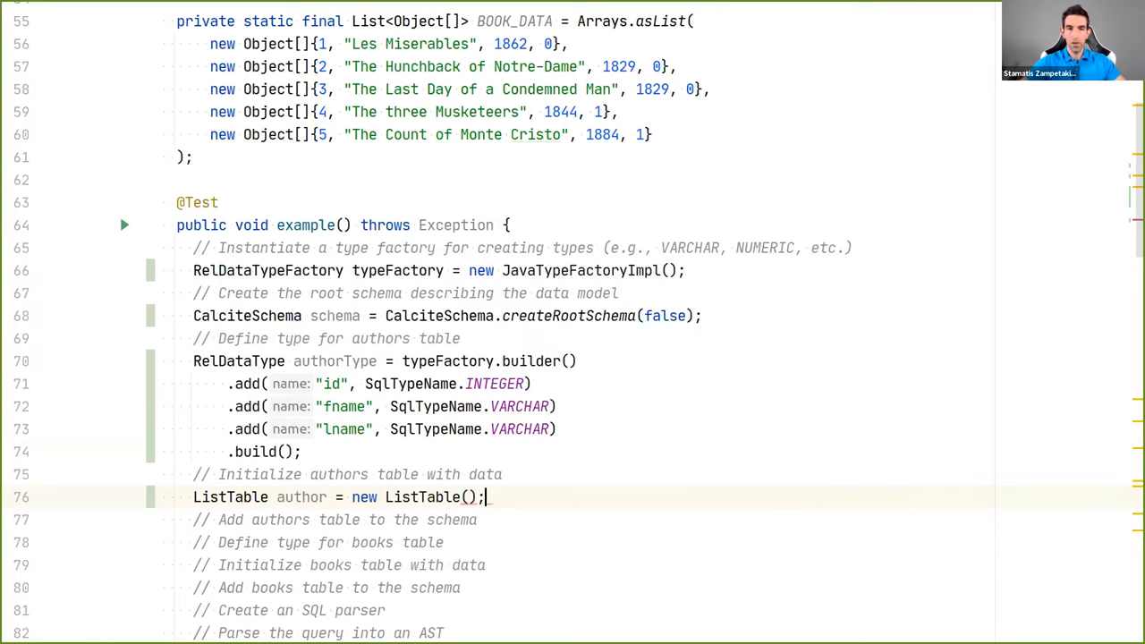
pyautogui.write('authorType,')
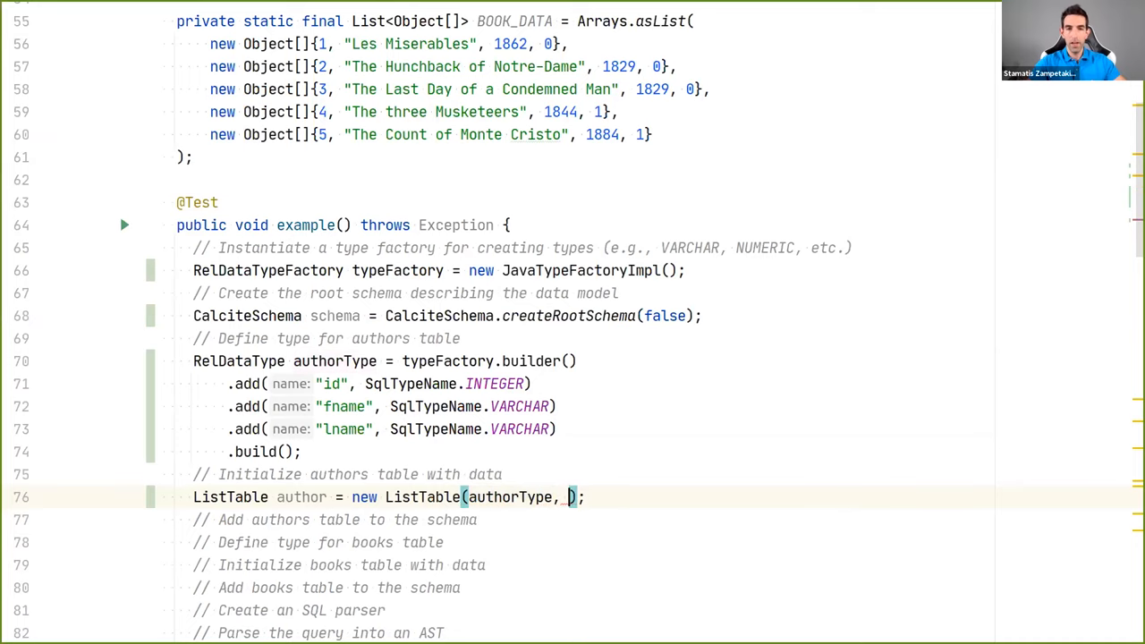
pyautogui.write('AUTHOR_DATA')
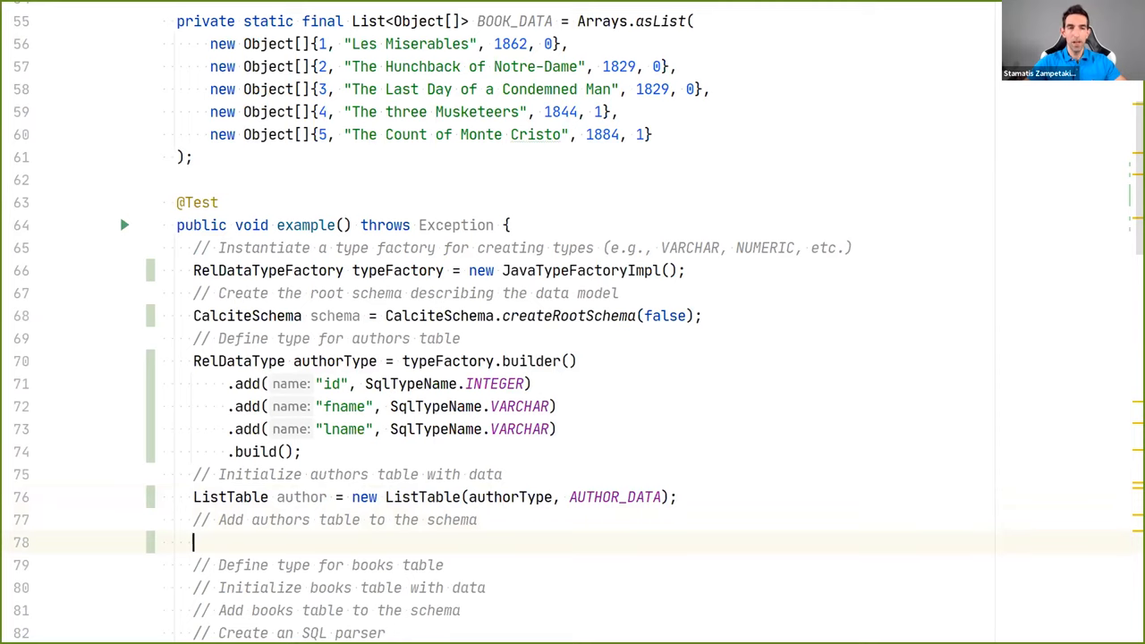
# Register the table with schema.add("author", author) and select the authorType definition block
pyautogui.scroll(-3)
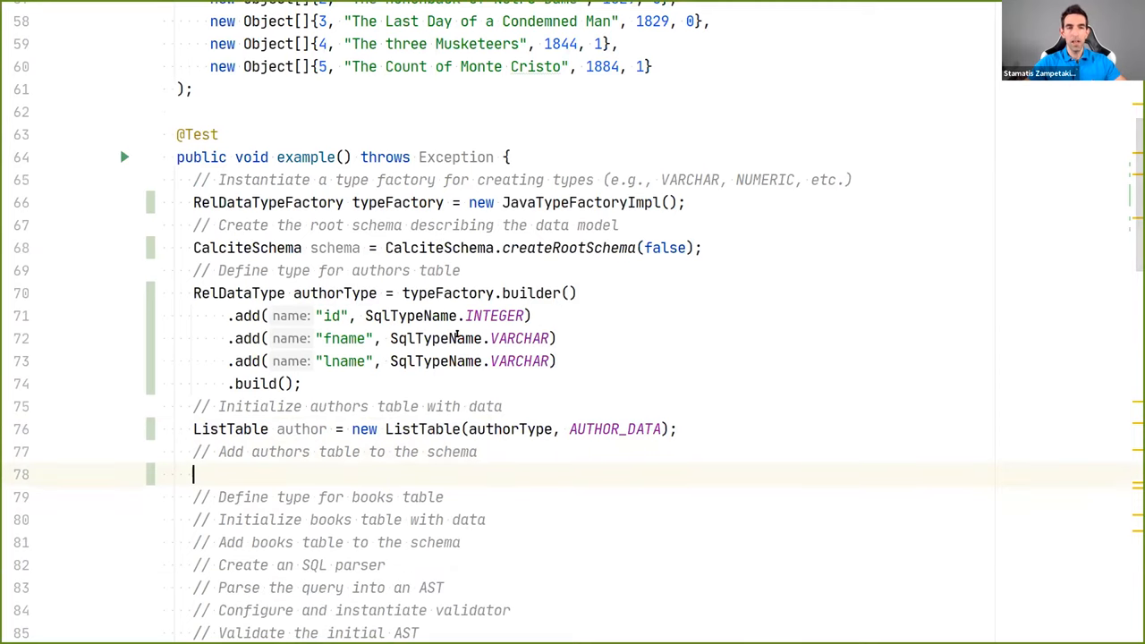
pyautogui.scroll(-3)
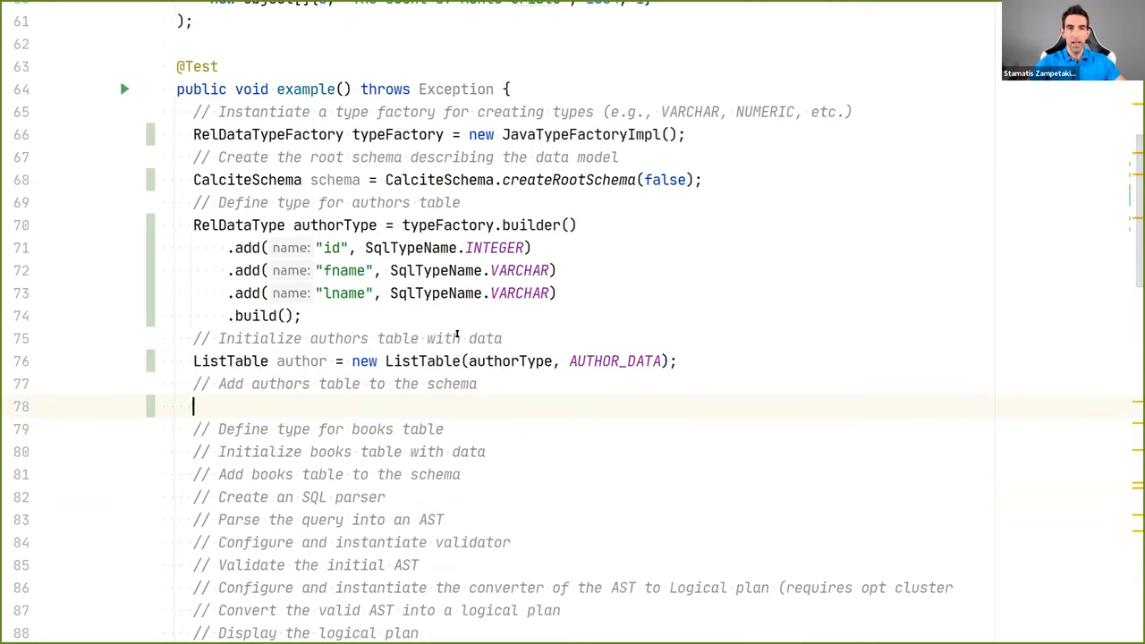
pyautogui.write('schema')
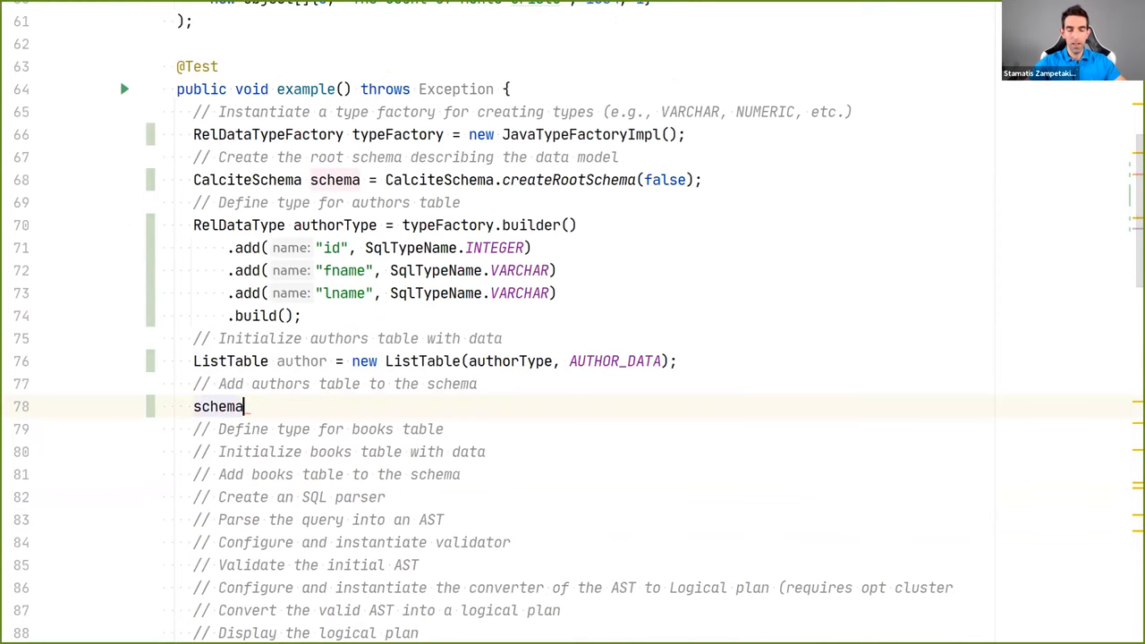
pyautogui.write('.add()')
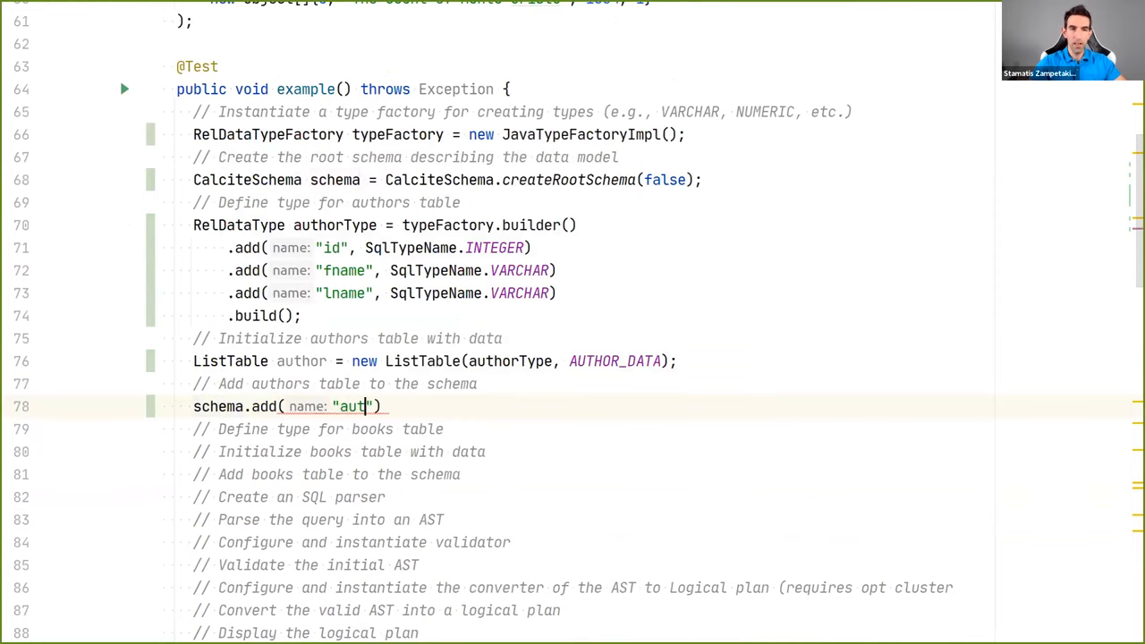
pyautogui.write('hor", author')
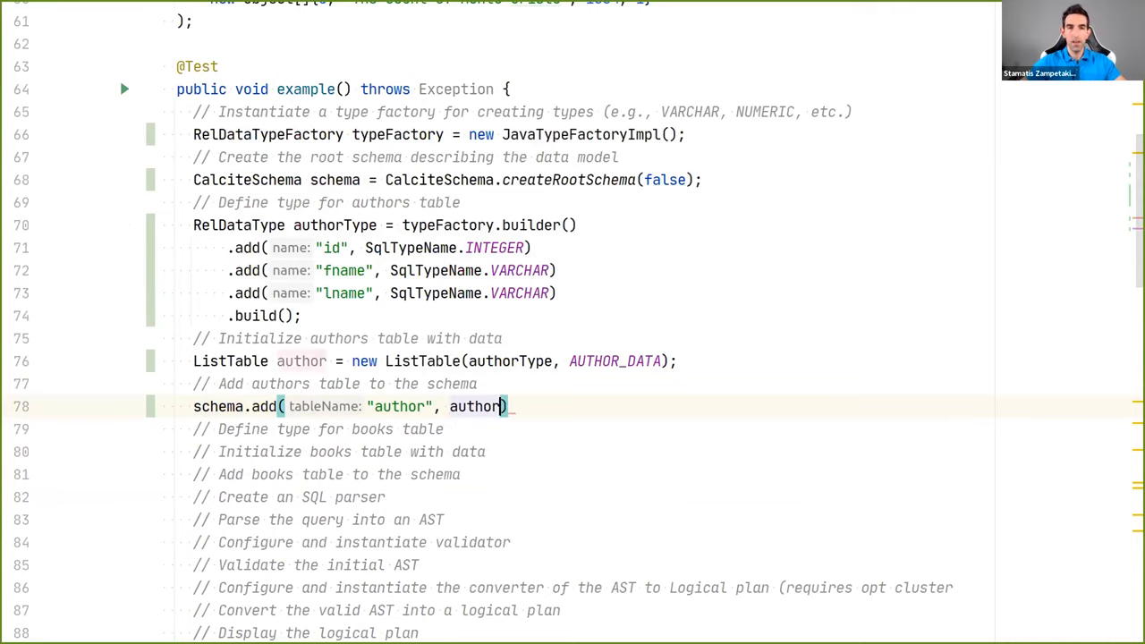
pyautogui.click(492, 360)
pyautogui.write(';')
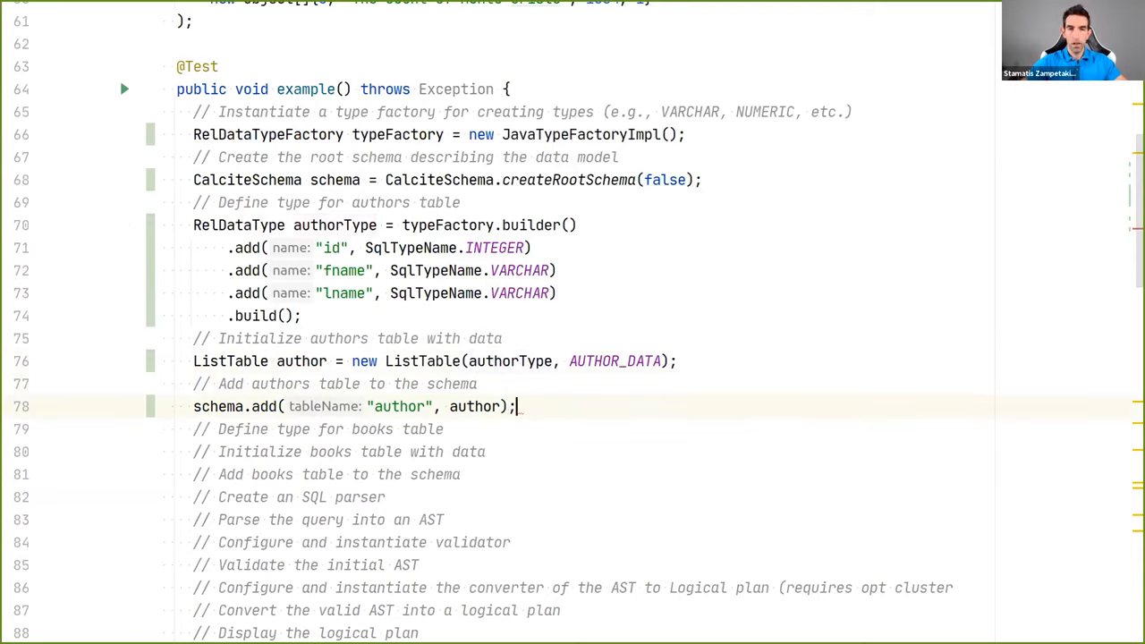
pyautogui.click(426, 406)
pyautogui.write('schema.add("ar", author);')
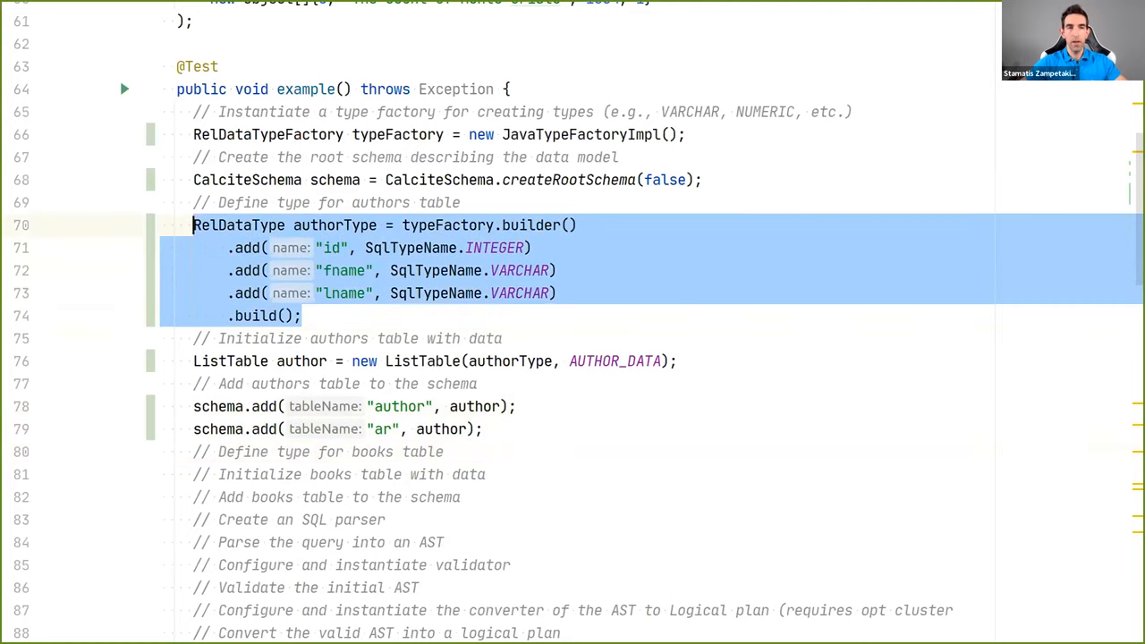
# Paste the copied type and adapt it into bookType with id, title, INTEGER year and author columns
pyautogui.click(443, 452)
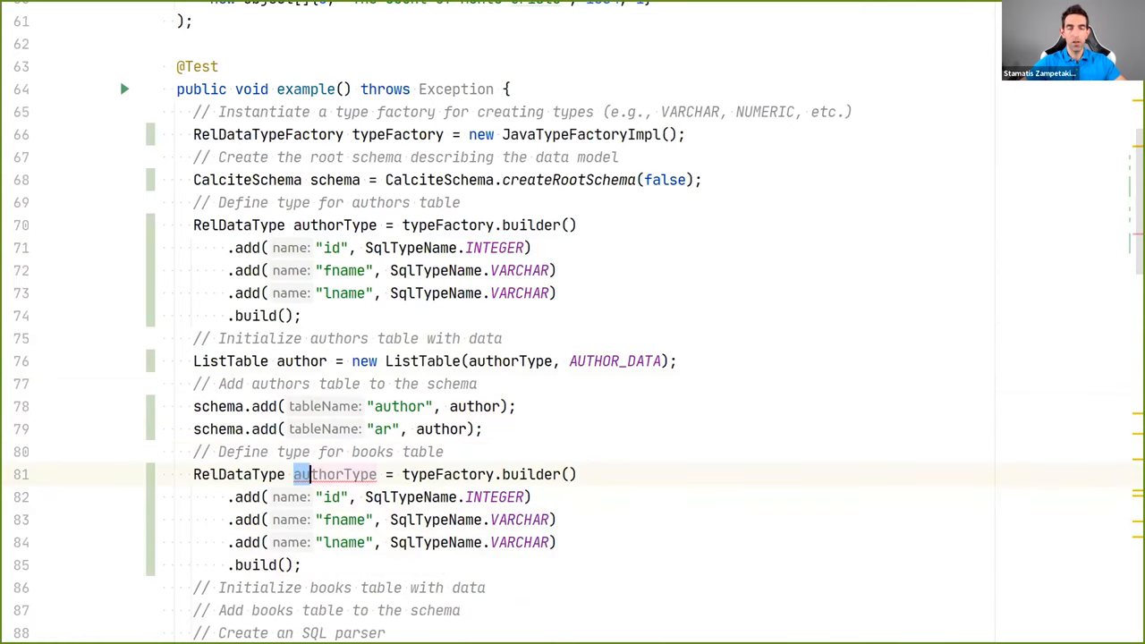
pyautogui.write('bookType')
pyautogui.click(376, 520)
pyautogui.write('titl')
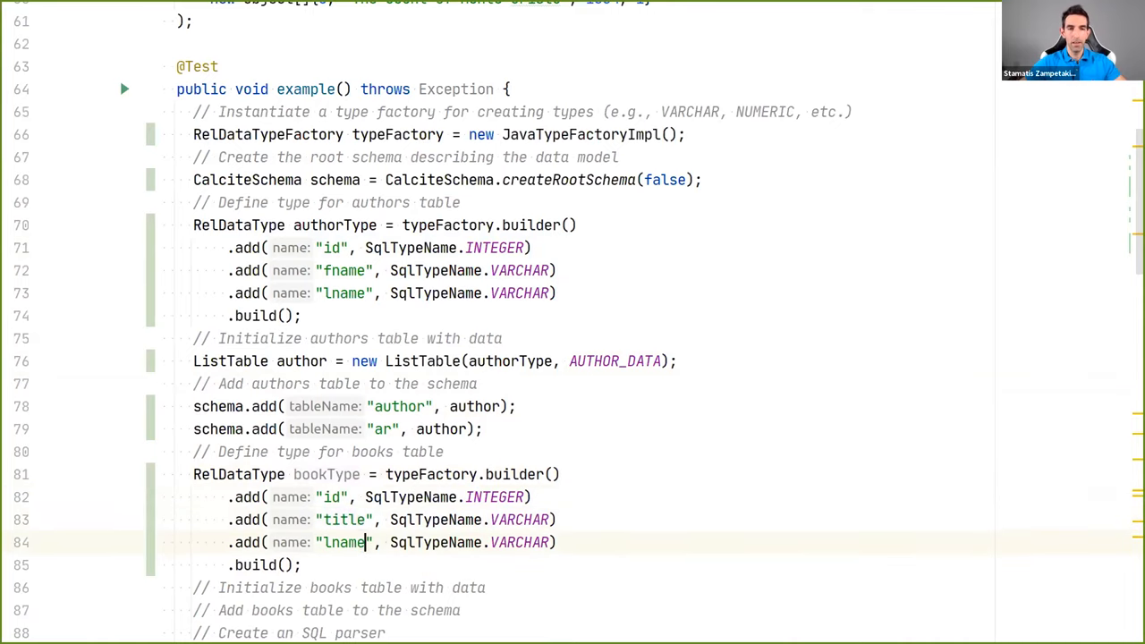
pyautogui.write('year')
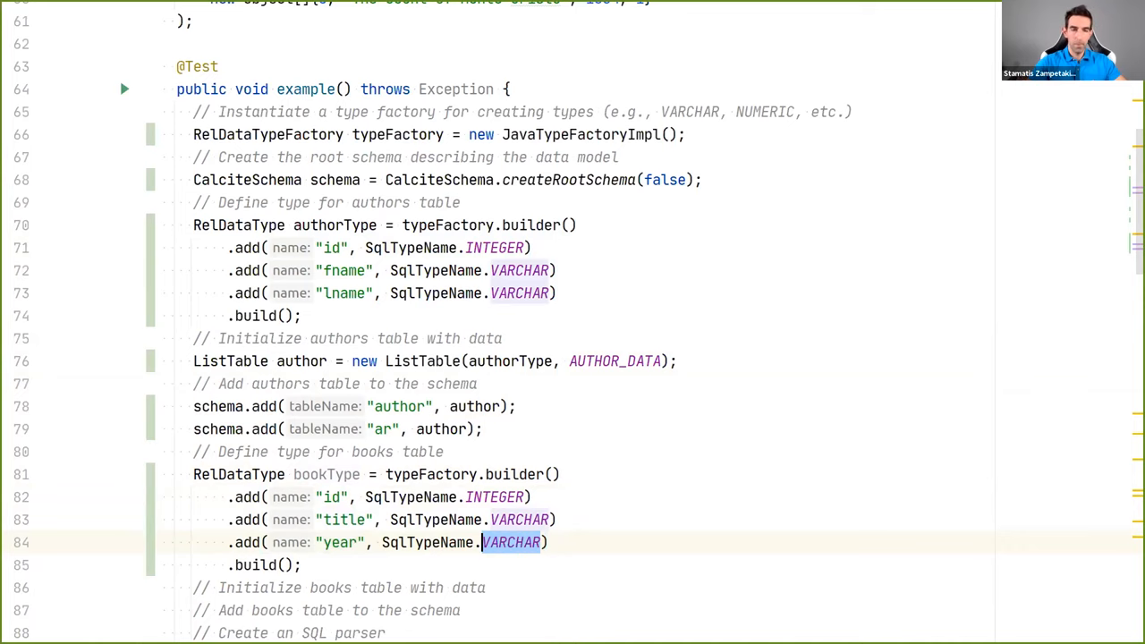
pyautogui.write('INTEGER')
pyautogui.write('.add(')
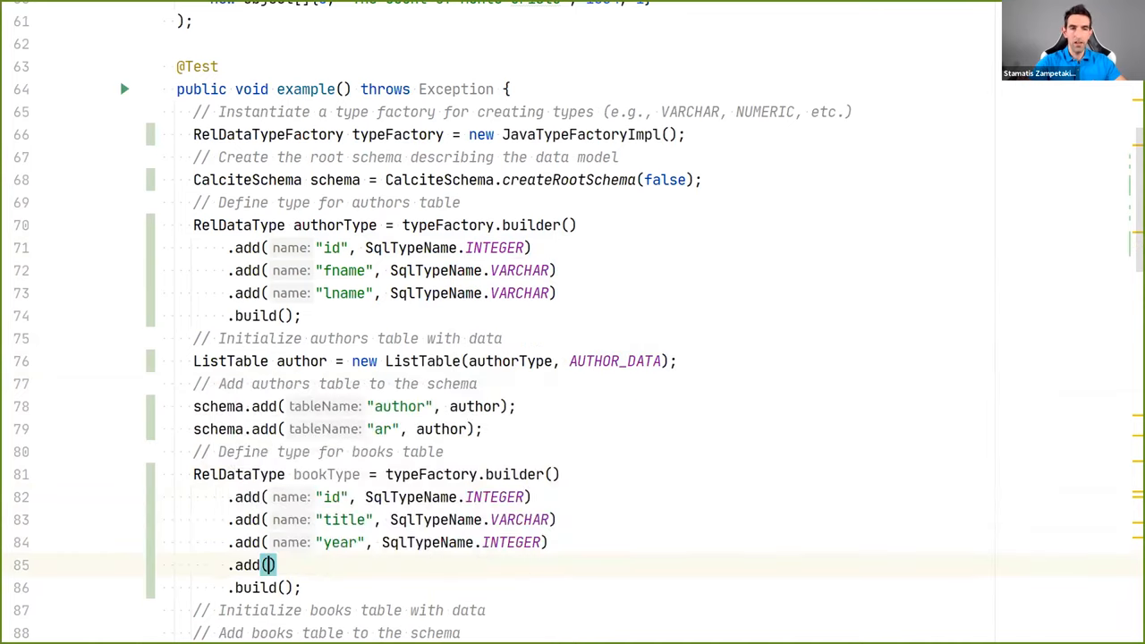
pyautogui.write('auth"')
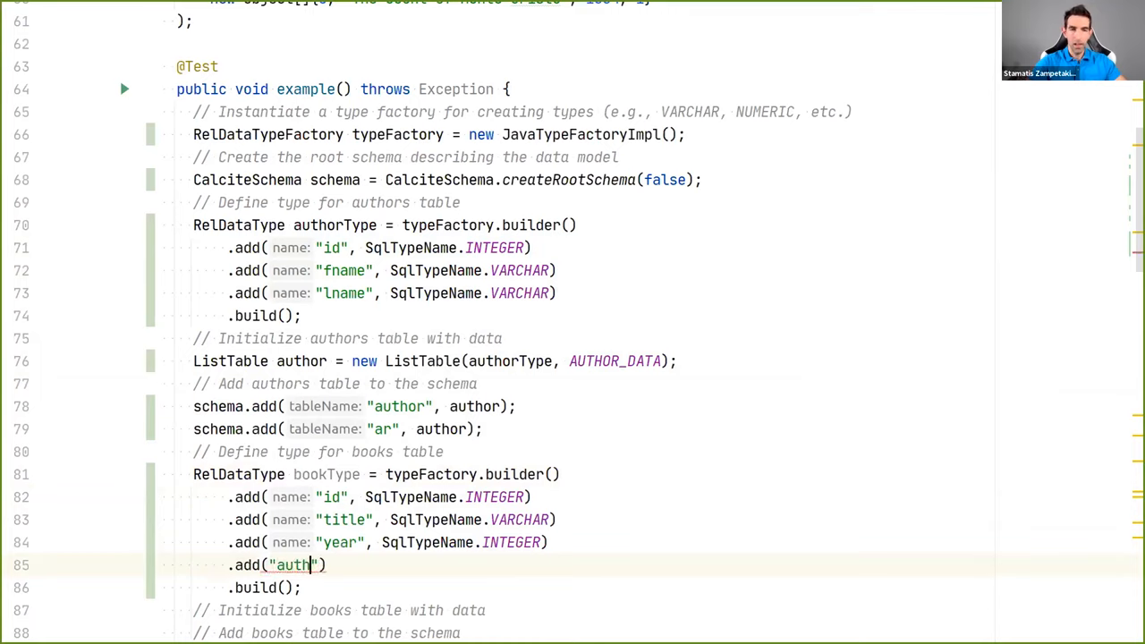
pyautogui.write('or",')
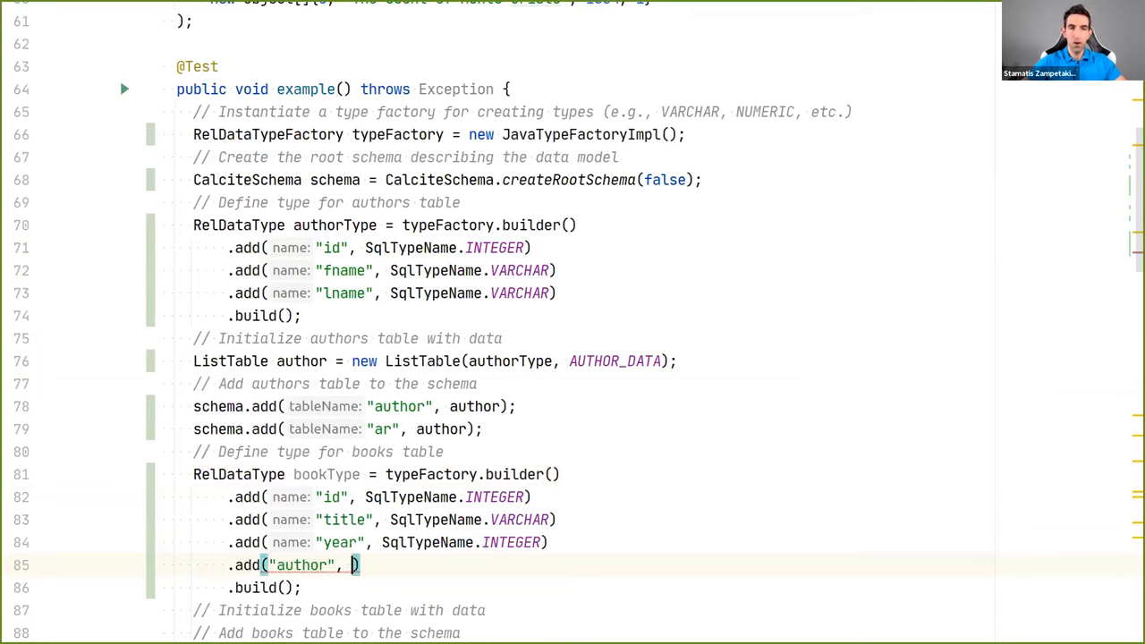
pyautogui.write('SqlTypeName.INTEGER')
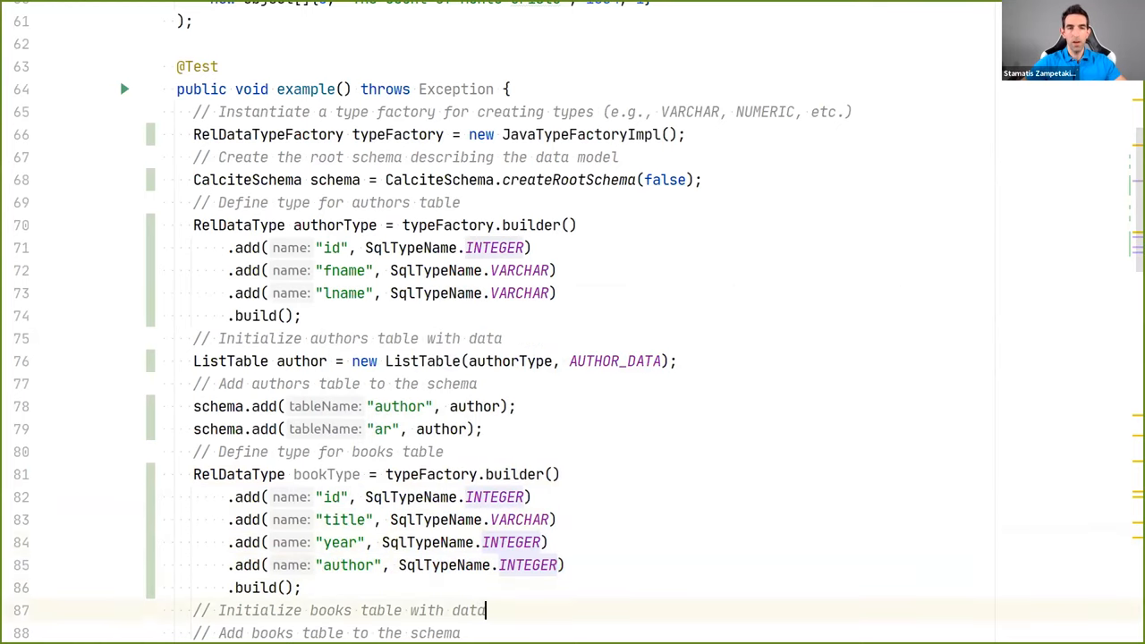
pyautogui.write('ListT')
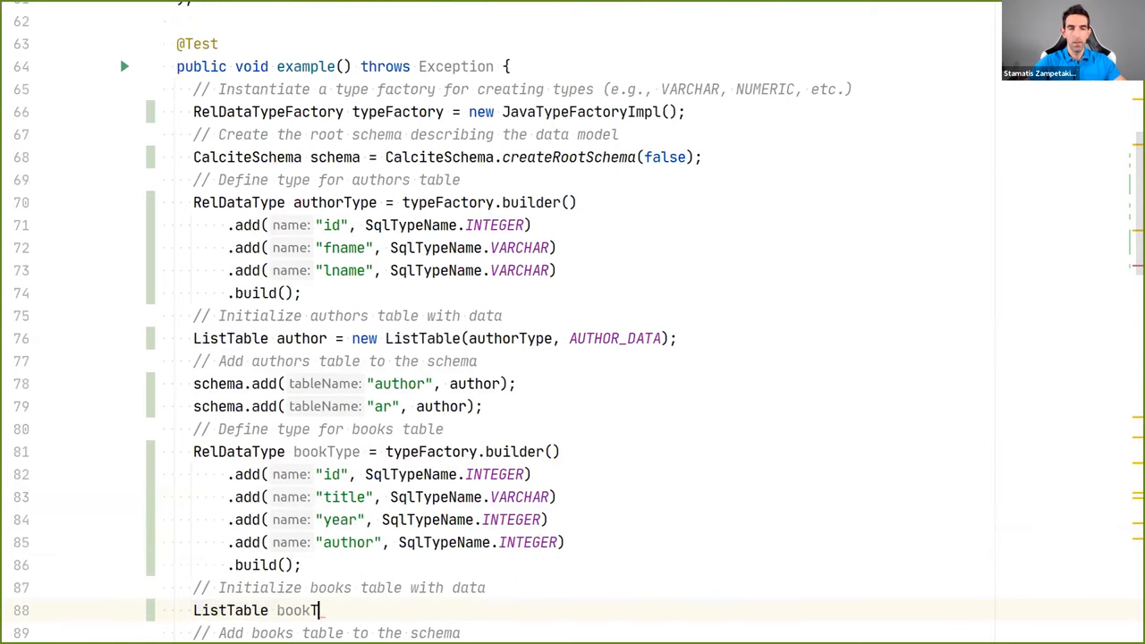
# Write ListTable bookTable = new ListTable(bookType, BOOK_DATA) and schema.add("book", bookTable)
pyautogui.write('able = new')
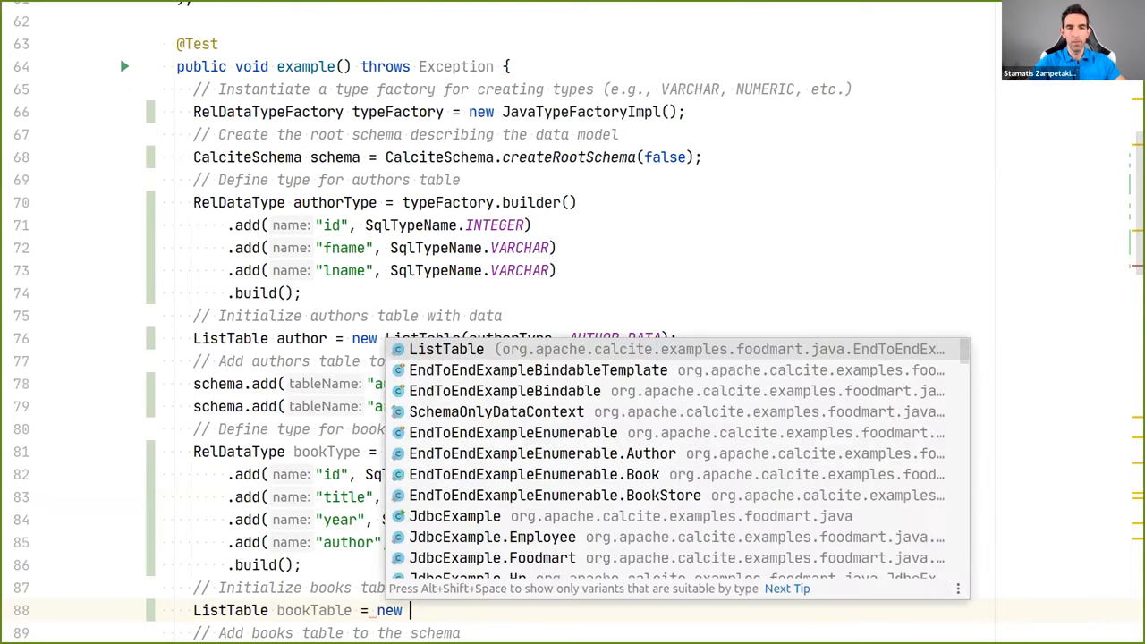
pyautogui.click(445, 349)
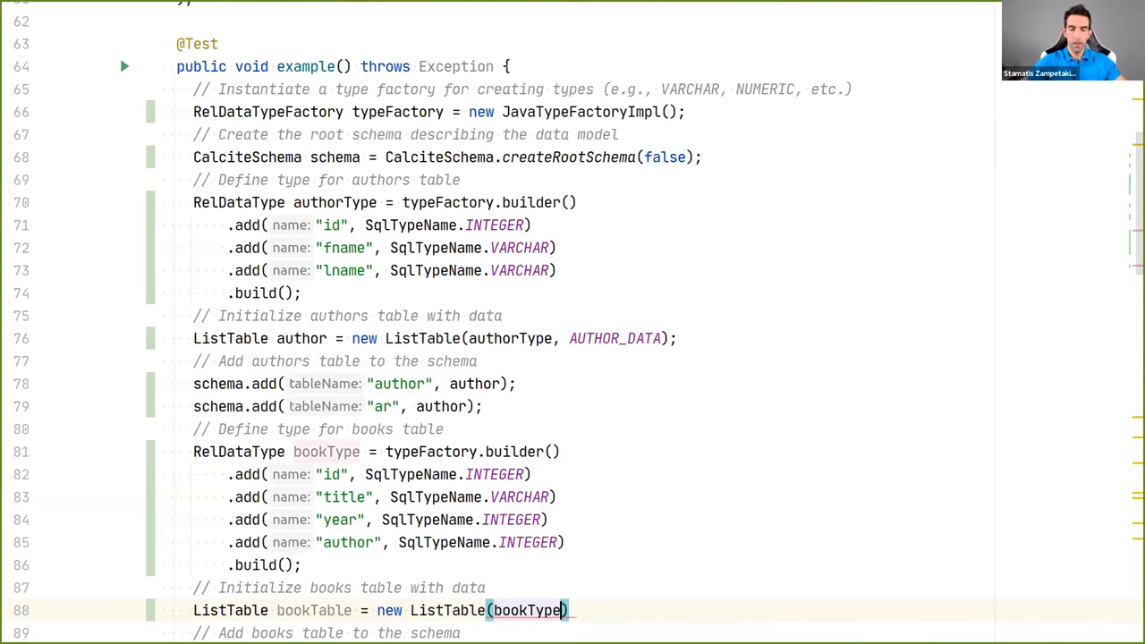
pyautogui.write(', BOOK_DATA')
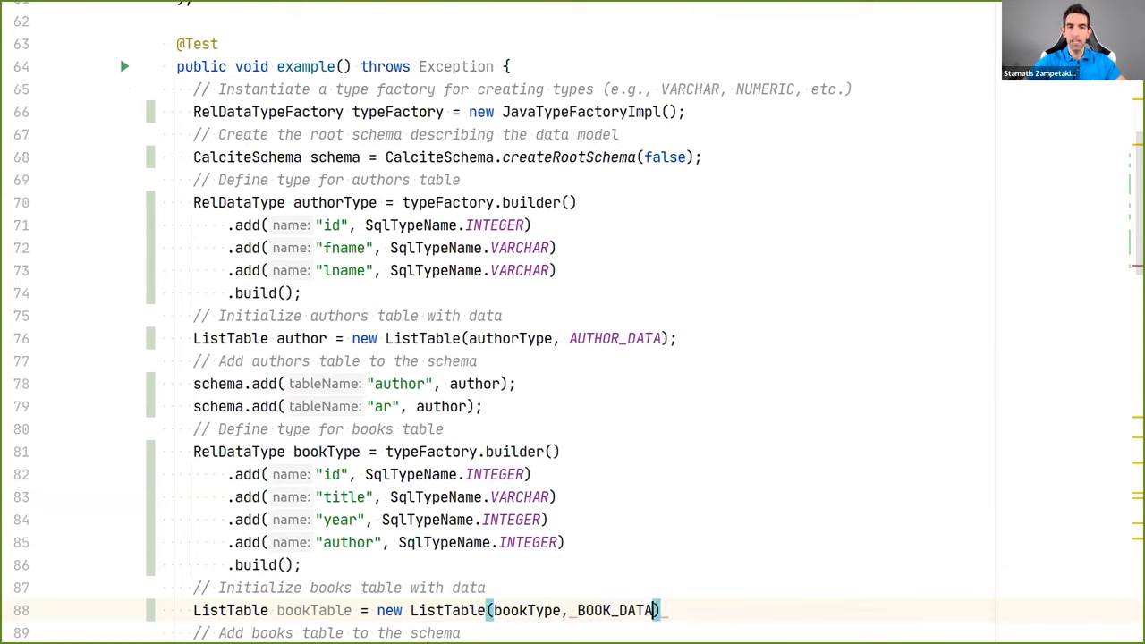
pyautogui.write(';')
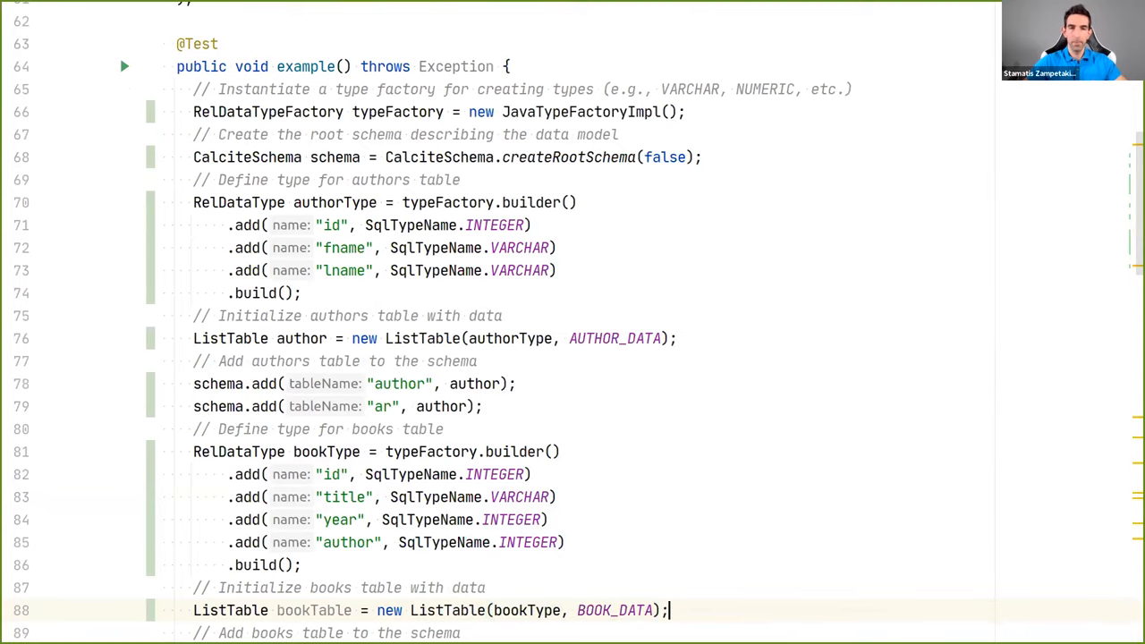
pyautogui.scroll(-3)
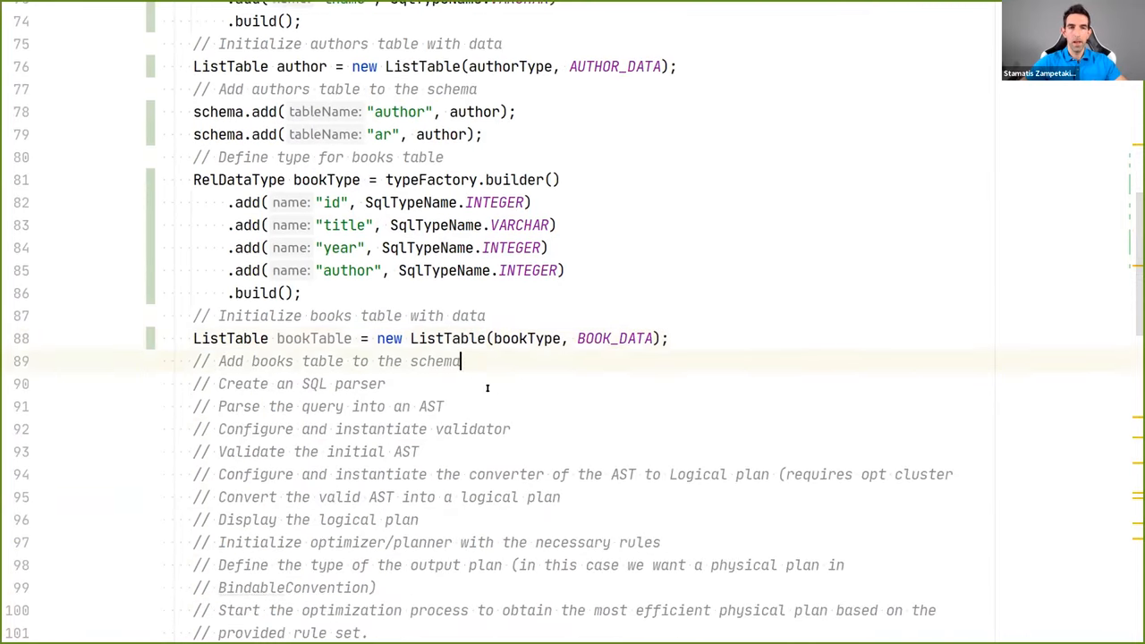
pyautogui.write('schema.add("')
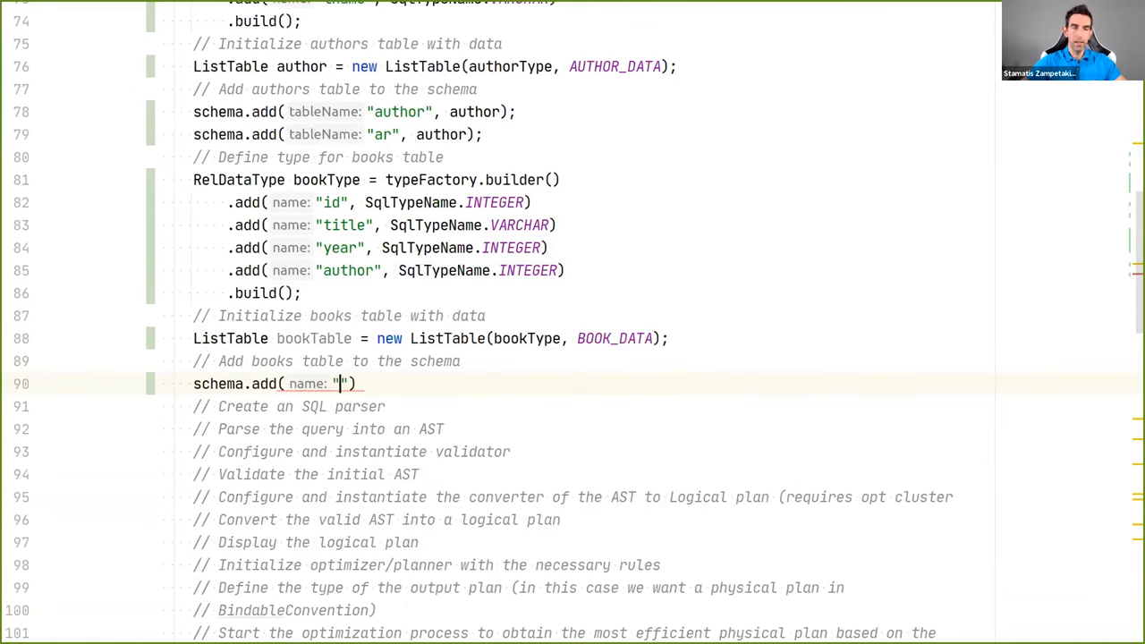
pyautogui.write('book')
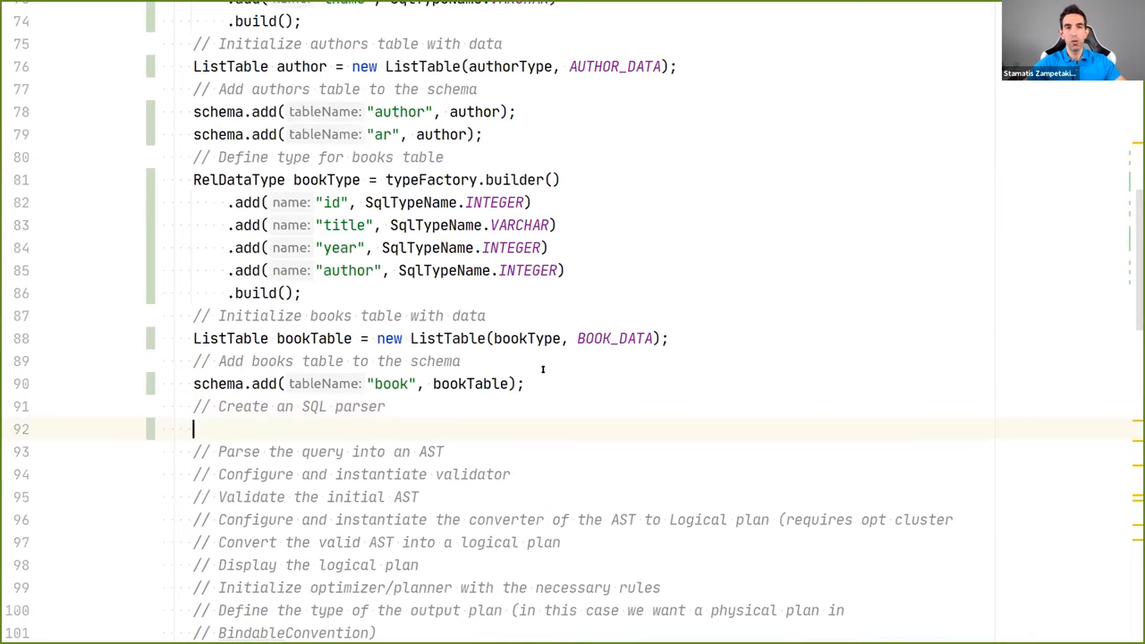
# Write SqlParser.create("SELECT title FROM book WHERE id > 1"), correcting the selected column to title
pyautogui.scroll(-3)
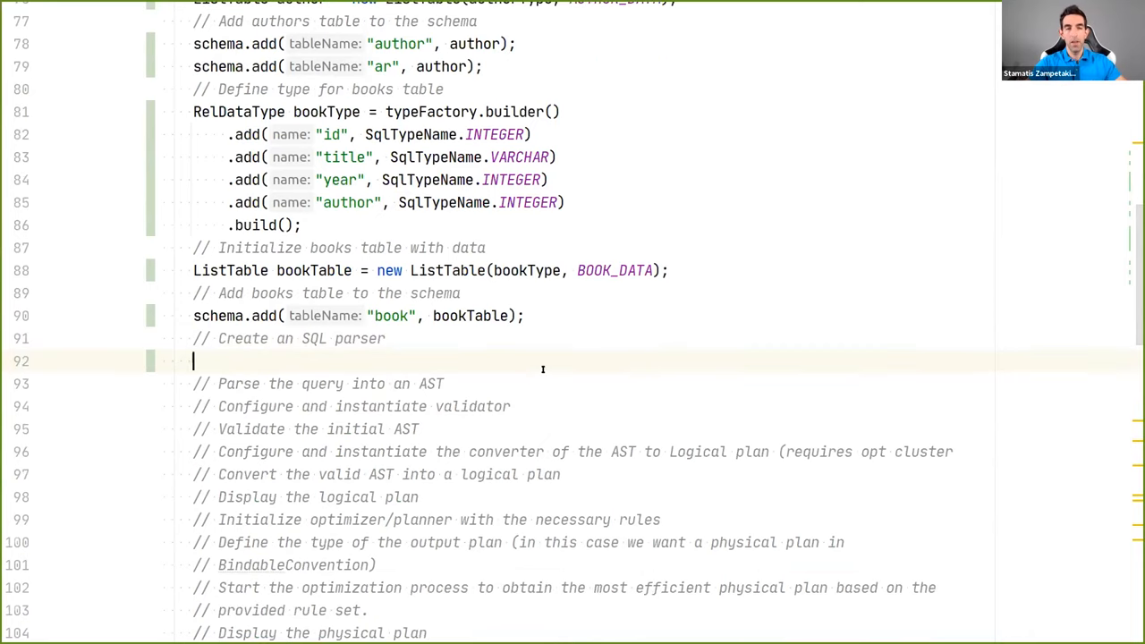
pyautogui.write('SqlParser parser =')
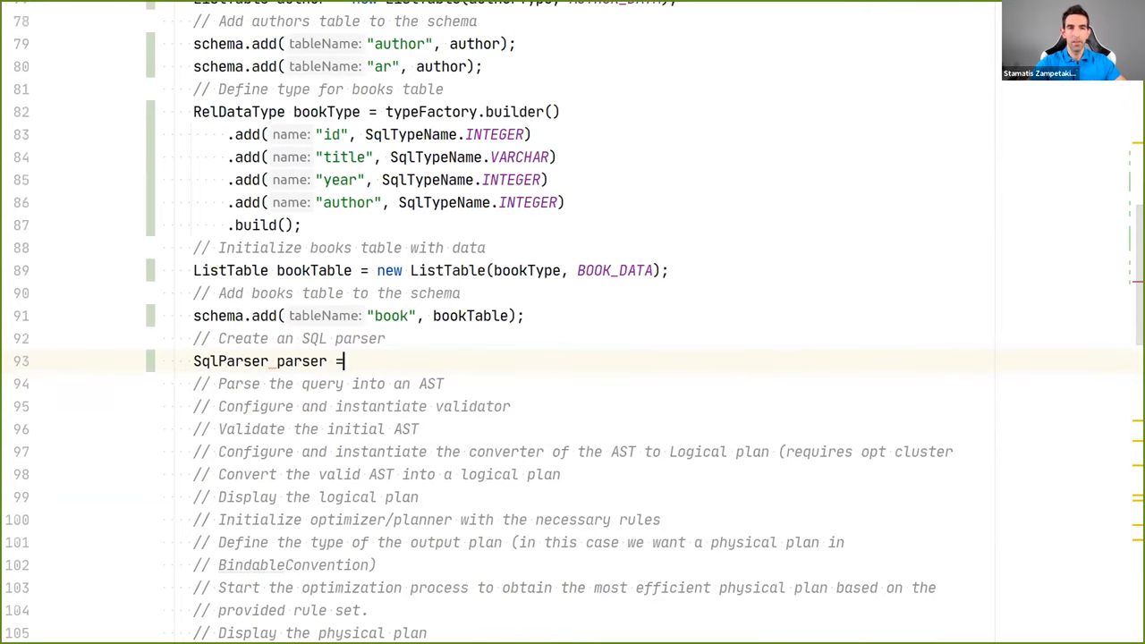
pyautogui.write('SqlParser.create("")')
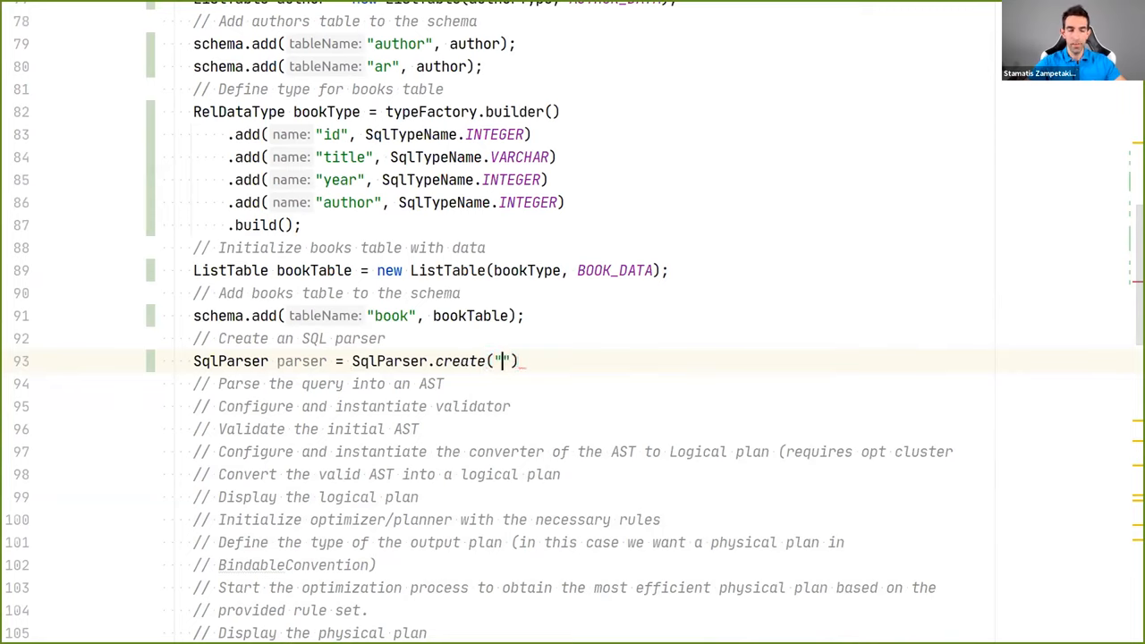
pyautogui.write('SELECT i')
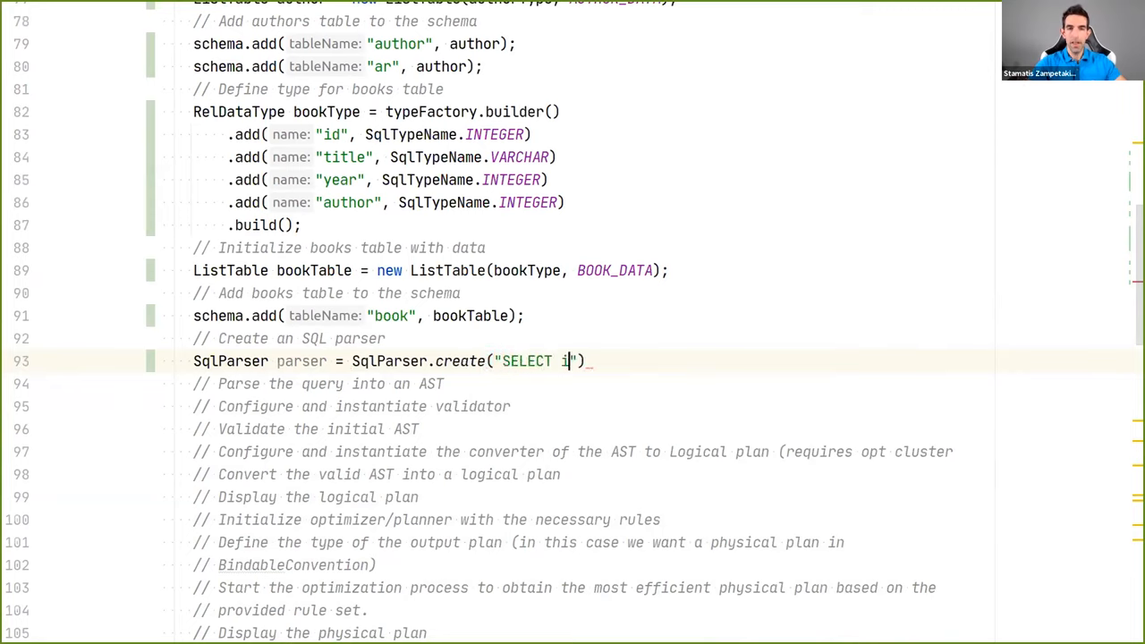
pyautogui.write('d FROM')
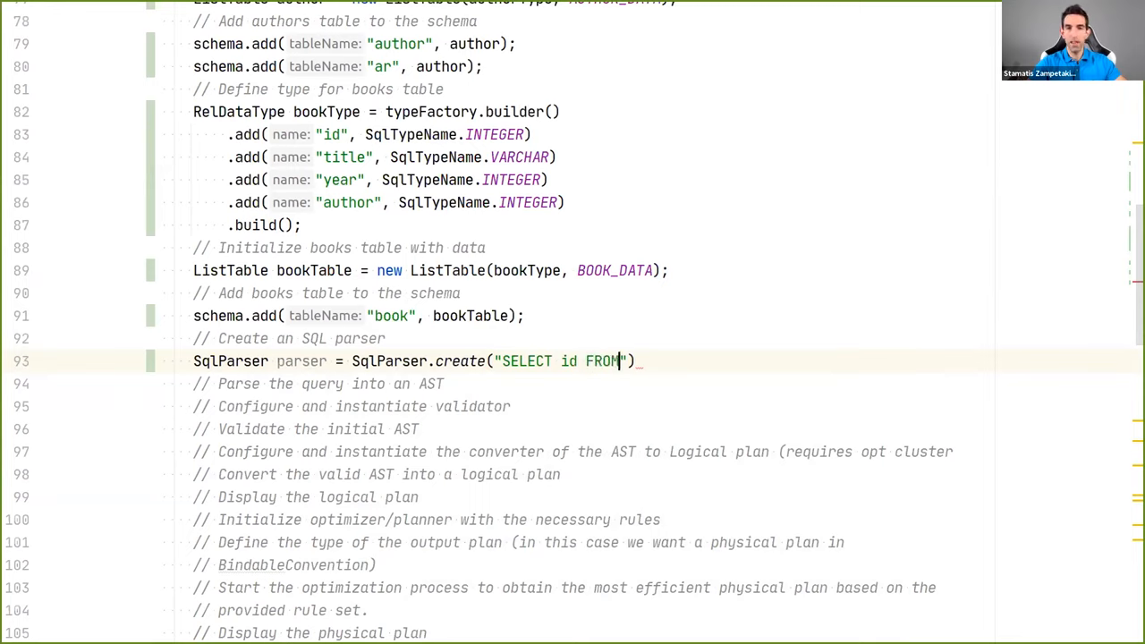
pyautogui.write('book')
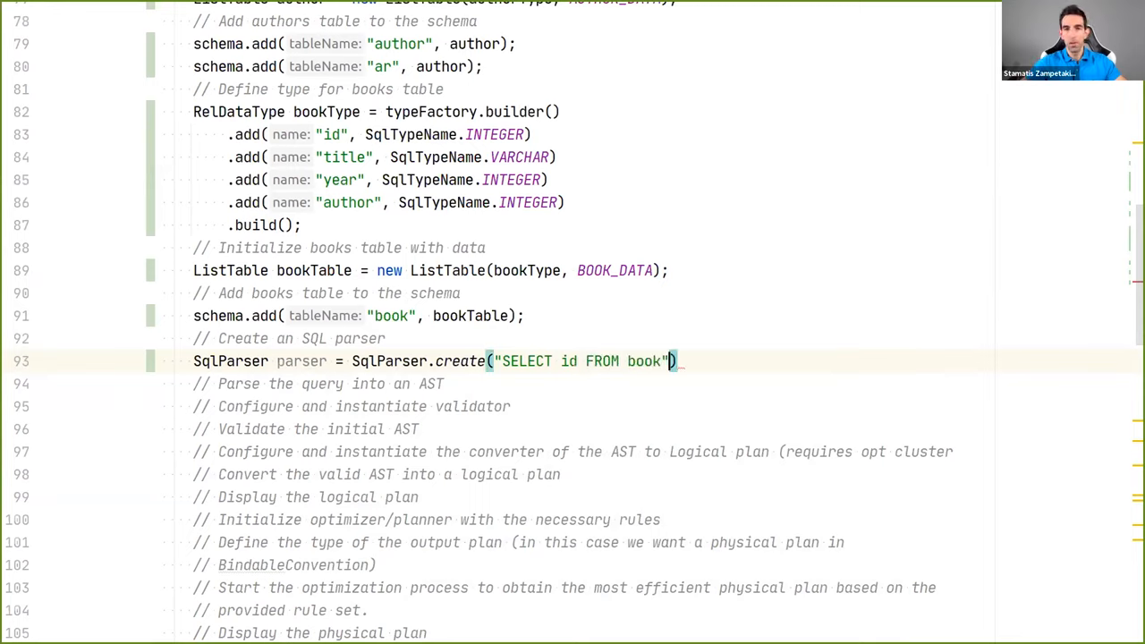
pyautogui.write('WHERE')
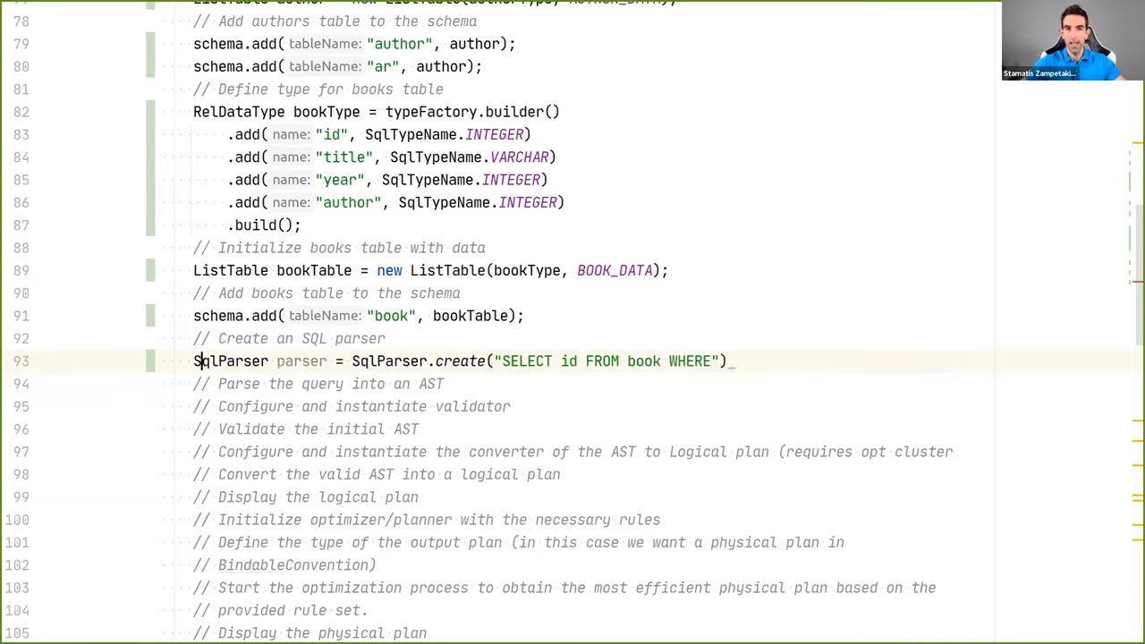
pyautogui.click(584, 360)
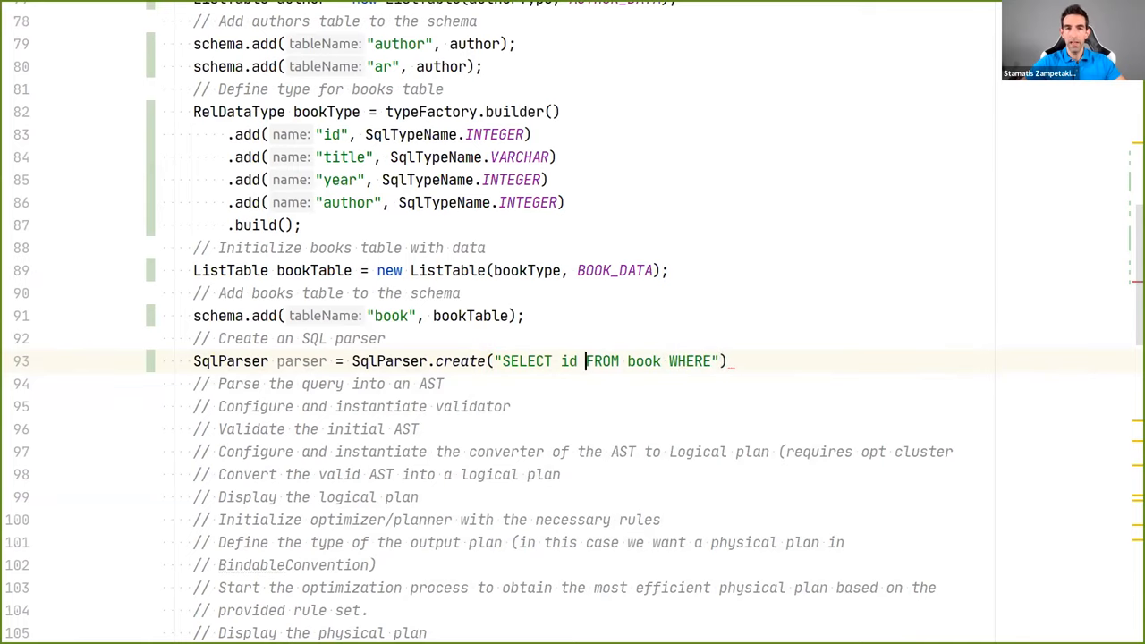
pyautogui.write('title')
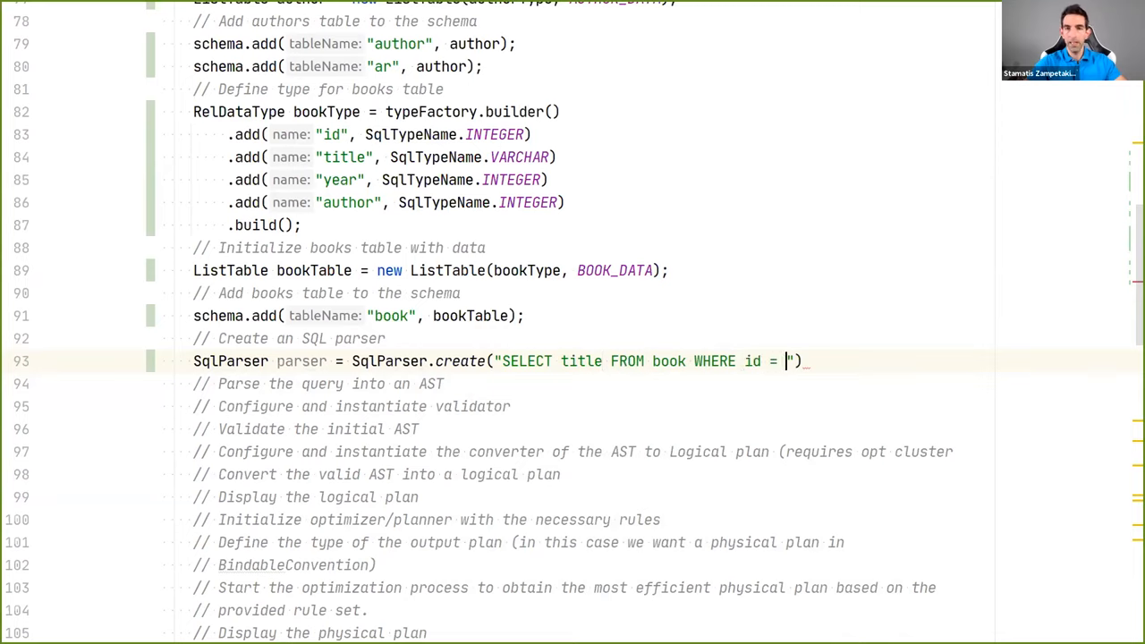
pyautogui.write('> 1')
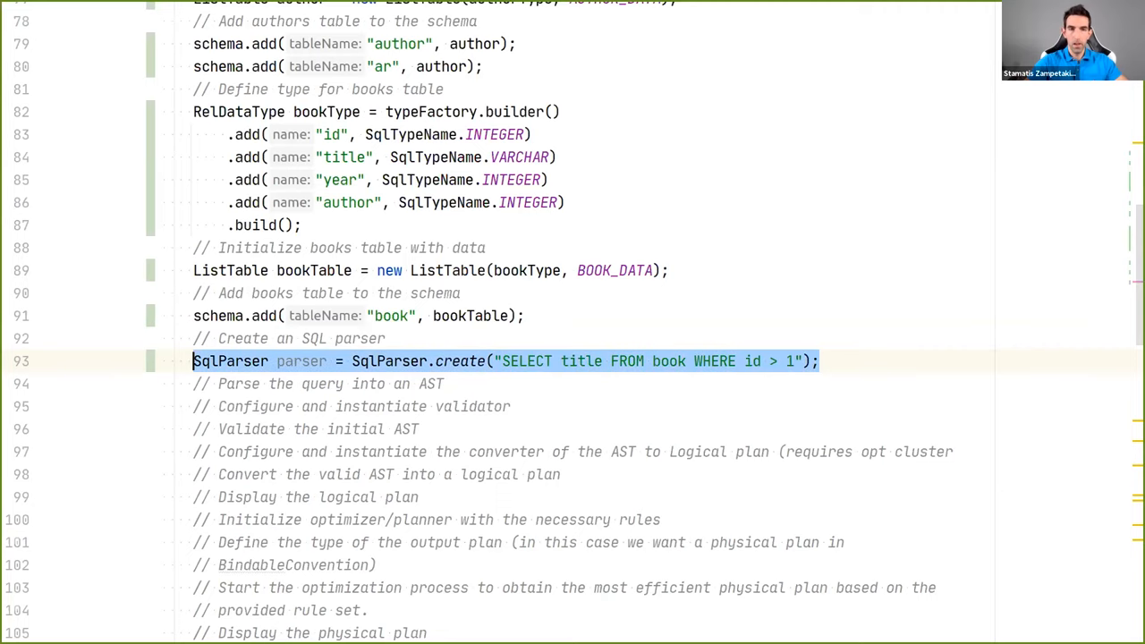
pyautogui.click(193, 406)
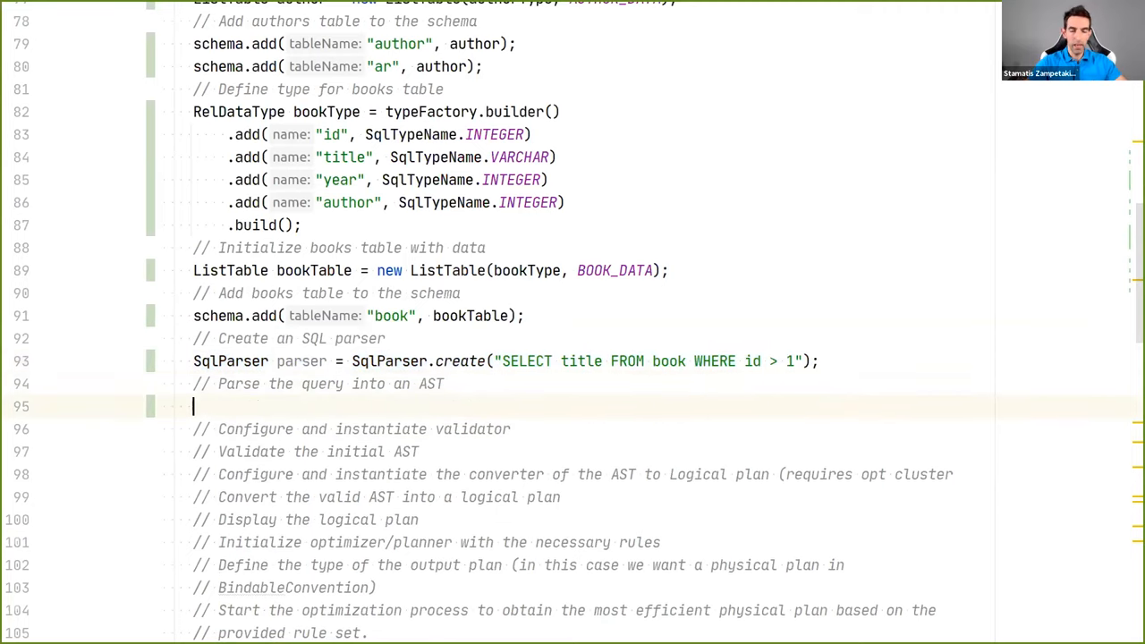
# Assign parser.parseQuery() to SqlNode parseNode and begin a System.out.println() line
pyautogui.write('parser.')
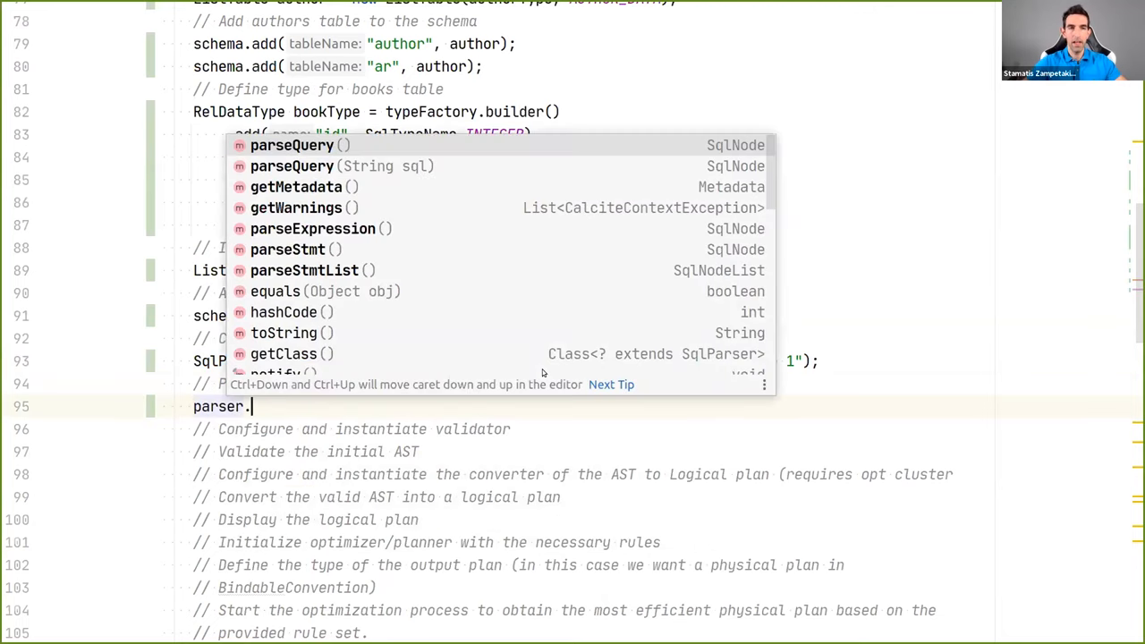
pyautogui.click(291, 145)
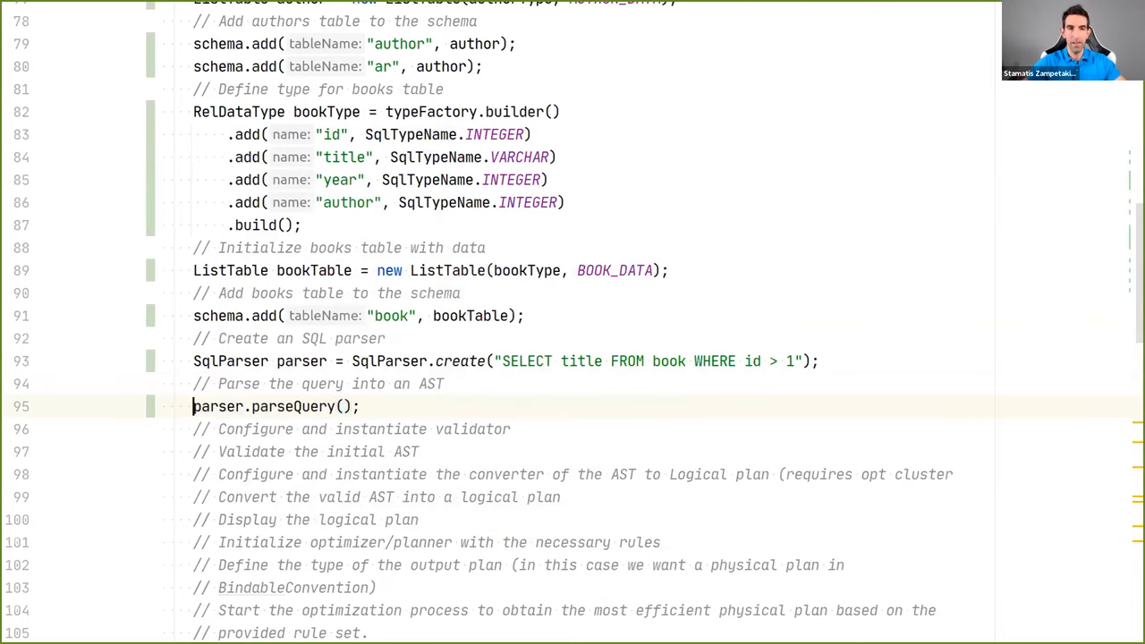
pyautogui.write('SqlNode a')
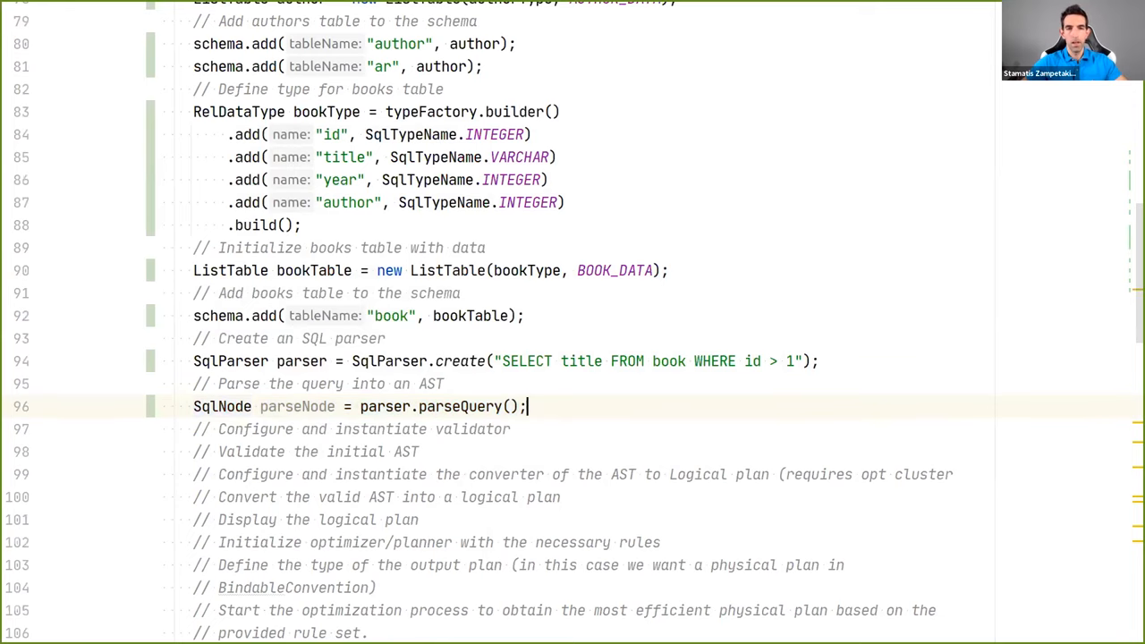
pyautogui.press('Enter')
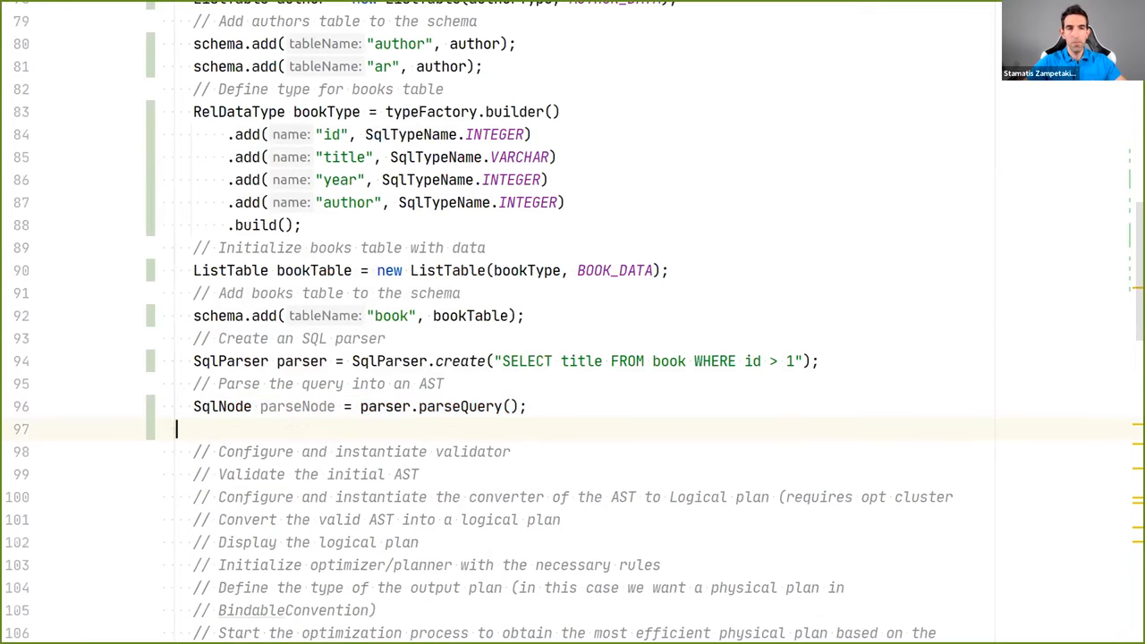
pyautogui.write('System.out.println();')
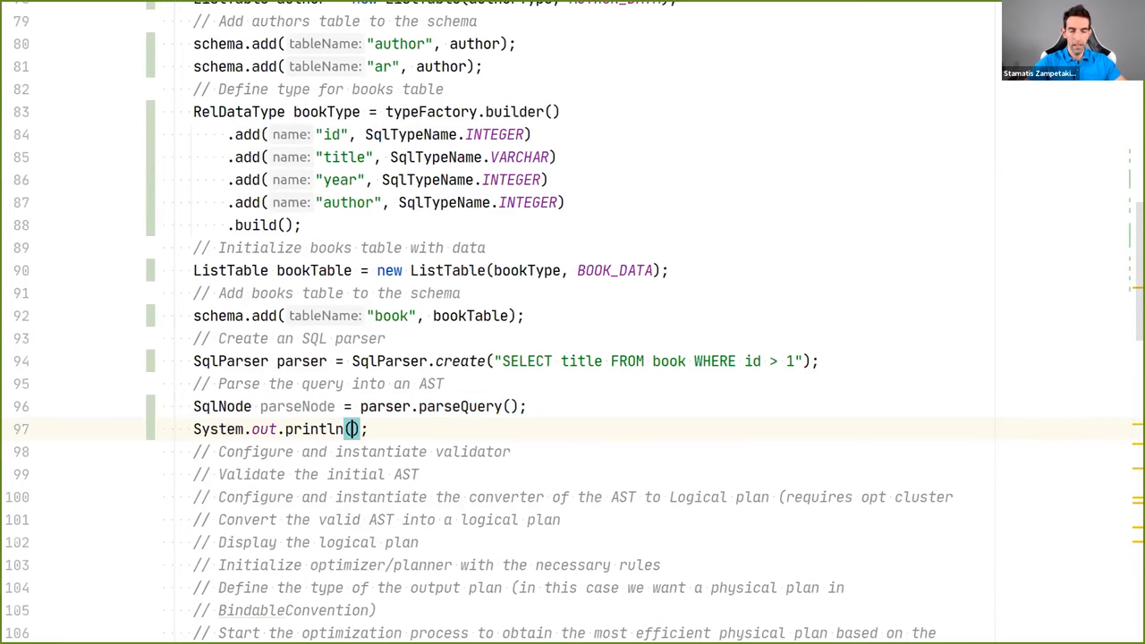
# Print parseNode in the println and scroll down toward the validator comment
pyautogui.write('parseNode')
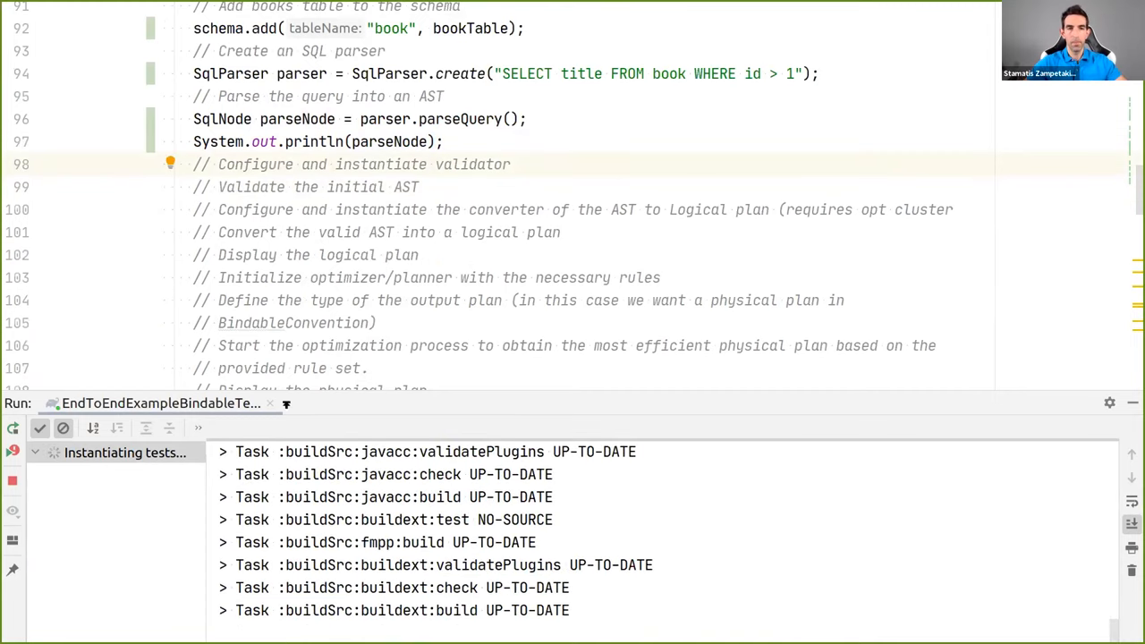
pyautogui.scroll(-3)
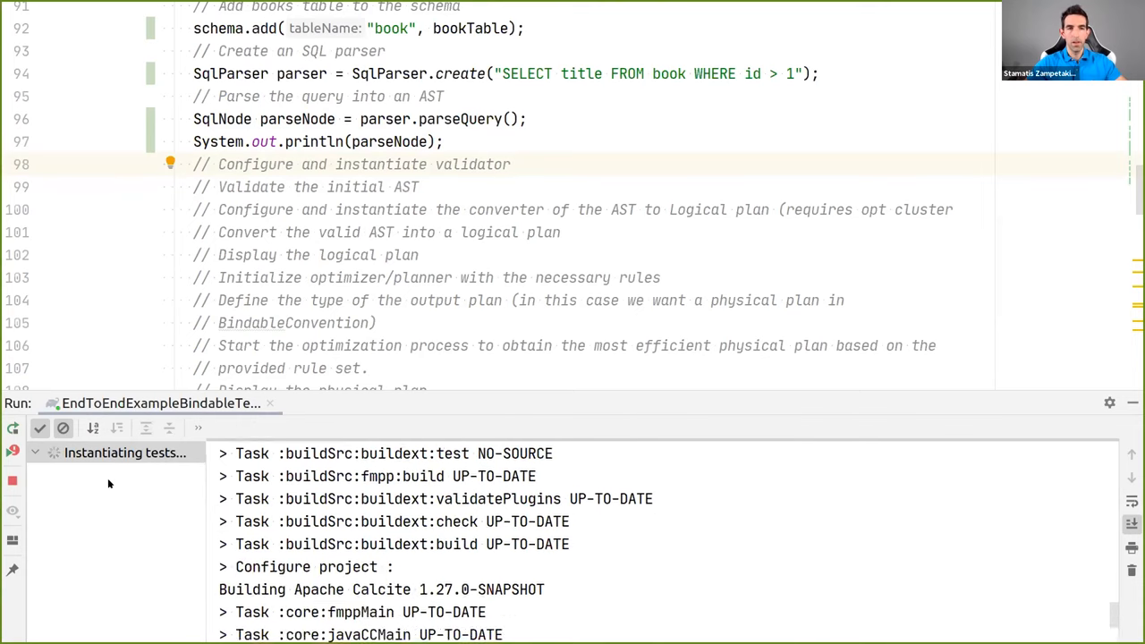
pyautogui.scroll(-3)
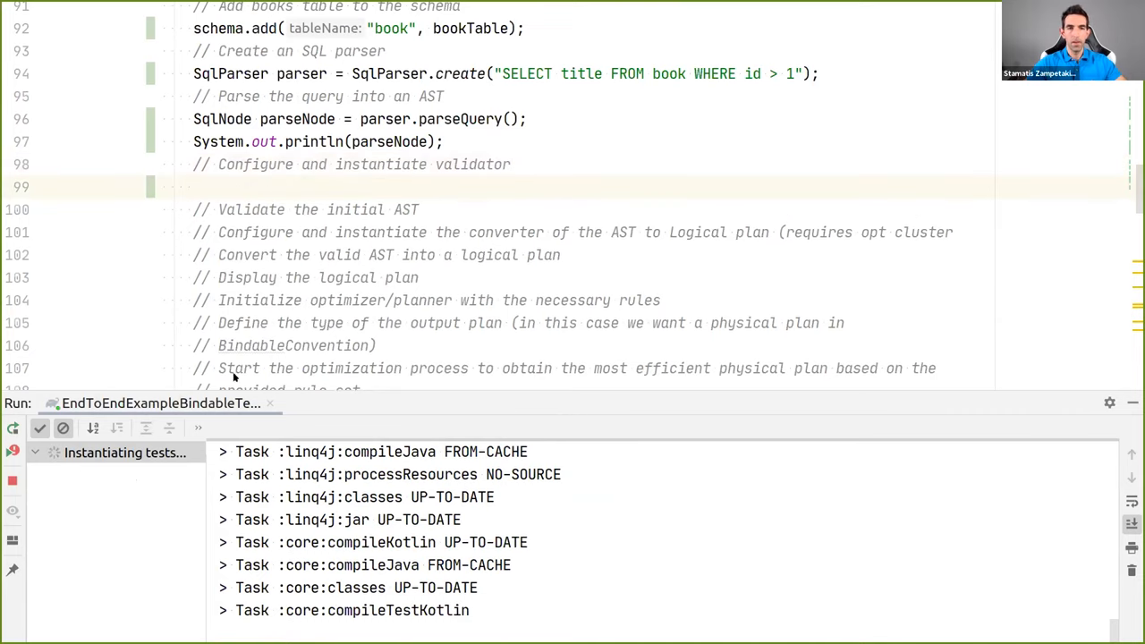
pyautogui.moveTo(434, 491)
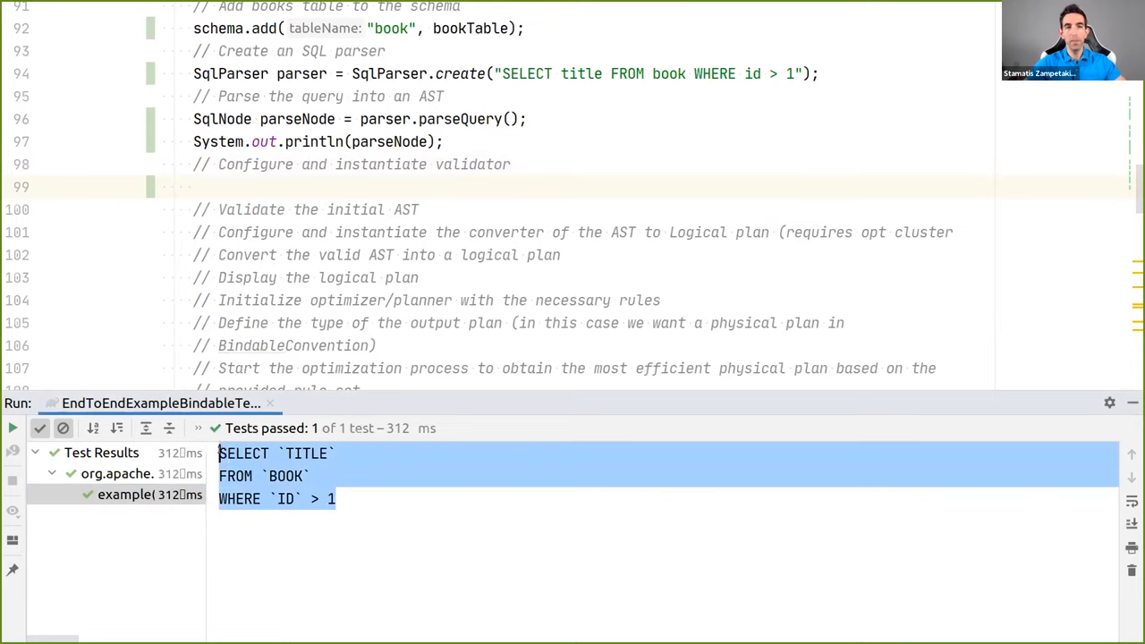
# Misspell SELECT as SEECT and title as tile, rerun each, then restore the query
pyautogui.click(215, 187)
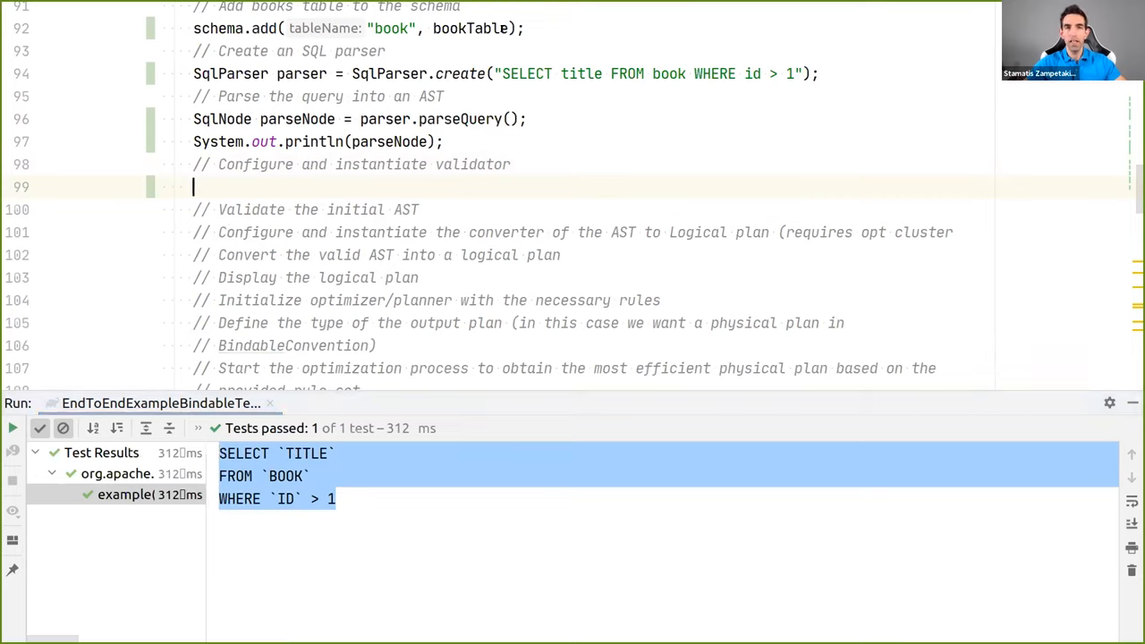
pyautogui.click(515, 73)
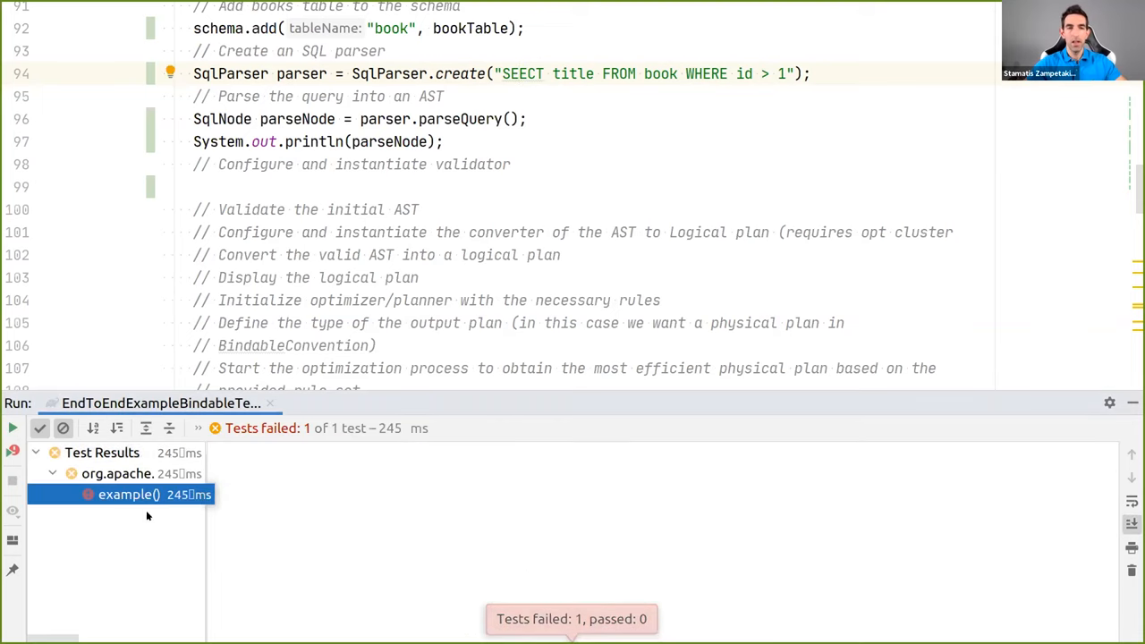
pyautogui.click(128, 495)
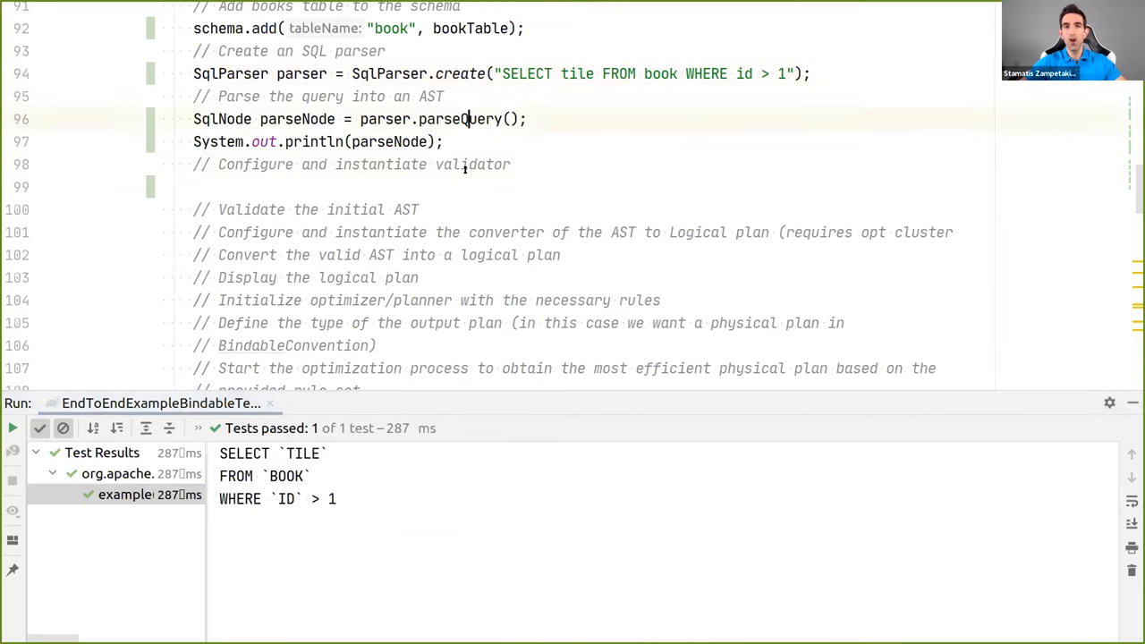
pyautogui.click(707, 73)
pyautogui.write('t')
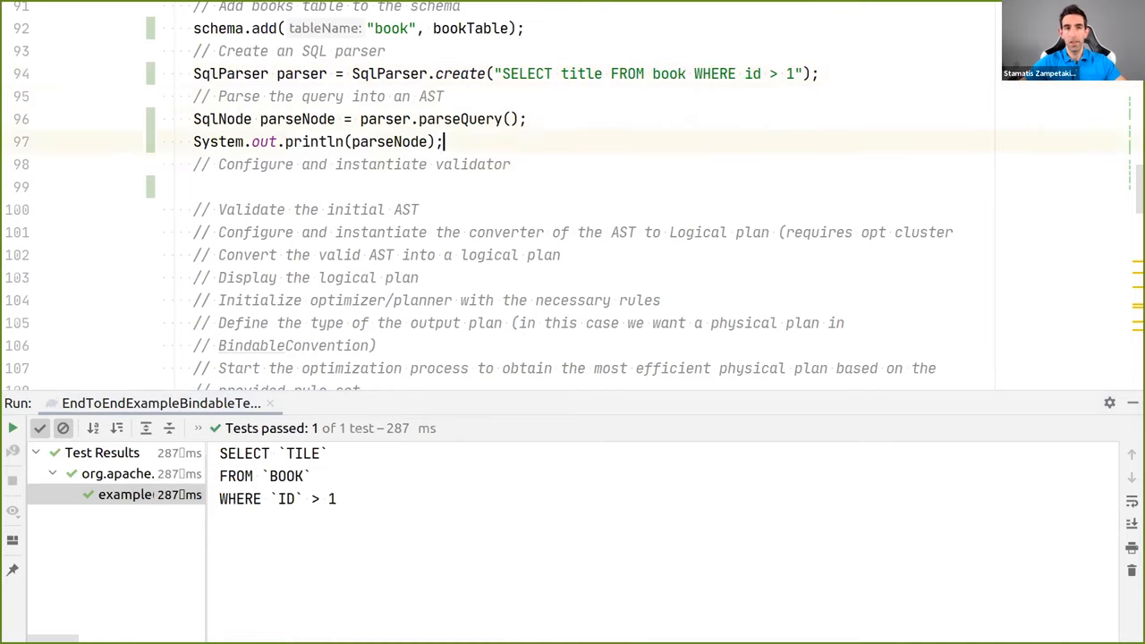
# Add validator = SqlValidatorUtil.newValidator(SqlStdOperatorTable.instance(), catalogReader, typeFactory, SqlValidator.Config.DEFAULT)
pyautogui.click(194, 186)
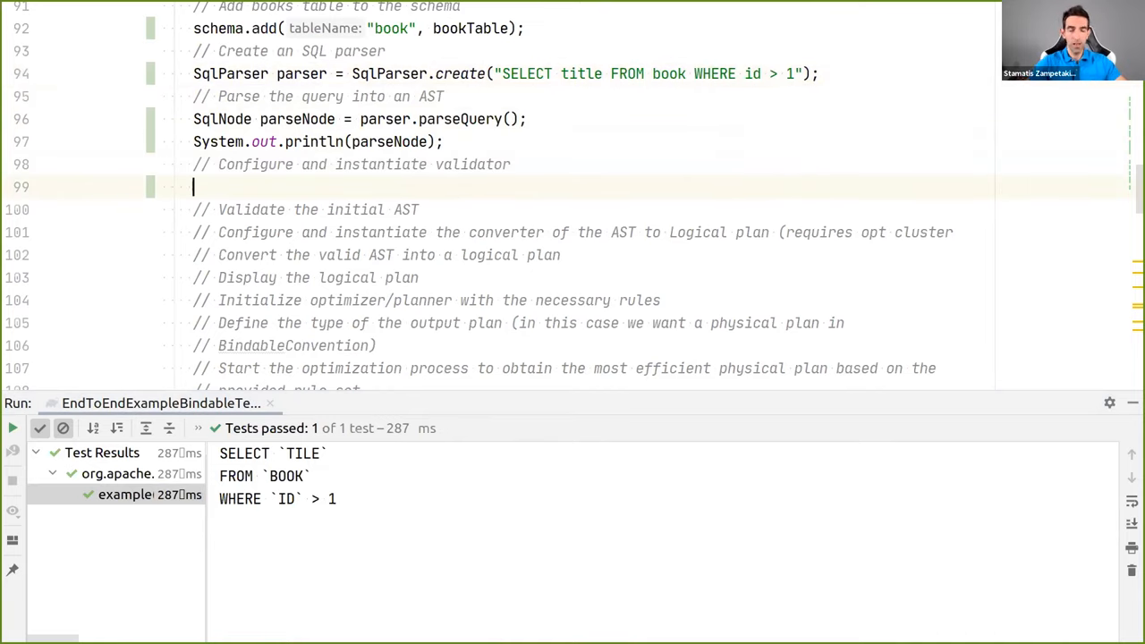
pyautogui.write('SqlValidator validator')
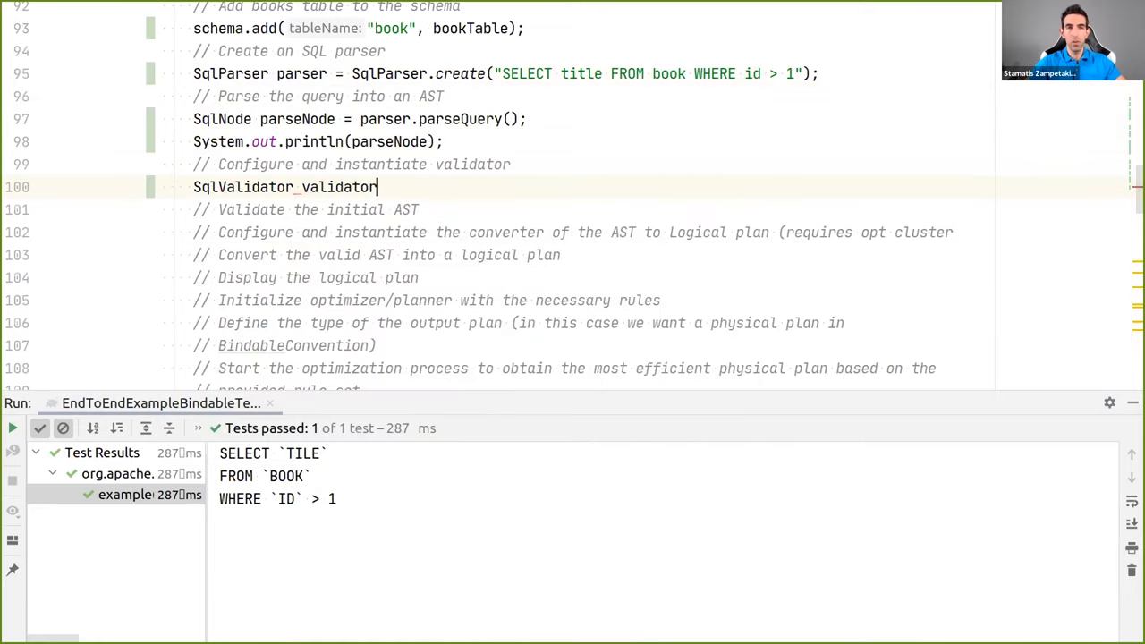
pyautogui.write('= SQ')
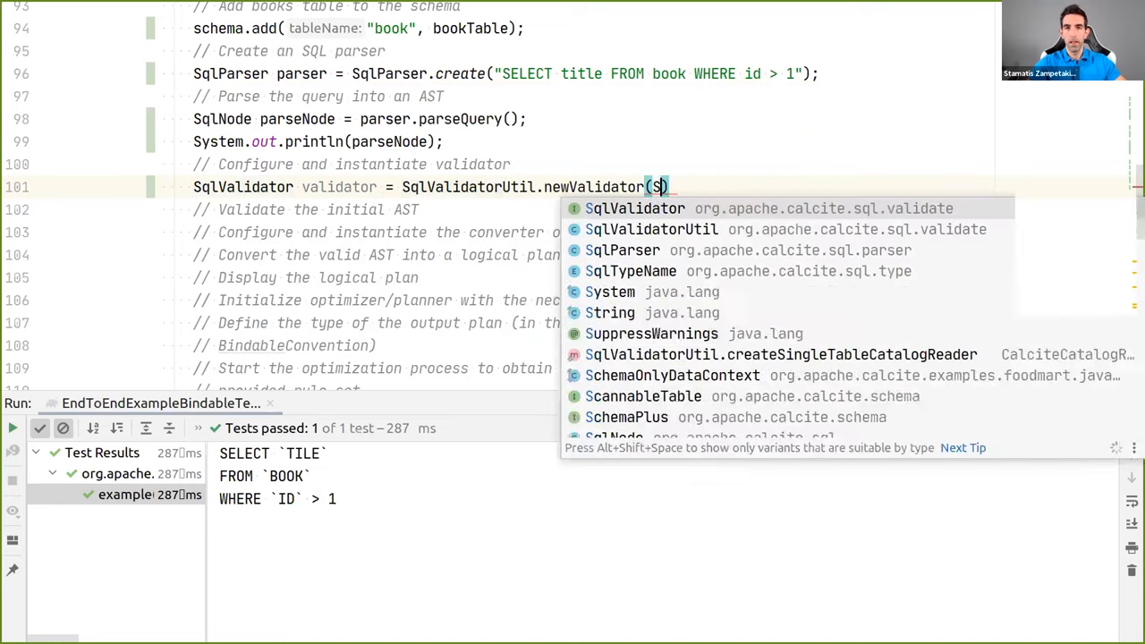
pyautogui.write('td')
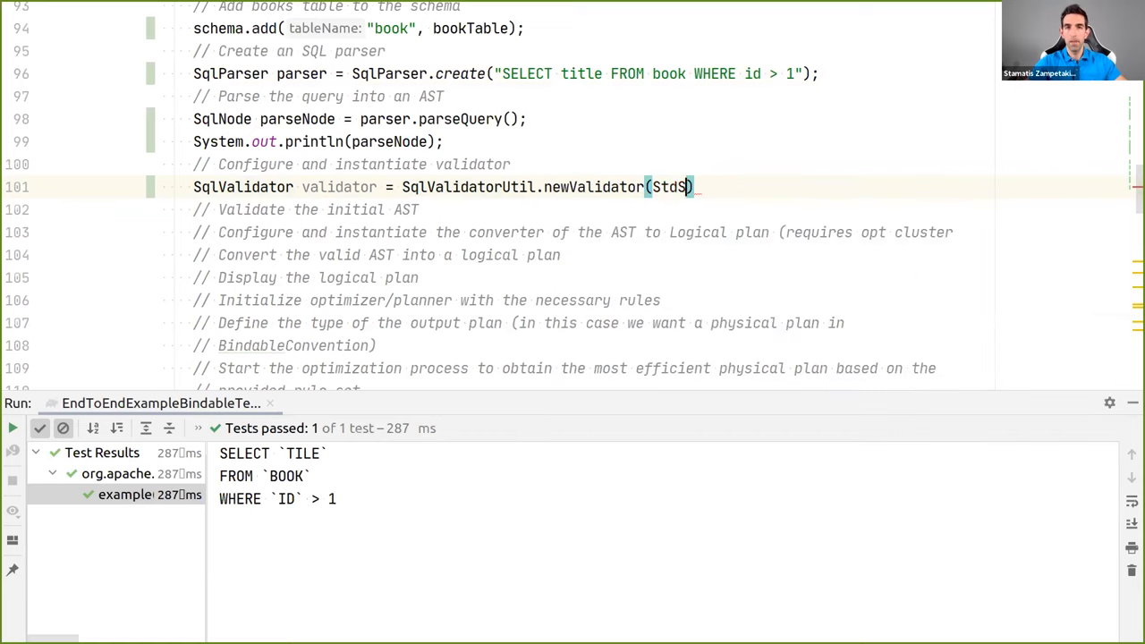
pyautogui.write('SqlStdOperatorTable.instance(')
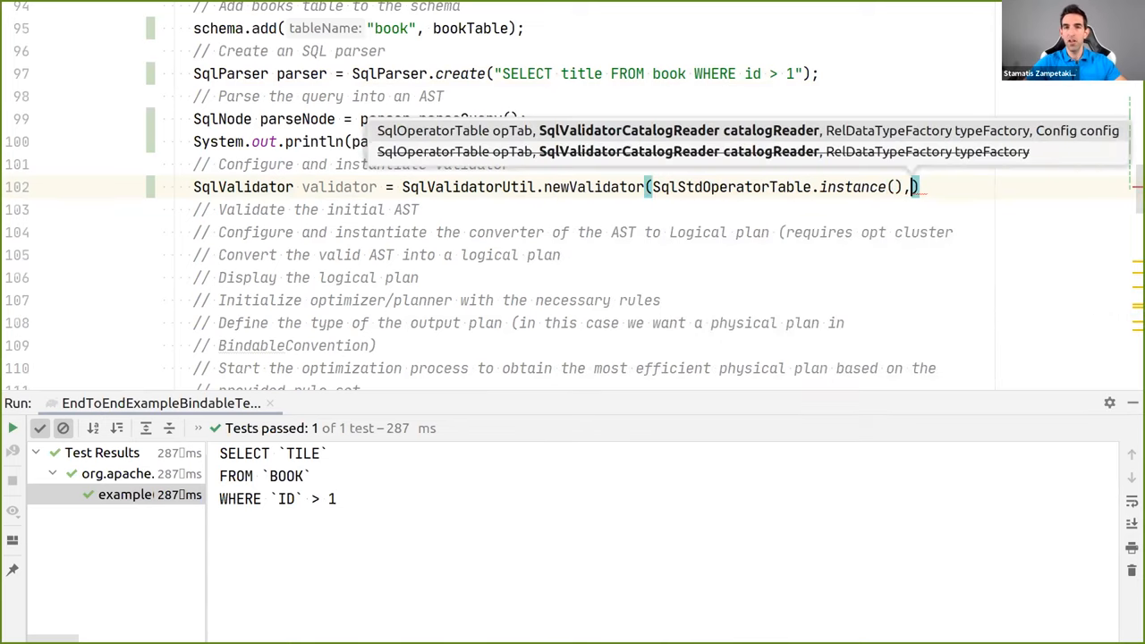
pyautogui.write('cata')
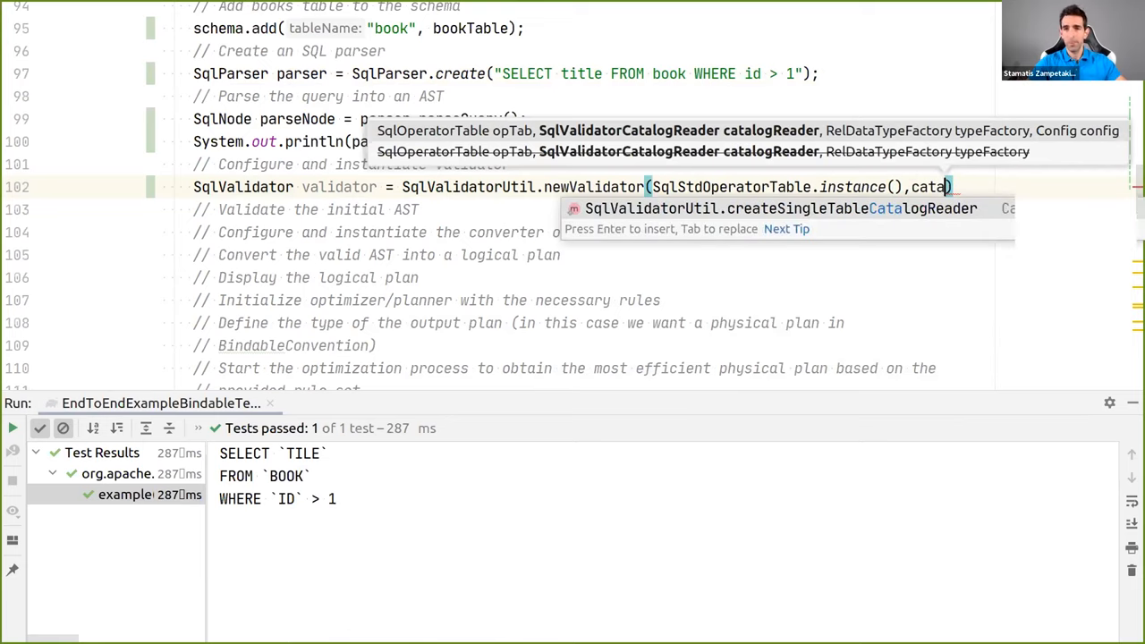
pyautogui.write('log')
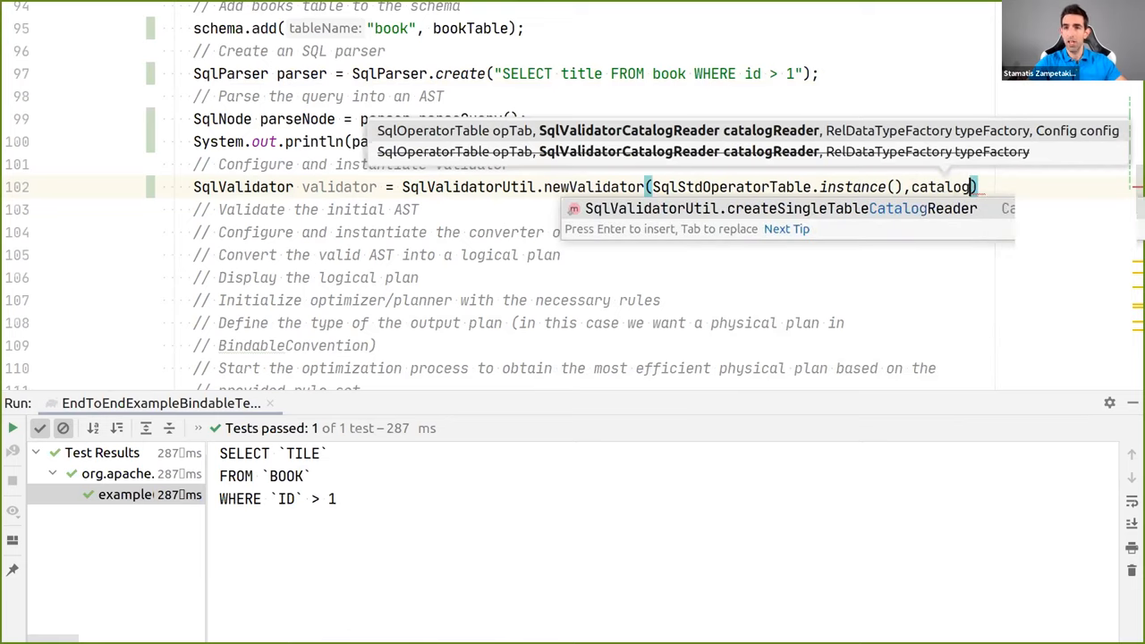
pyautogui.write('Reader, typeFactory,)')
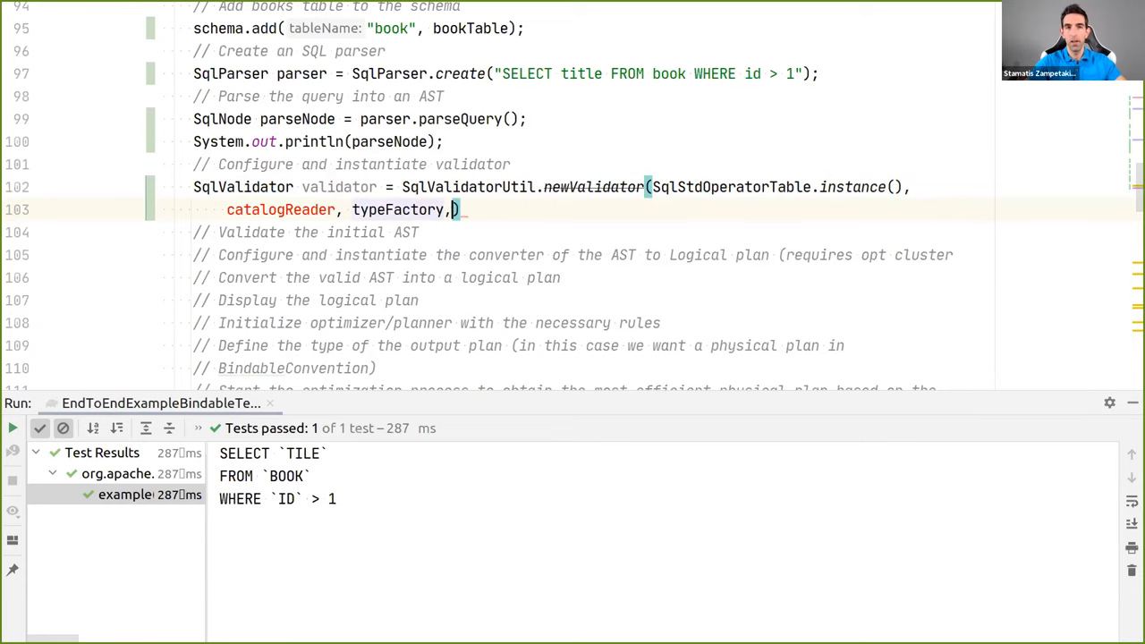
pyautogui.write('SqlValidator.Config.DEFAULT')
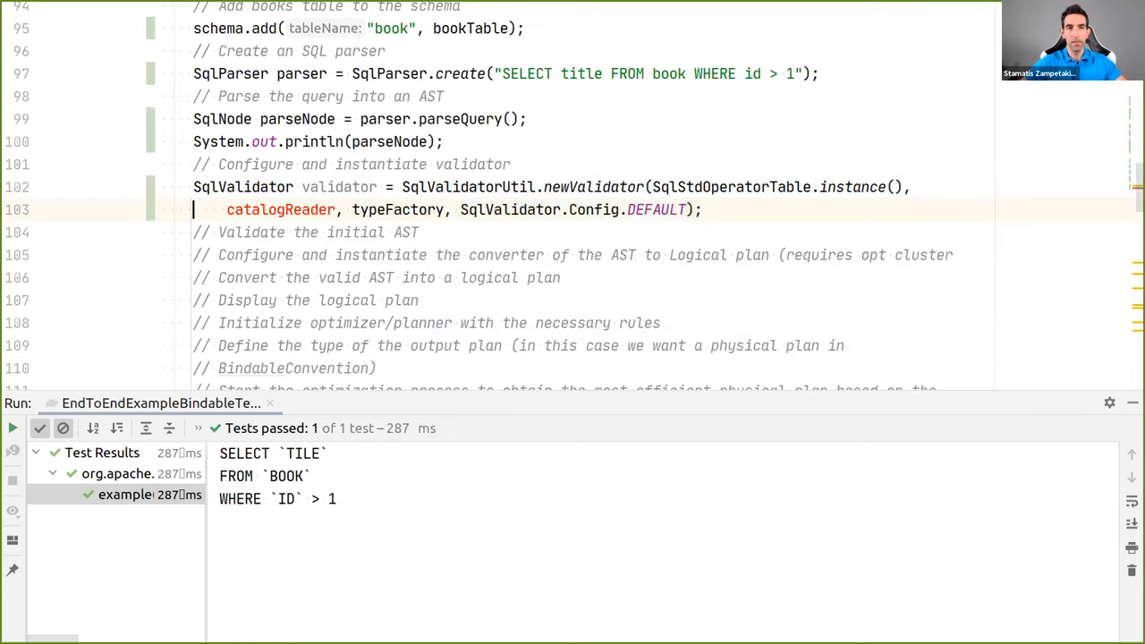
pyautogui.write('Sql')
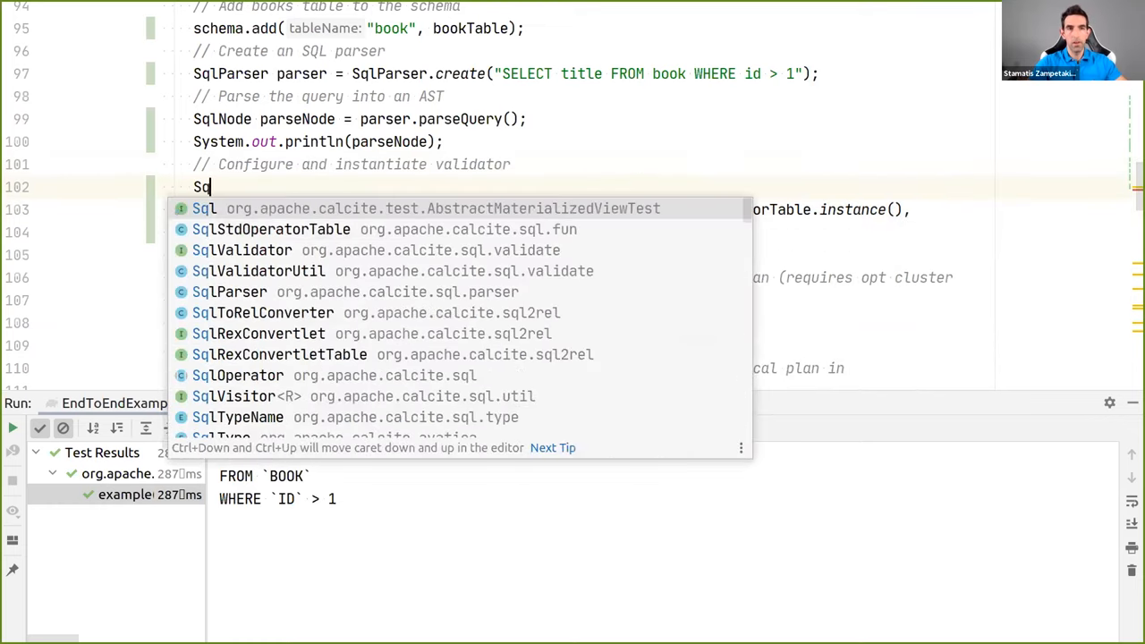
# Declare catalogReader = new CalciteCatalogReader(schema, Collections.emptyList(), typeFactory, CalciteConnectionConfig.DEFAULT)
pyautogui.press('Escape')
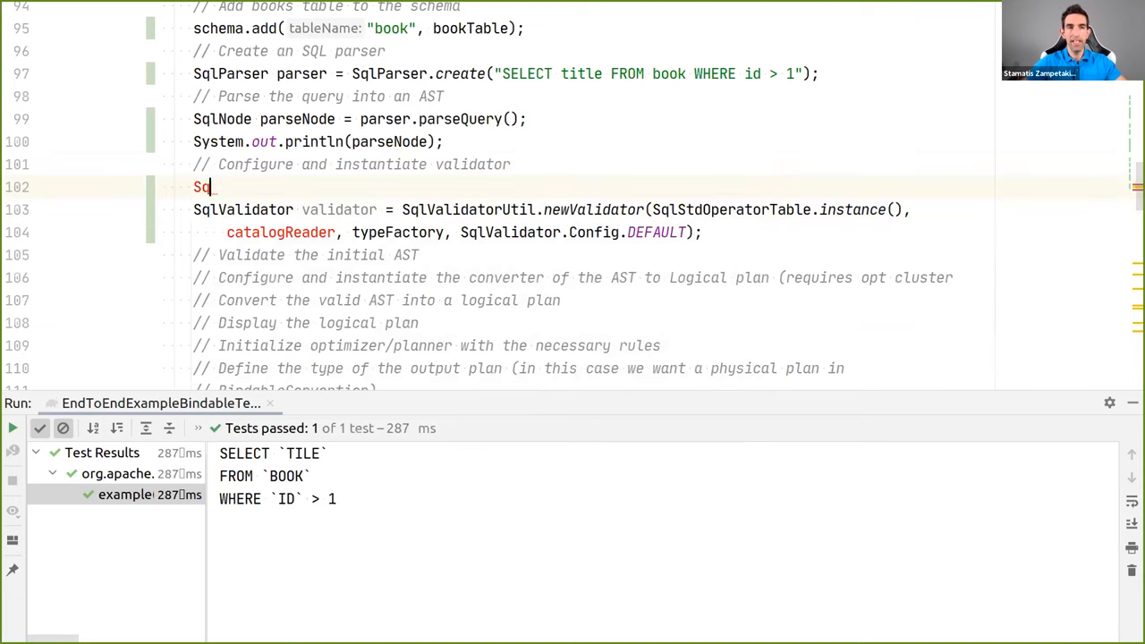
pyautogui.write('CalciteCatalogReader')
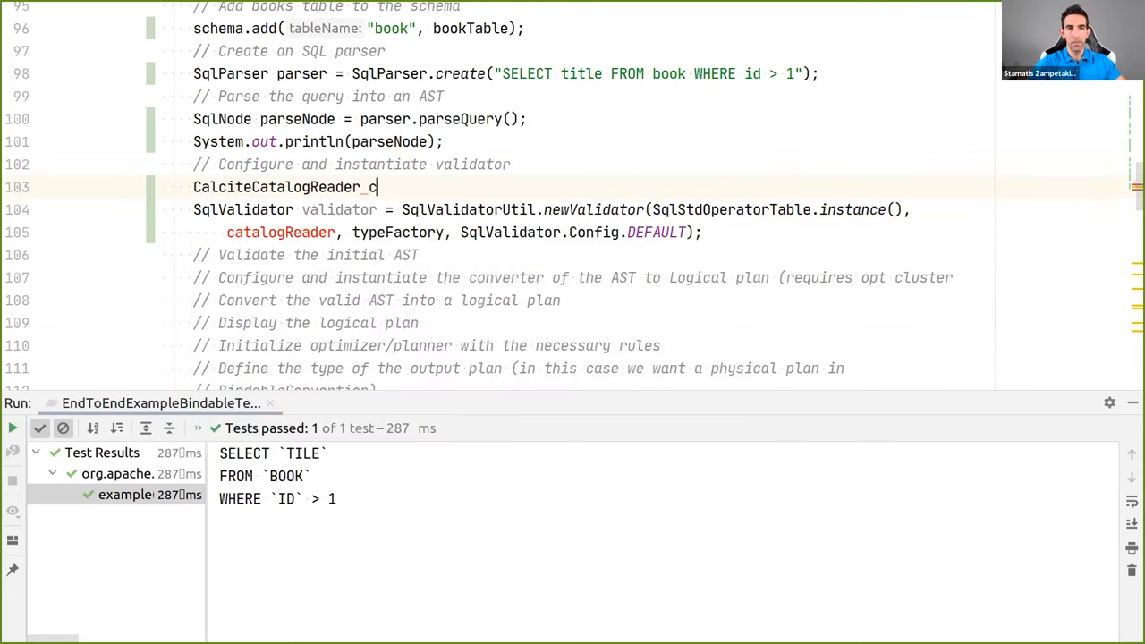
pyautogui.write('catalogReader = new CalciteCatalogReader();')
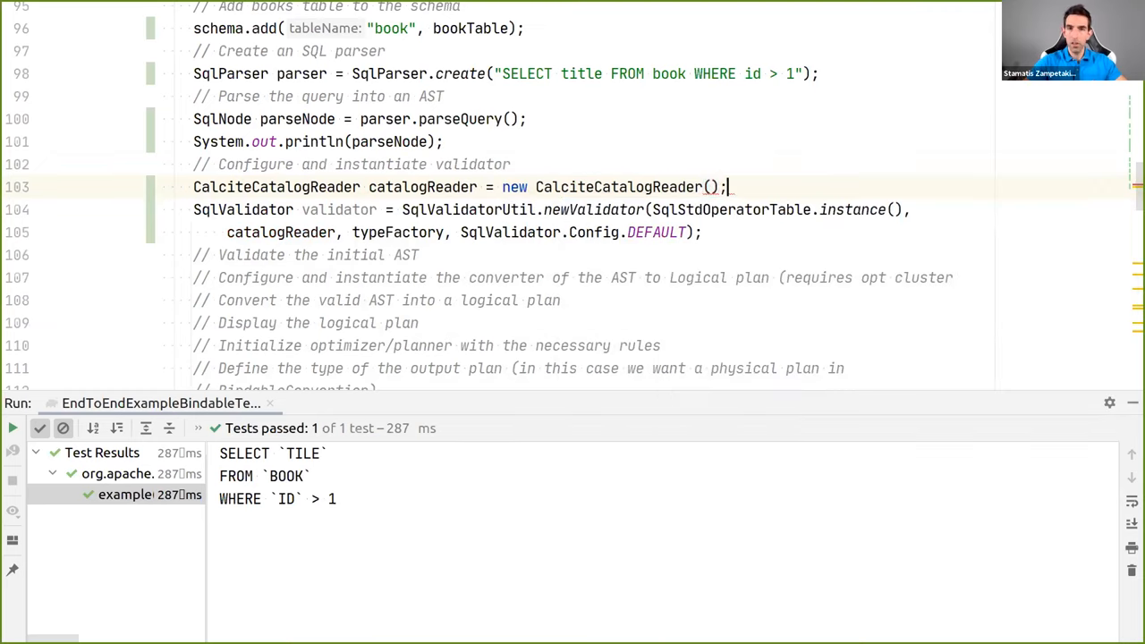
pyautogui.write('schema')
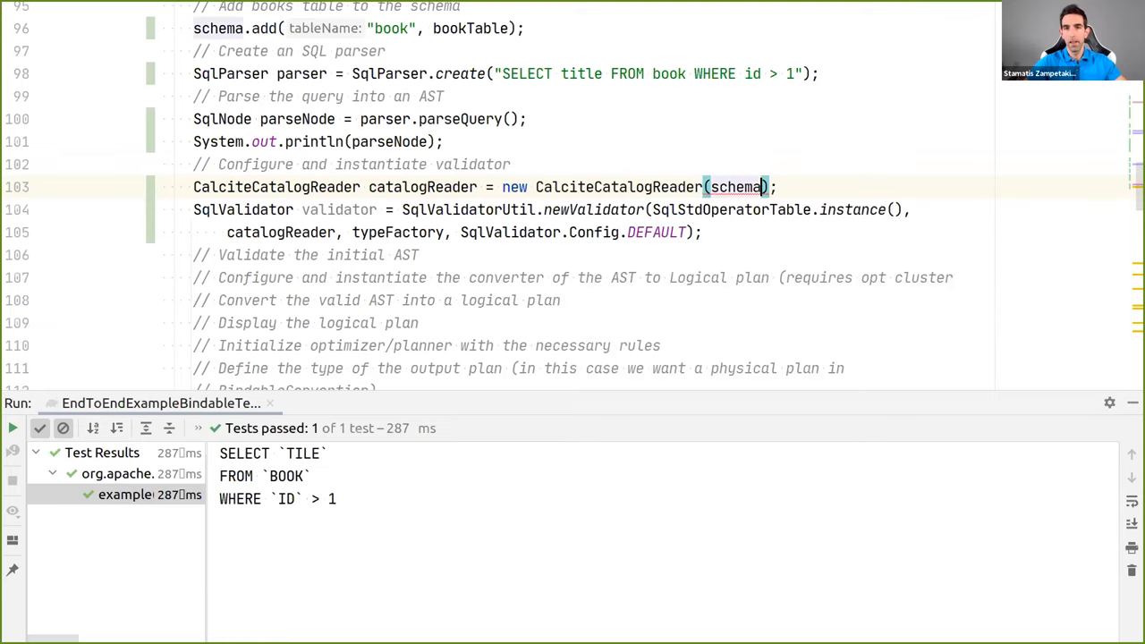
pyautogui.write(',')
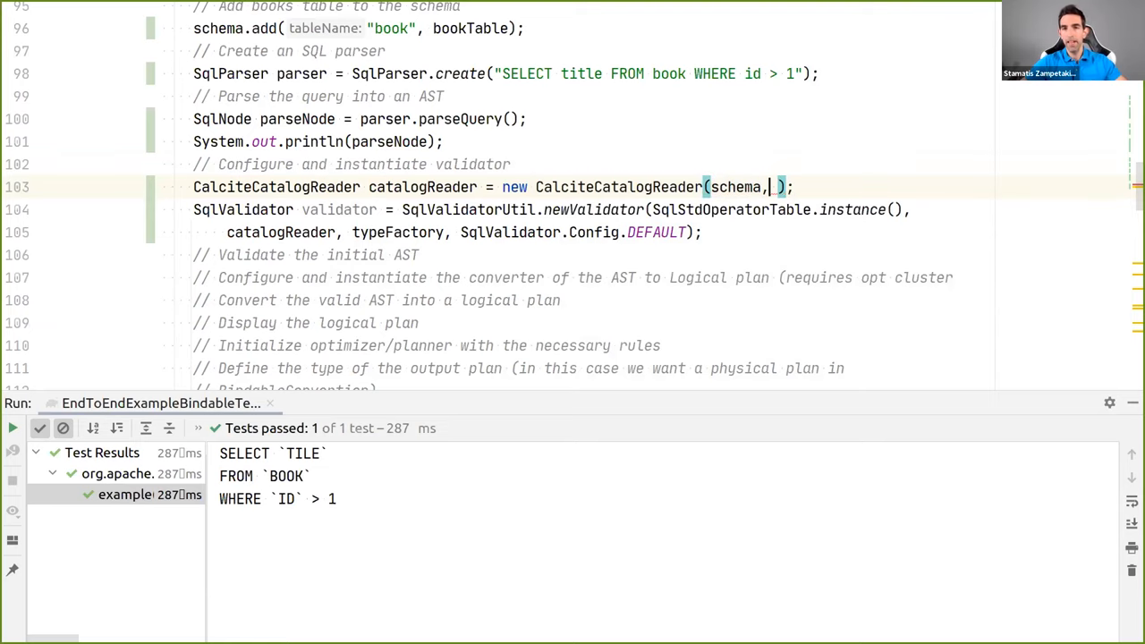
pyautogui.write('C')
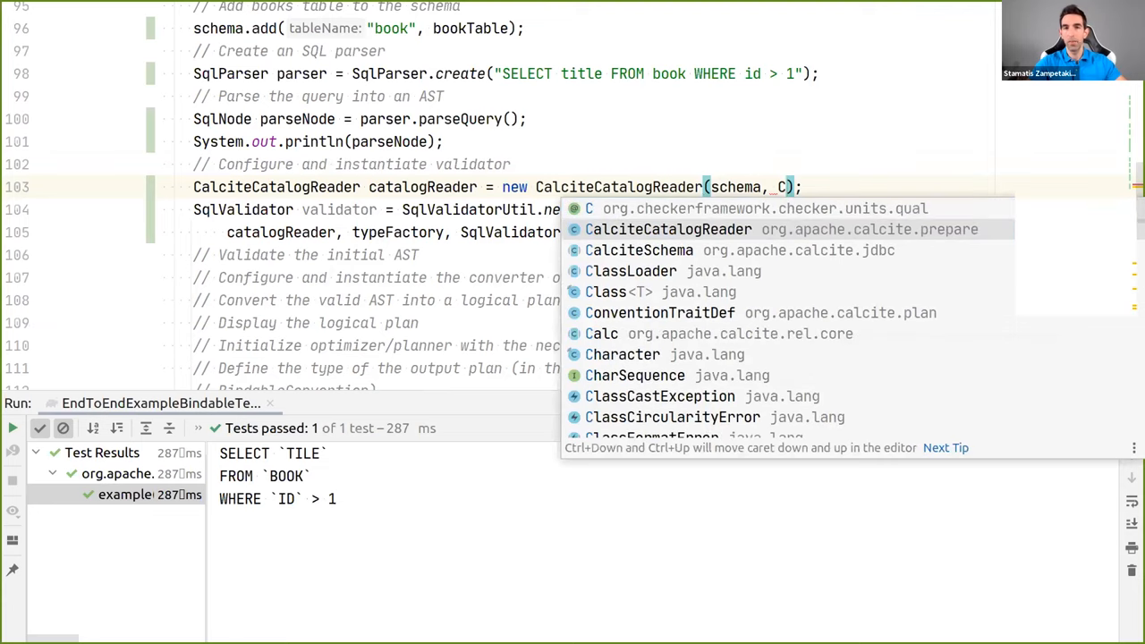
pyautogui.write('olle')
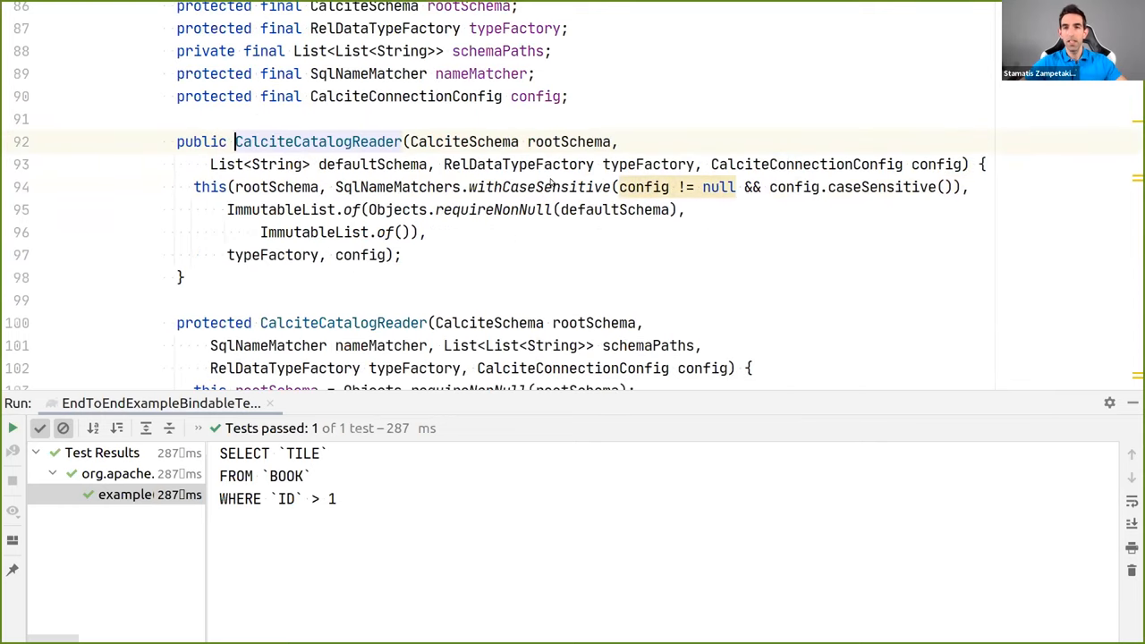
pyautogui.scroll(-3)
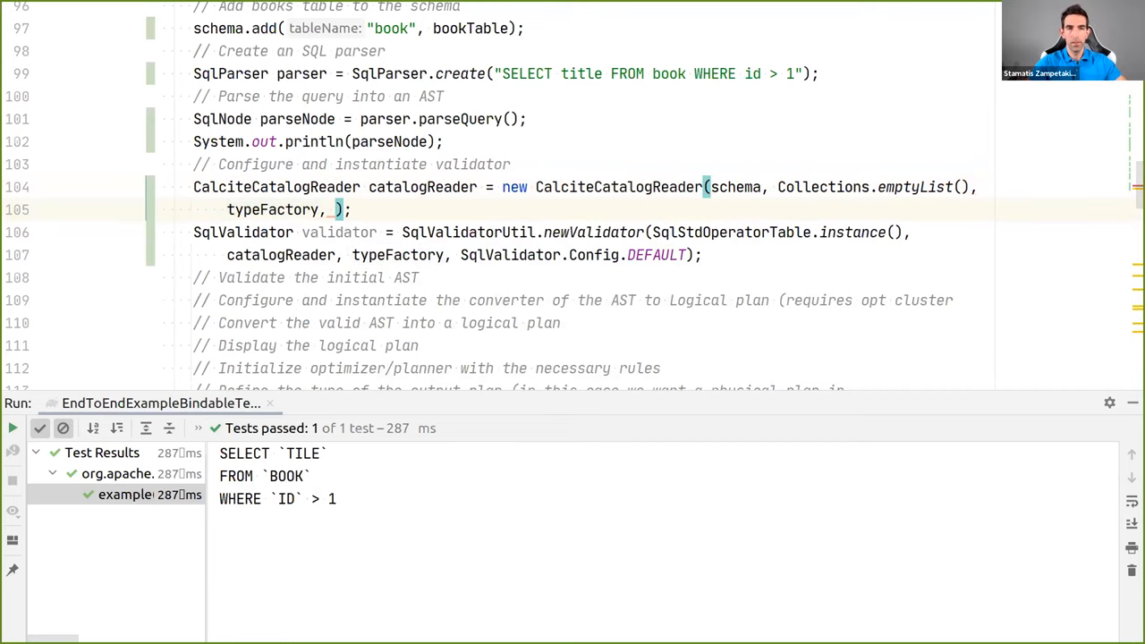
pyautogui.write('CalciteConnectionConfig.DEFAULT')
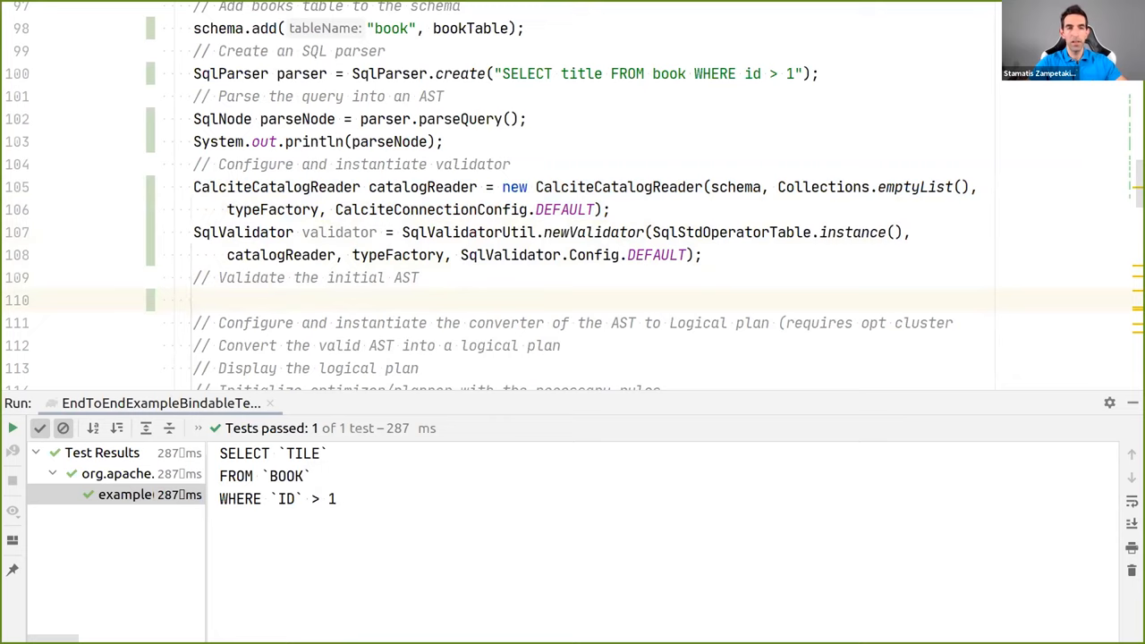
pyautogui.write('validator.validate()')
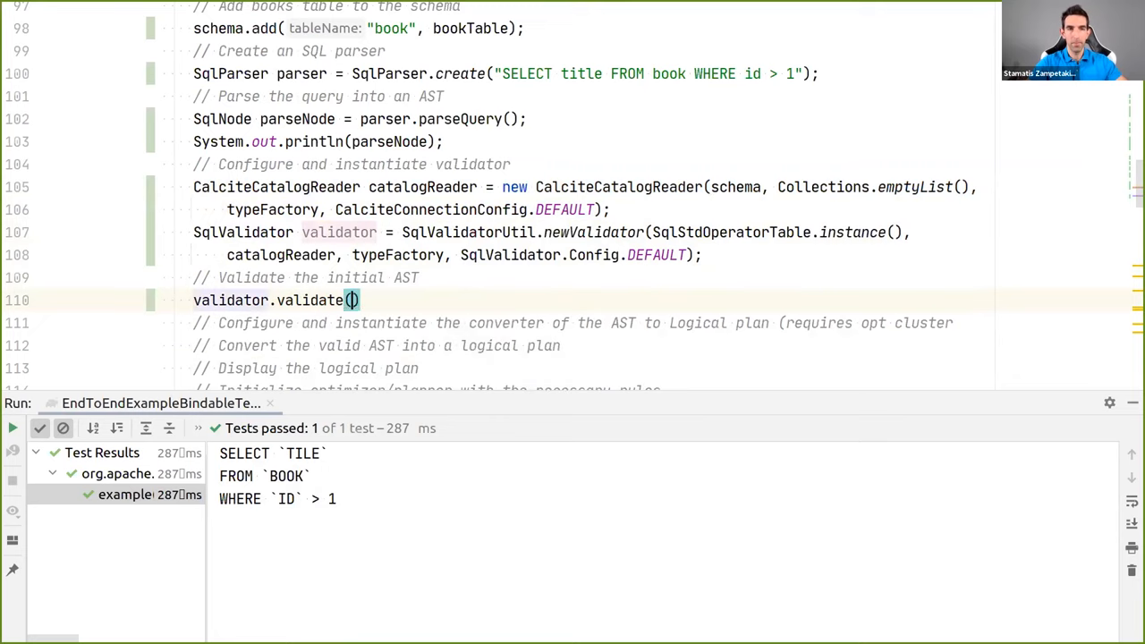
# Store validator.validate(parseNode) in validNode and print it with sout
pyautogui.write('parseNode')
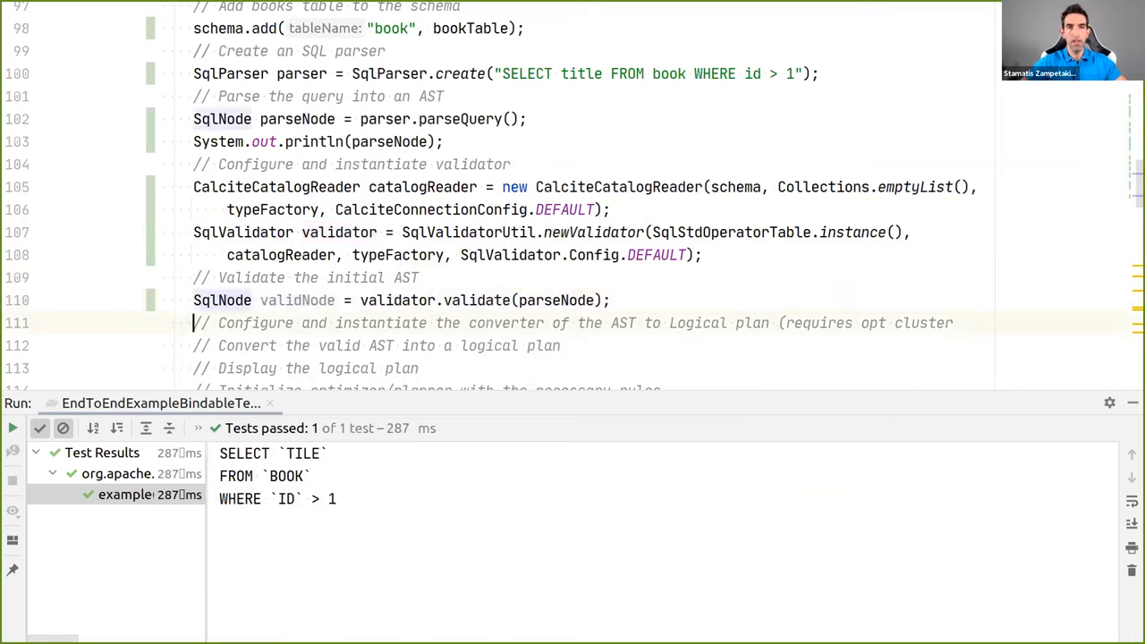
pyautogui.write('sout')
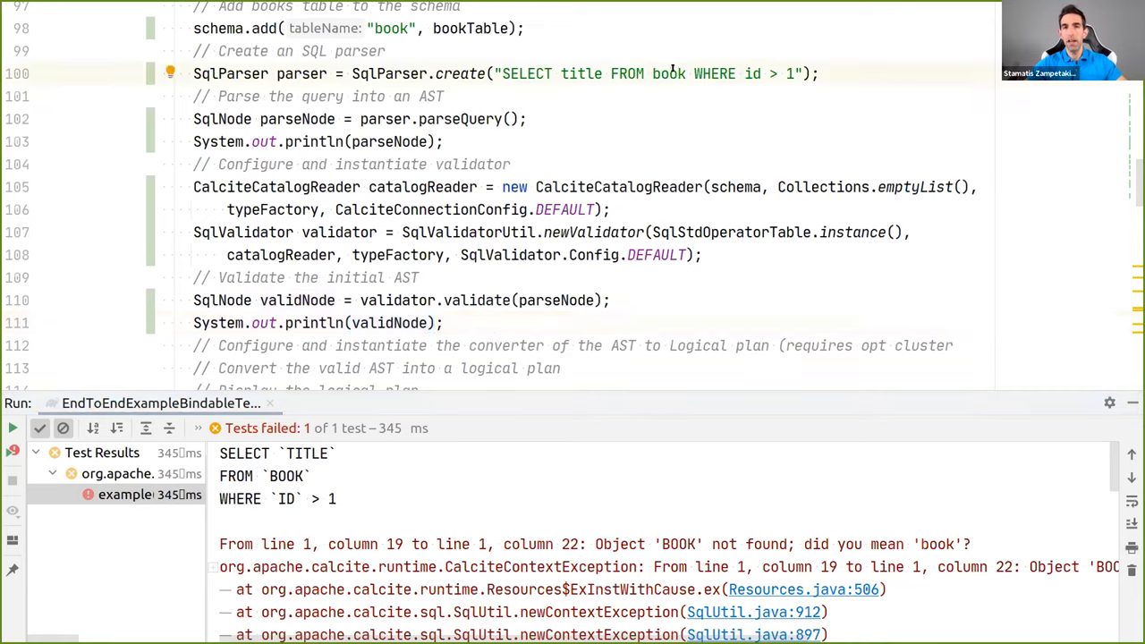
# Append .set(CalciteConnectionProperty.CASE_SENSITIVE, "false") to the default config and rerun example()
pyautogui.doubleClick(668, 74)
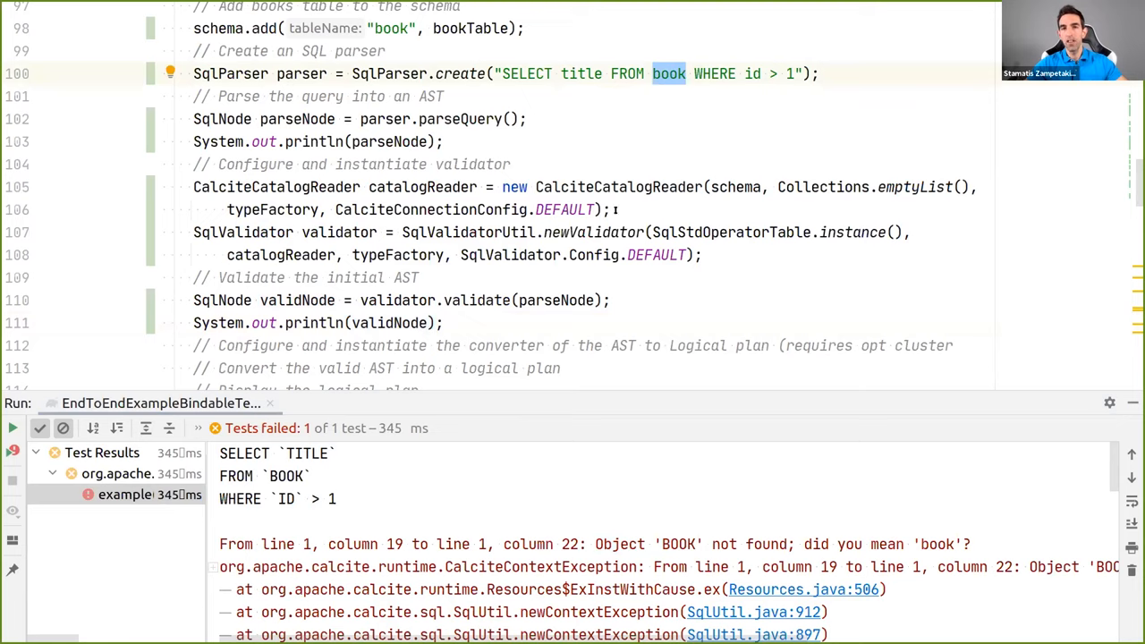
pyautogui.click(593, 210)
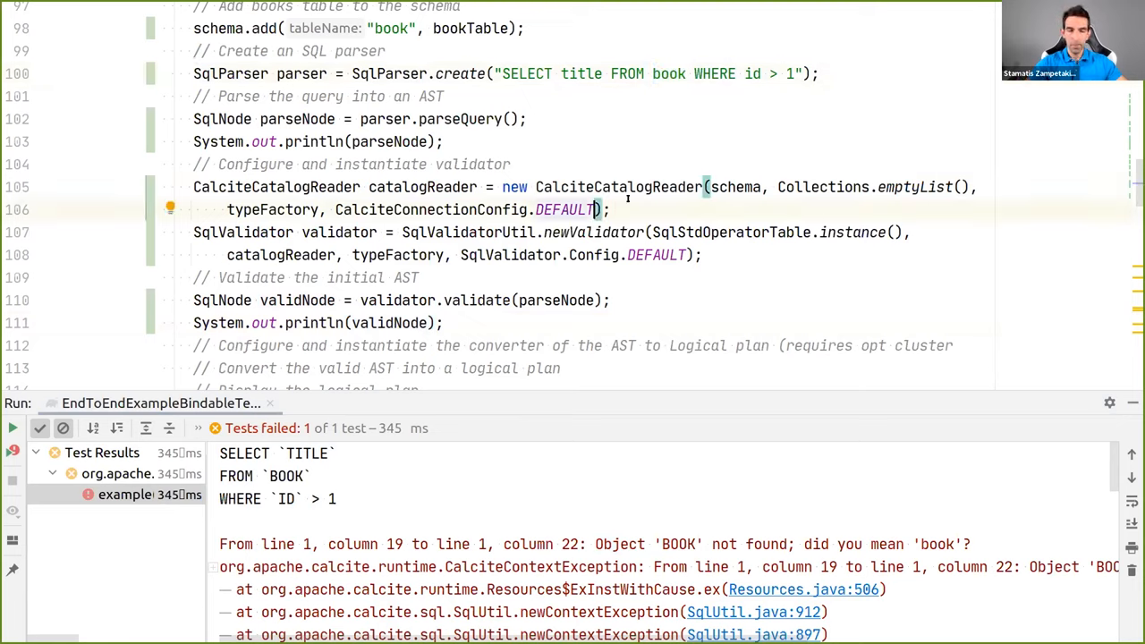
pyautogui.write('.set(')
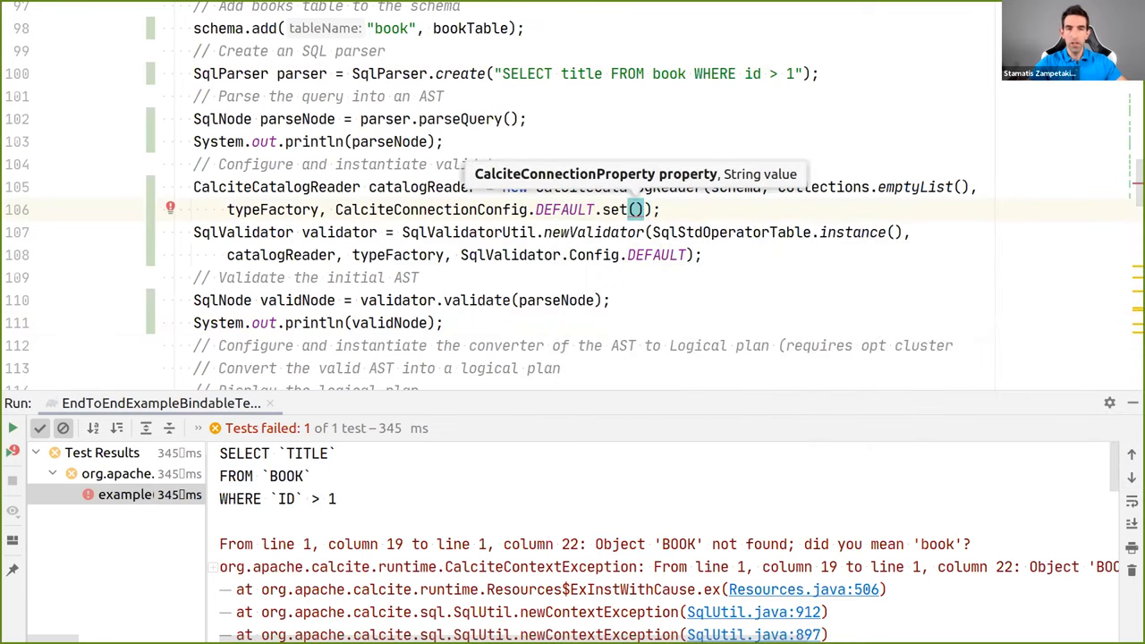
pyautogui.write('CalciteConnectionProperty.CASE_SENSITIVE,')
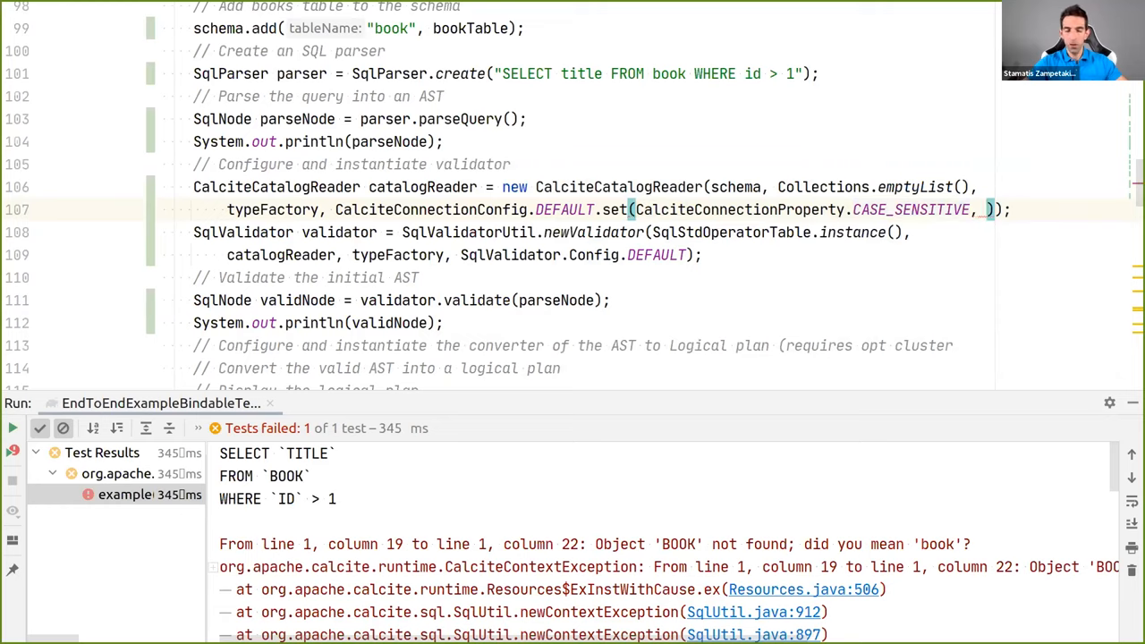
pyautogui.write('fa"')
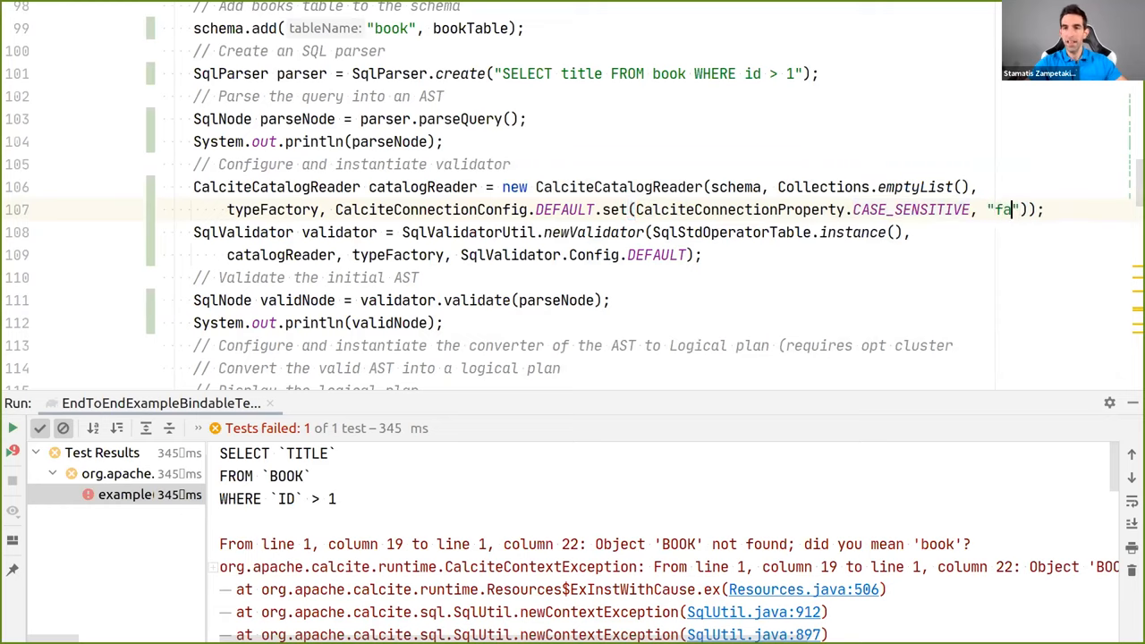
pyautogui.write('lse')
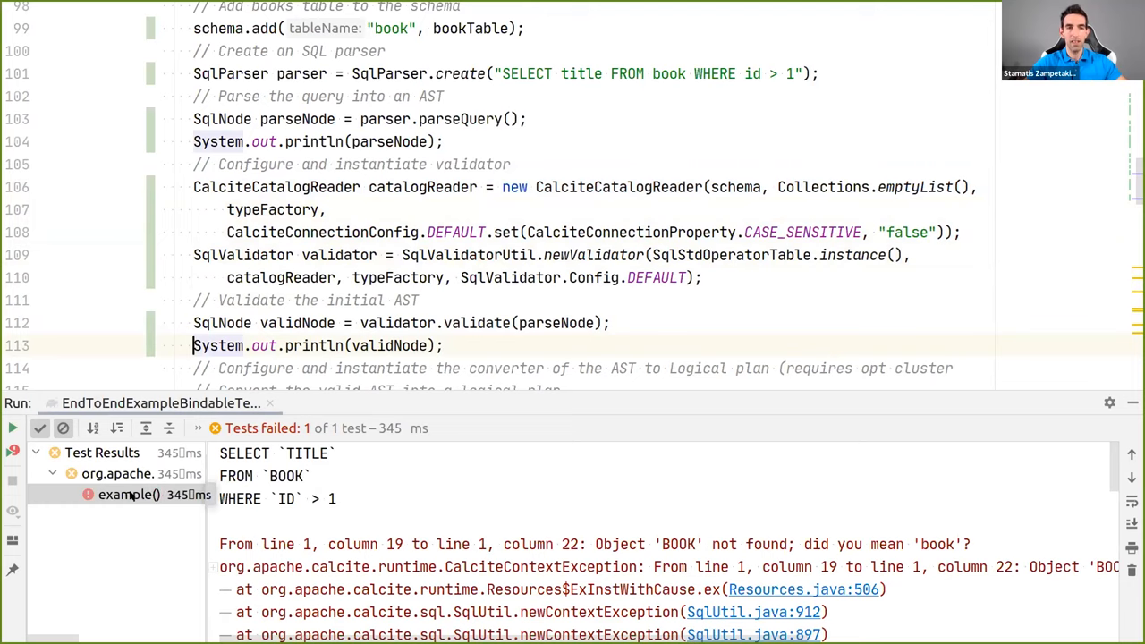
pyautogui.click(12, 428)
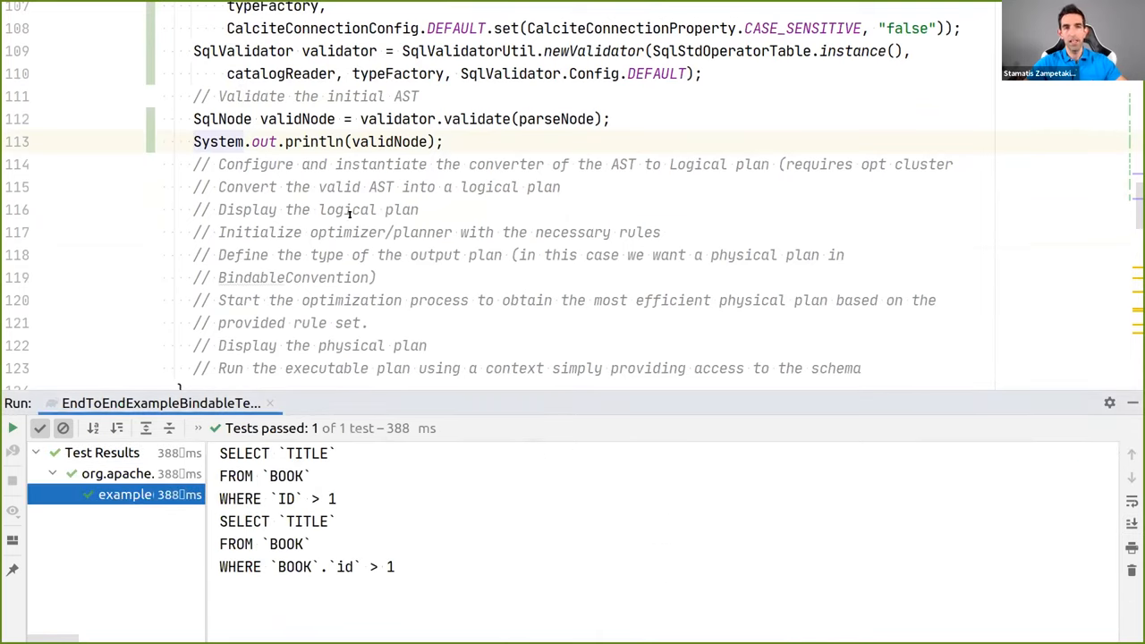
pyautogui.click(391, 165)
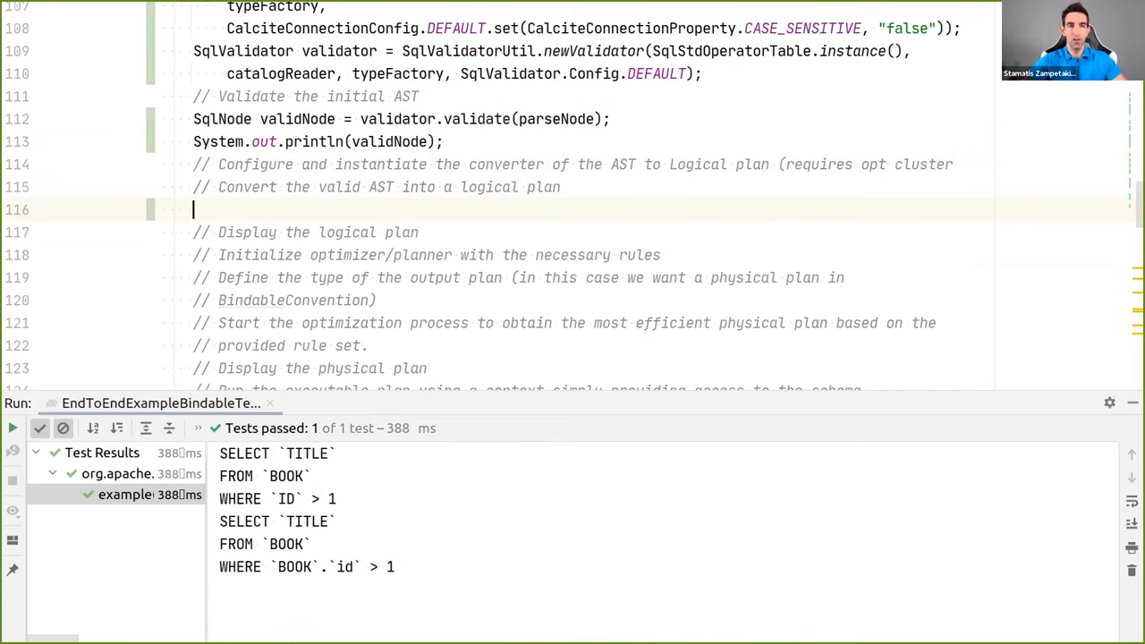
# Type converter = new SqlToRelConverter(NOOP_EXPANDER, validator, catalogReader, typeFactory)
pyautogui.write('SqlToRelConverter')
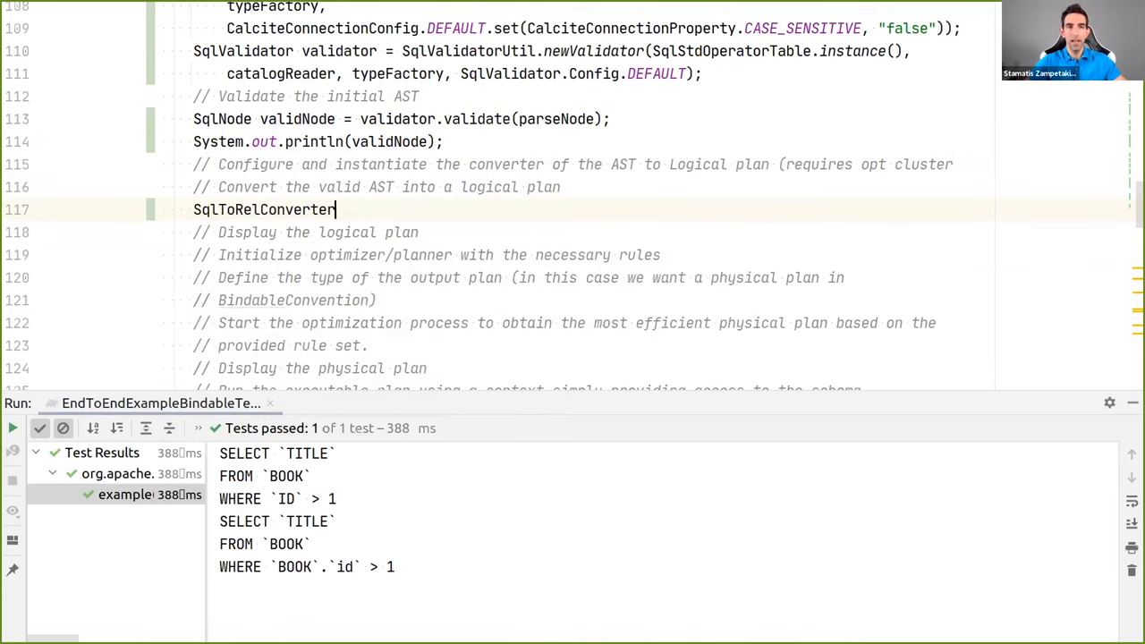
pyautogui.write('_converter = n')
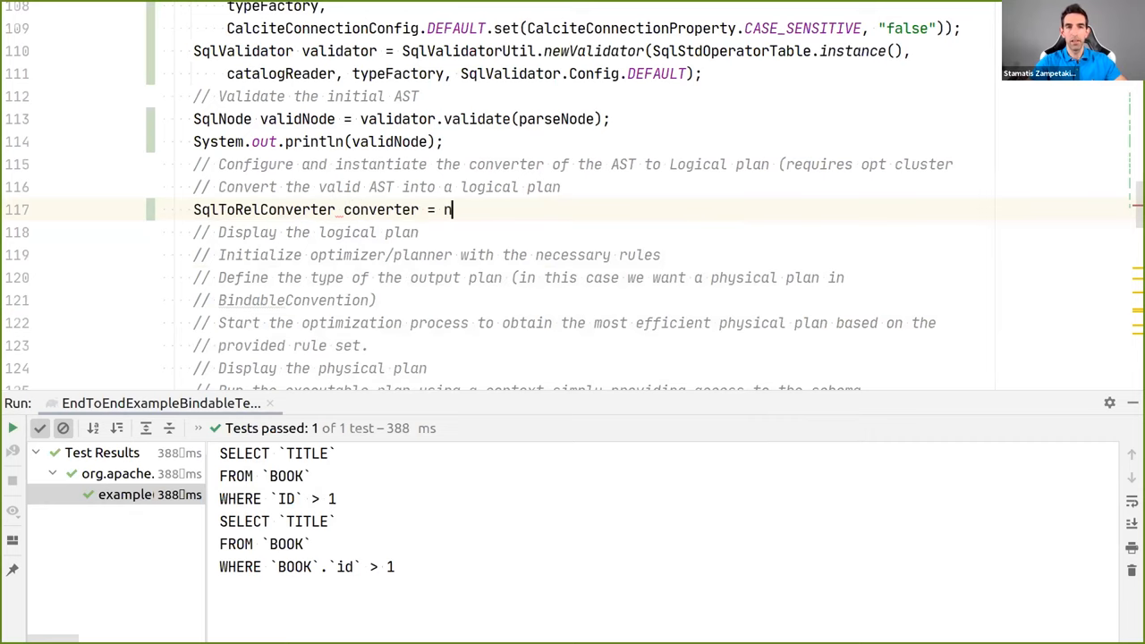
pyautogui.write('ew SqlToRelConverter()')
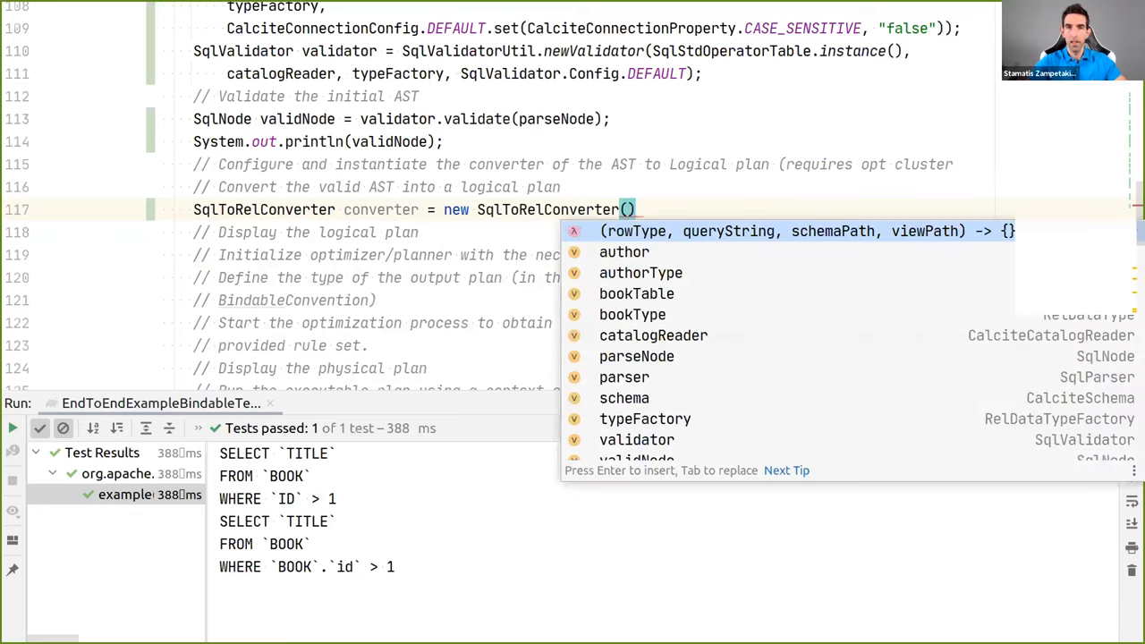
pyautogui.write('NOOP_EXPANDER,')
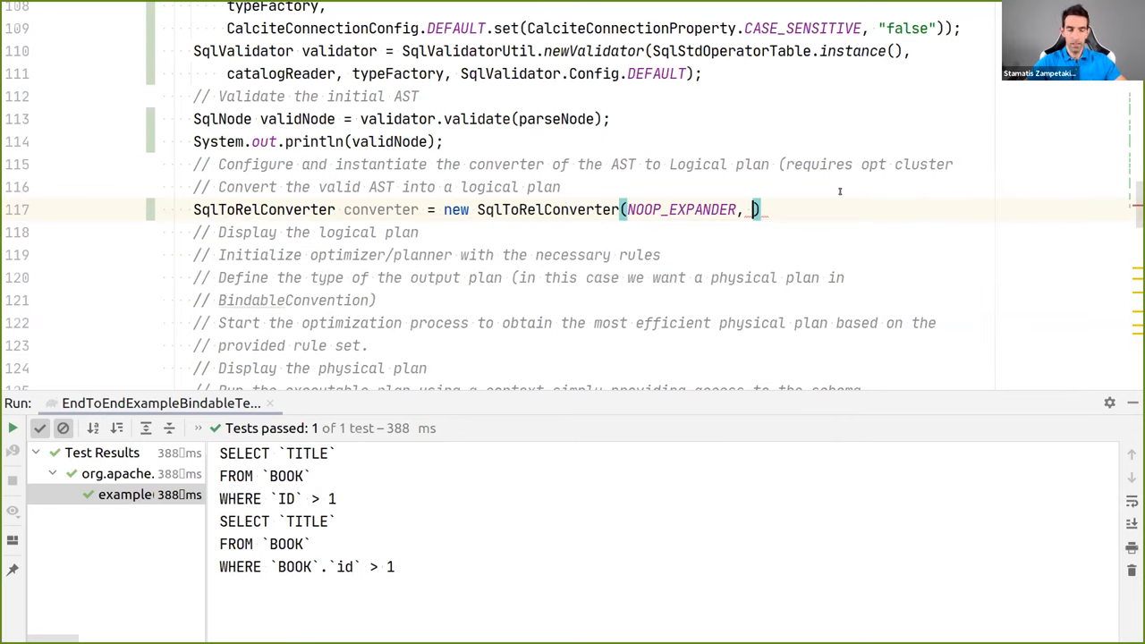
pyautogui.write('validator, a')
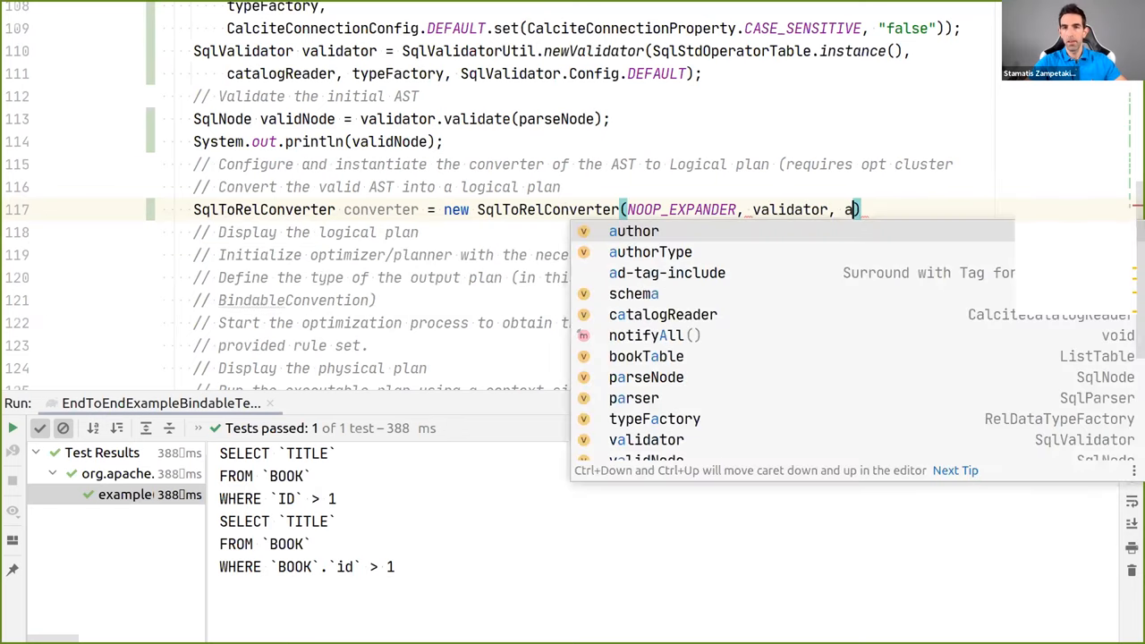
pyautogui.write('catalogReader, typeFactory')
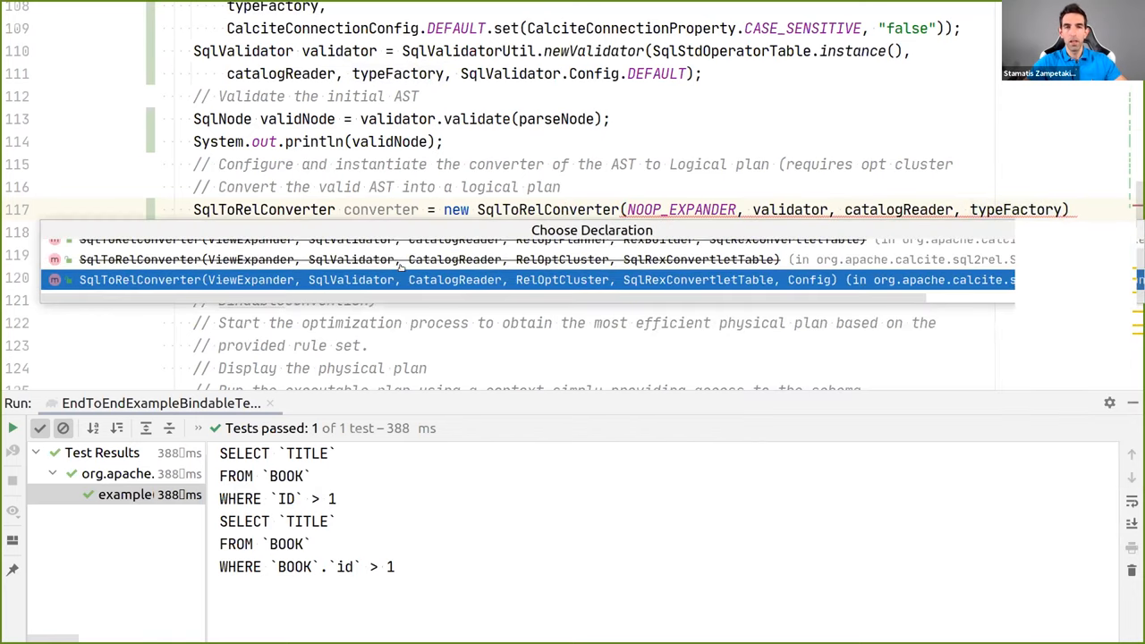
pyautogui.moveTo(559, 278)
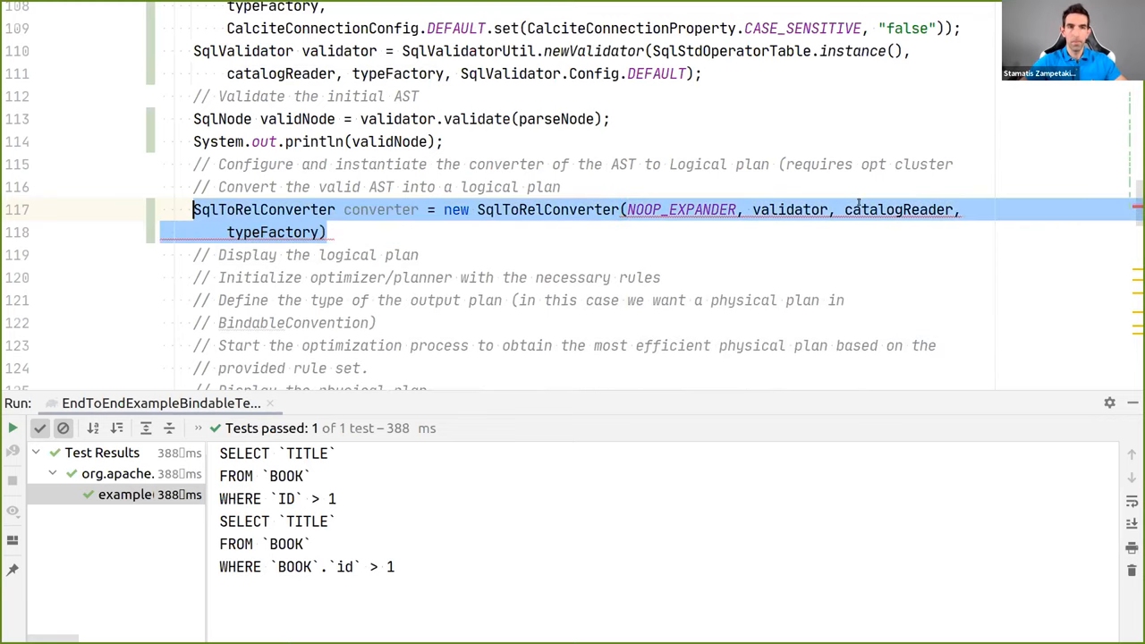
# Pass cluster, StandardConvertletTable.INSTANCE and SqlToRelConverter.config() as the converter's arguments
pyautogui.click(300, 233)
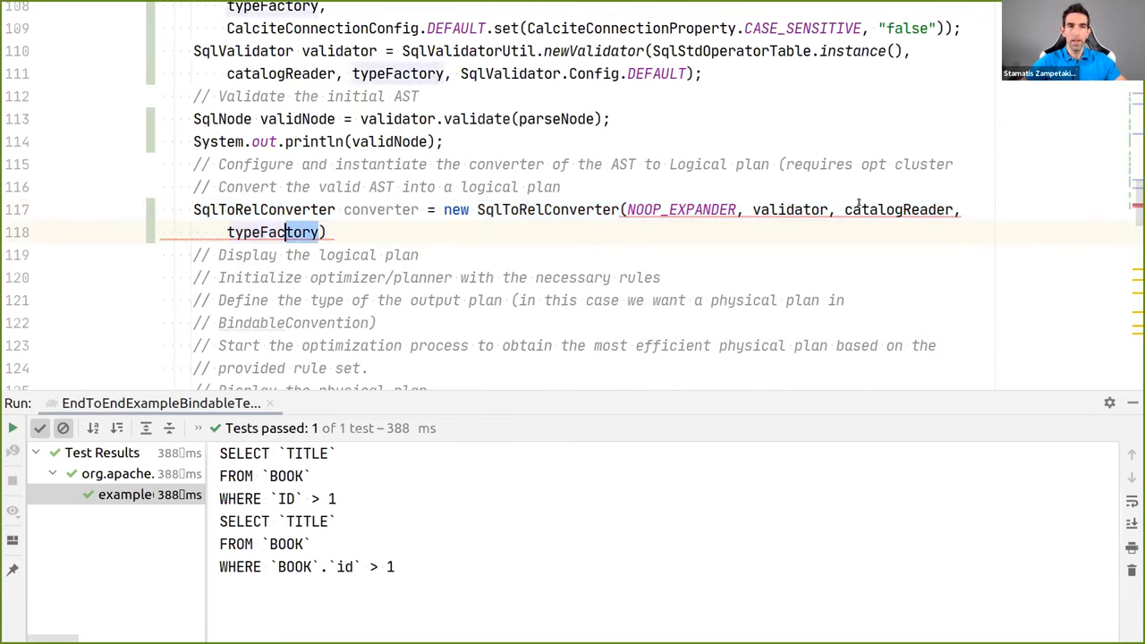
pyautogui.write('cluster, )')
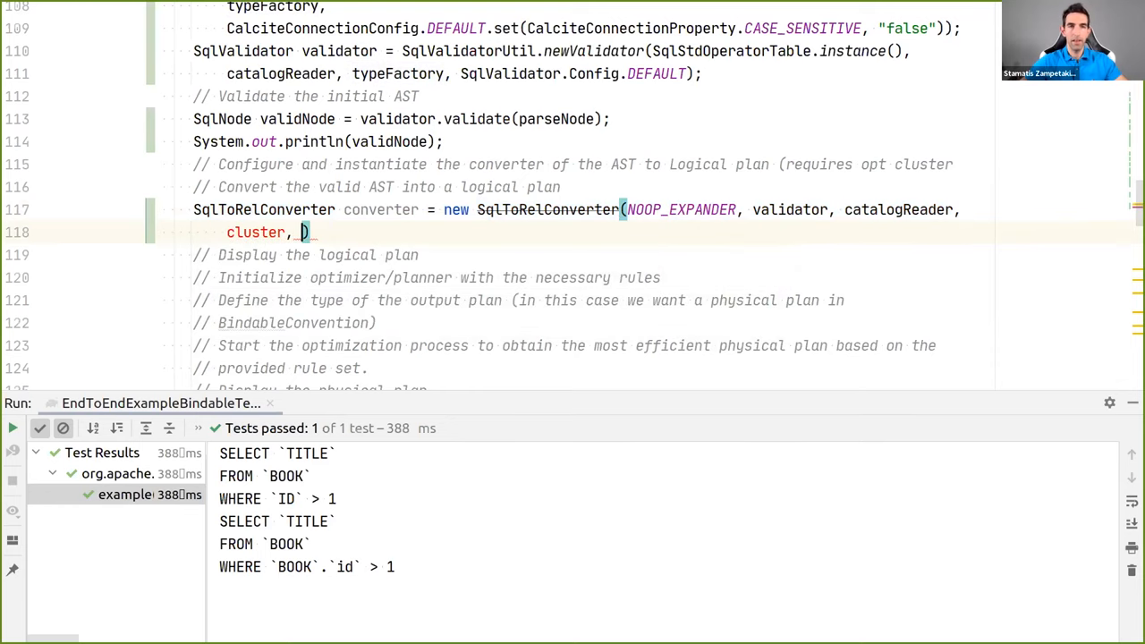
pyautogui.write('Sta')
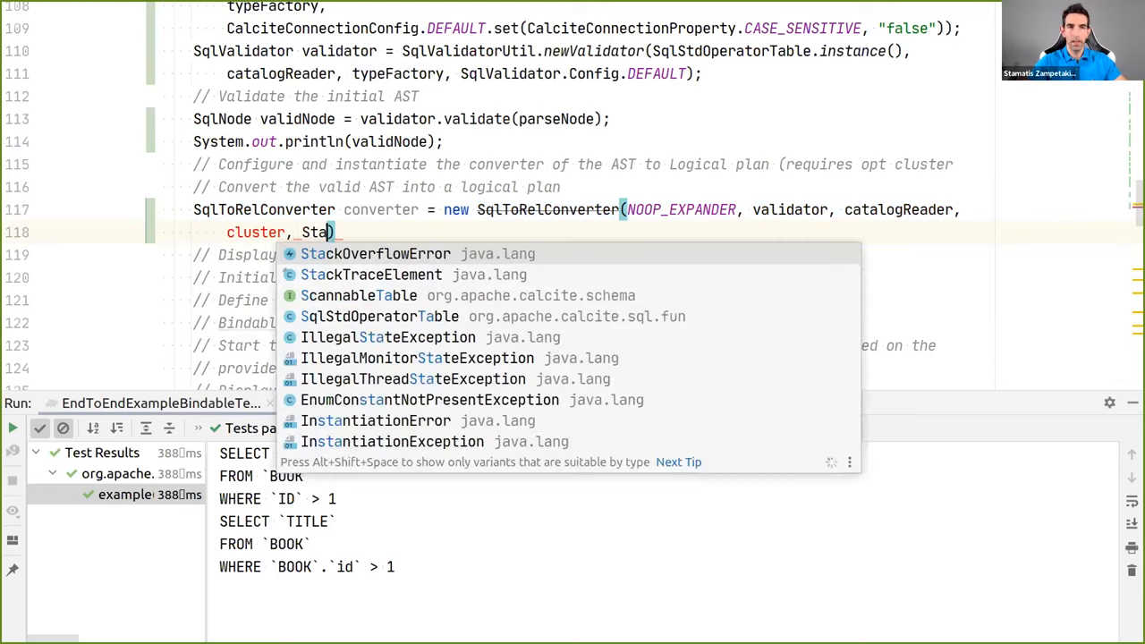
pyautogui.write('ndardConvertletTable')
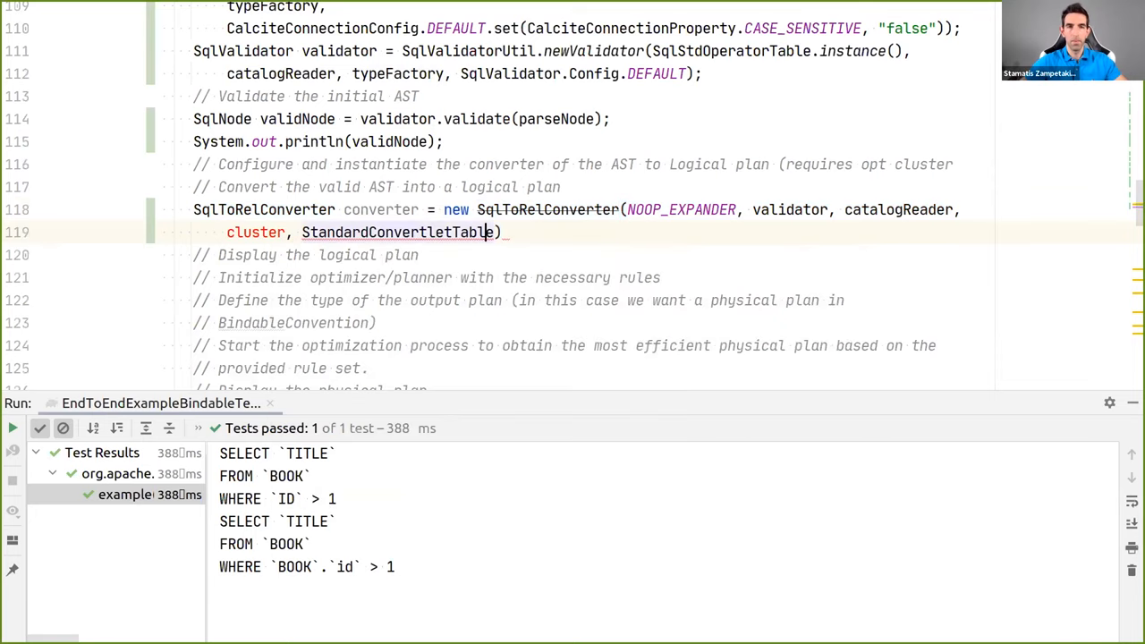
pyautogui.write('.INSTANCE, C')
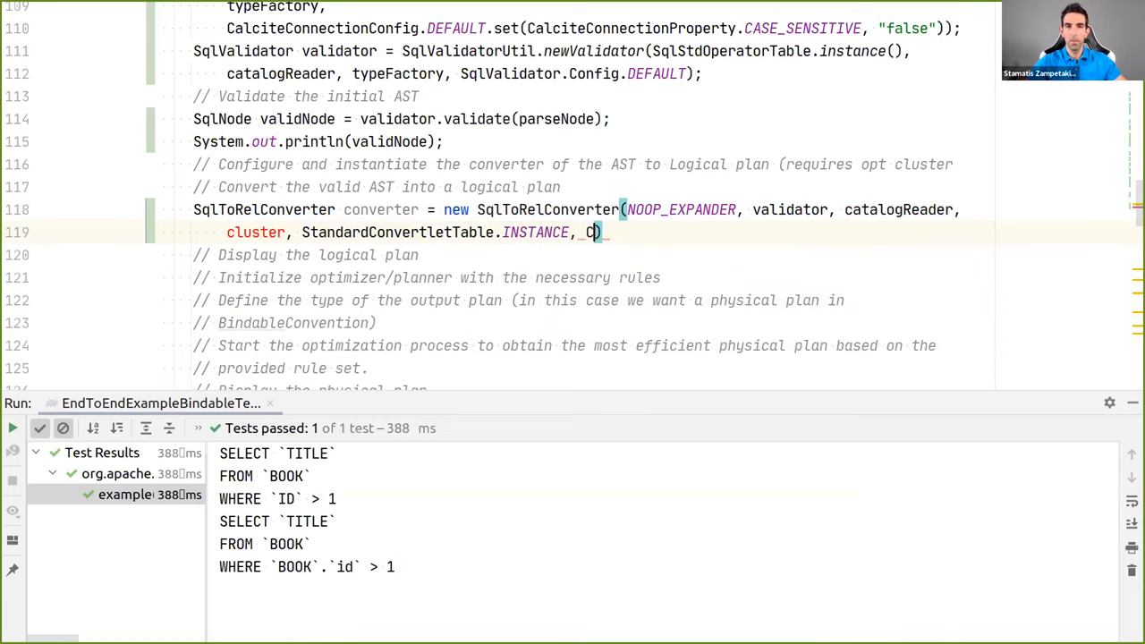
pyautogui.write('Sql')
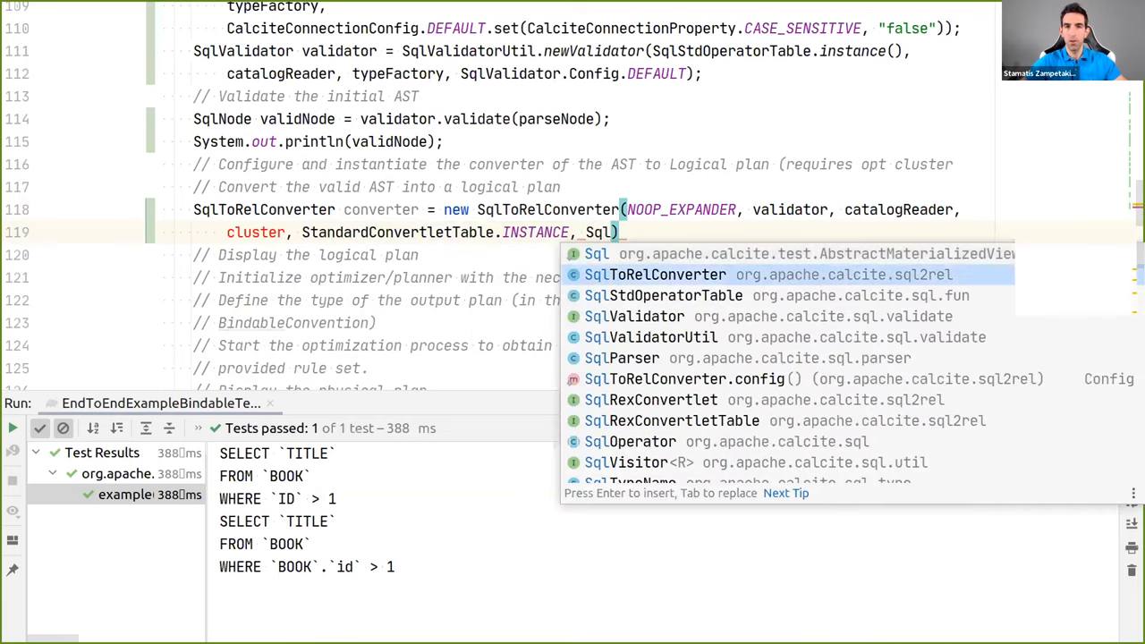
pyautogui.click(686, 379)
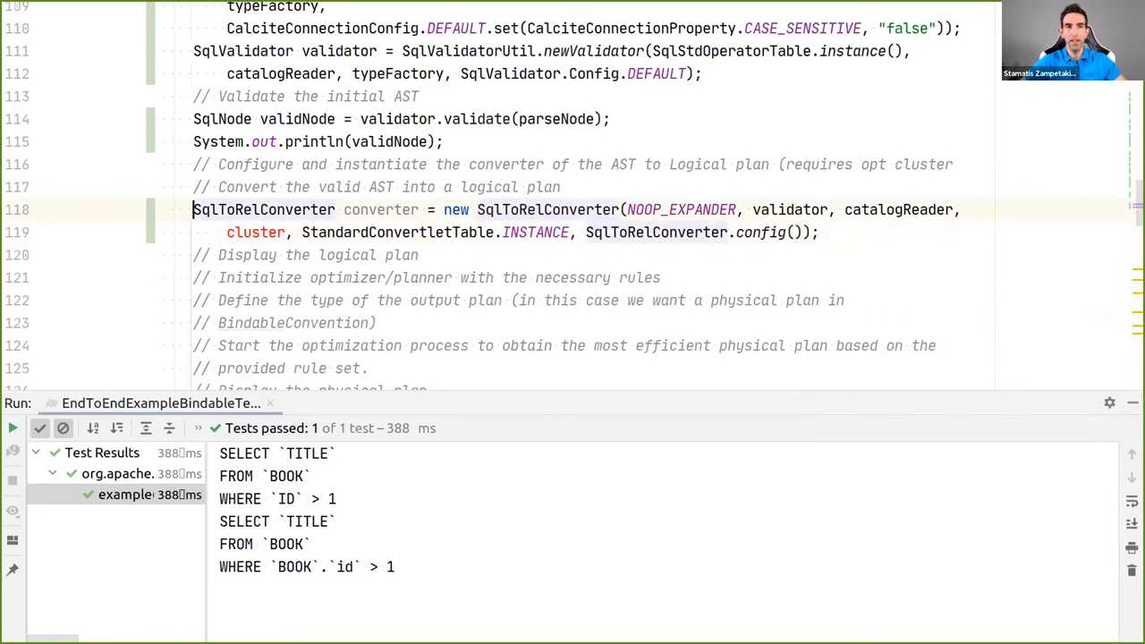
pyautogui.write('RelO')
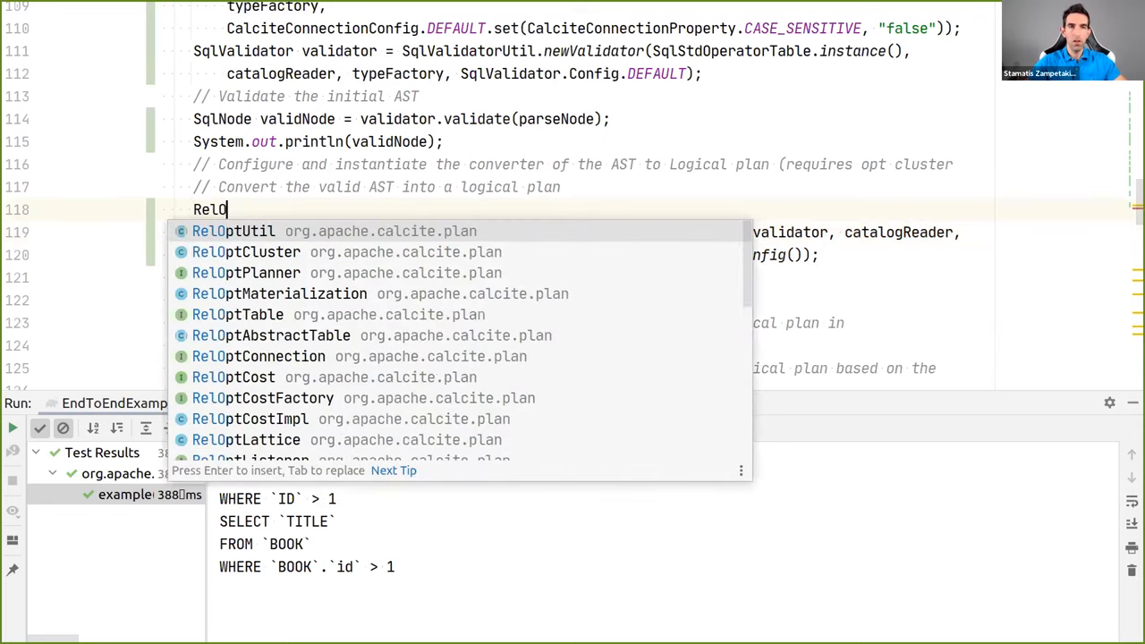
# Complete RelOptCluster cluster = newCluster(typeFactory); on line 118
pyautogui.click(245, 252)
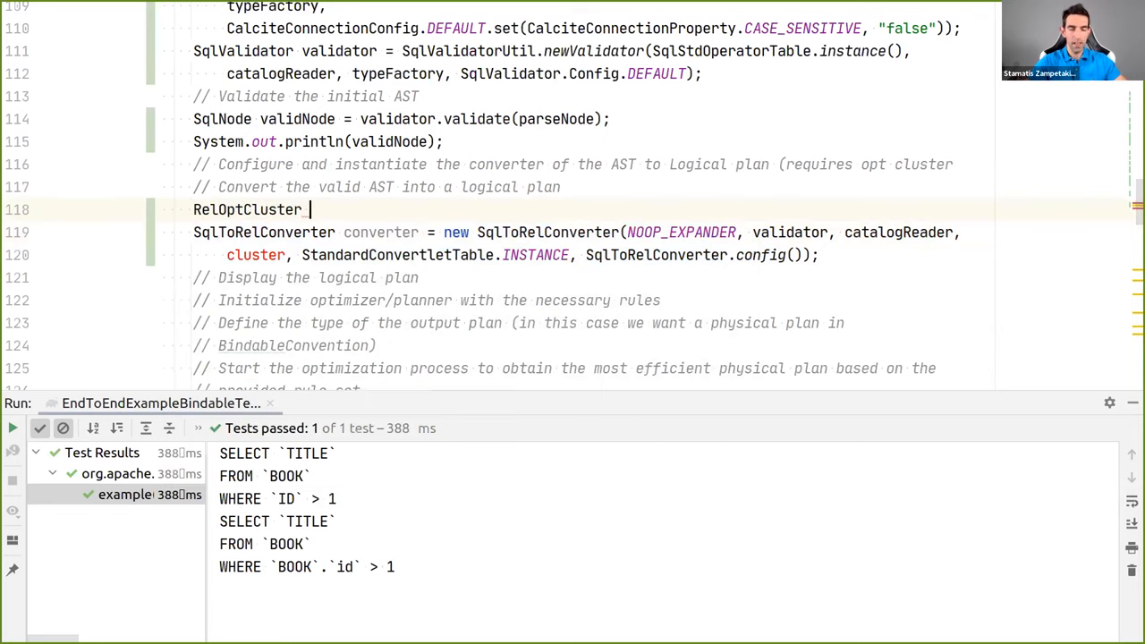
pyautogui.write('_cluste')
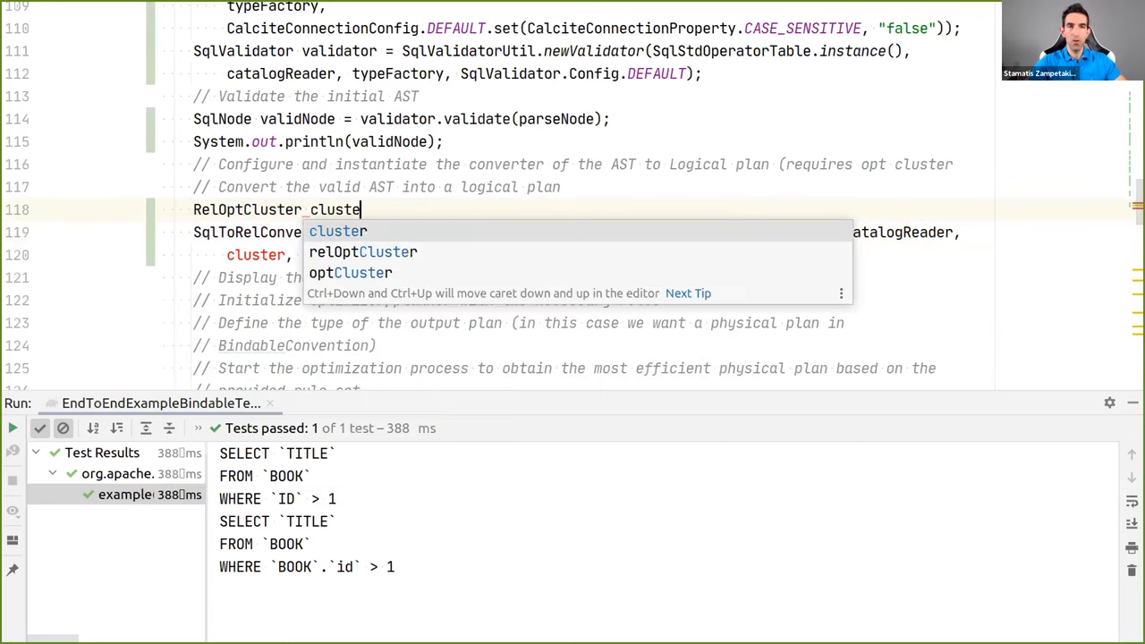
pyautogui.write('= newCluster(')
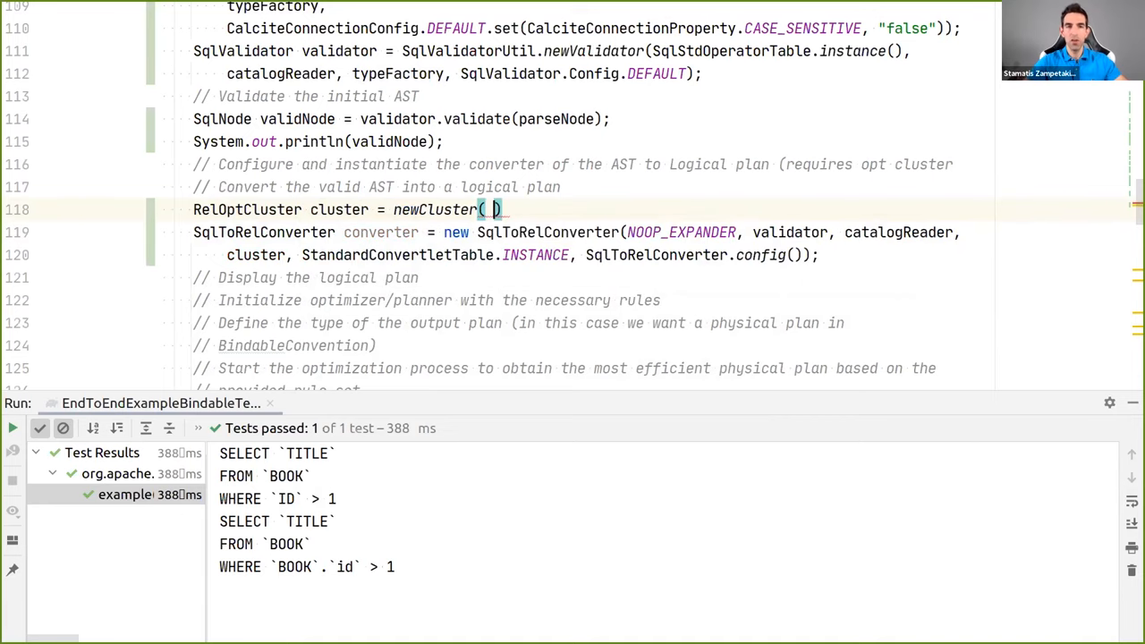
pyautogui.write('typeFactory')
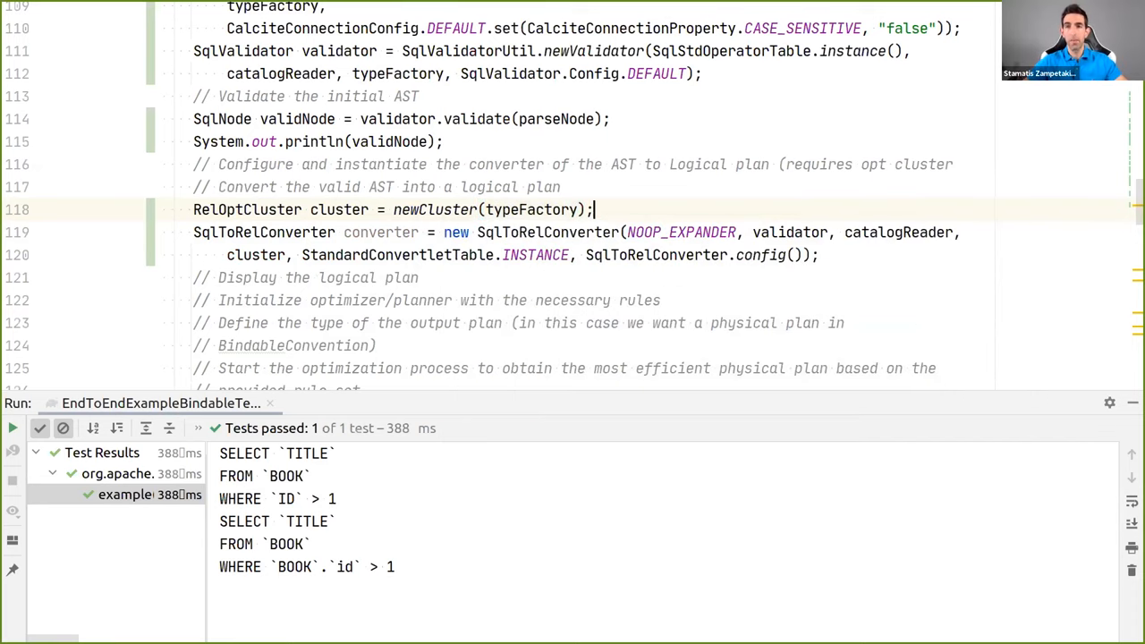
pyautogui.tripleClick(394, 210)
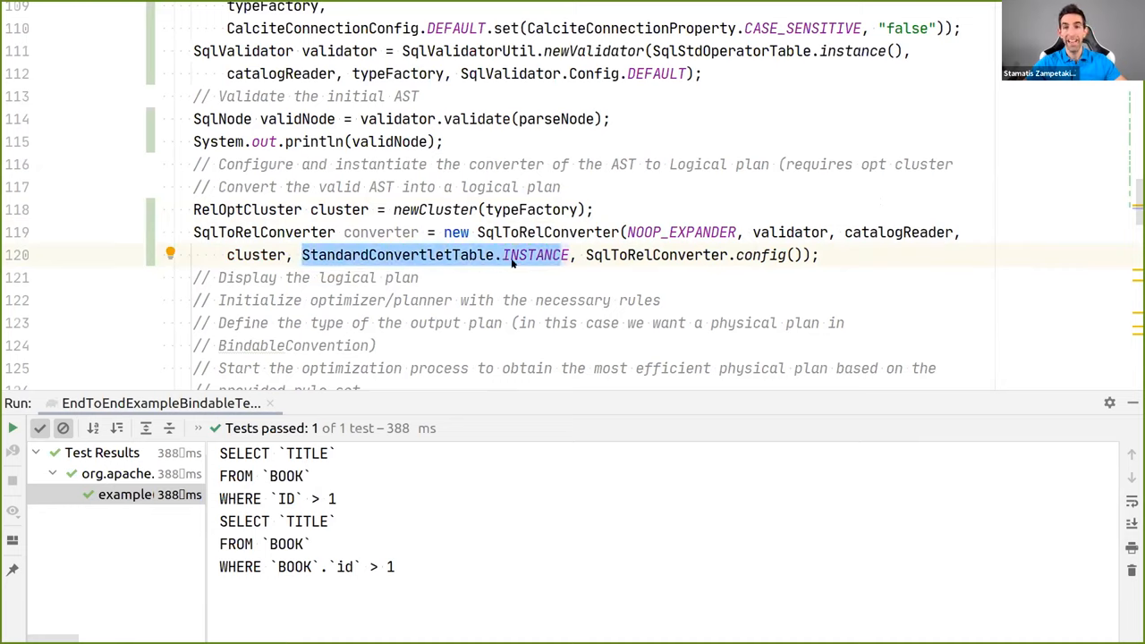
pyautogui.moveTo(532, 256)
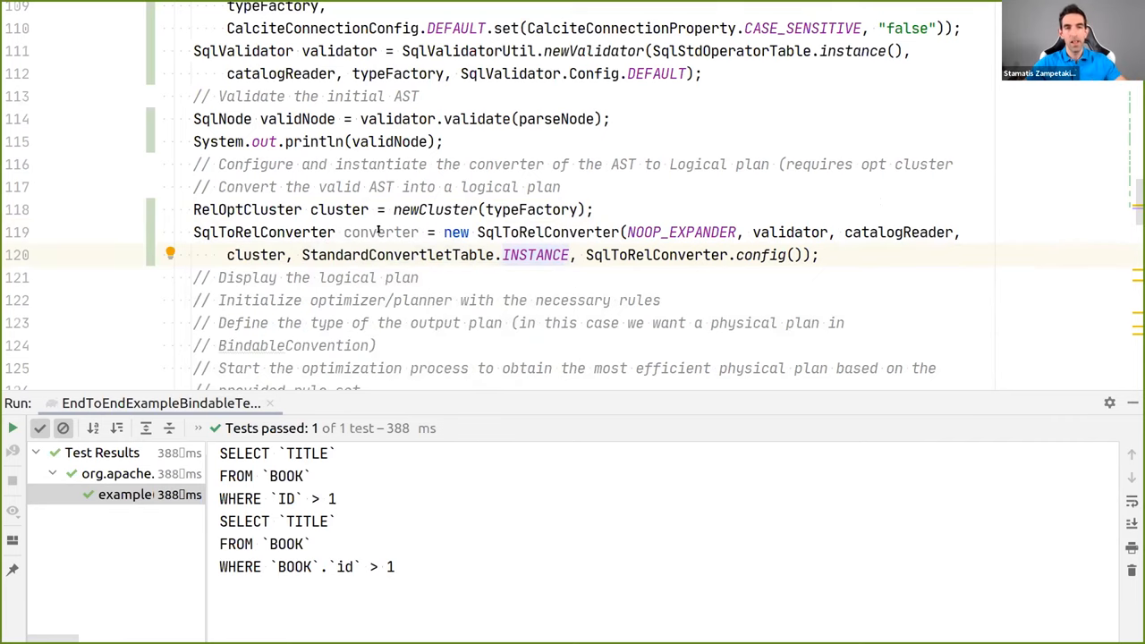
pyautogui.doubleClick(395, 255)
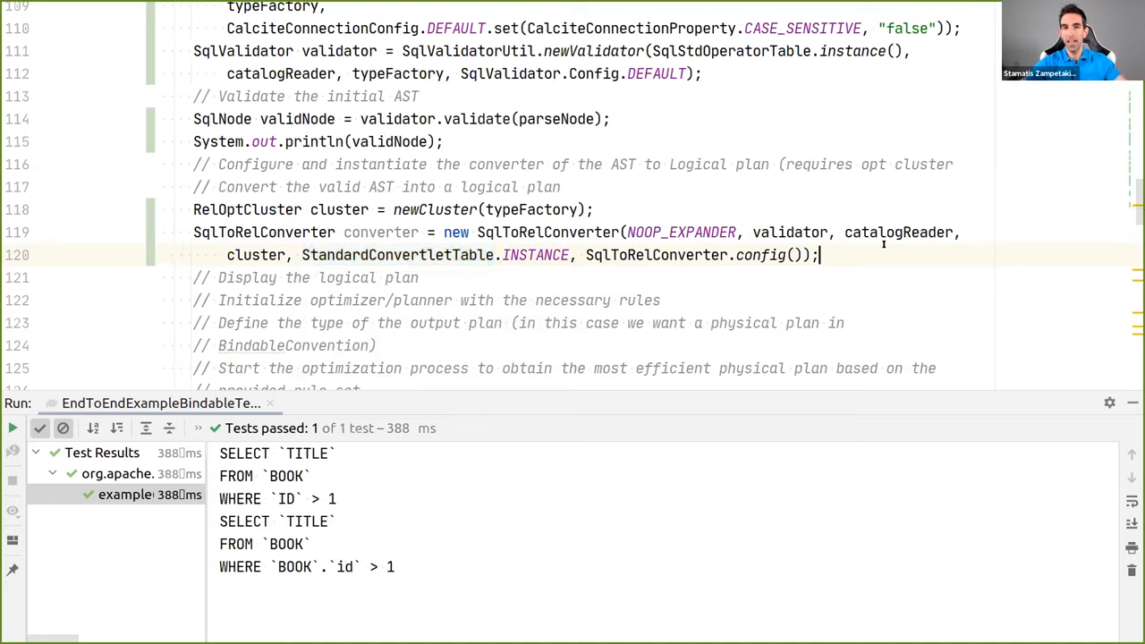
# Add RelNode logicalPlan = converter.convertQuery(validNode, false, true).rel
pyautogui.write('c')
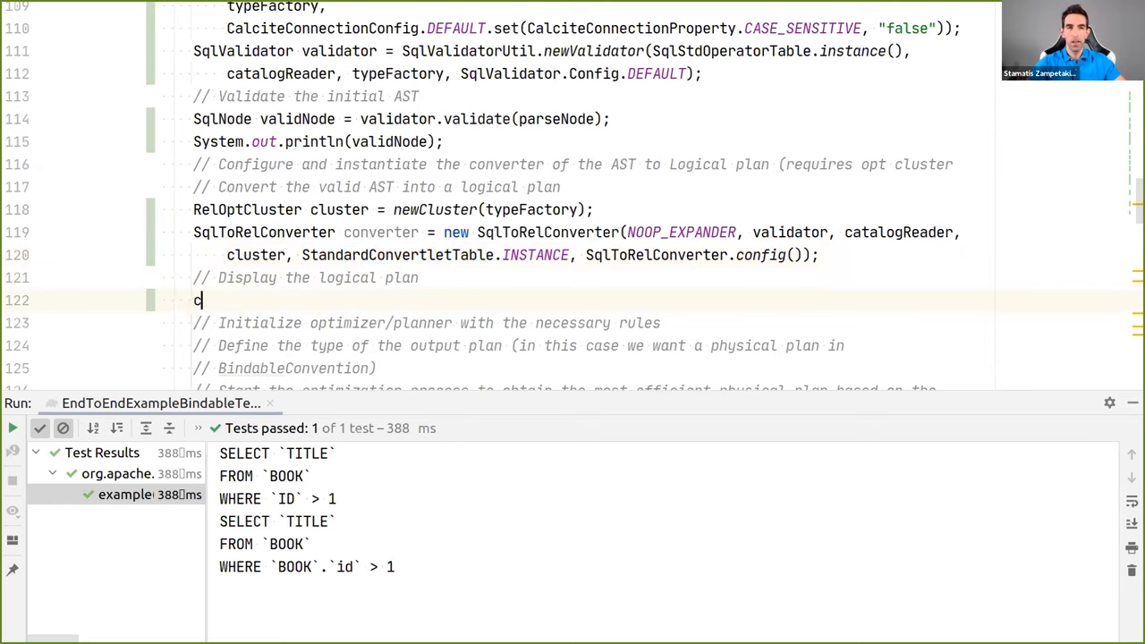
pyautogui.write('converter')
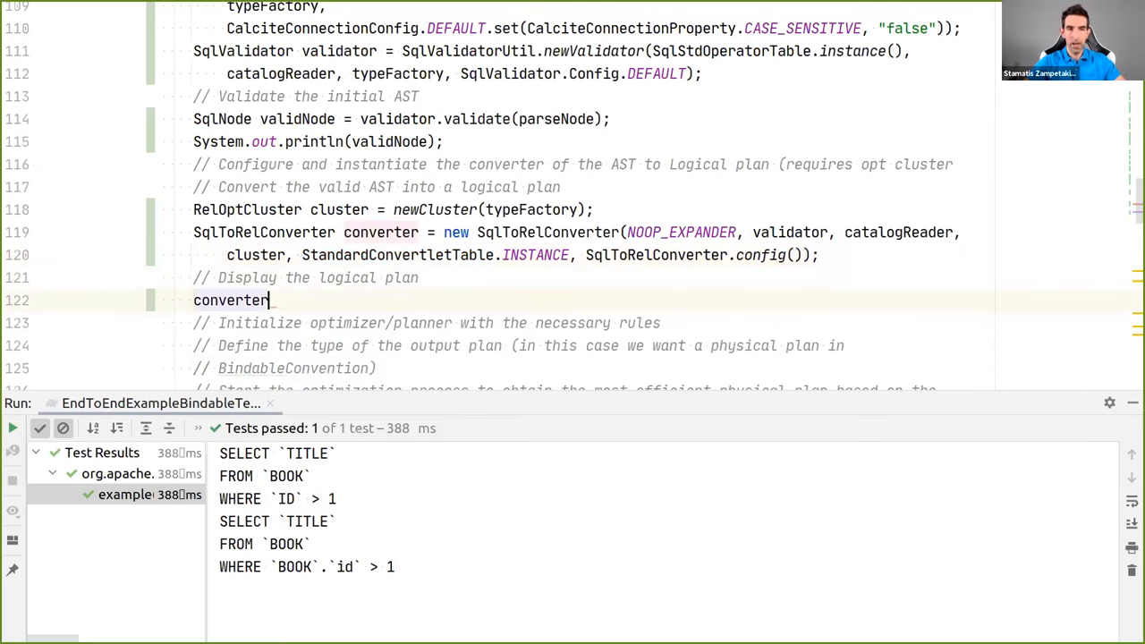
pyautogui.write('.convertQuery()')
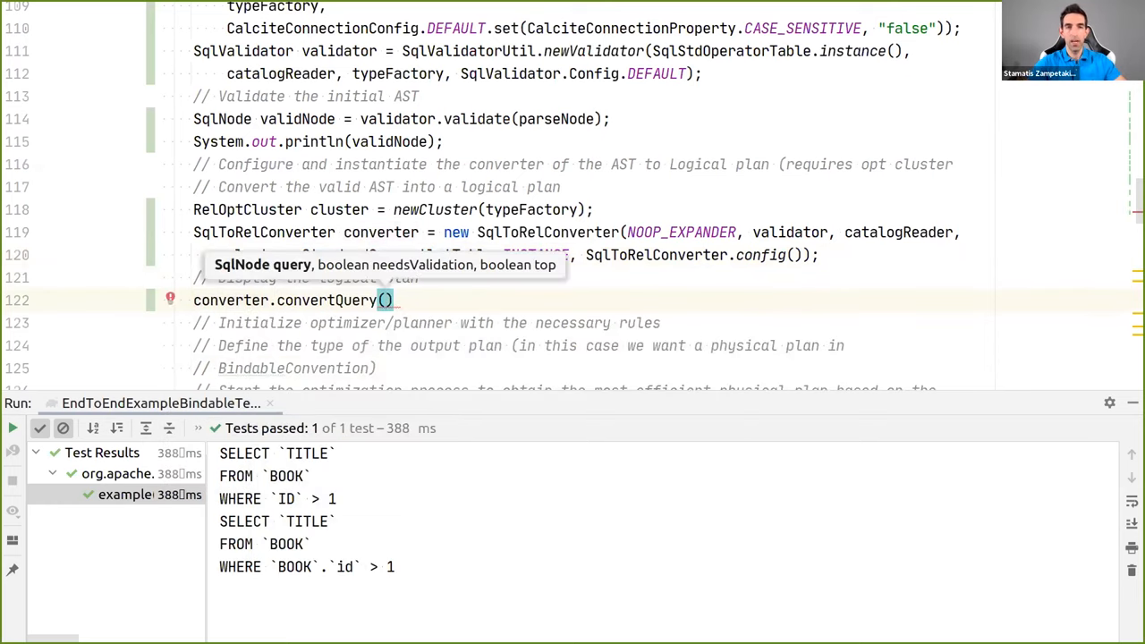
pyautogui.write('validNode')
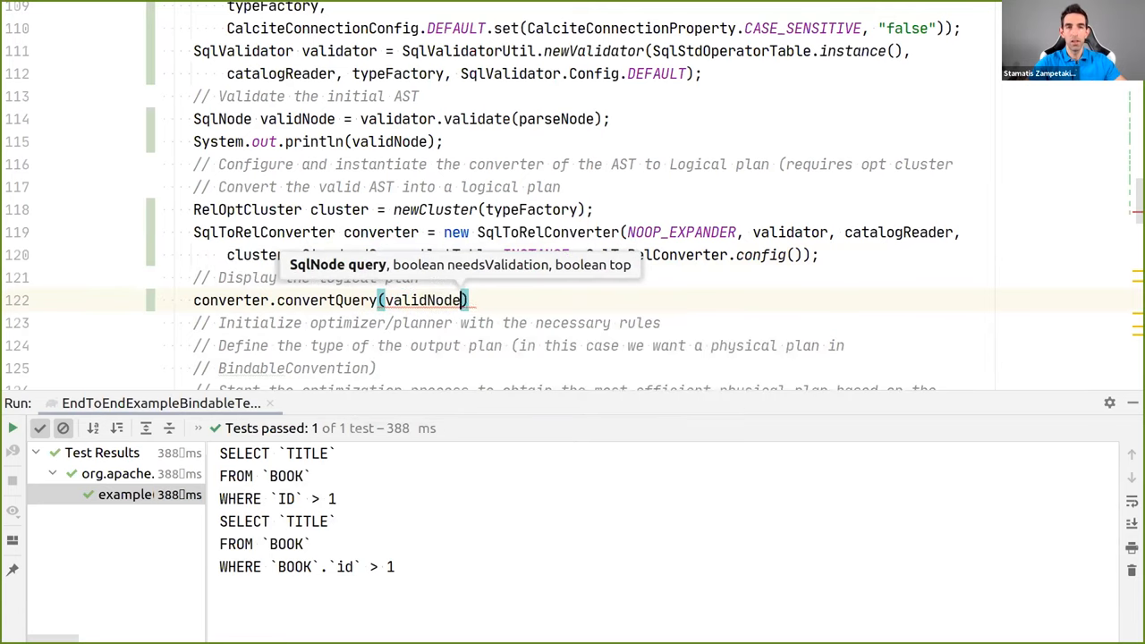
pyautogui.write('false,')
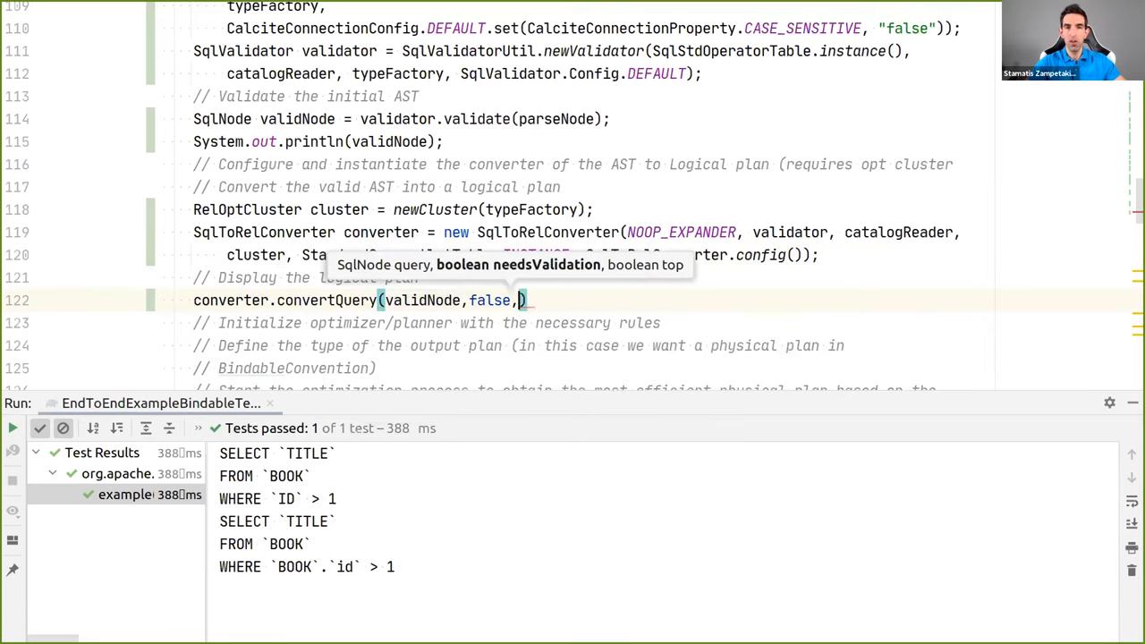
pyautogui.write('true')
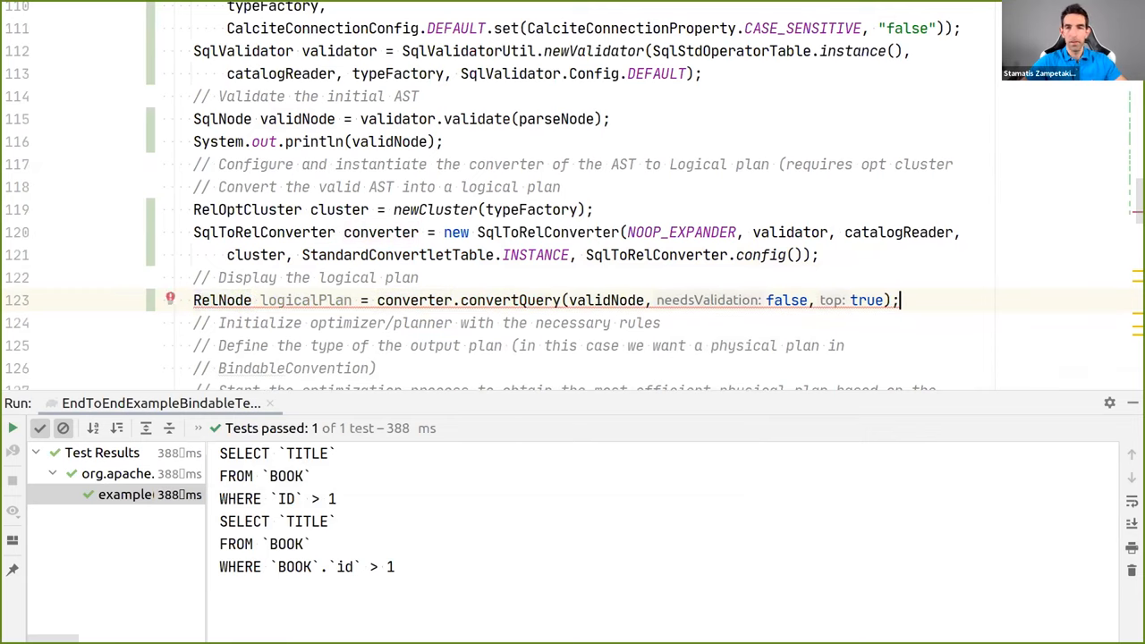
pyautogui.write('.rel')
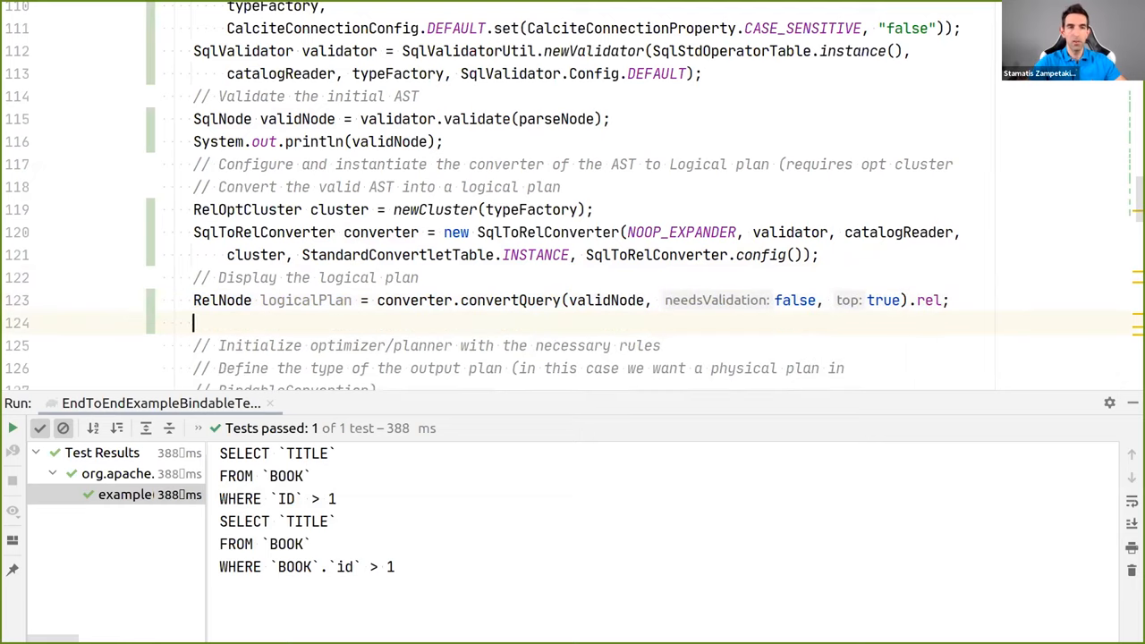
# Print RelOptUtil.toString(logicalPlan) and rerun the test
pyautogui.write('stem.out.println();')
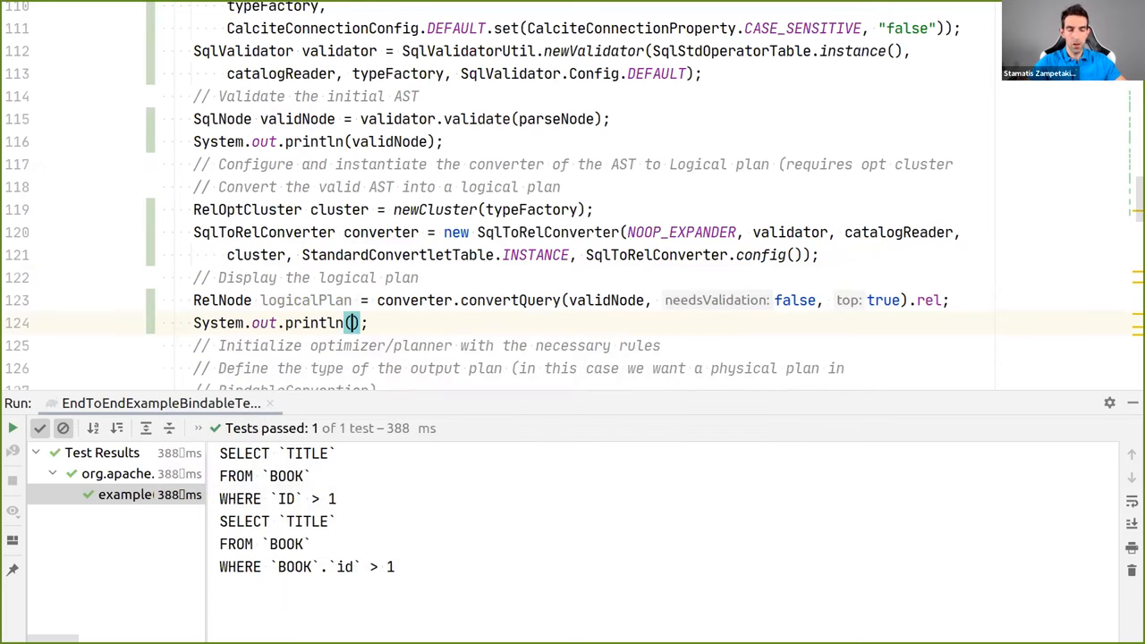
pyautogui.write('Rel')
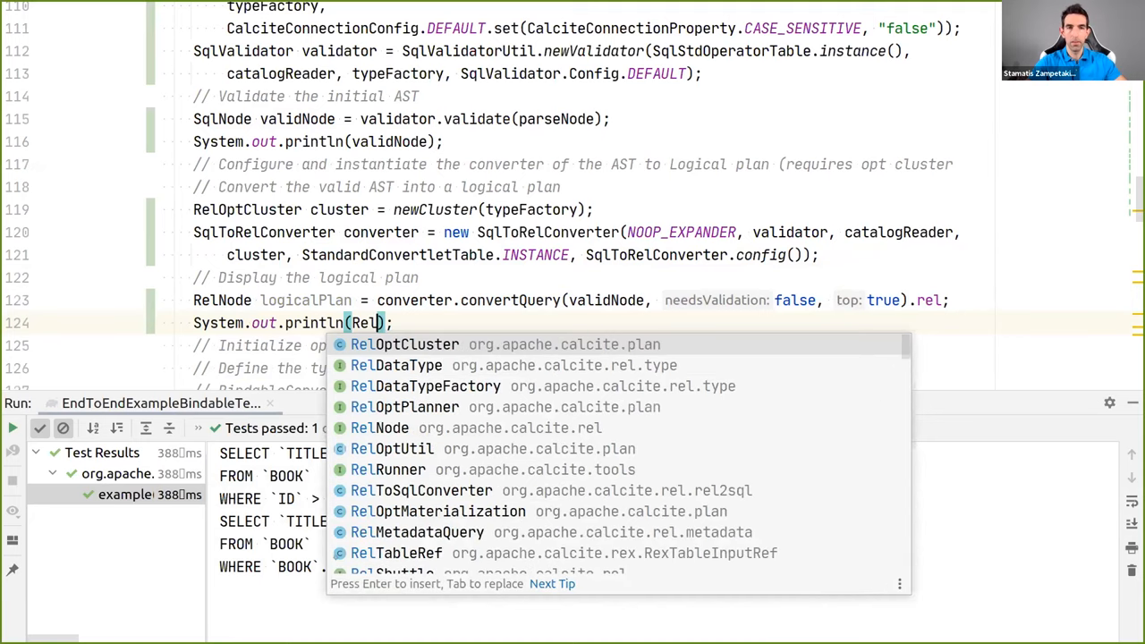
pyautogui.write('OptUtil.')
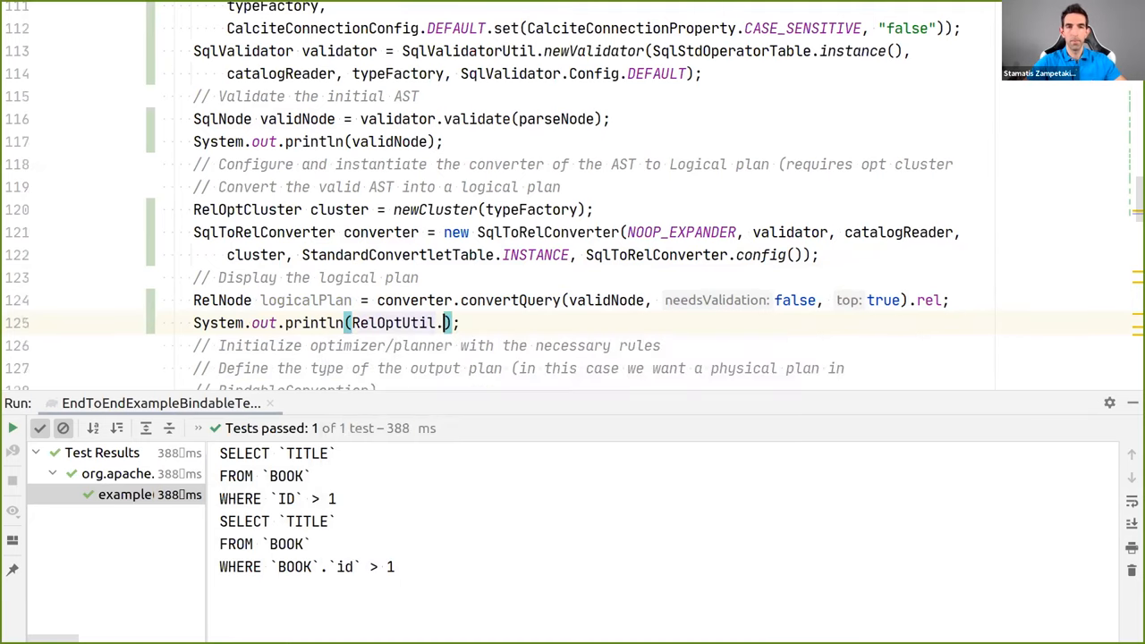
pyautogui.write('toString(l')
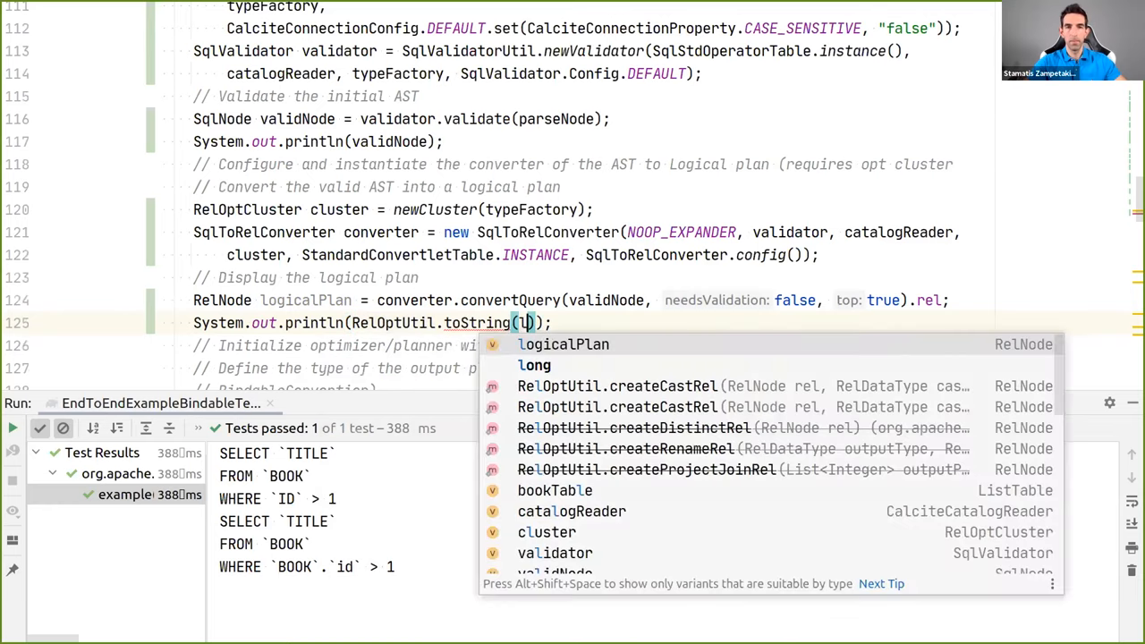
pyautogui.click(563, 344)
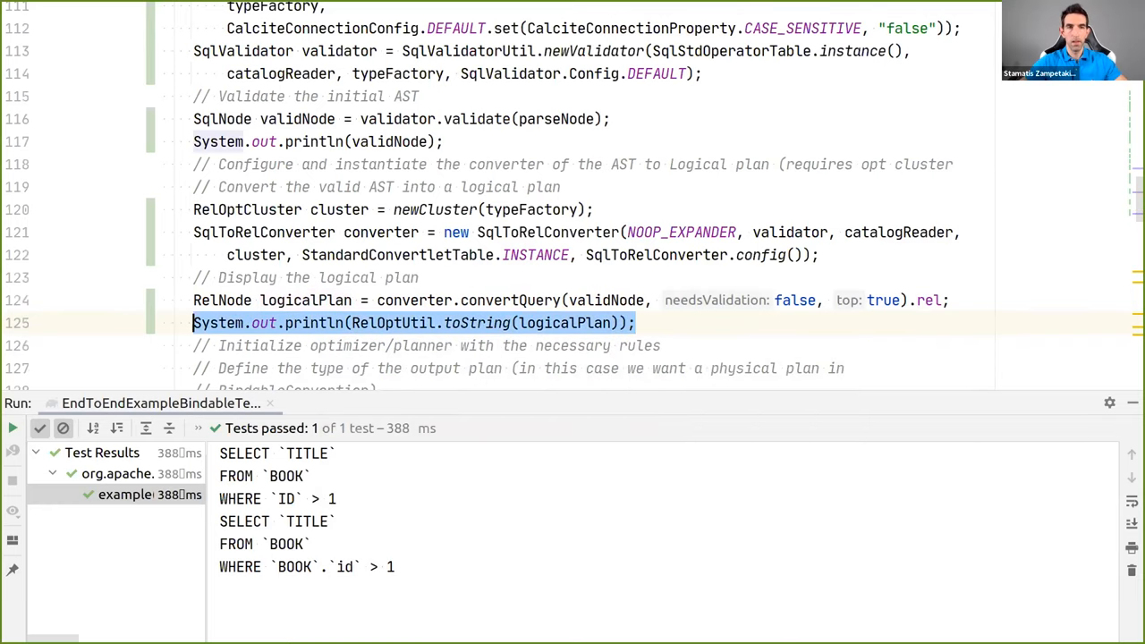
pyautogui.click(627, 323)
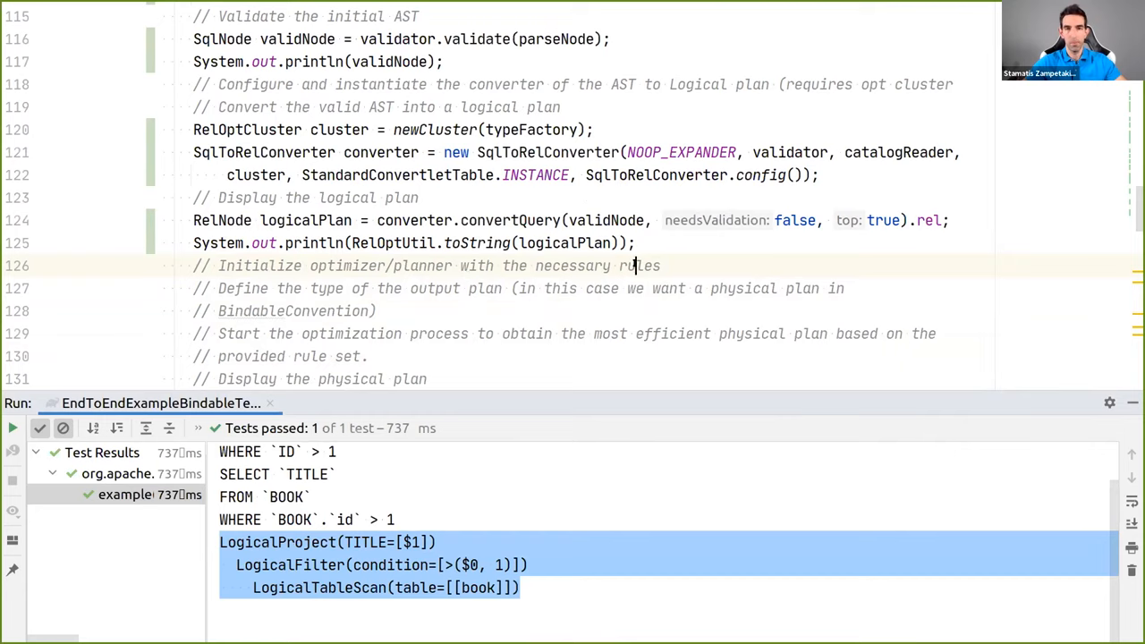
pyautogui.moveTo(722, 231)
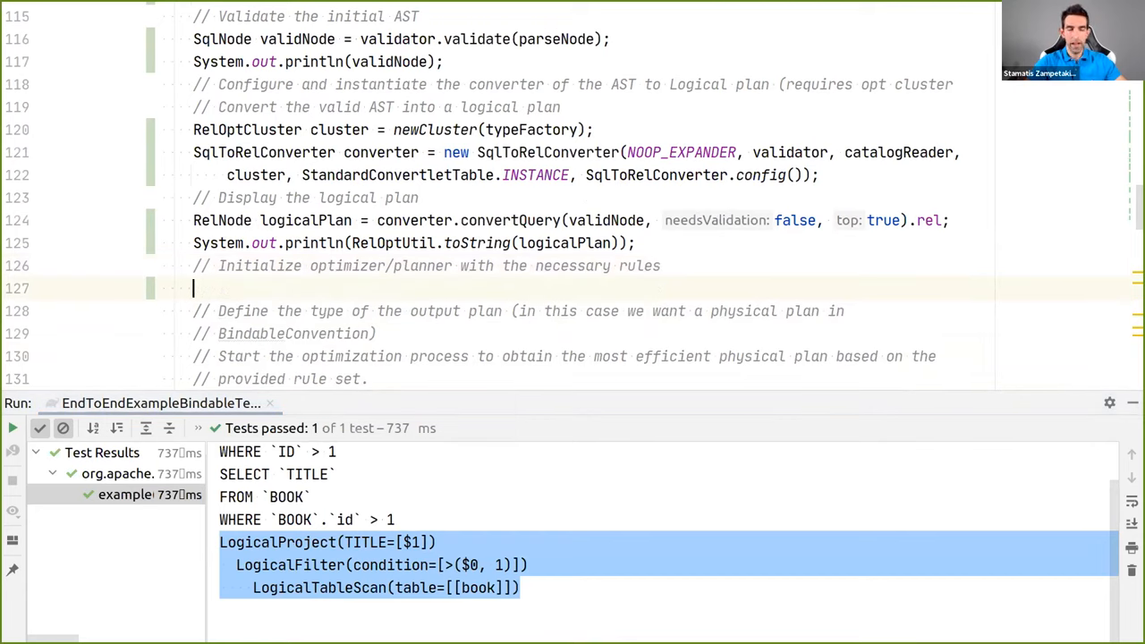
# Declare the planner obtained from cluster.getPlanner()
pyautogui.write('RelOptCluster')
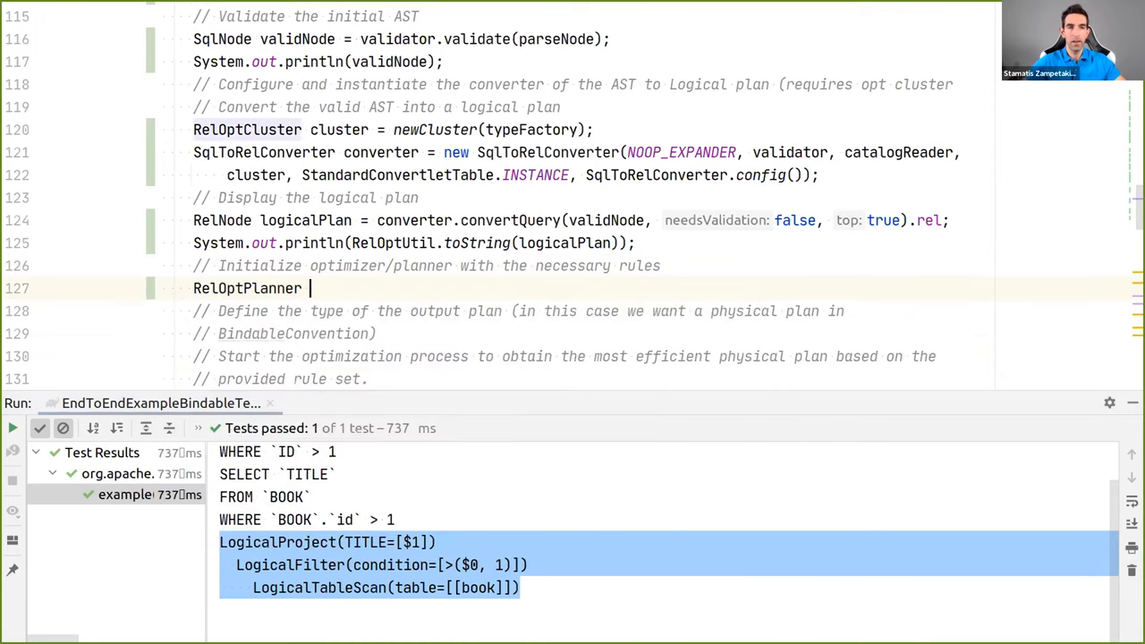
pyautogui.write('planner = ne')
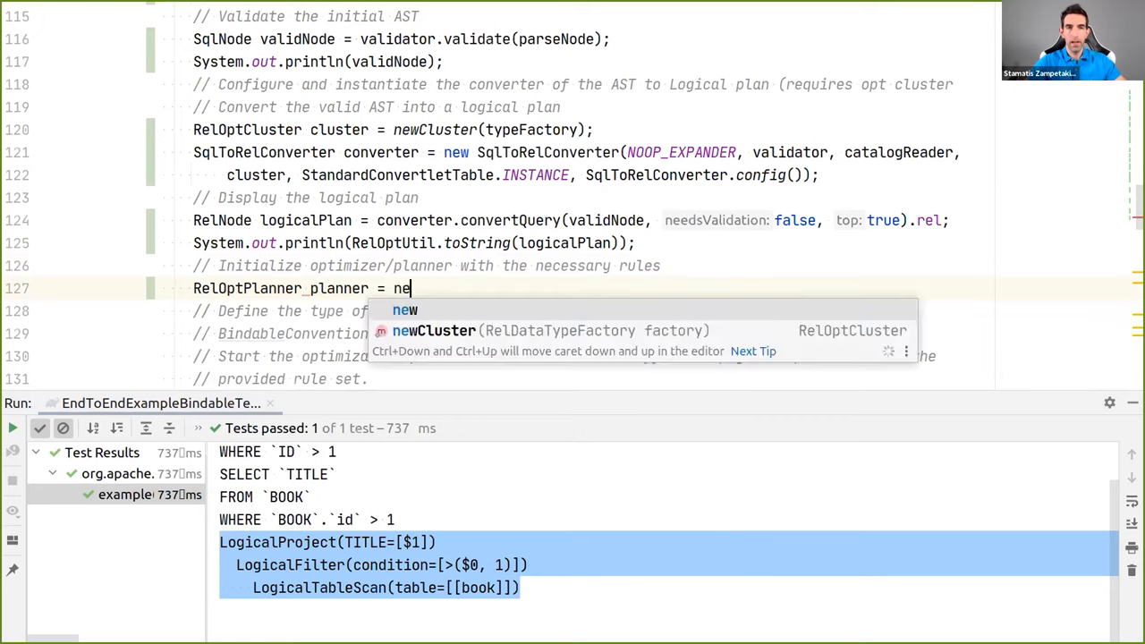
pyautogui.write('cluster.getPlanner();')
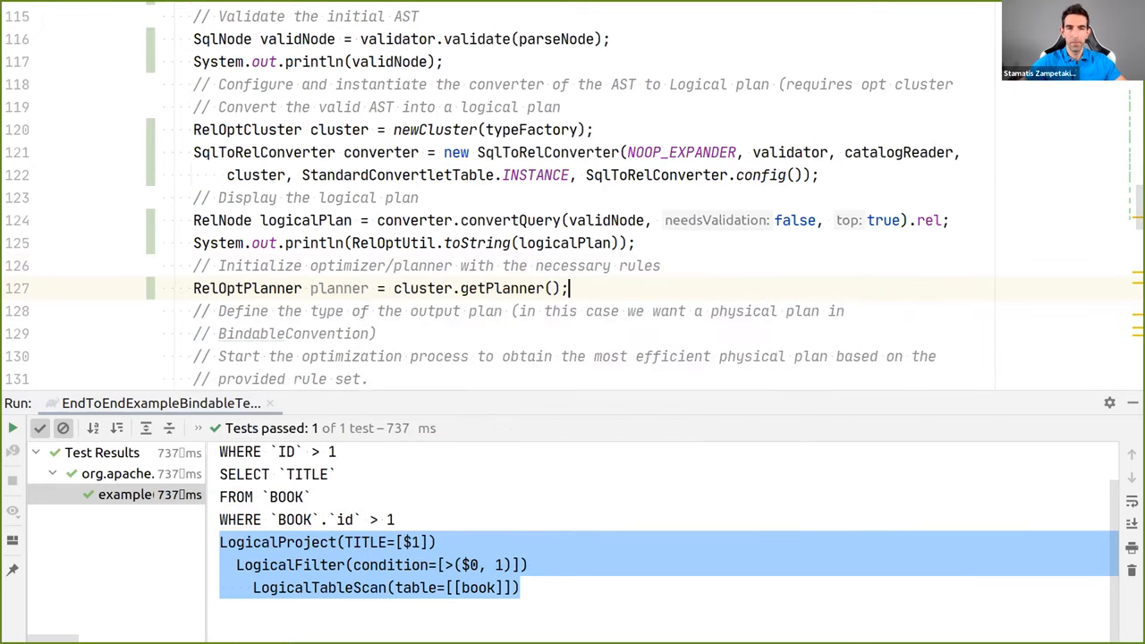
pyautogui.press('Return')
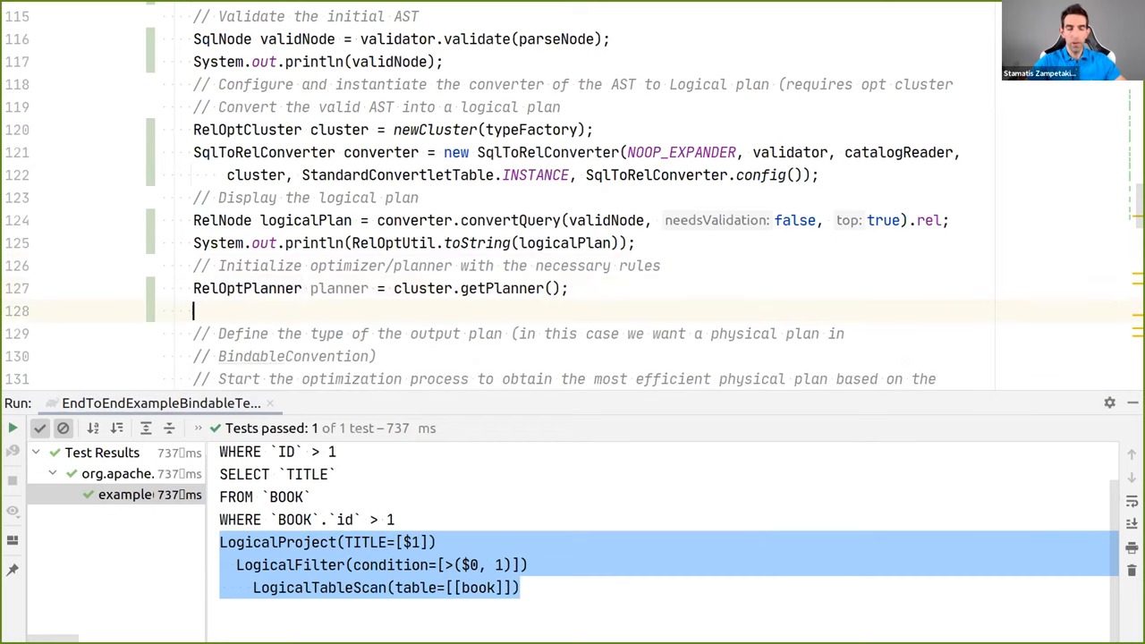
# Register Bindables table-scan, filter and project rules via planner.addRule
pyautogui.write('planner.')
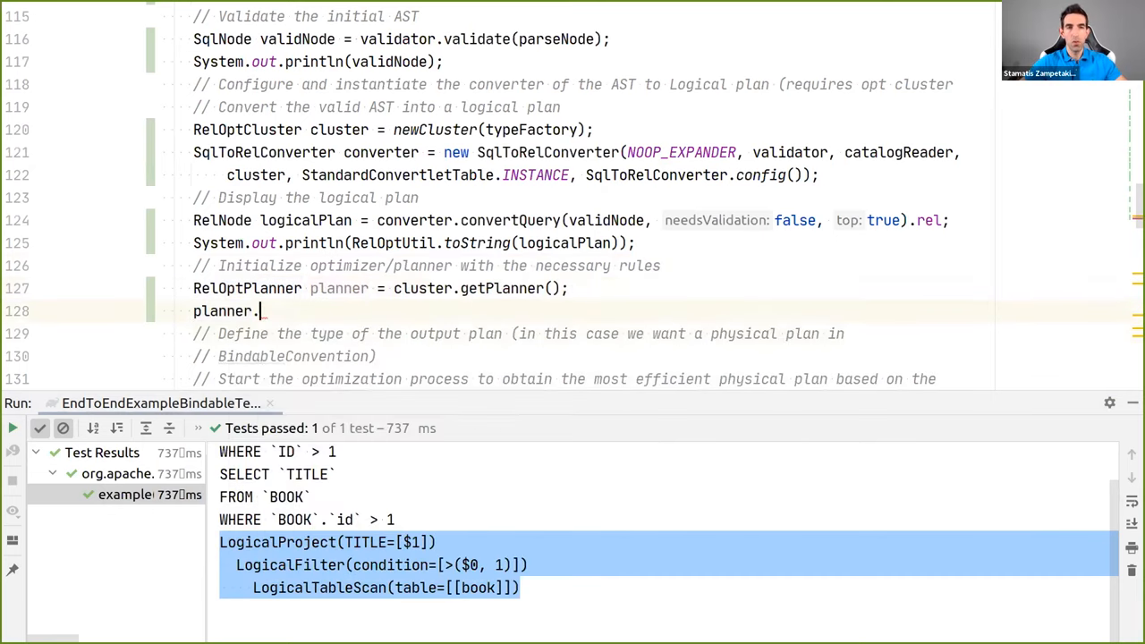
pyautogui.write('addRule(')
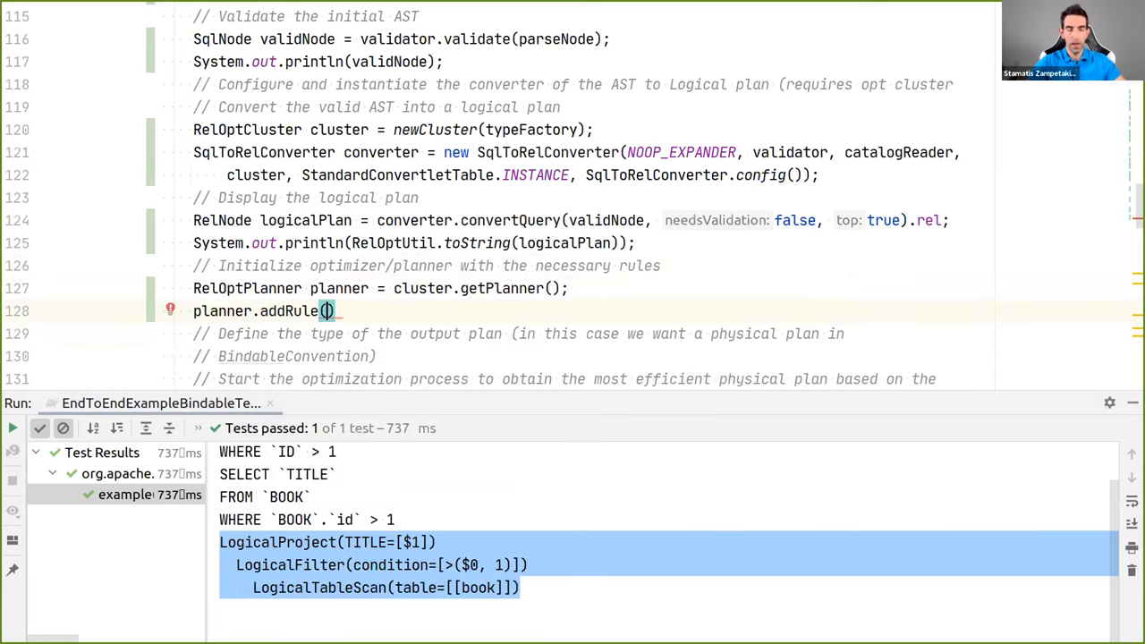
pyautogui.write('Co')
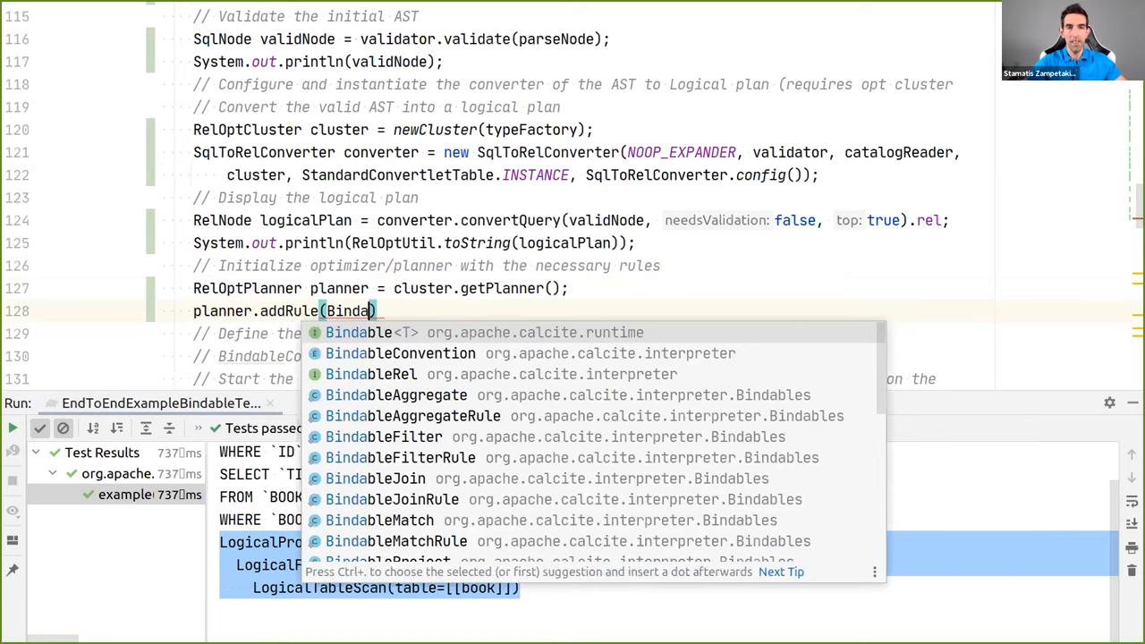
pyautogui.write('Bindables.BINDABLE_TABLE_SCAN_RULE')
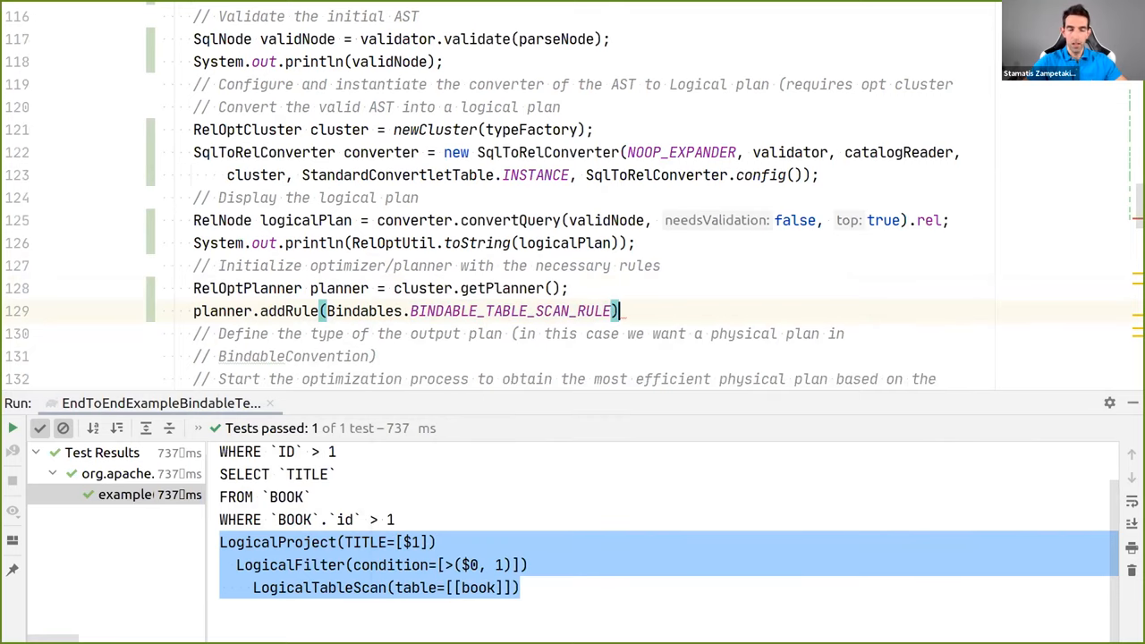
pyautogui.write(';')
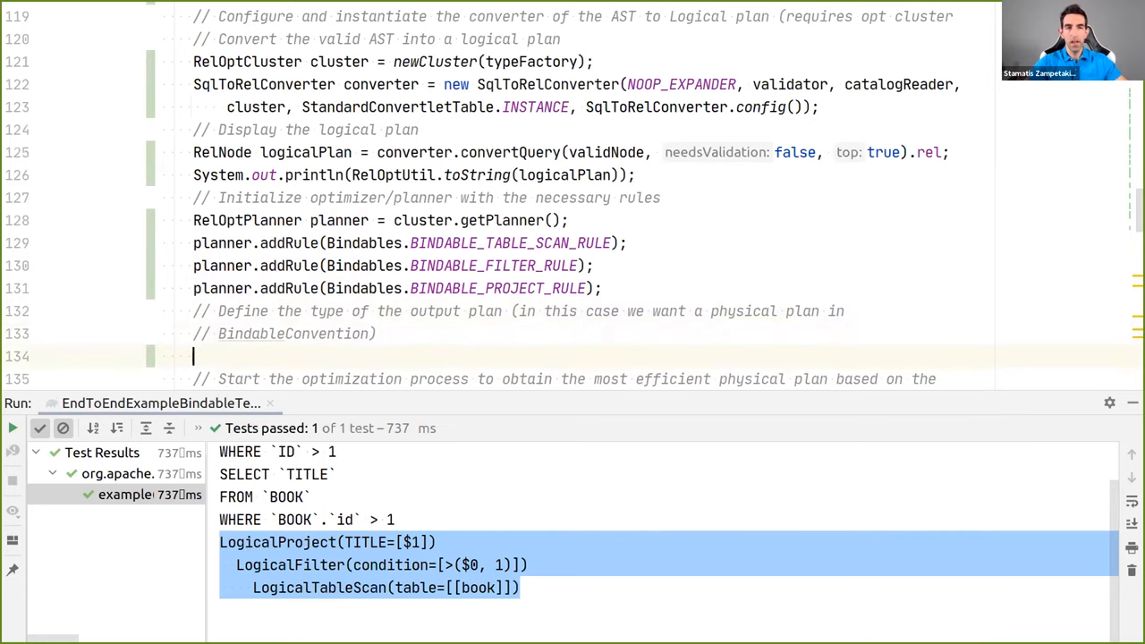
pyautogui.write('planner.')
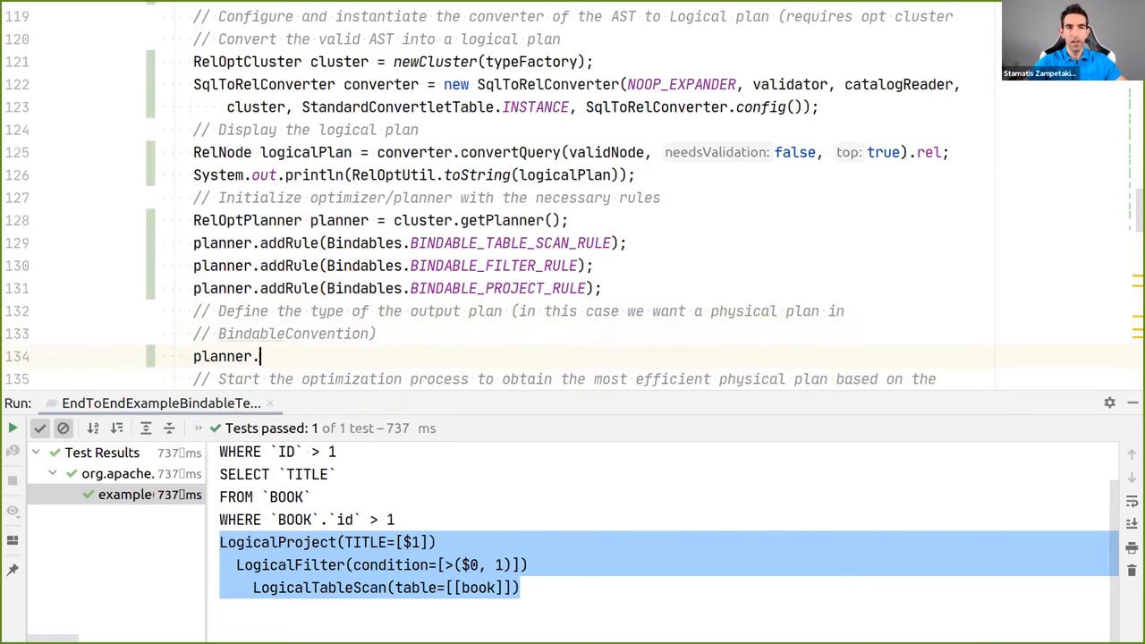
# Reassign logicalPlan to planner.changeTraits(logicalPlan, traitSet replaced with BindableConvention.INSTANCE)
pyautogui.write('.')
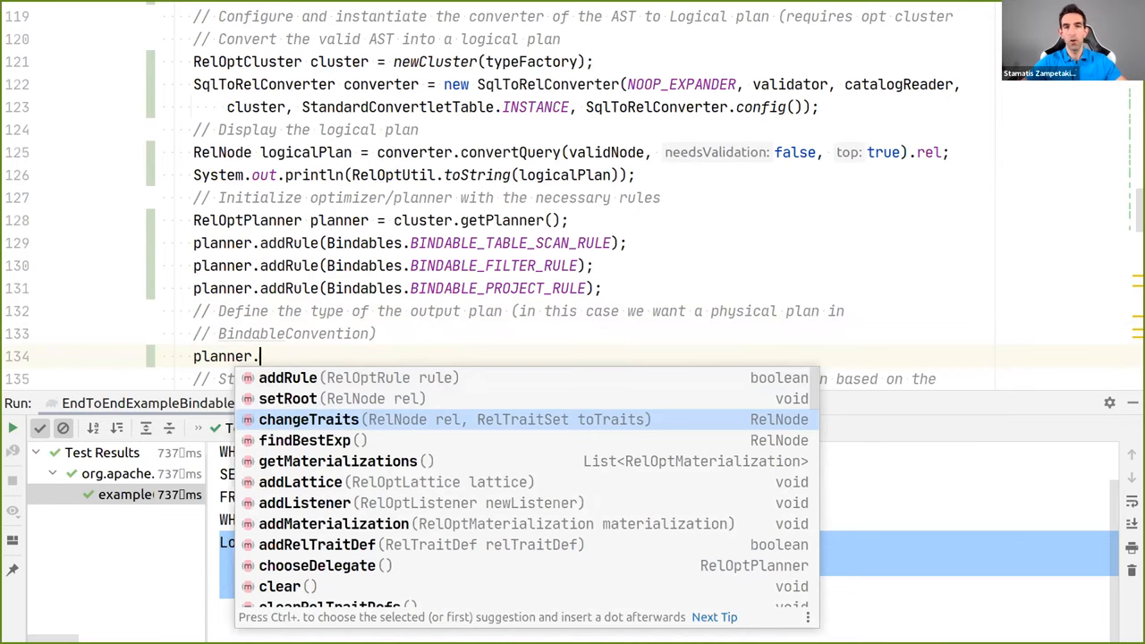
pyautogui.click(309, 420)
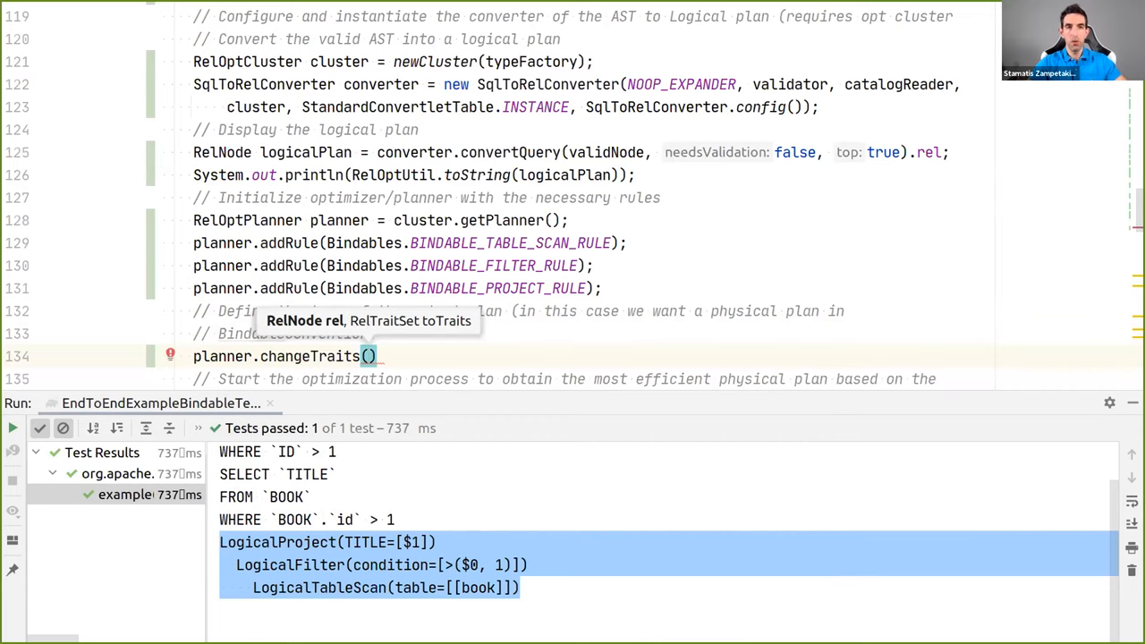
pyautogui.write('LogicalPlan,')
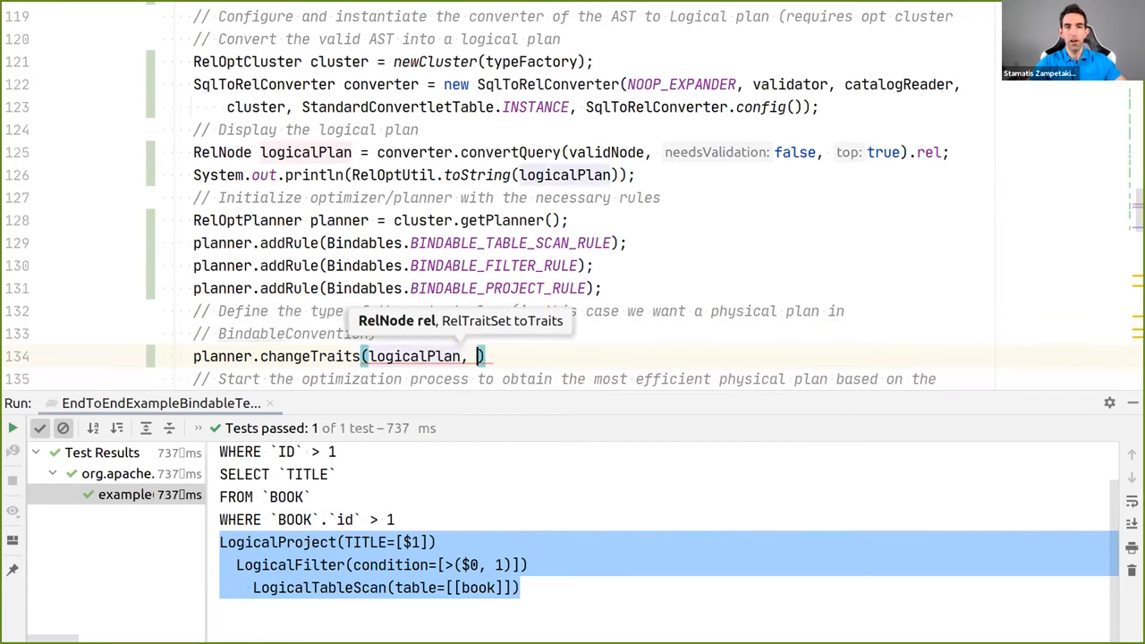
pyautogui.write('t')
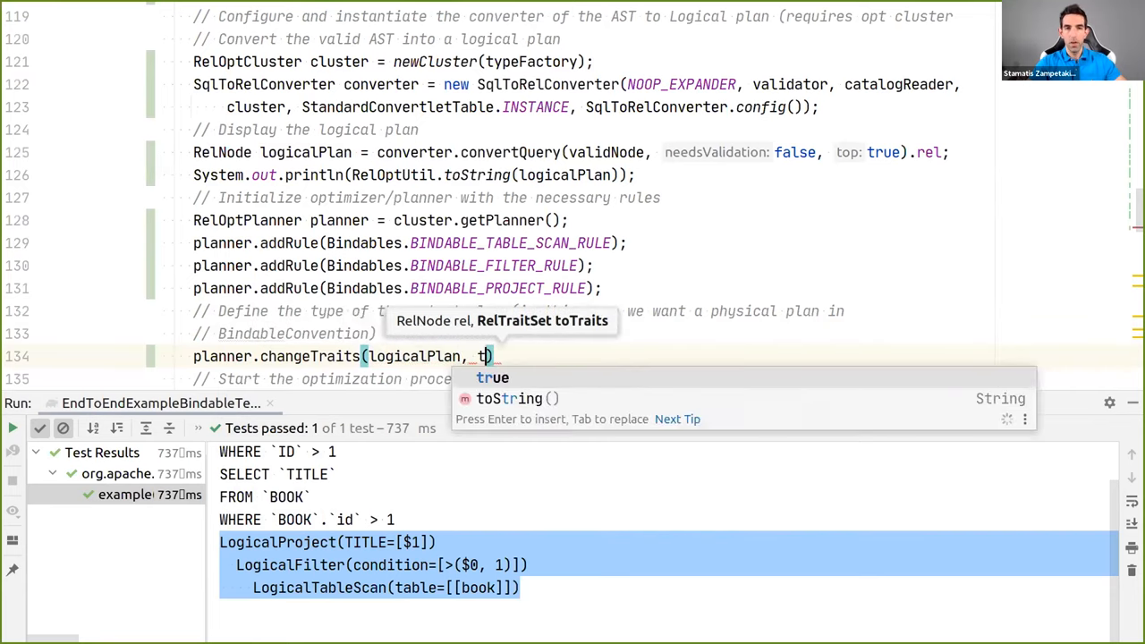
pyautogui.write('_cluster.traitSet().)')
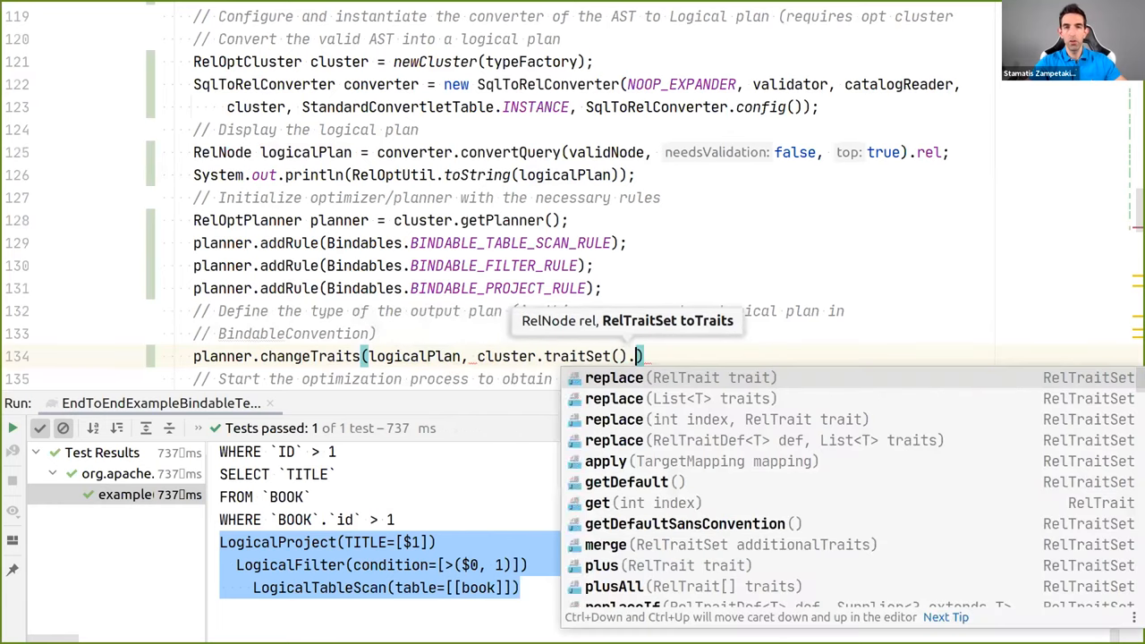
pyautogui.write('replace(BI')
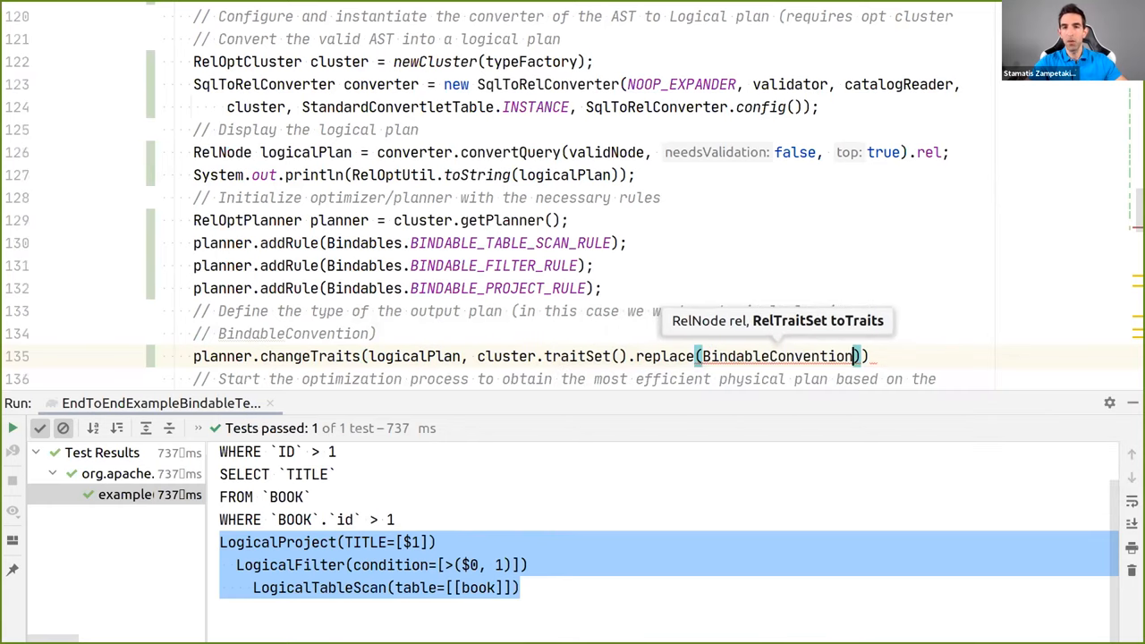
pyautogui.write('.INSTANCE')
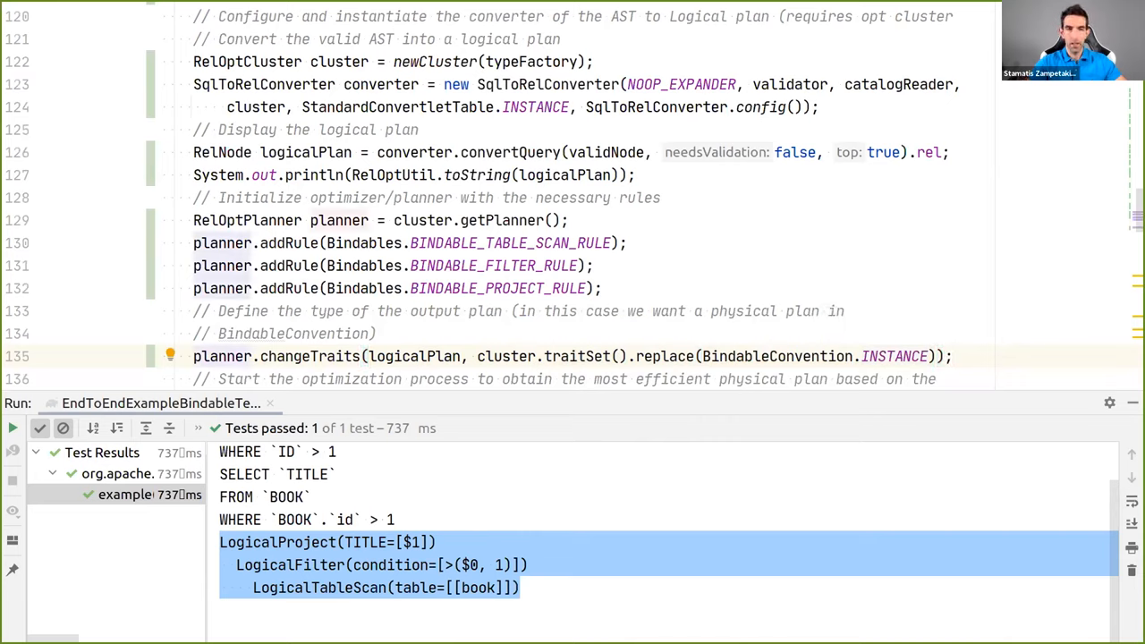
pyautogui.click(197, 356)
pyautogui.write('logicalPlan = ')
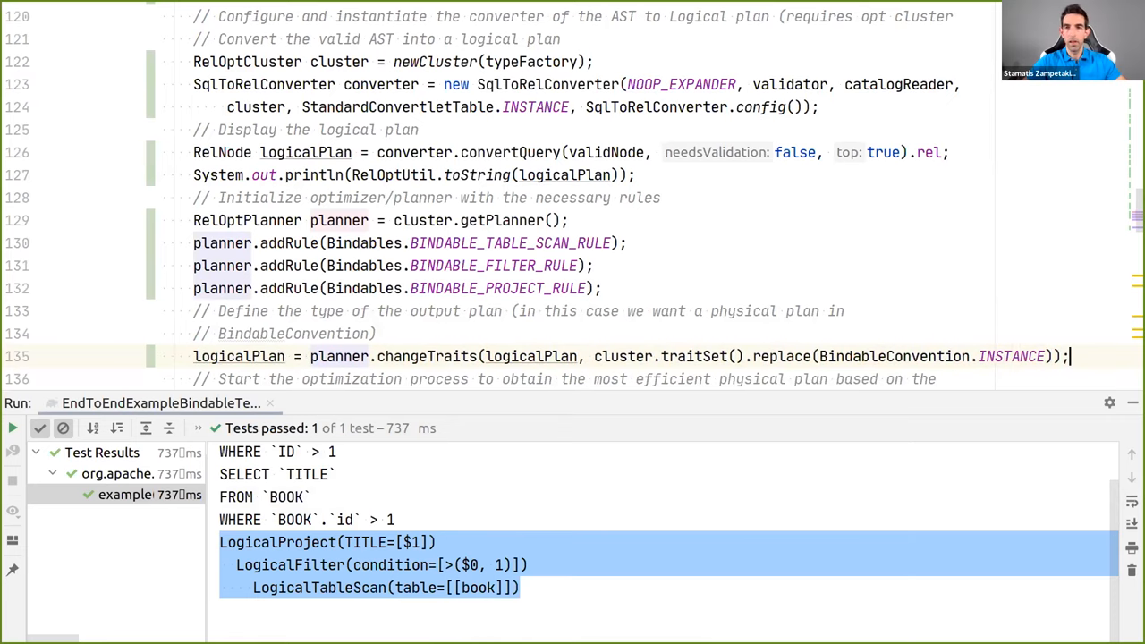
pyautogui.scroll(-3)
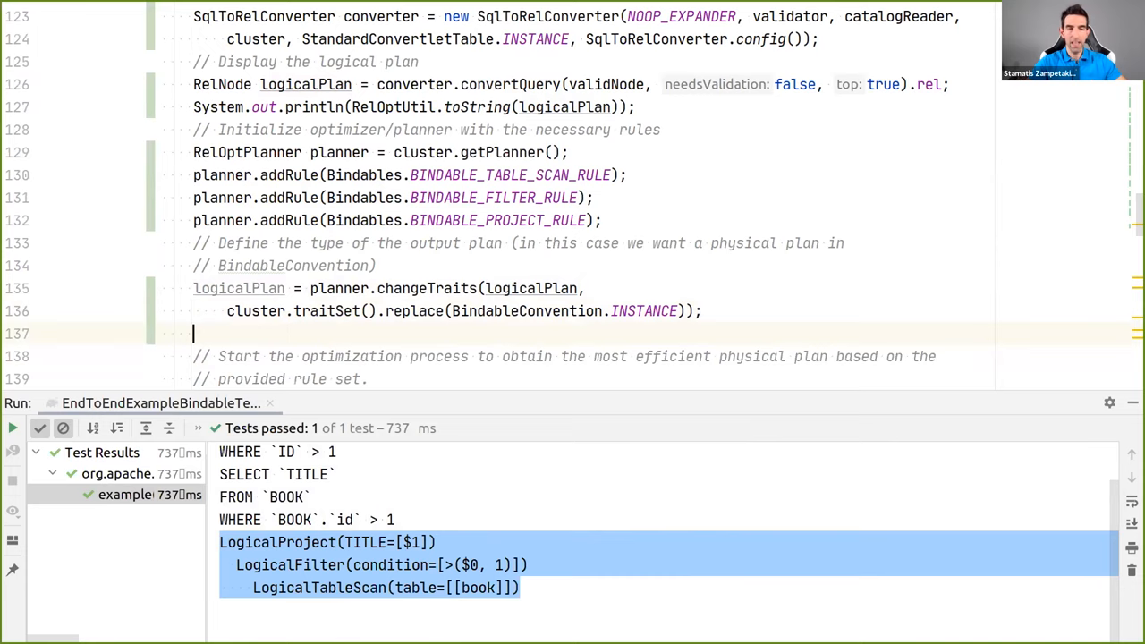
# Set logicalPlan as the planner root and store planner.findBestExp() in physicalPlan
pyautogui.write('planner.setRoot(logicalPlan);')
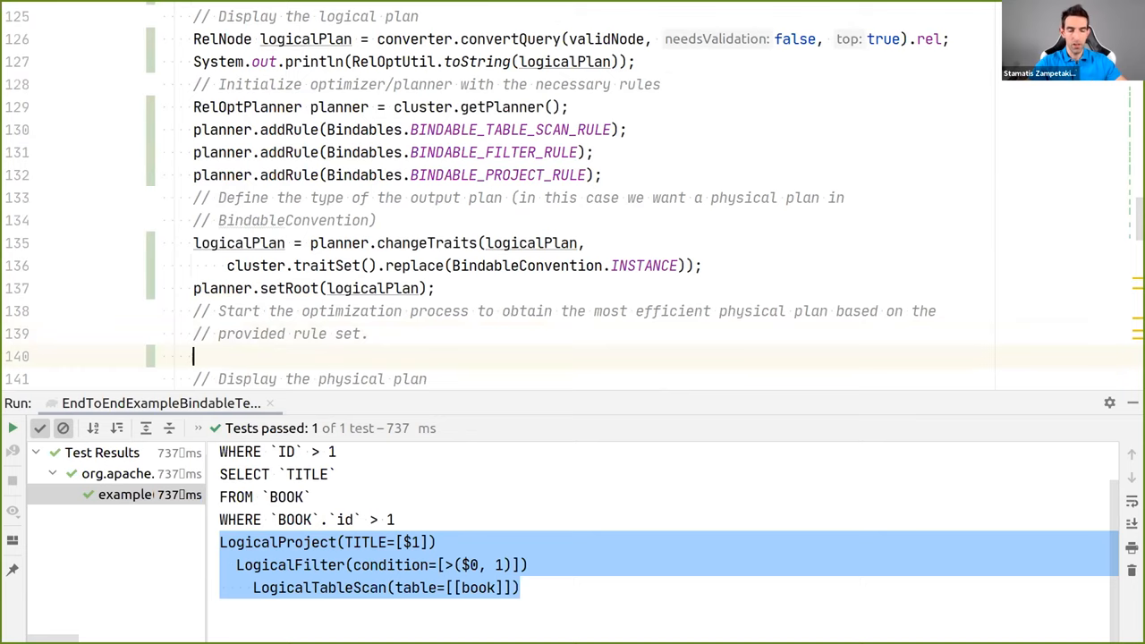
pyautogui.write('planner.findBestExp();')
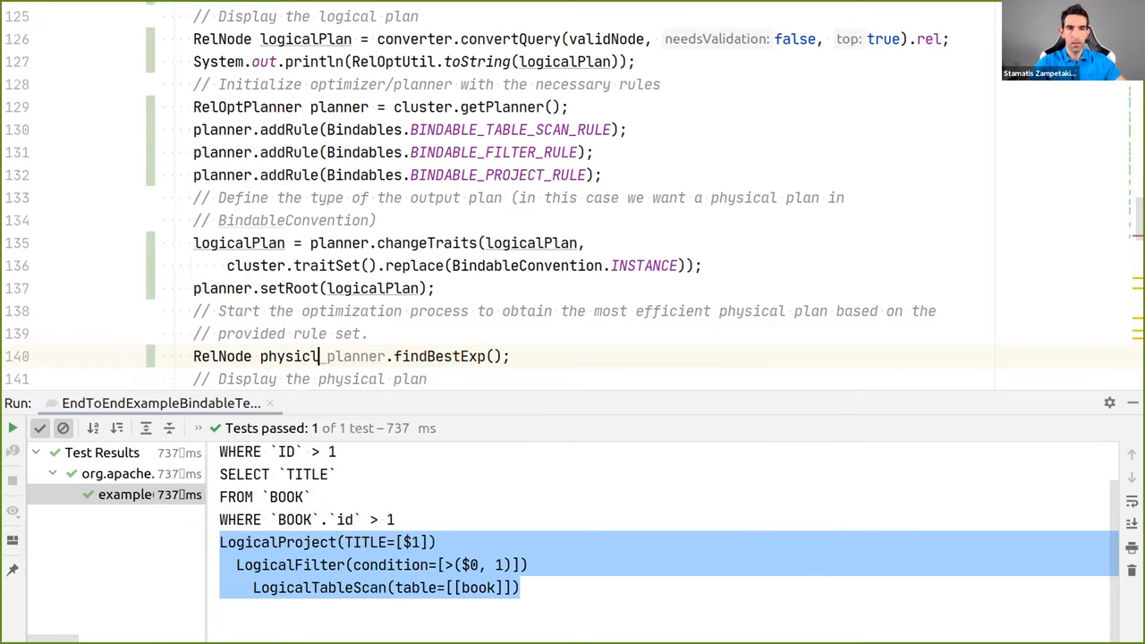
pyautogui.write('alPlan =')
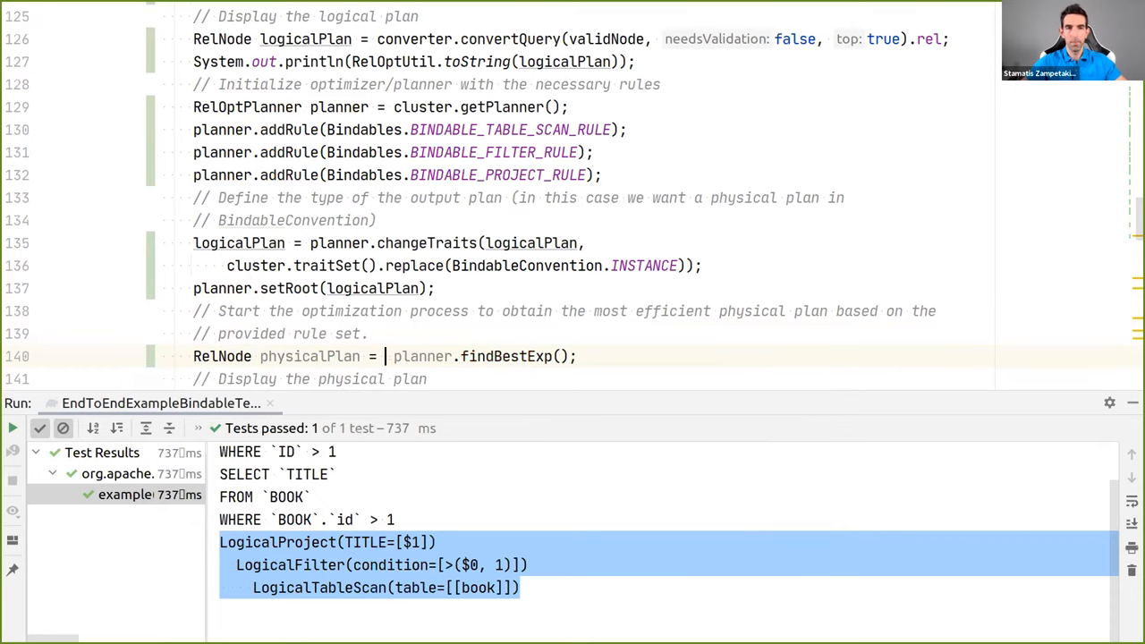
# Begin a System.out.println statement under the 'Display the physical plan' comment
pyautogui.scroll(-3)
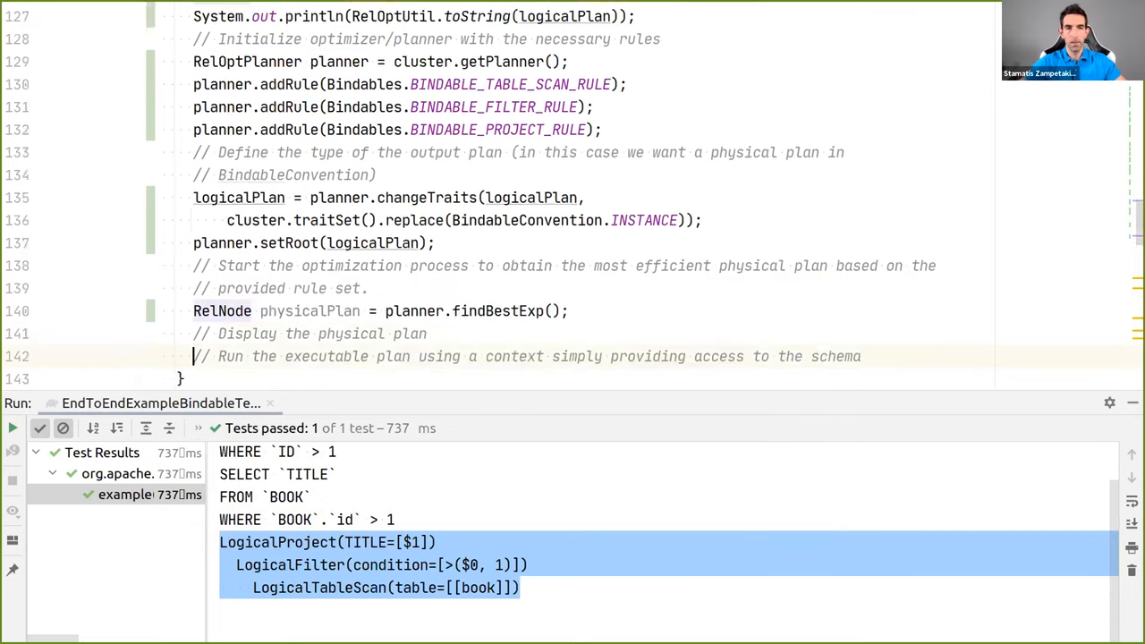
pyautogui.scroll(-3)
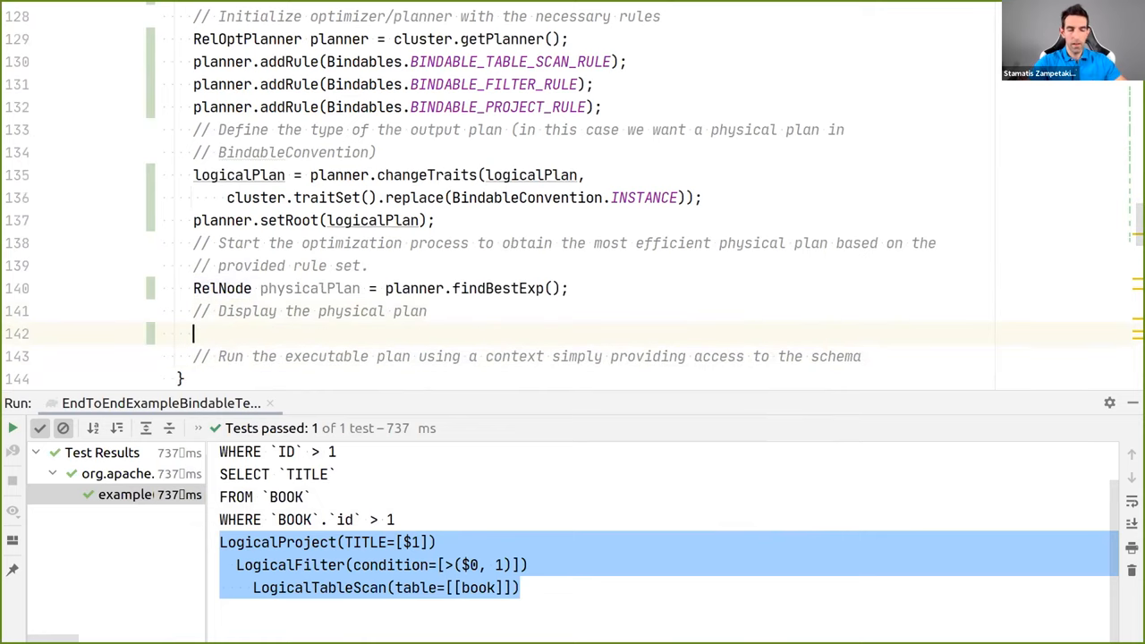
pyautogui.write('System.out.println();')
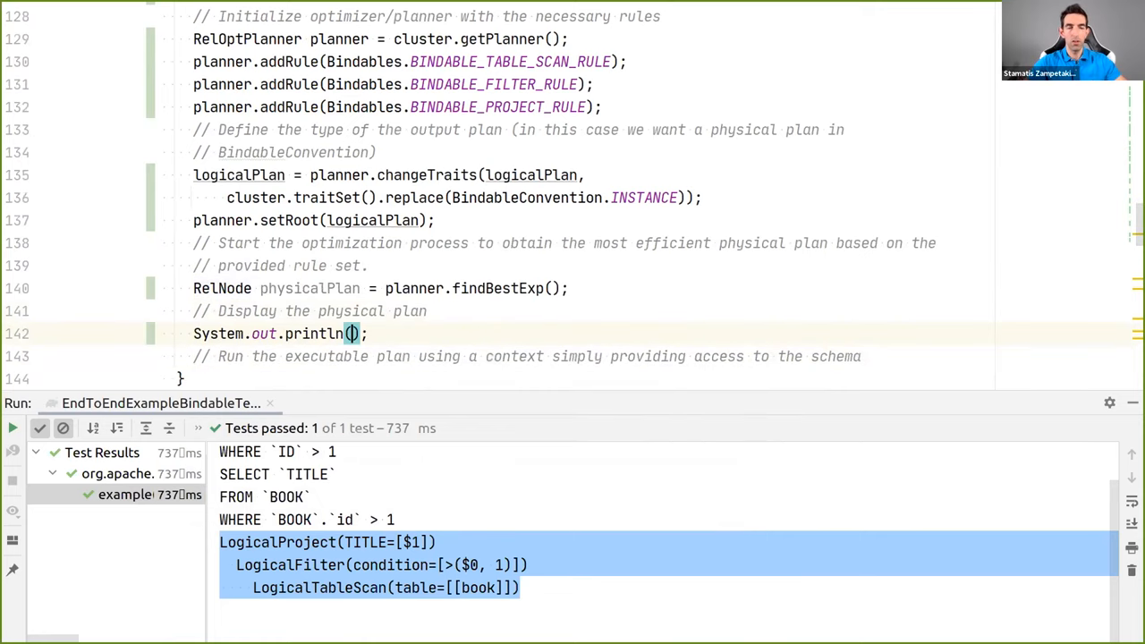
pyautogui.write('RelOptUtil.toString(physicalPlan')
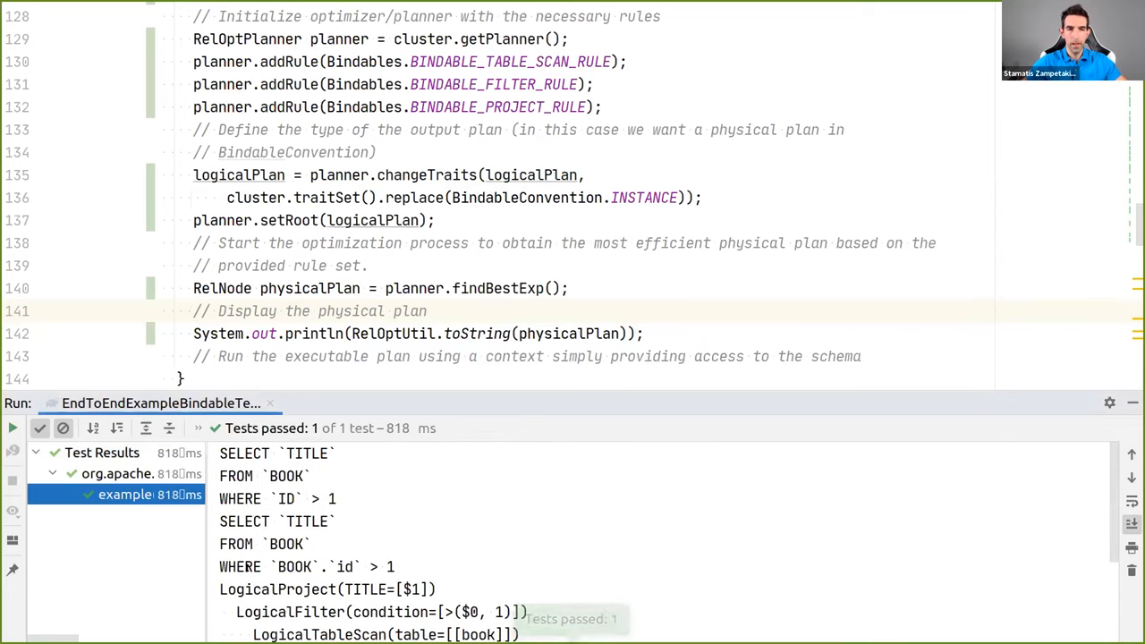
# Compare the logical plan with the BindableProject/Filter/TableScan physical plan in the test output
pyautogui.scroll(-3)
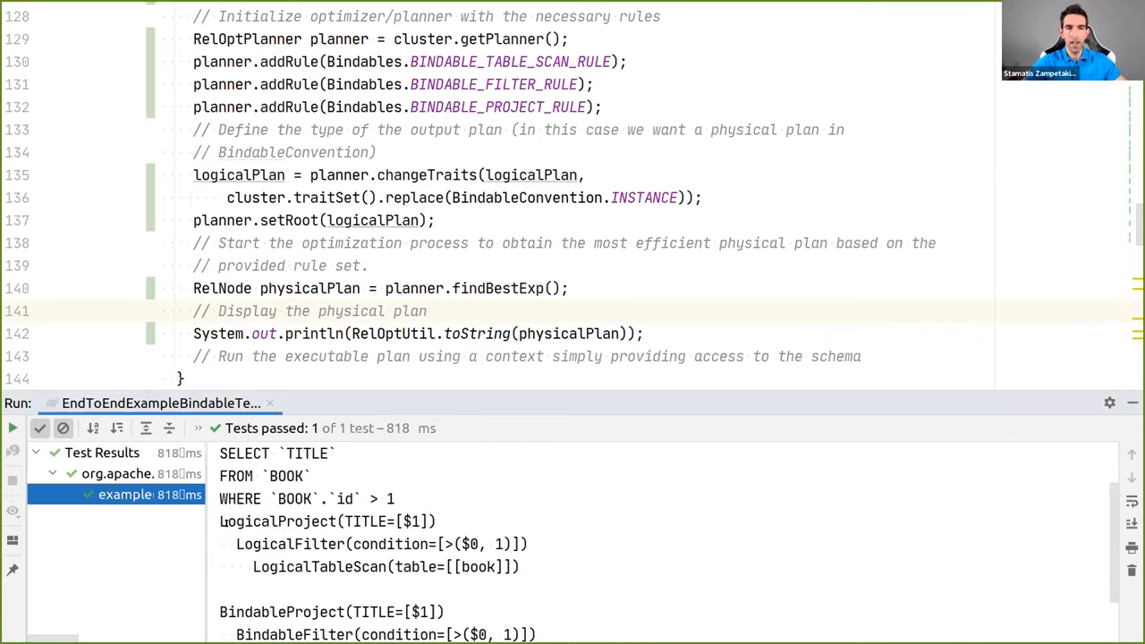
pyautogui.moveTo(221, 522); pyautogui.dragTo(506, 567)
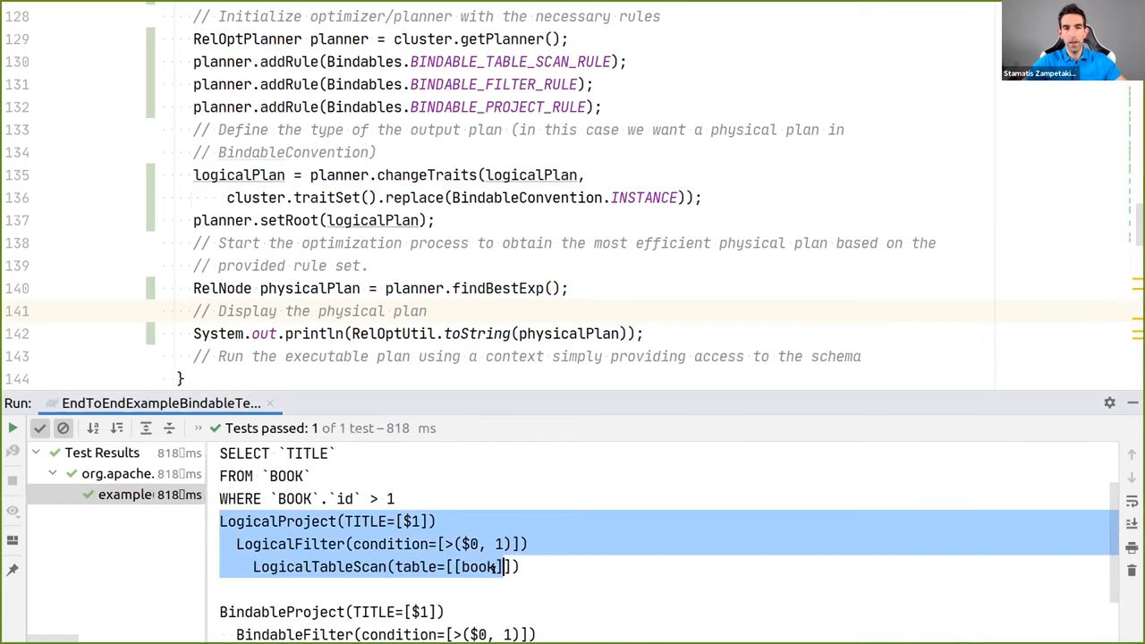
pyautogui.scroll(-3)
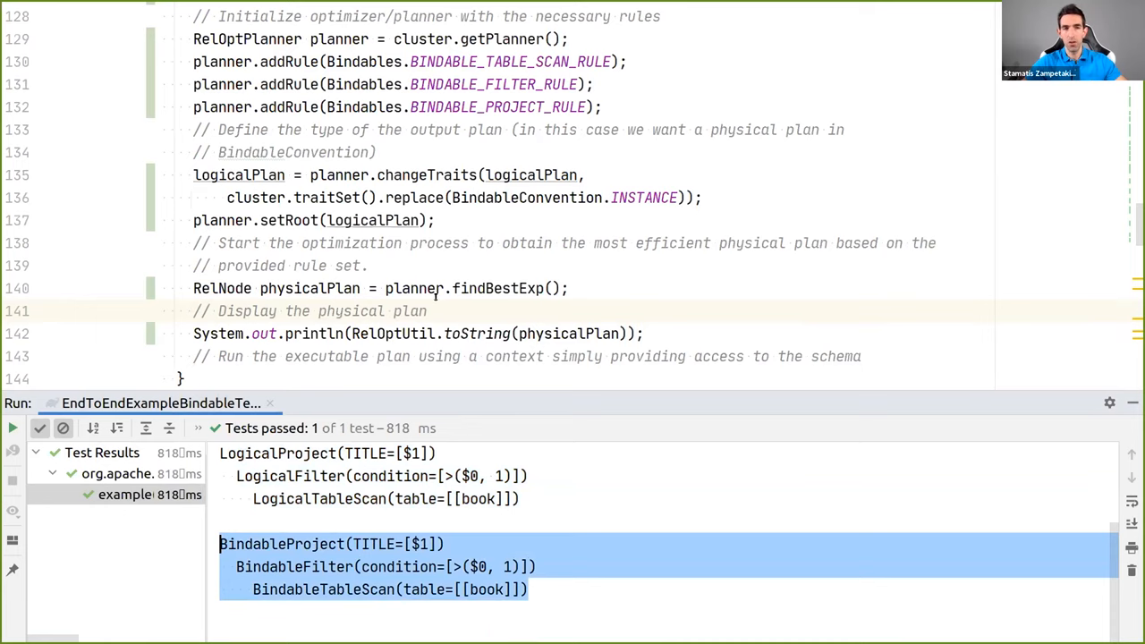
pyautogui.scroll(-3)
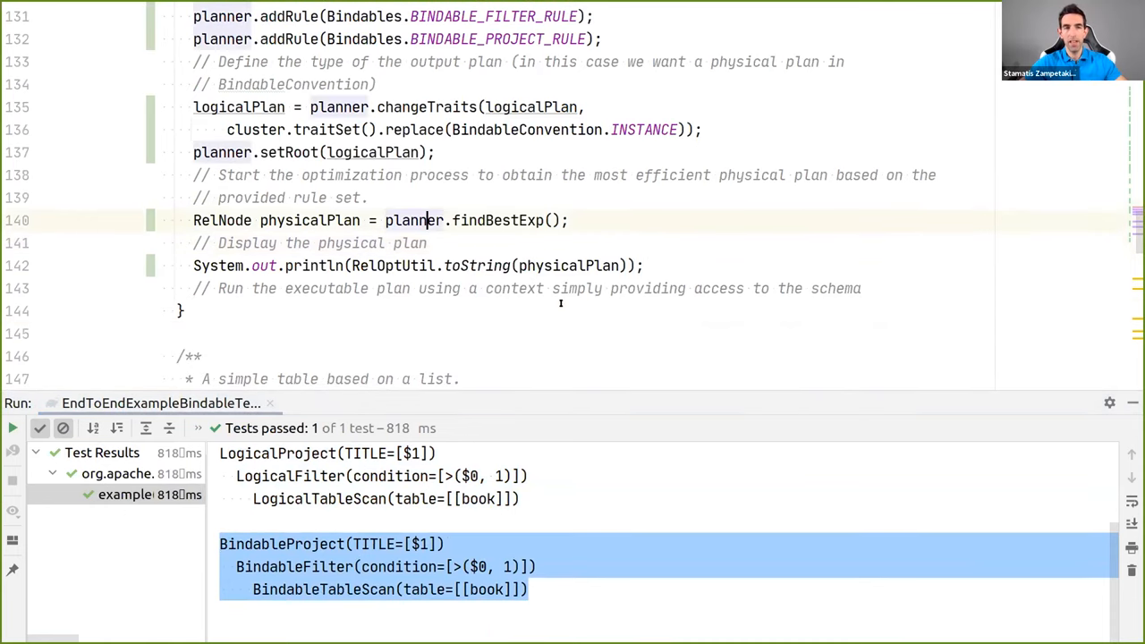
pyautogui.click(193, 266)
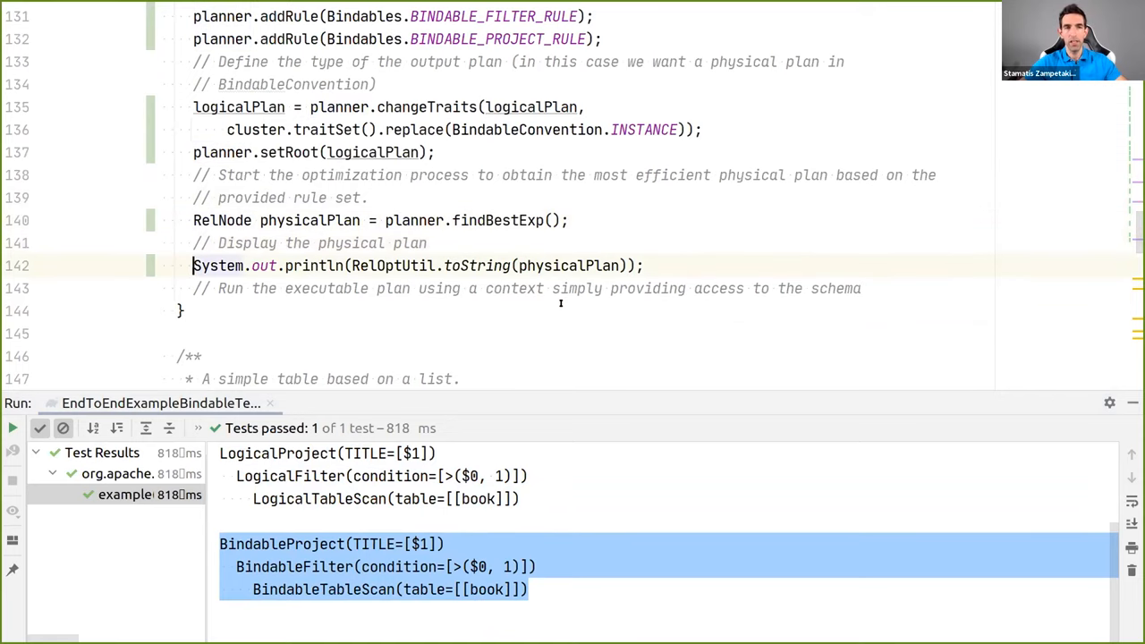
# Declare physicalPlan as BindableRel with a (BindableRel) cast
pyautogui.press('enter')
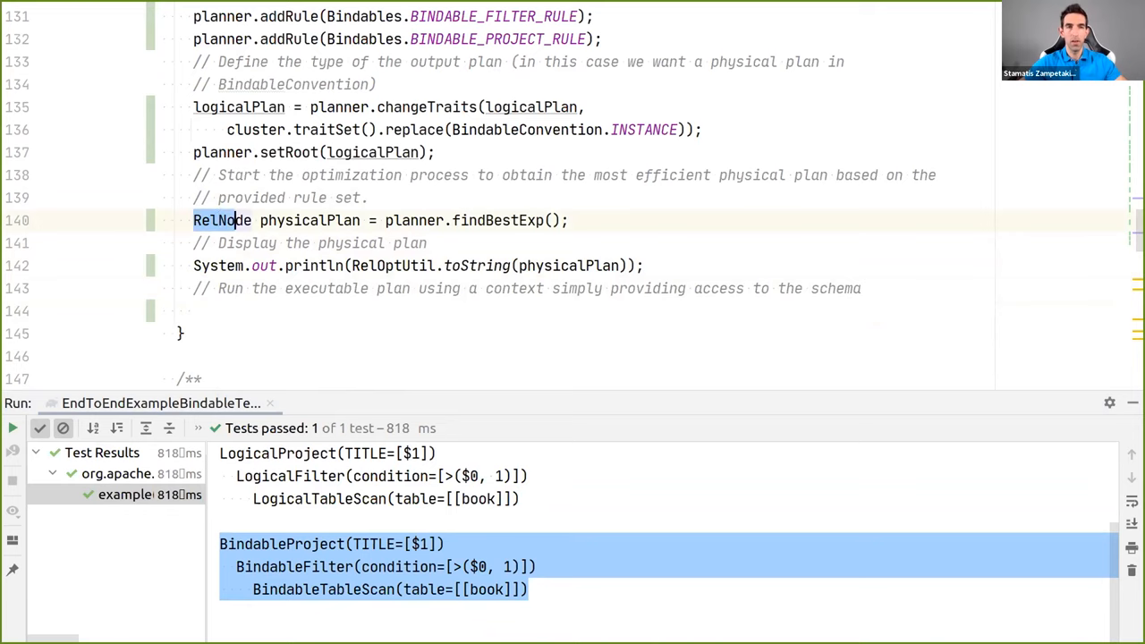
pyautogui.write('Bindab')
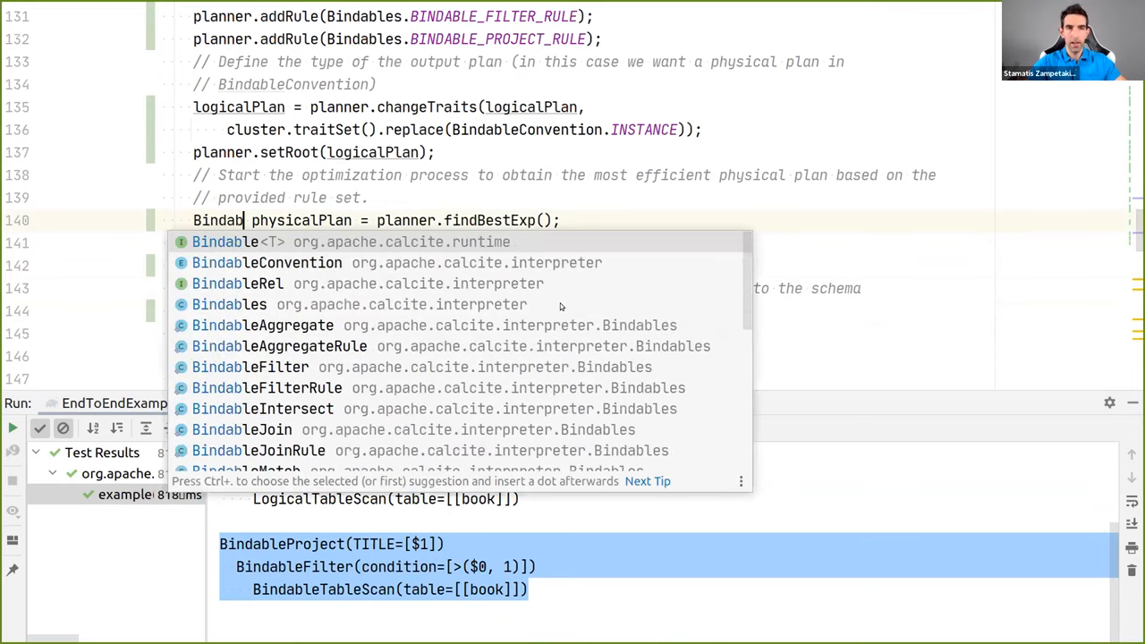
pyautogui.click(237, 284)
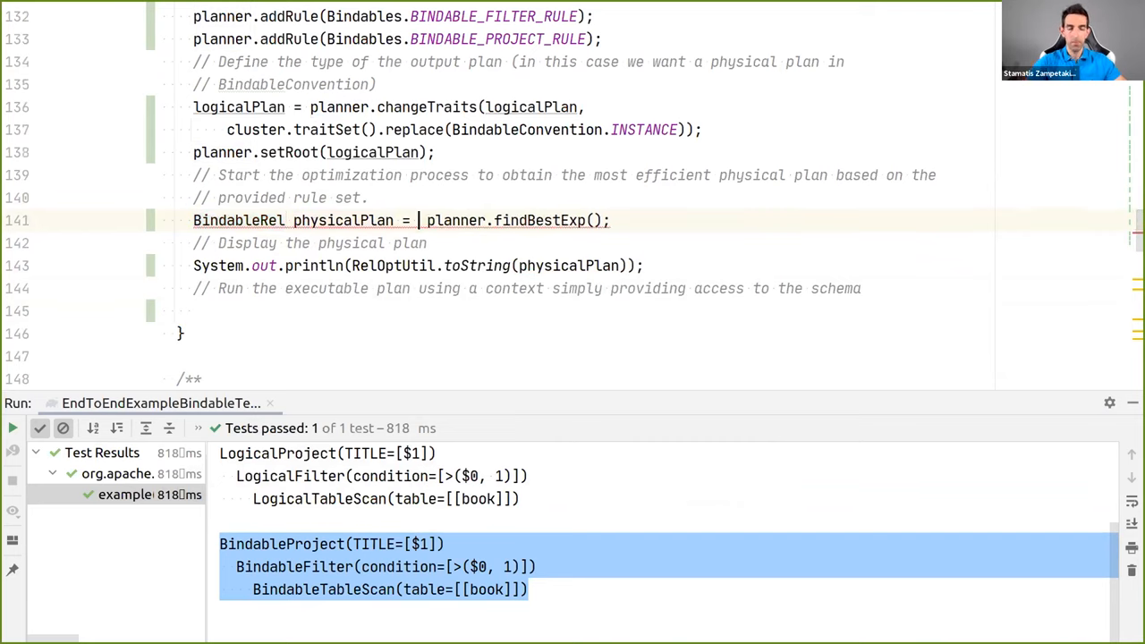
pyautogui.write('(BindableRel)')
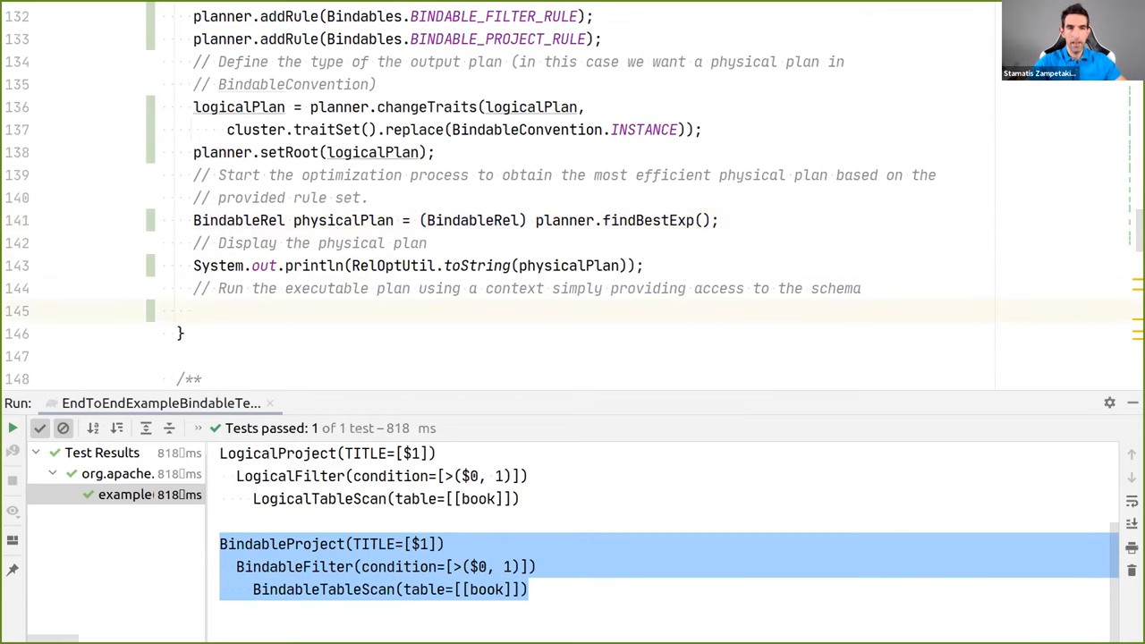
# Loop over physicalPlan.bind(new SchemaOnlyDataContext(schema)).asEnumerable() rows
pyautogui.write('for (')
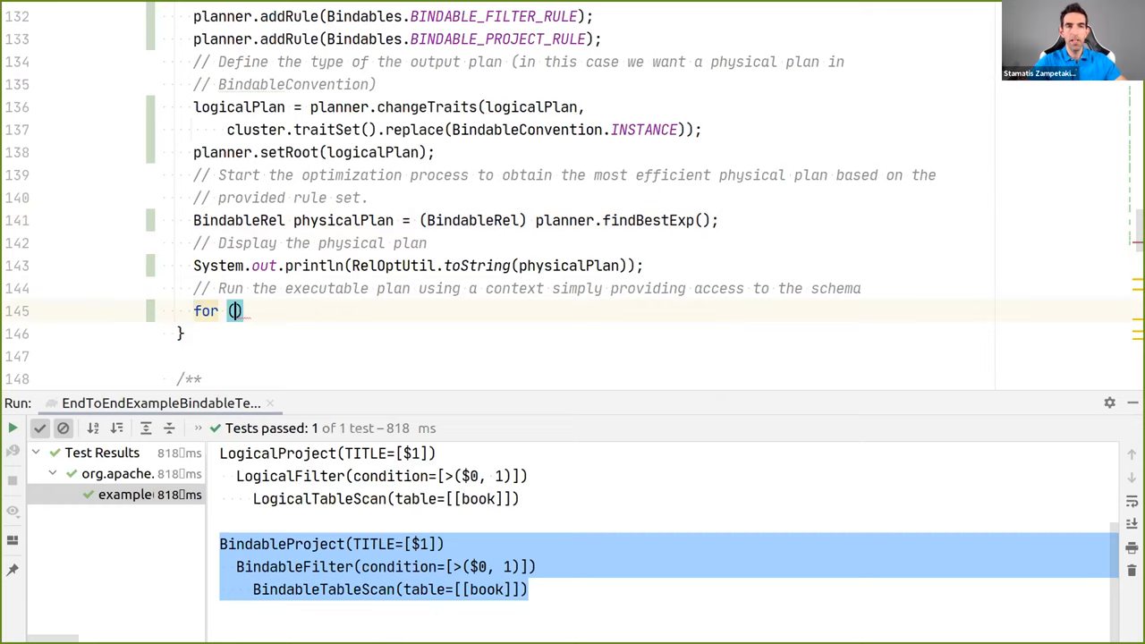
pyautogui.write('Object[')
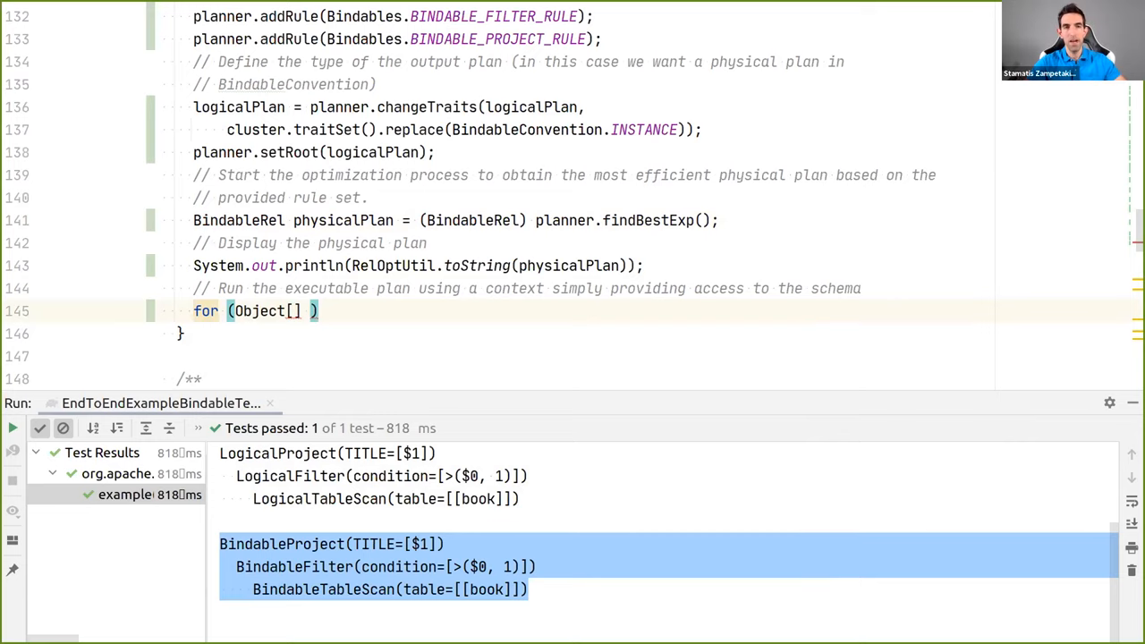
pyautogui.write('row_ :')
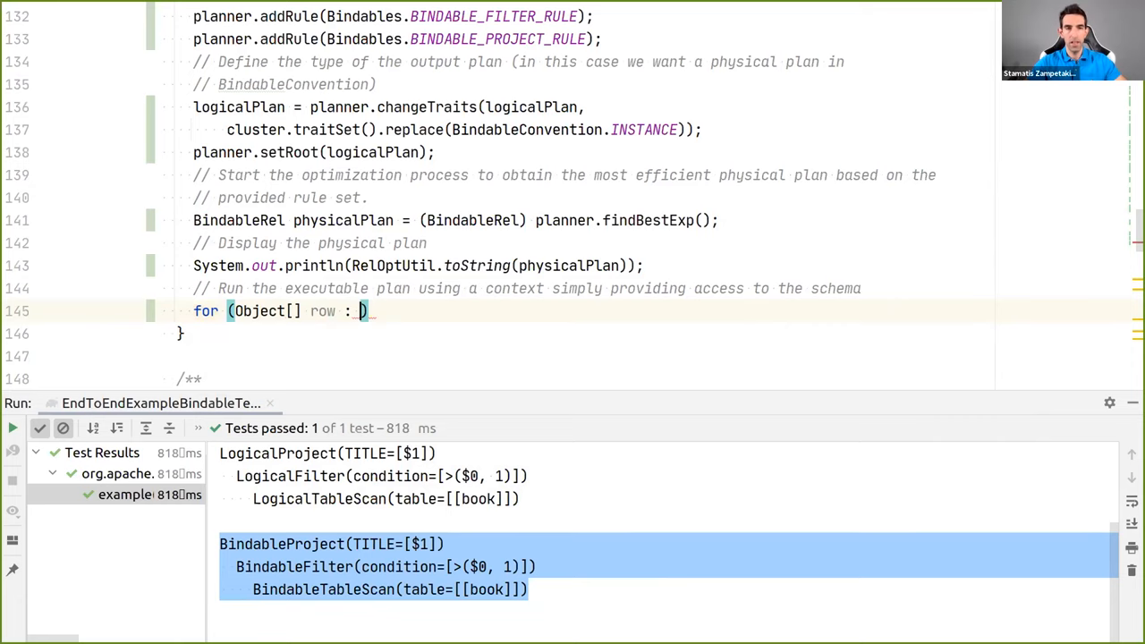
pyautogui.write('_physicalPlan.bind(')
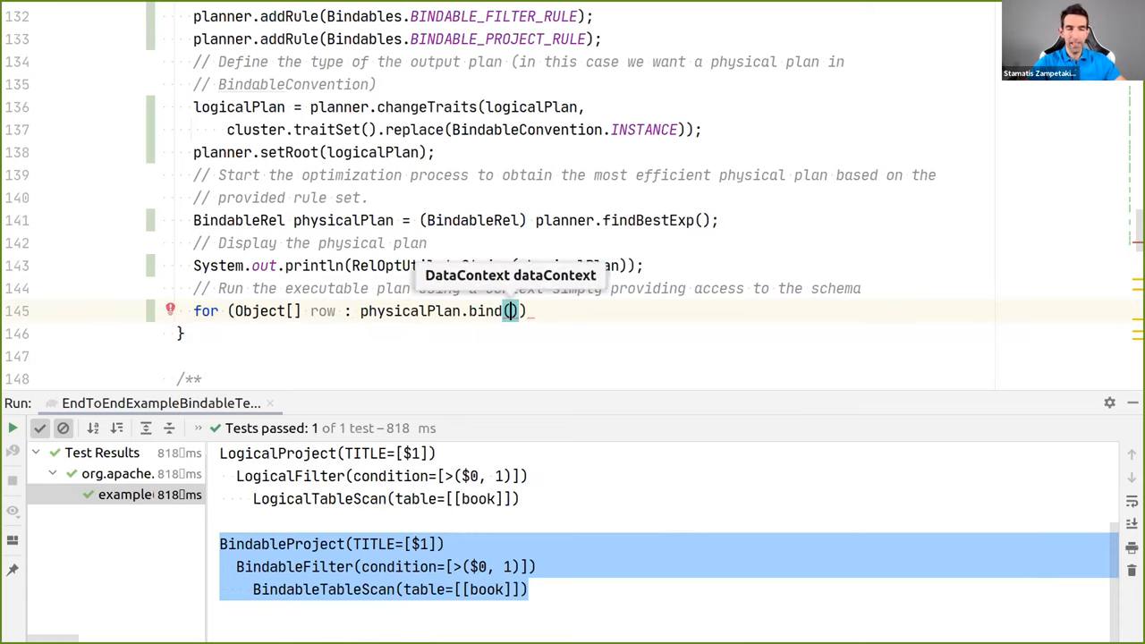
pyautogui.write('new SchemaOnlyDataContext(')
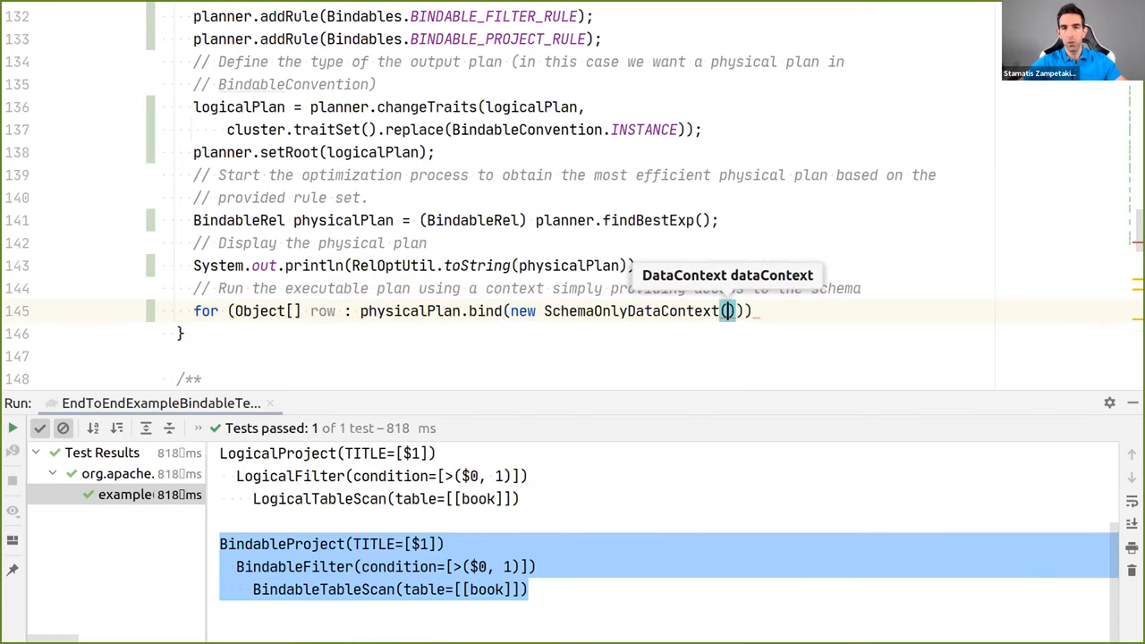
pyautogui.write('schema')
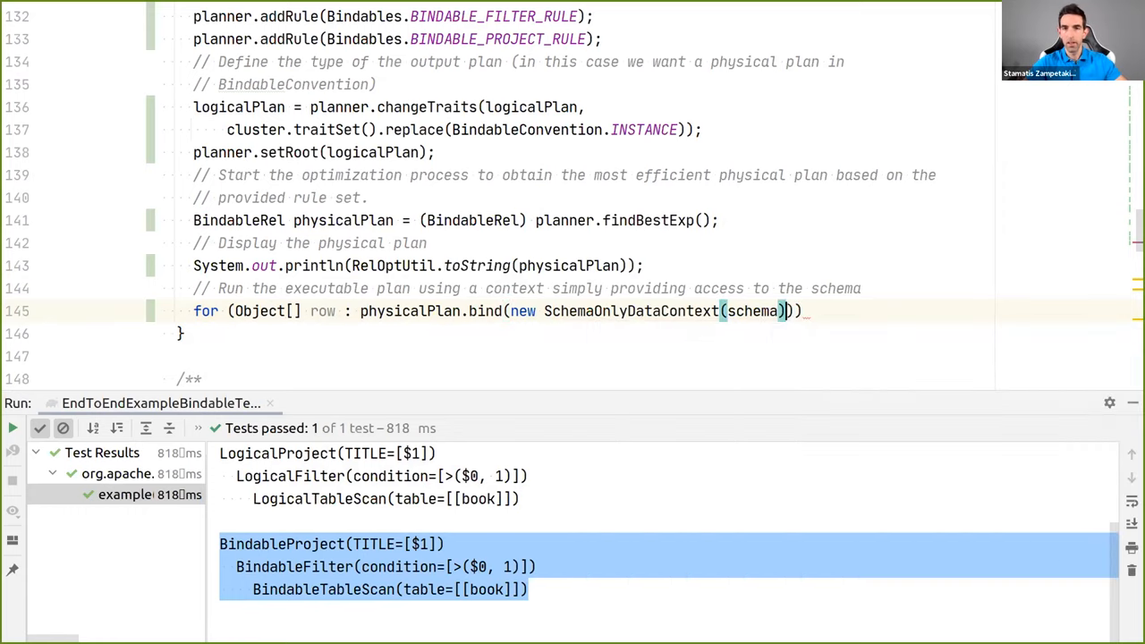
pyautogui.write('.asEnumerable()){')
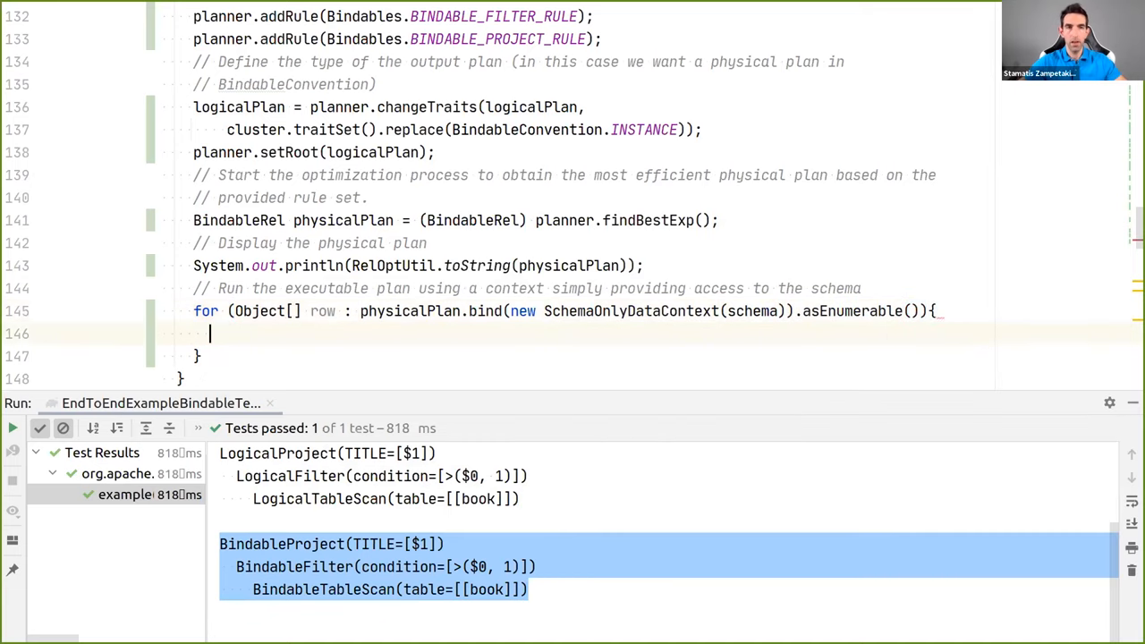
# Print each row with Arrays.asList(row) and rerun the test
pyautogui.write('s')
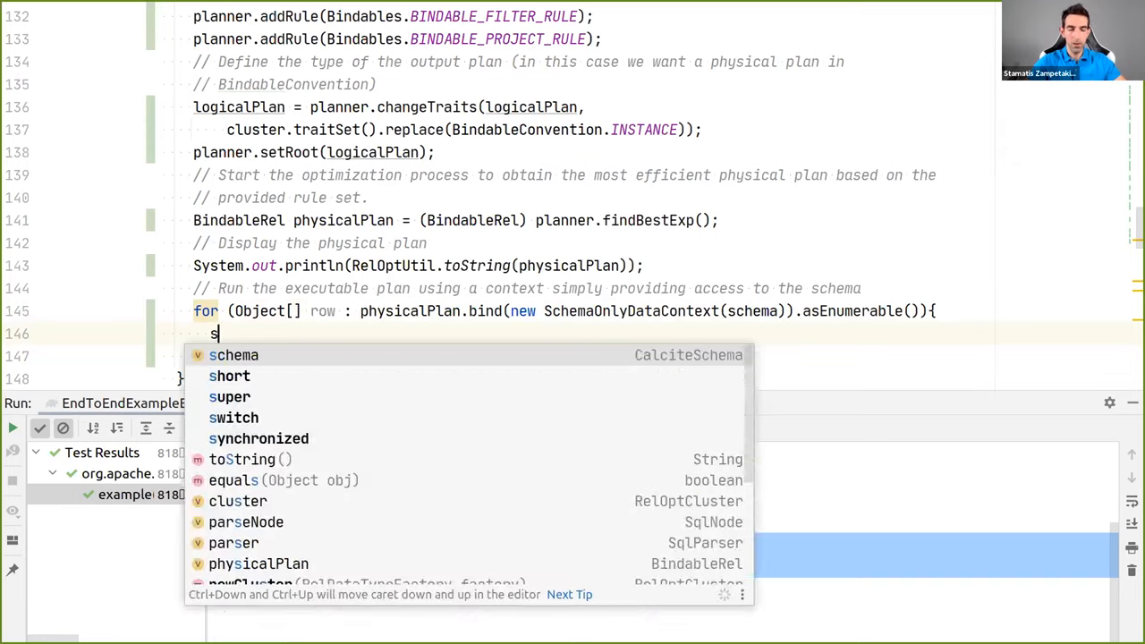
pyautogui.write('System.out.println(ro);')
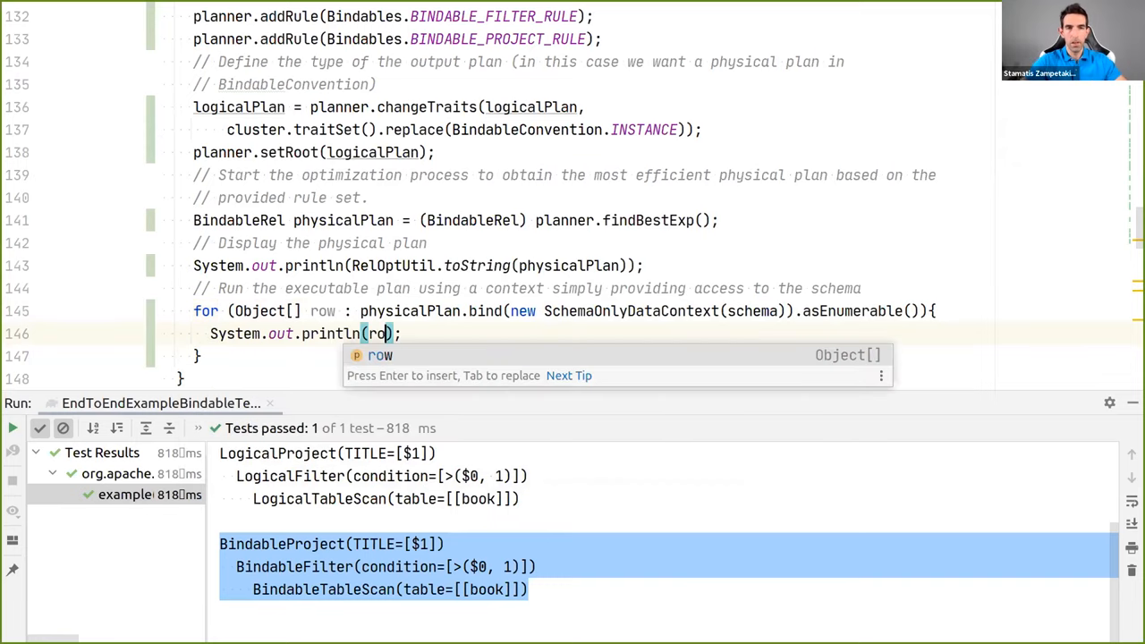
pyautogui.write('Arrays.')
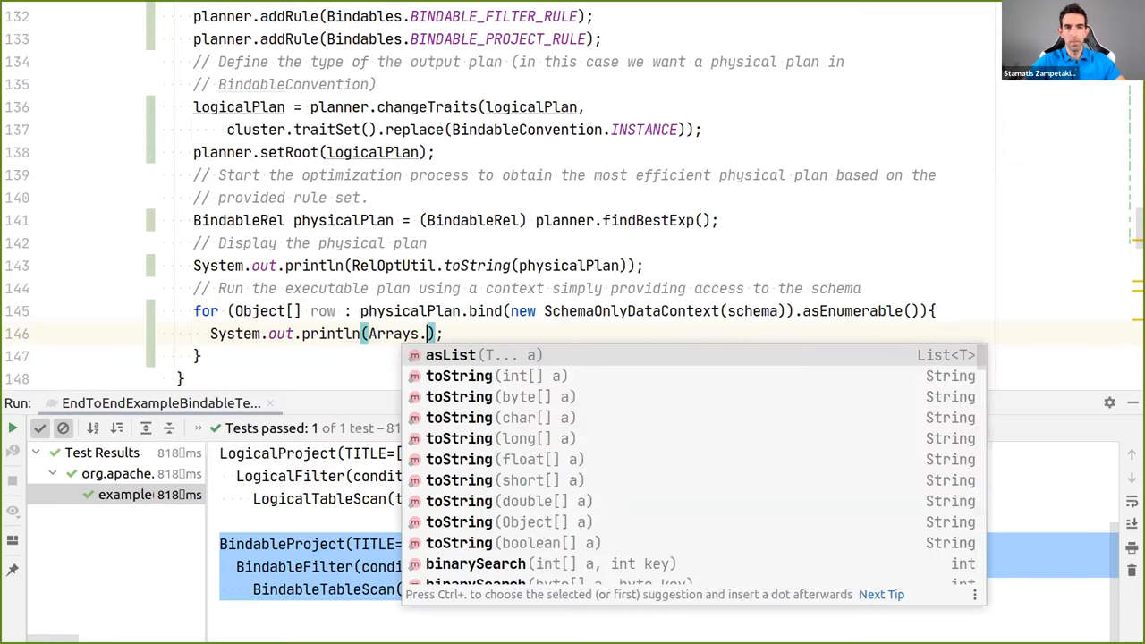
pyautogui.click(450, 355)
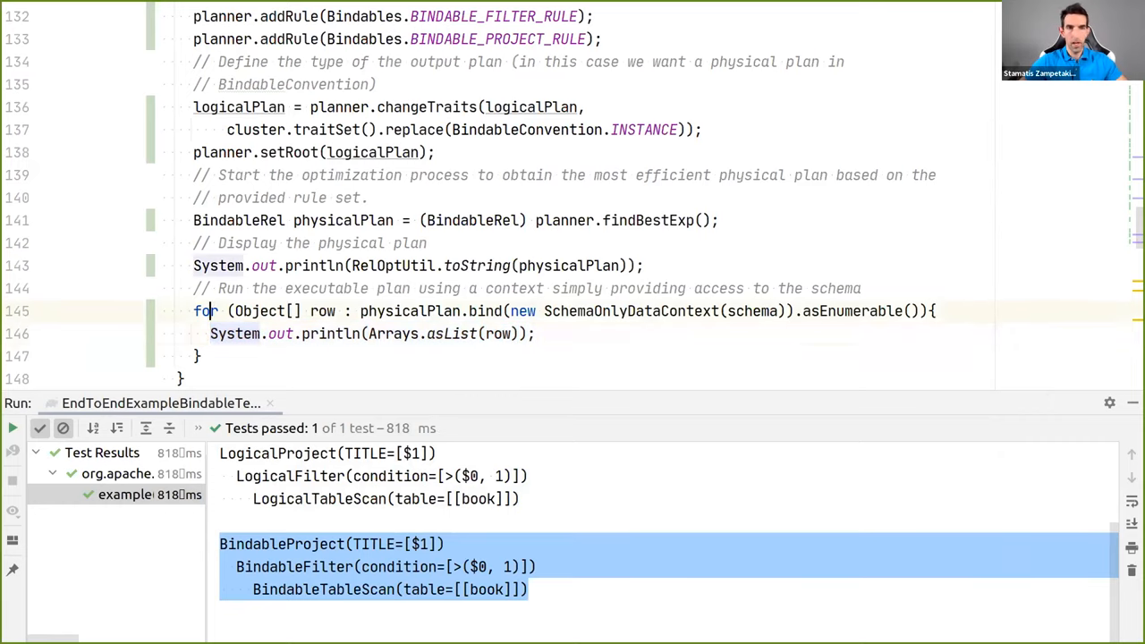
pyautogui.click(12, 428)
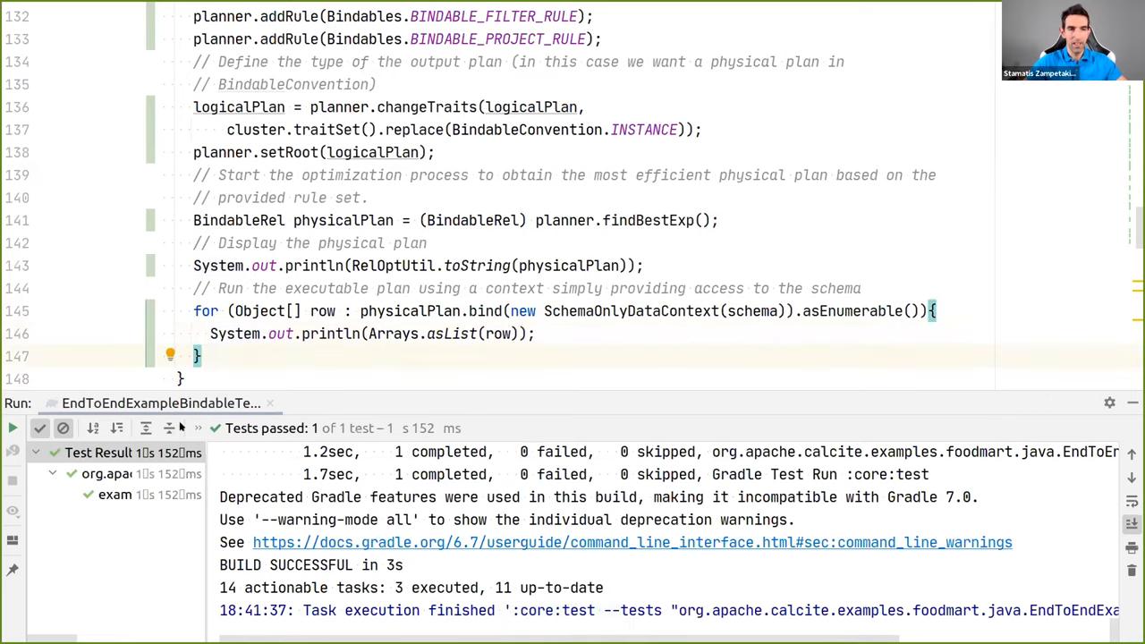
# Check the four printed book titles against BOOK_DATA and the SQL query
pyautogui.click(115, 494)
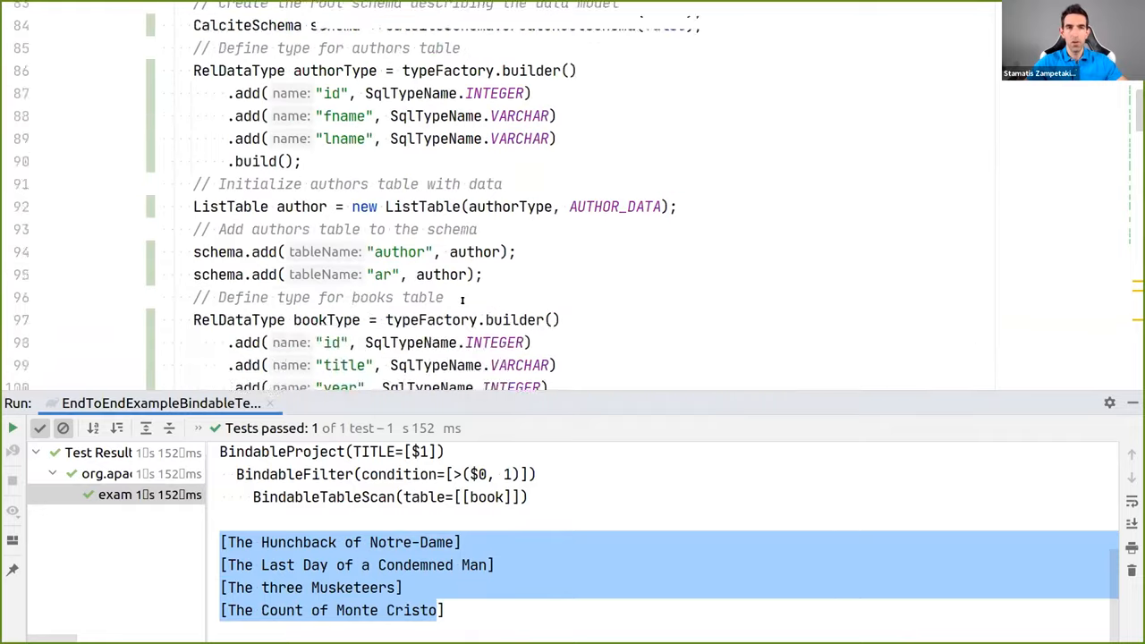
pyautogui.scroll(3)
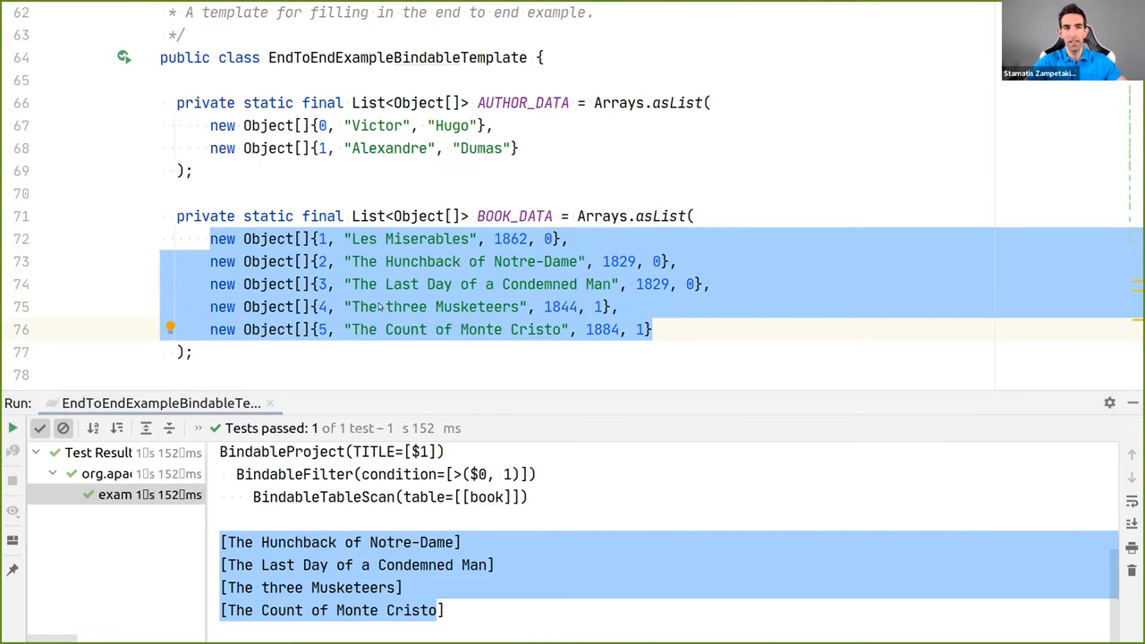
pyautogui.scroll(-3)
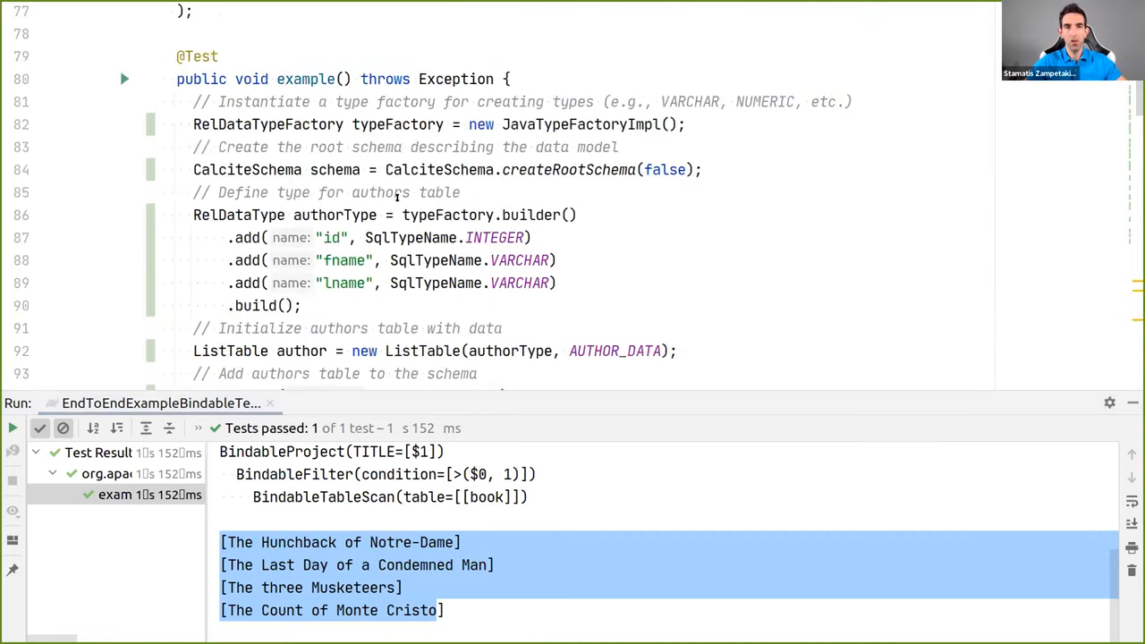
pyautogui.scroll(-3)
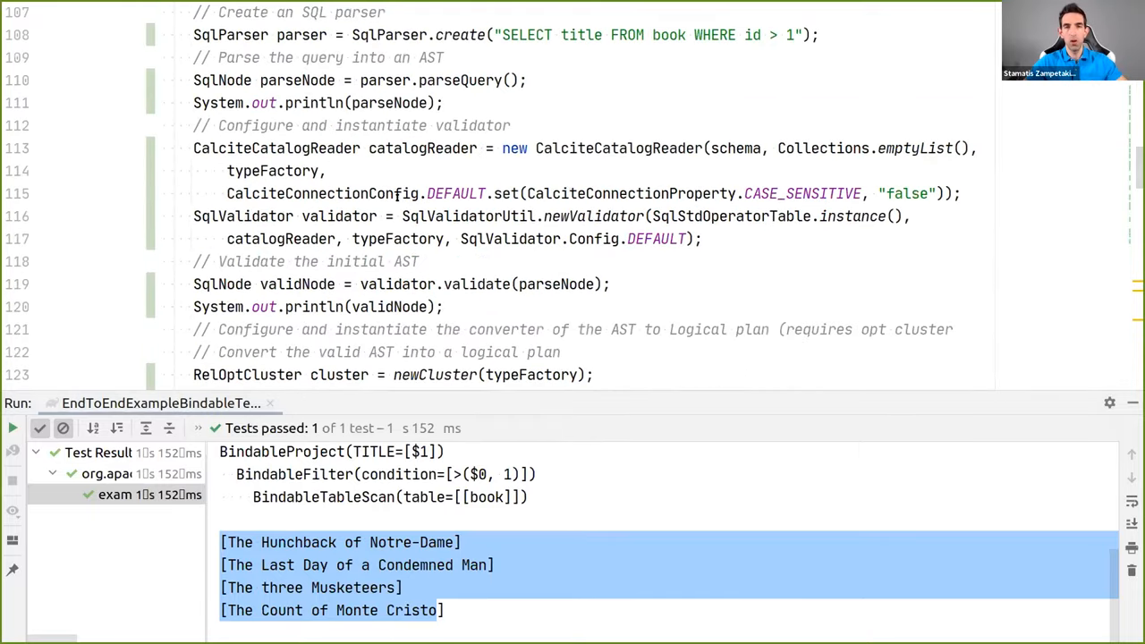
pyautogui.scroll(3)
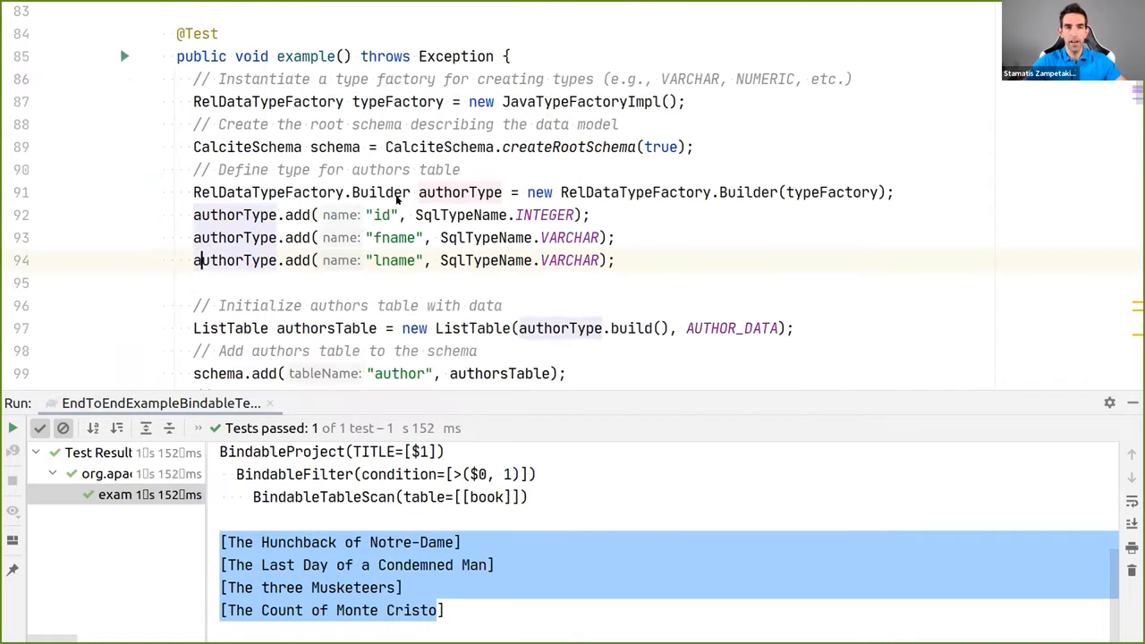
# Replace the parsed SQL with the LEFT OUTER JOIN query ordered by b.id, limit 5
pyautogui.scroll(-3)
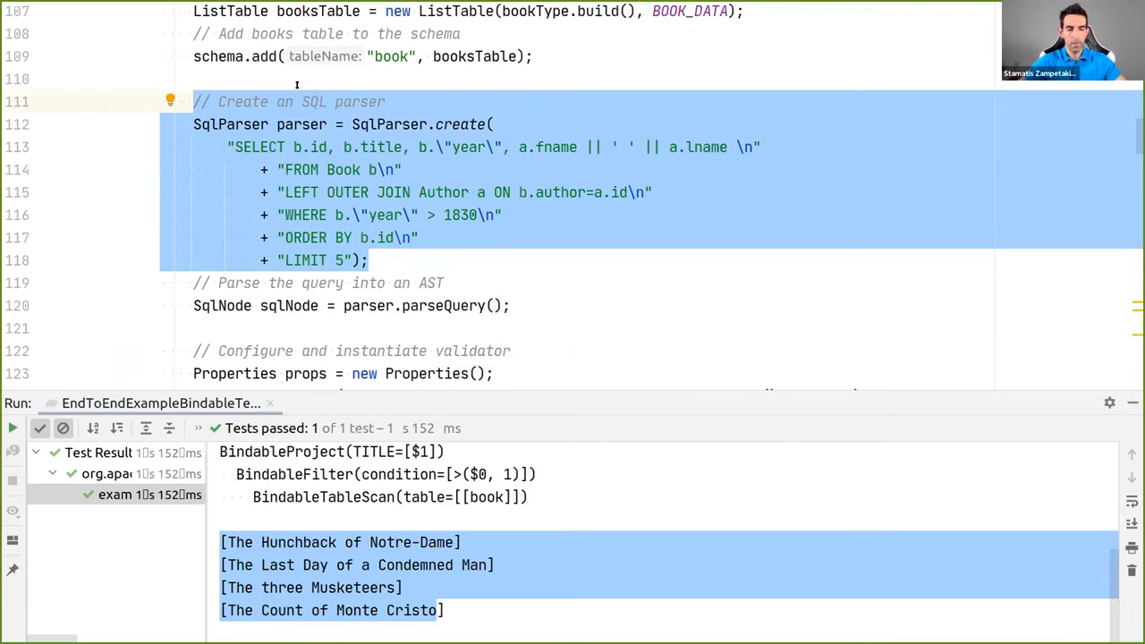
pyautogui.scroll(3)
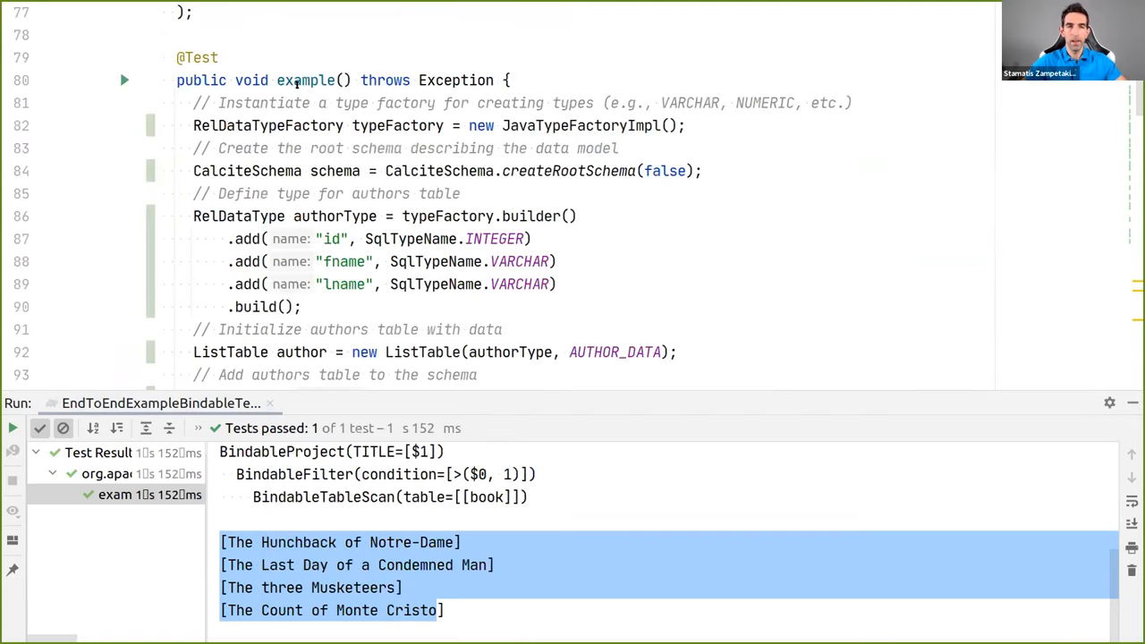
pyautogui.scroll(-3)
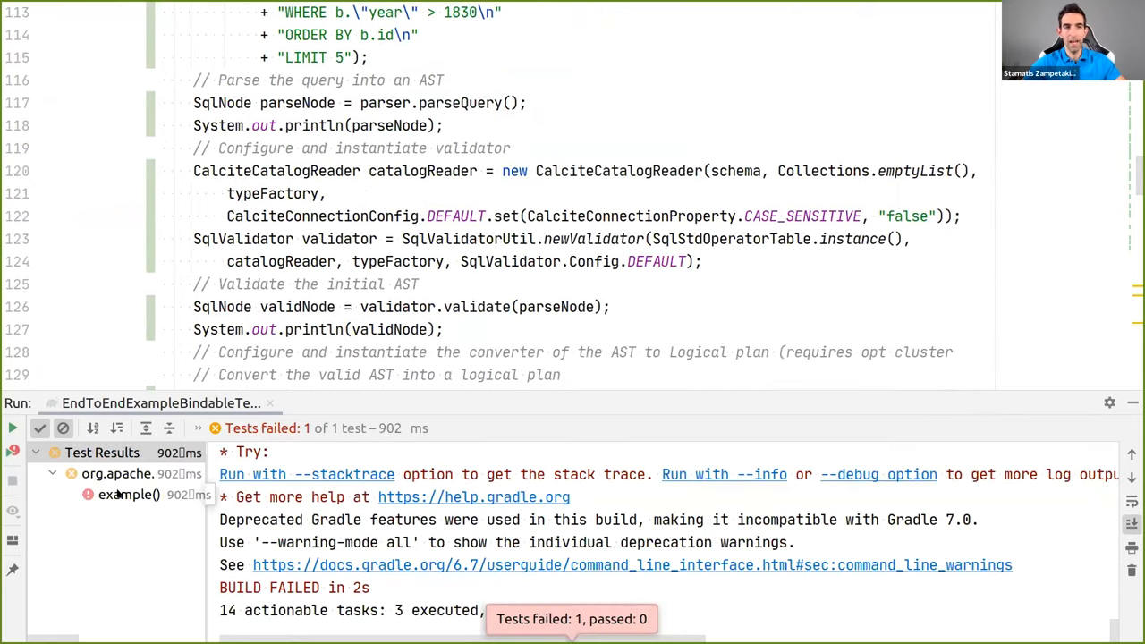
# Read the missing LogicalSort conversion error and duplicate the BINDABLE_PROJECT_RULE line
pyautogui.click(129, 494)
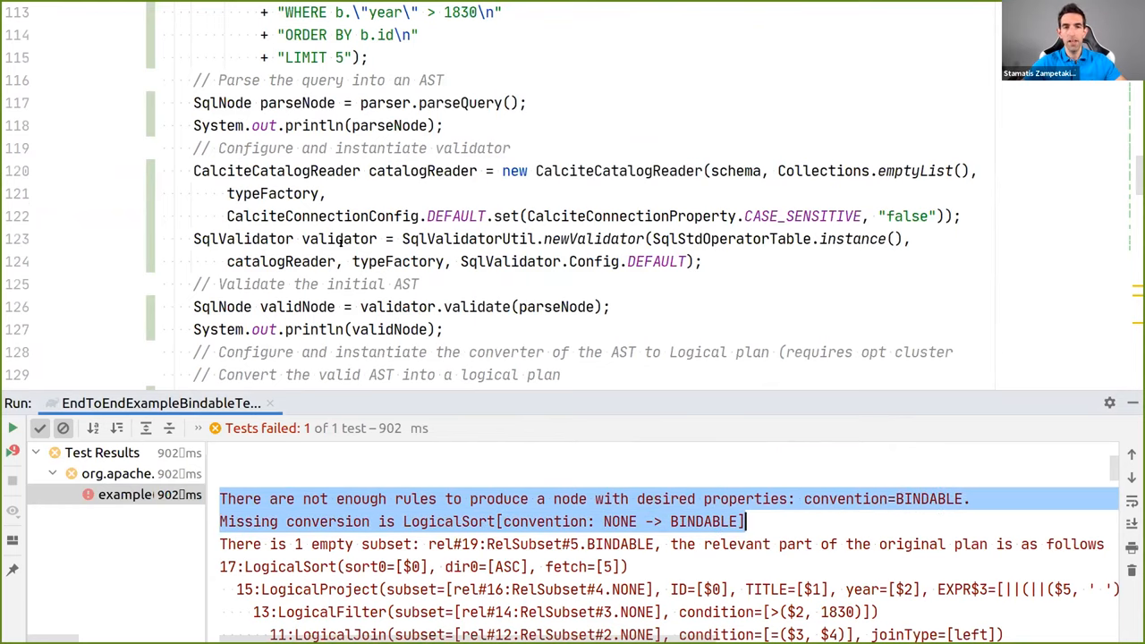
pyautogui.scroll(3)
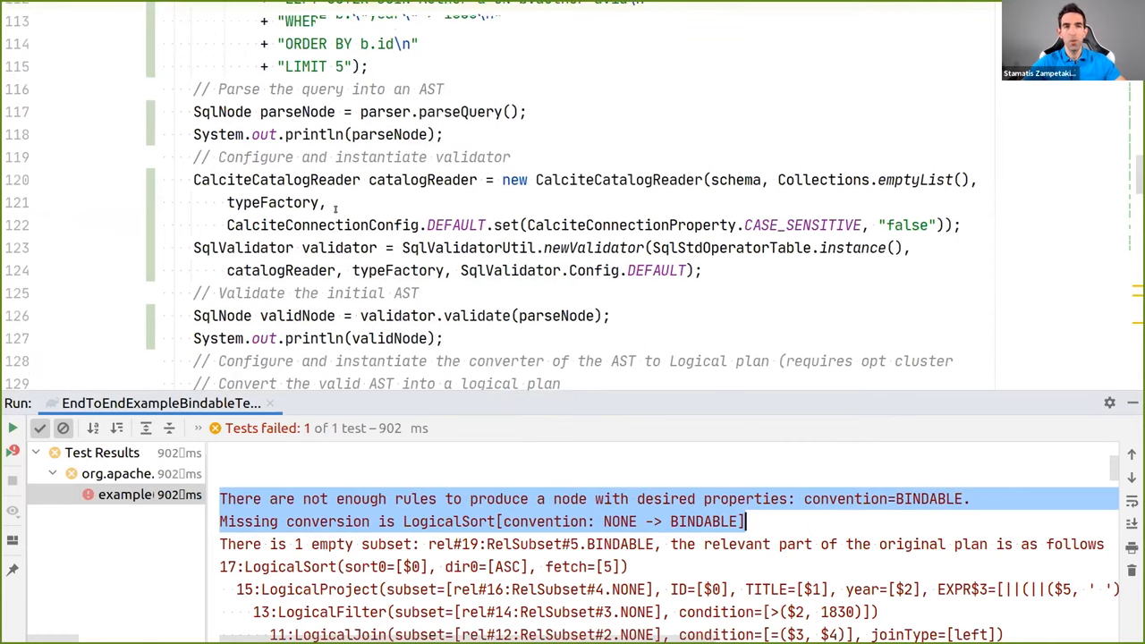
pyautogui.scroll(-3)
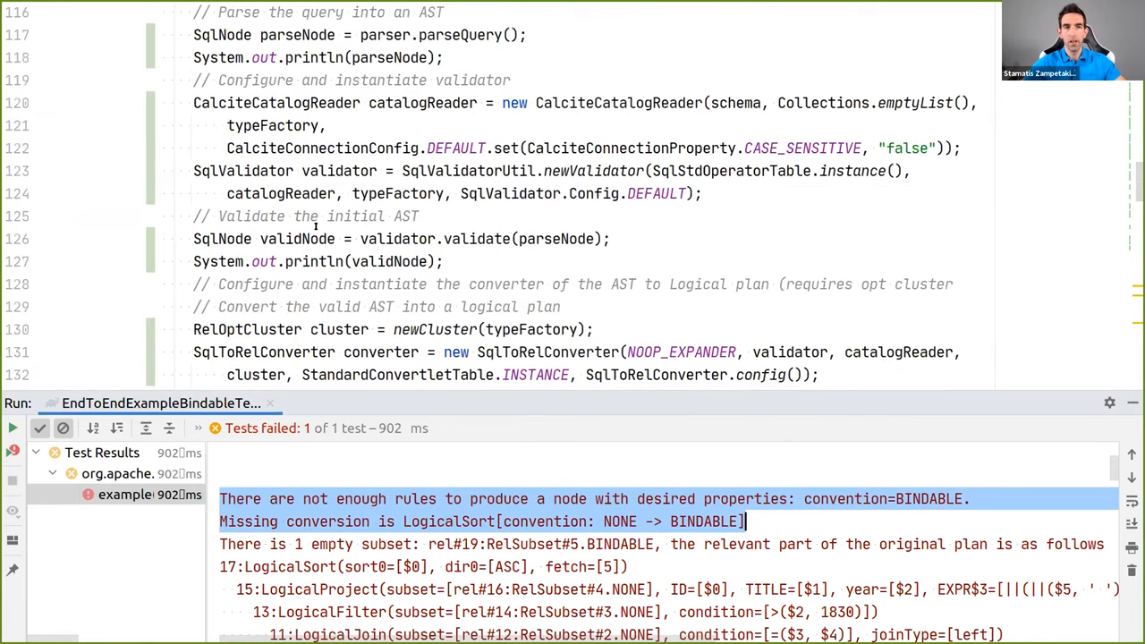
pyautogui.scroll(-3)
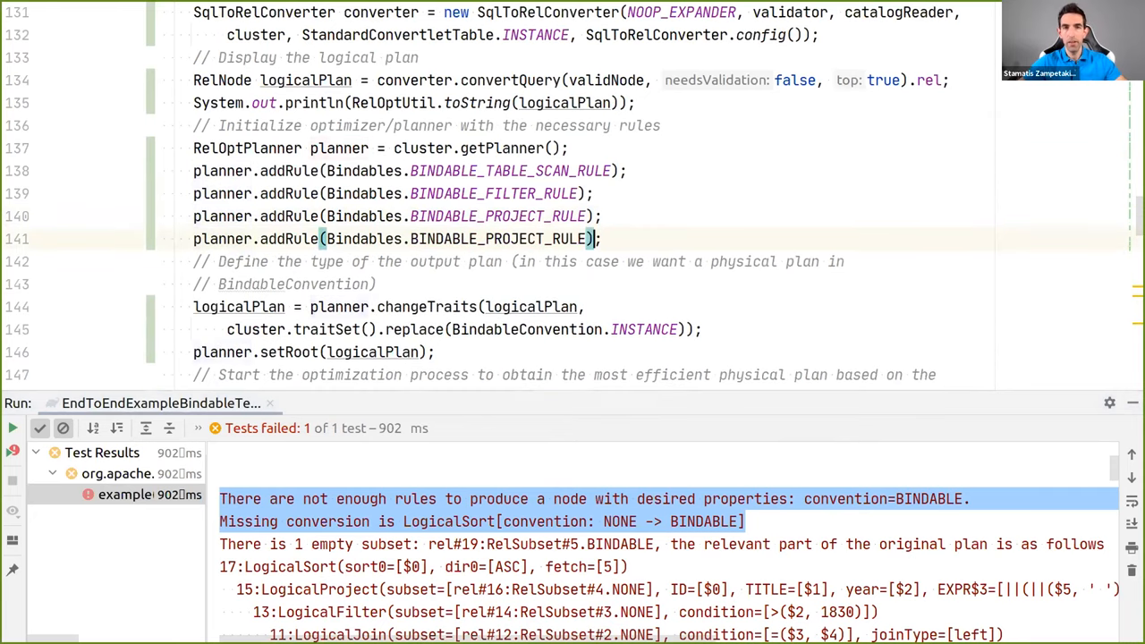
# Register BINDABLE_JOIN_RULE and BINDABLE_SORT_RULE with the planner, then rerun the test
pyautogui.doubleClick(498, 239)
pyautogui.write('JOIN')
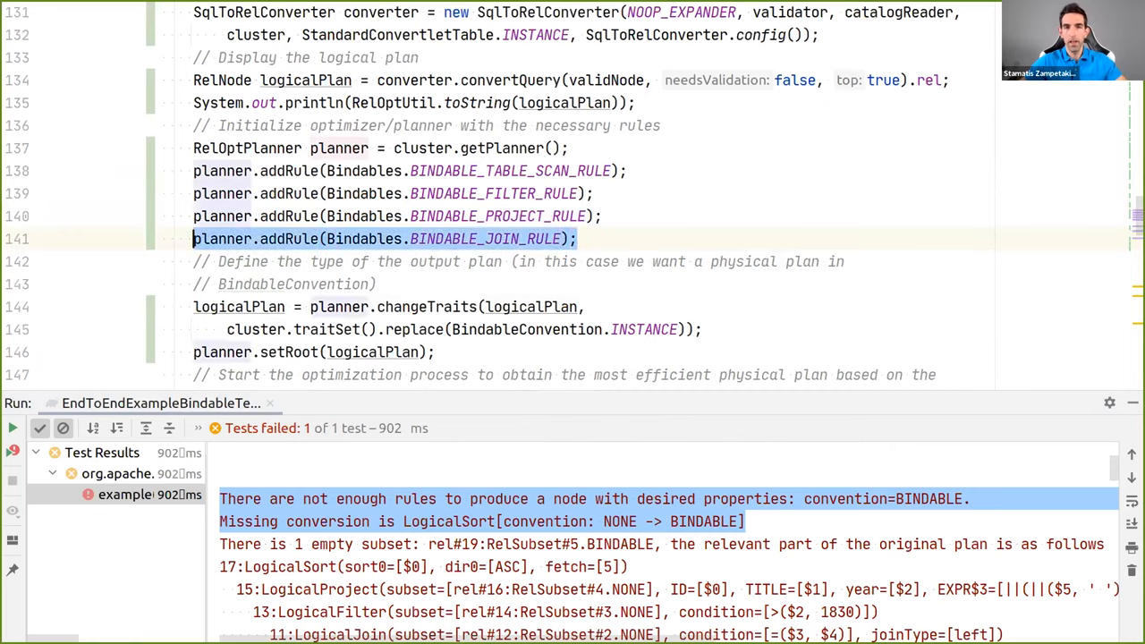
pyautogui.write('planner.addRule(Bindables.BINDABLE_JOIN_RULE);')
pyautogui.write('planner.addRule(Bindables.BINDABLE_SORT_RULE);')
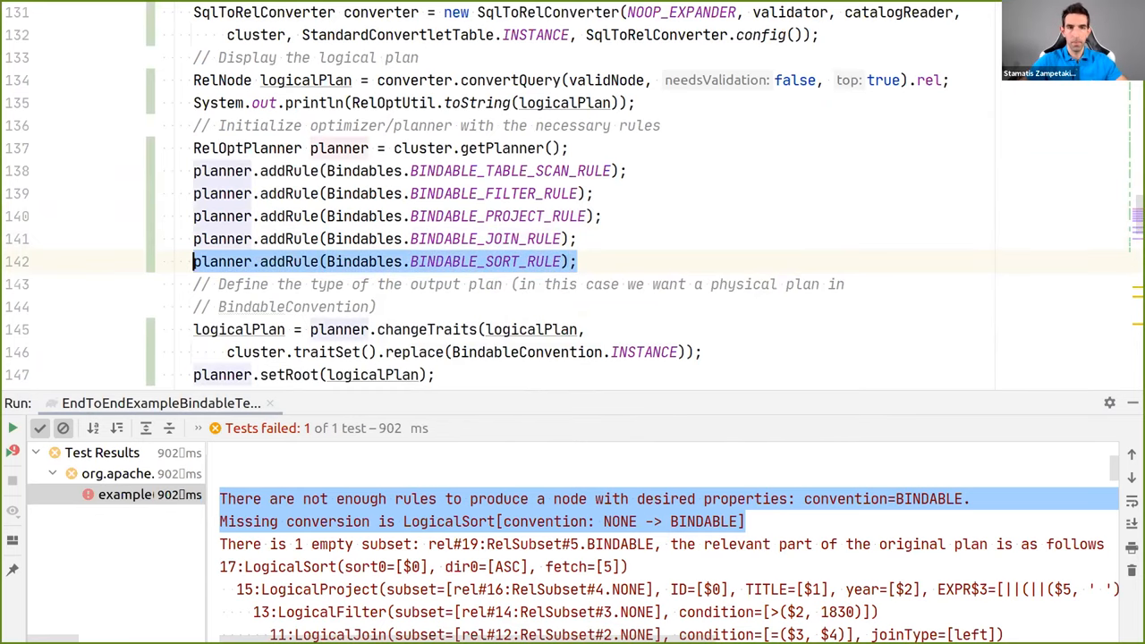
pyautogui.click(13, 428)
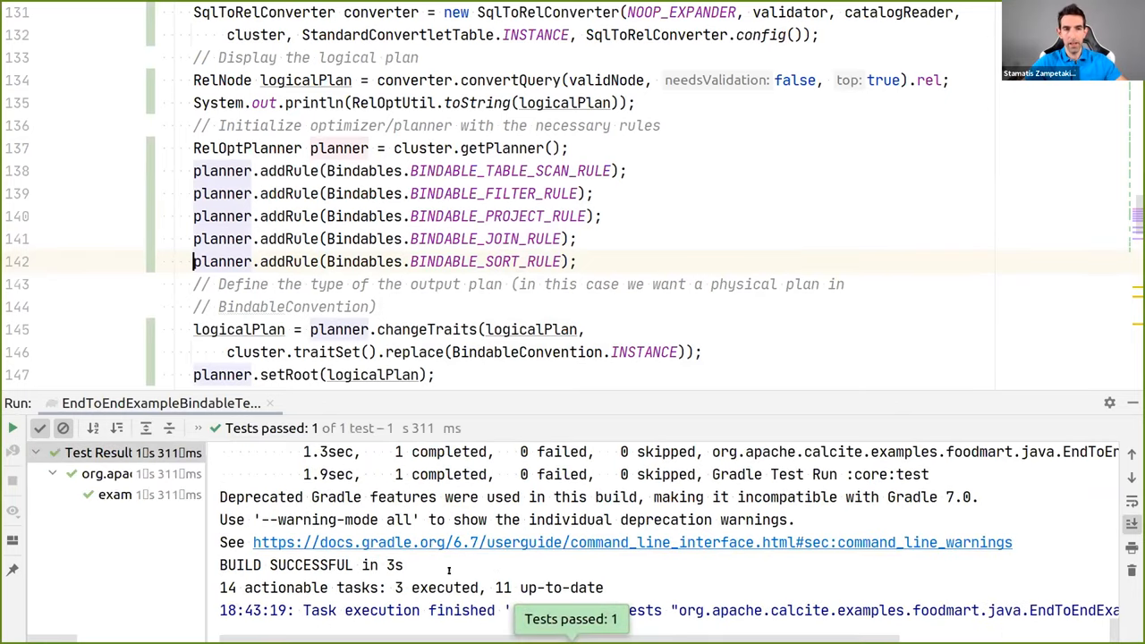
# Review the BindableSort/BindableJoin plan and three joined rows, then begin a new addRule line
pyautogui.click(115, 495)
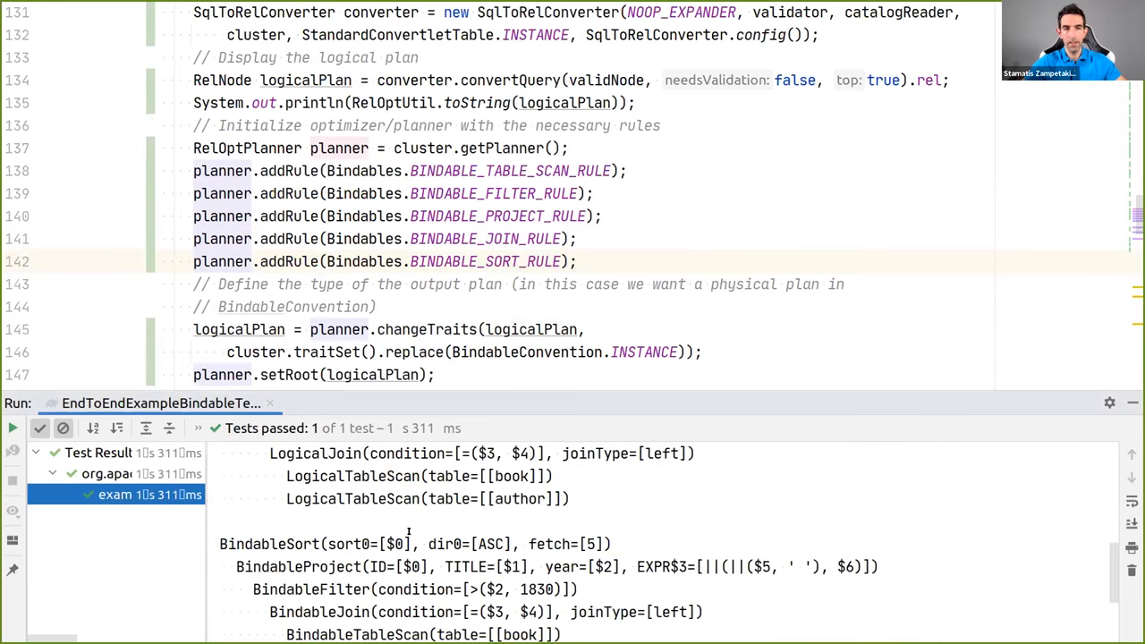
pyautogui.scroll(-3)
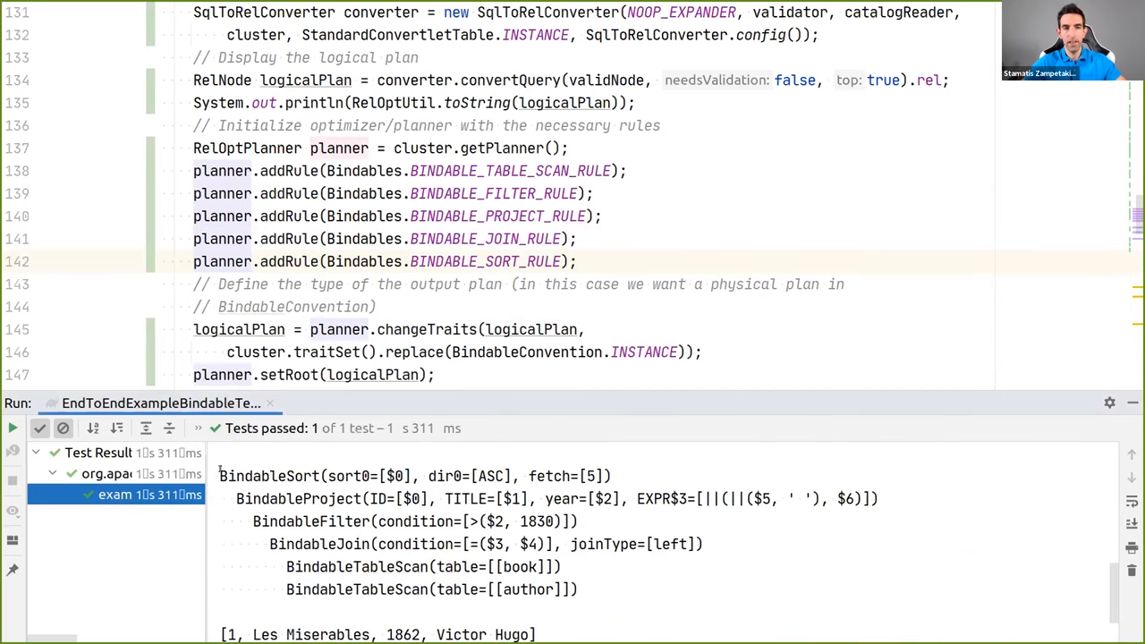
pyautogui.click(402, 475)
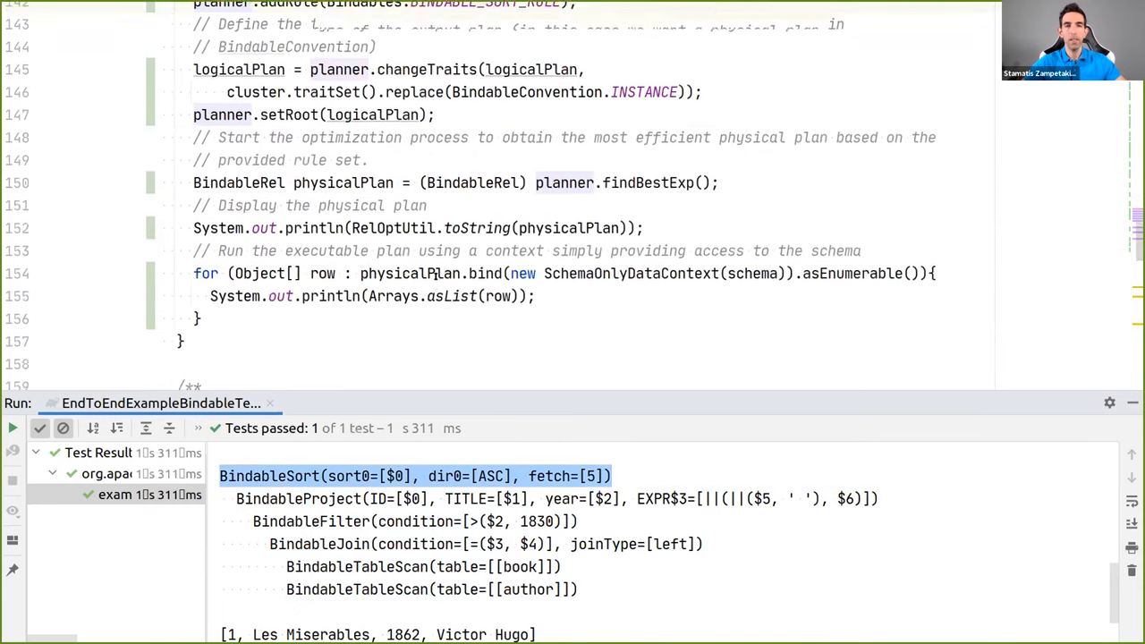
pyautogui.scroll(-3)
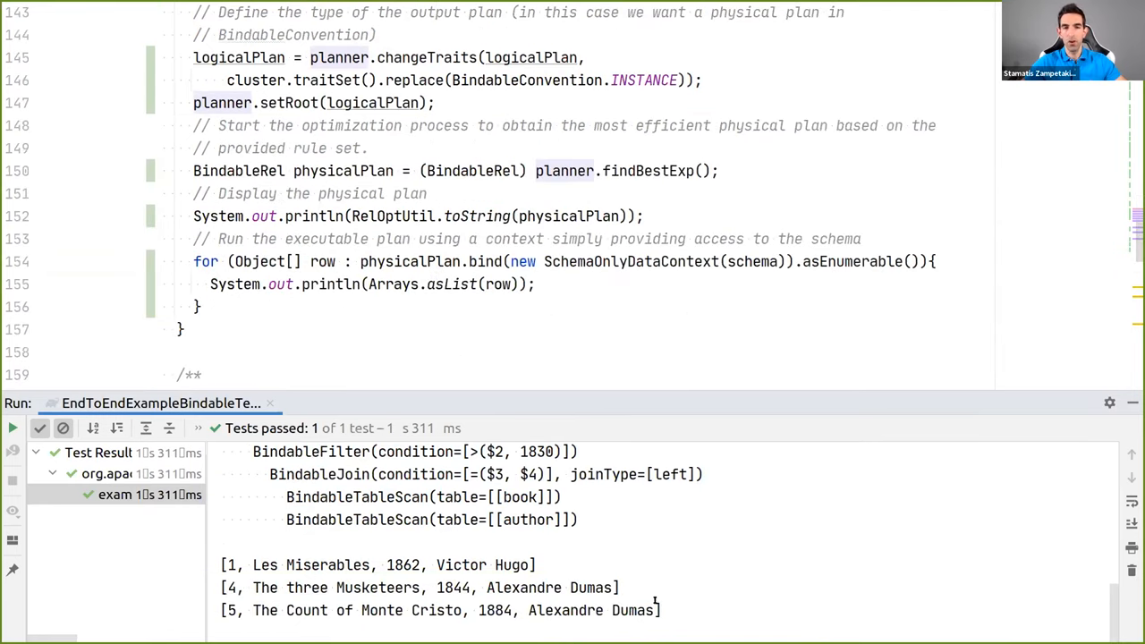
pyautogui.scroll(3)
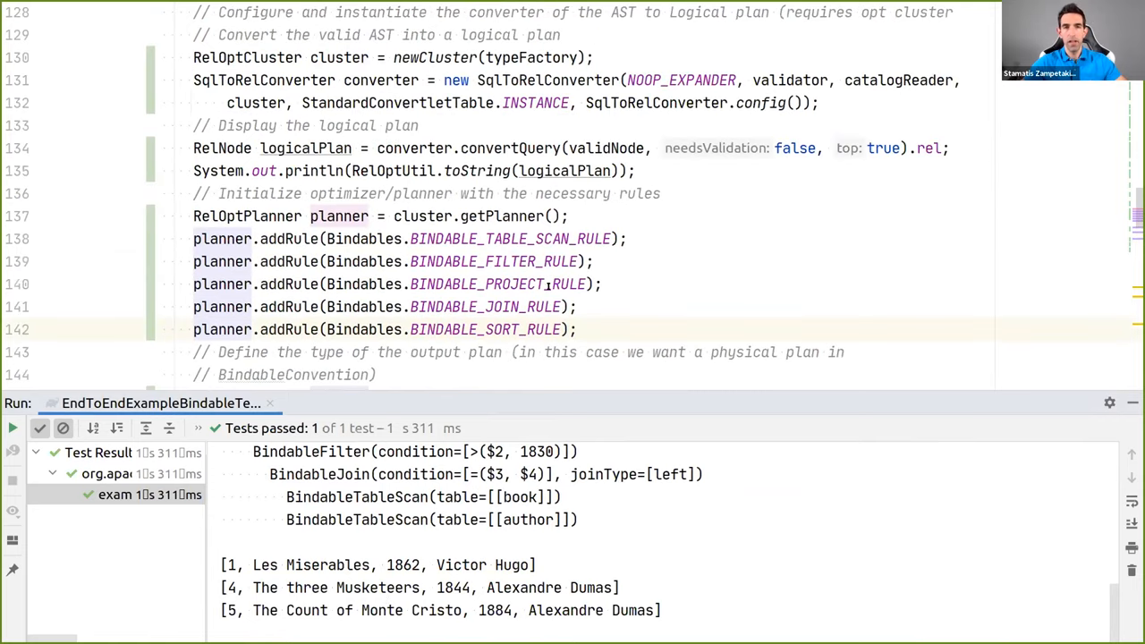
pyautogui.write('planner.addRule(')
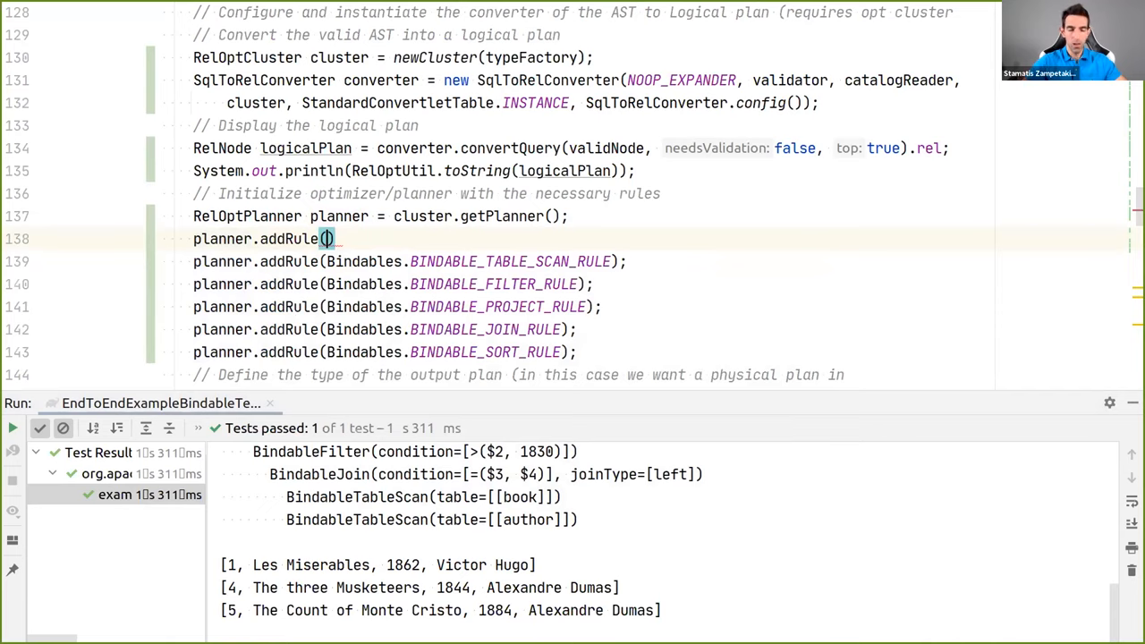
# Add CoreRules.FILTER_INTO_JOIN and confirm BindableFilter now sits below the join
pyautogui.write('C')
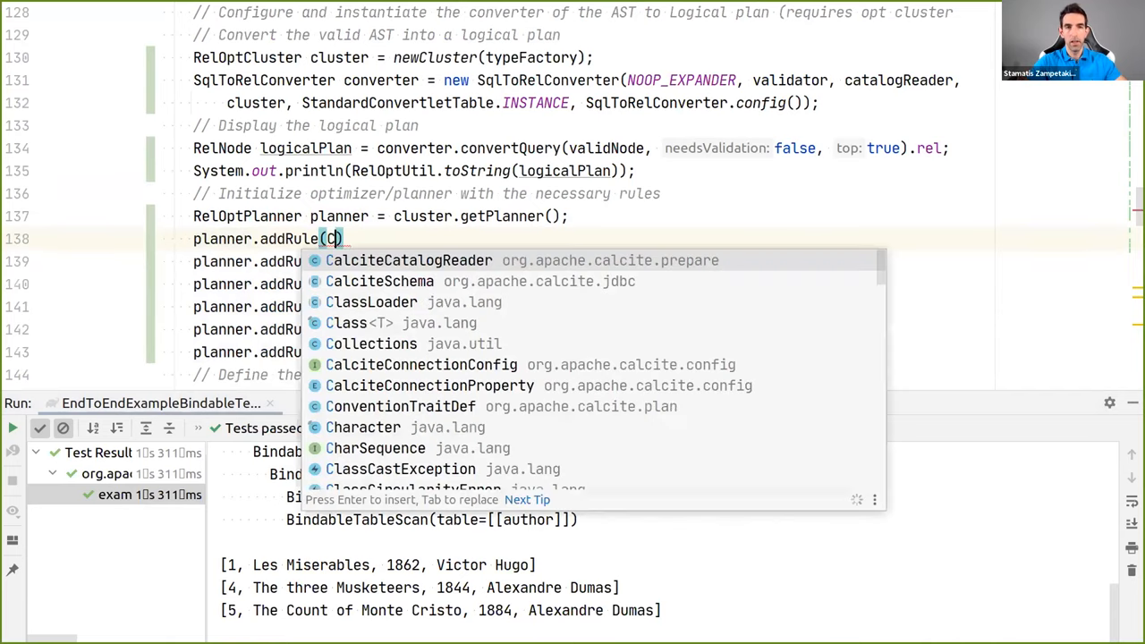
pyautogui.write('oreRules.')
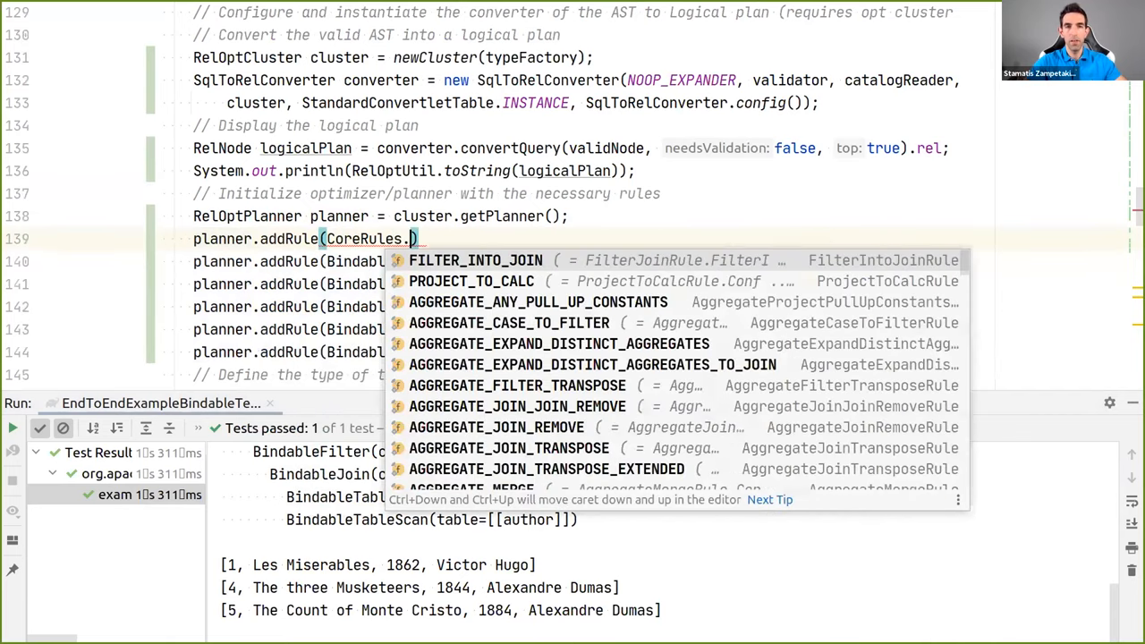
pyautogui.click(476, 260)
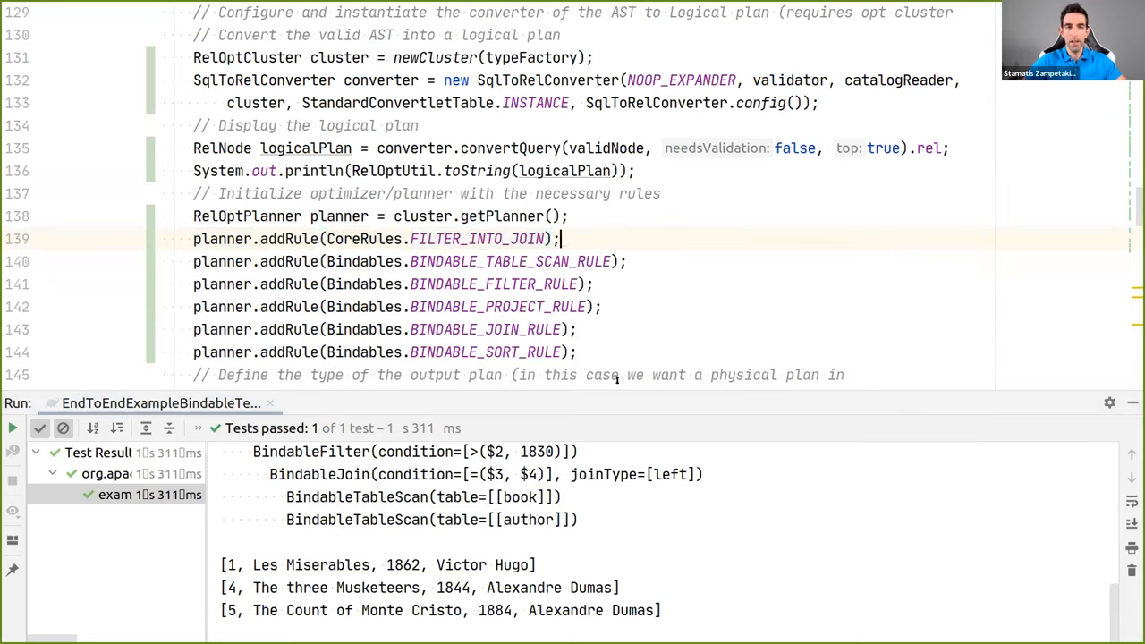
pyautogui.scroll(3)
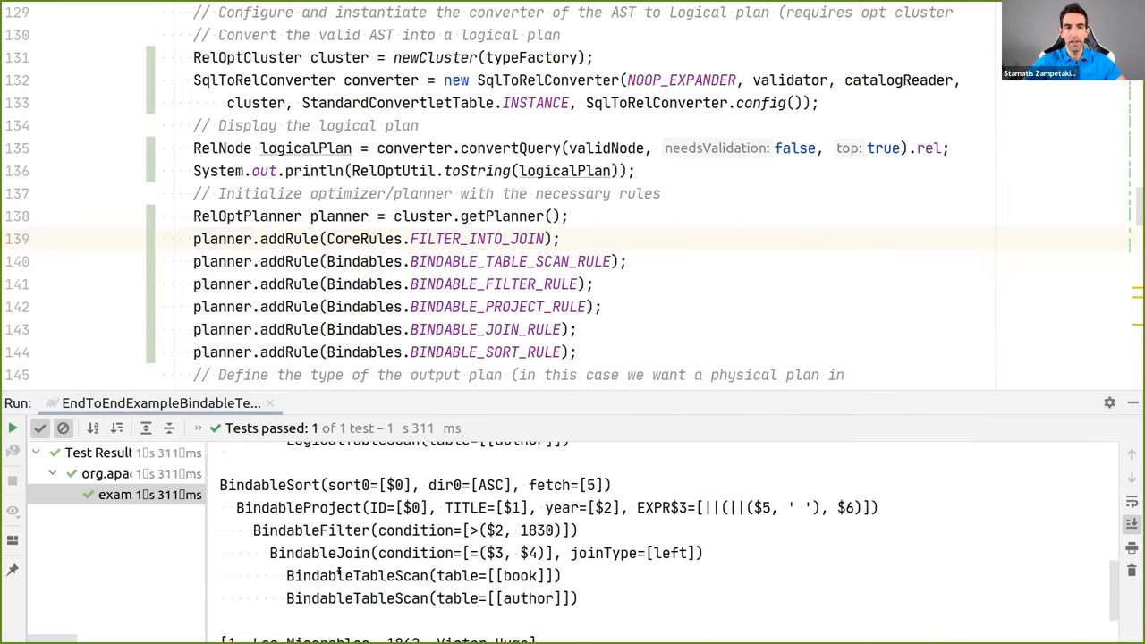
pyautogui.scroll(-3)
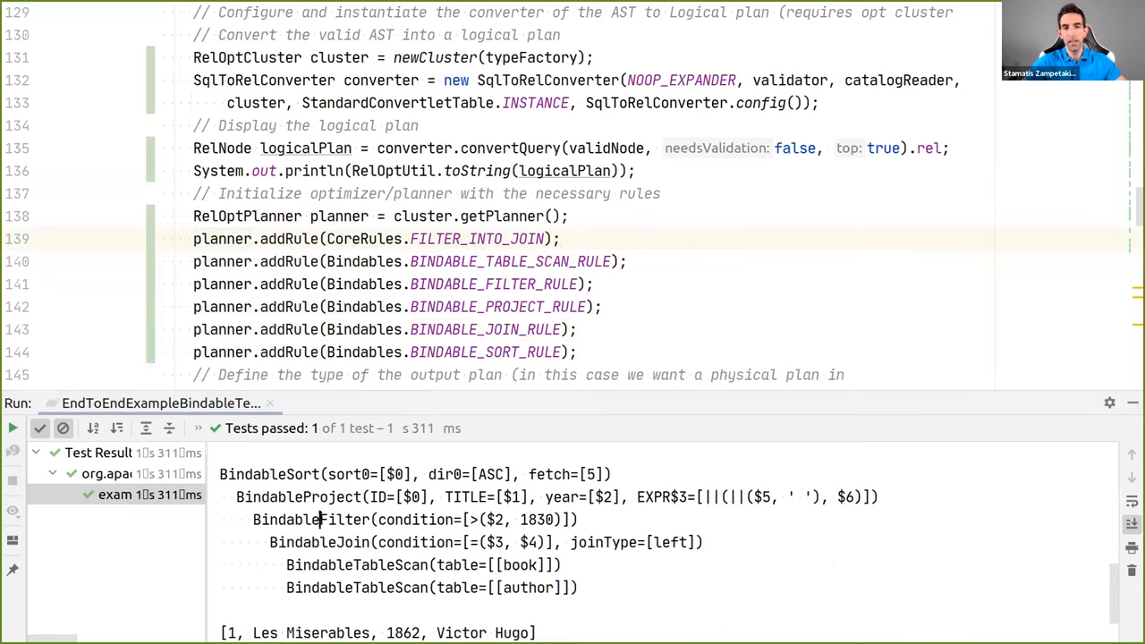
pyautogui.doubleClick(310, 520)
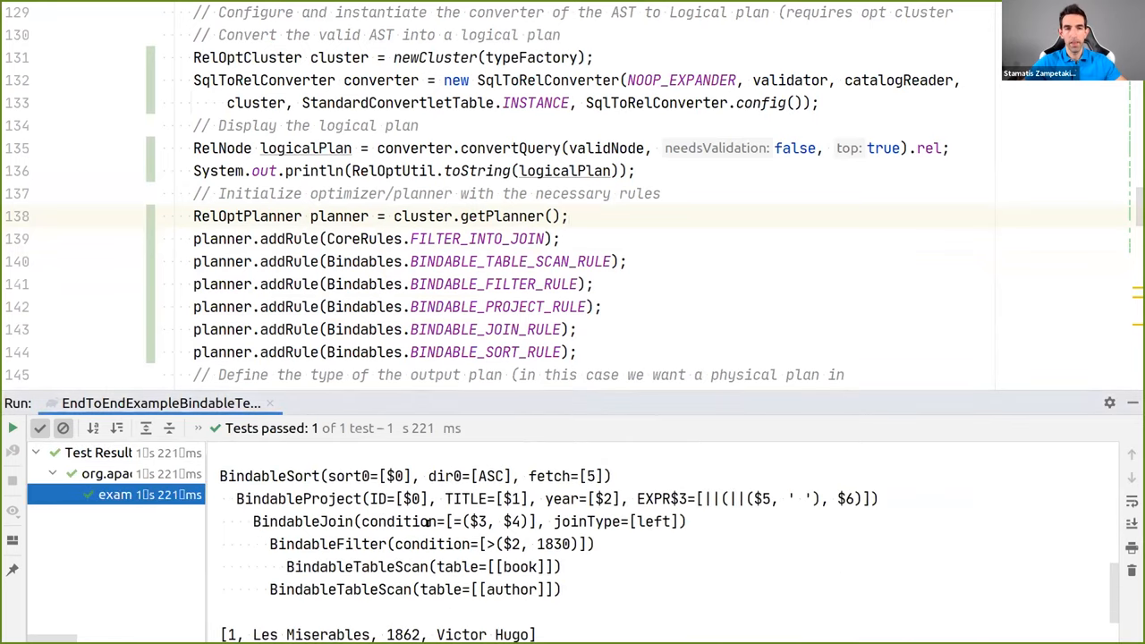
pyautogui.scroll(-3)
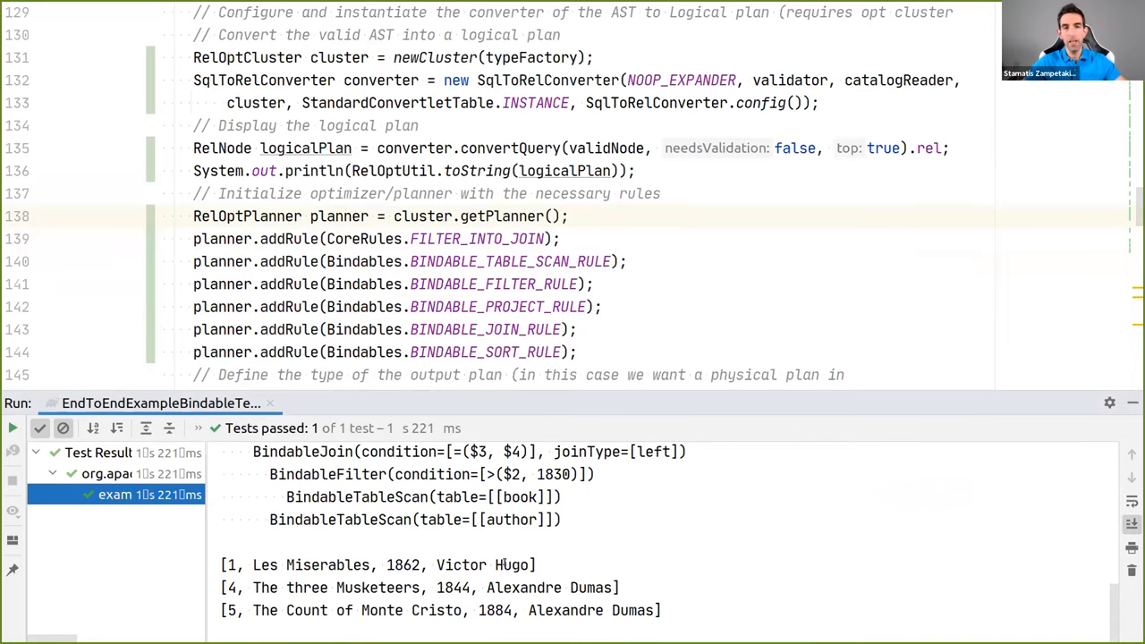
pyautogui.moveTo(777, 6)
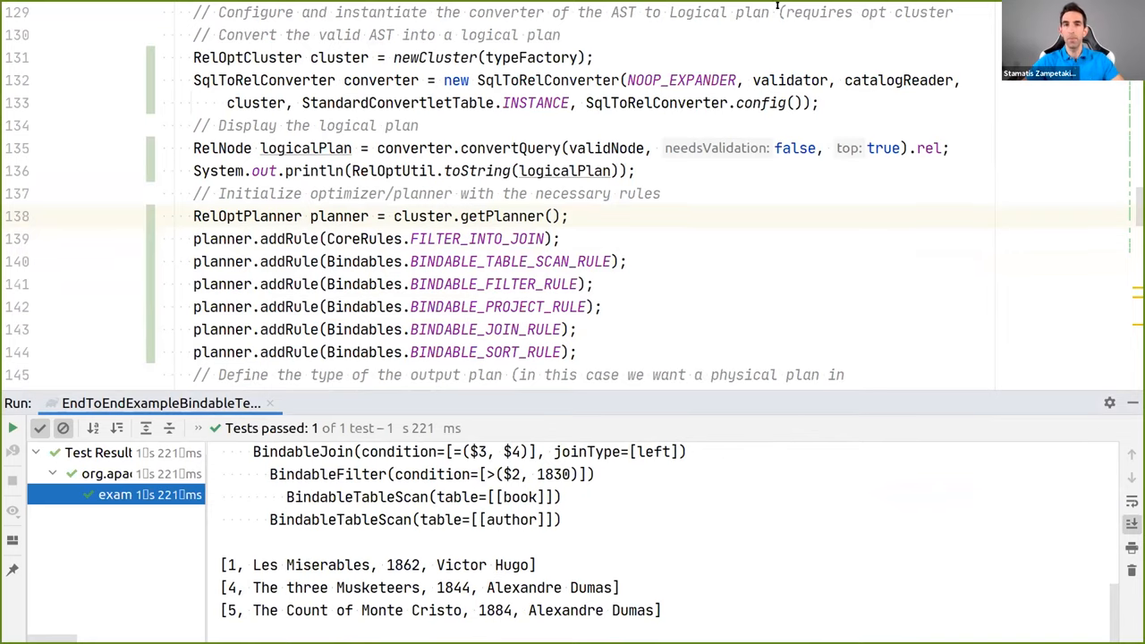